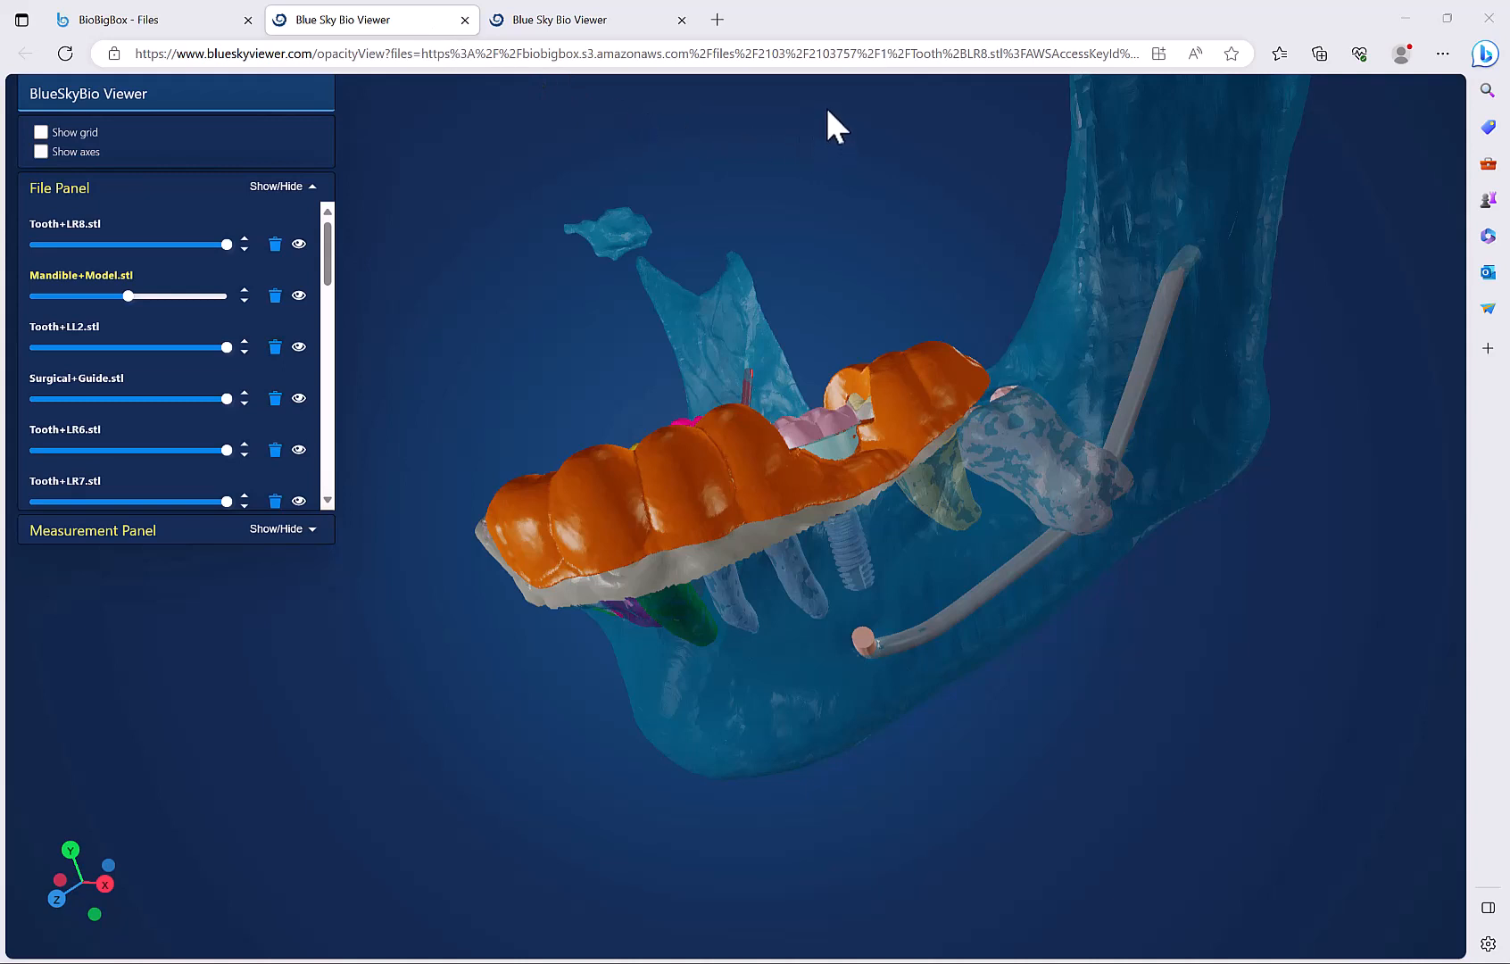
mouse_move(871, 357)
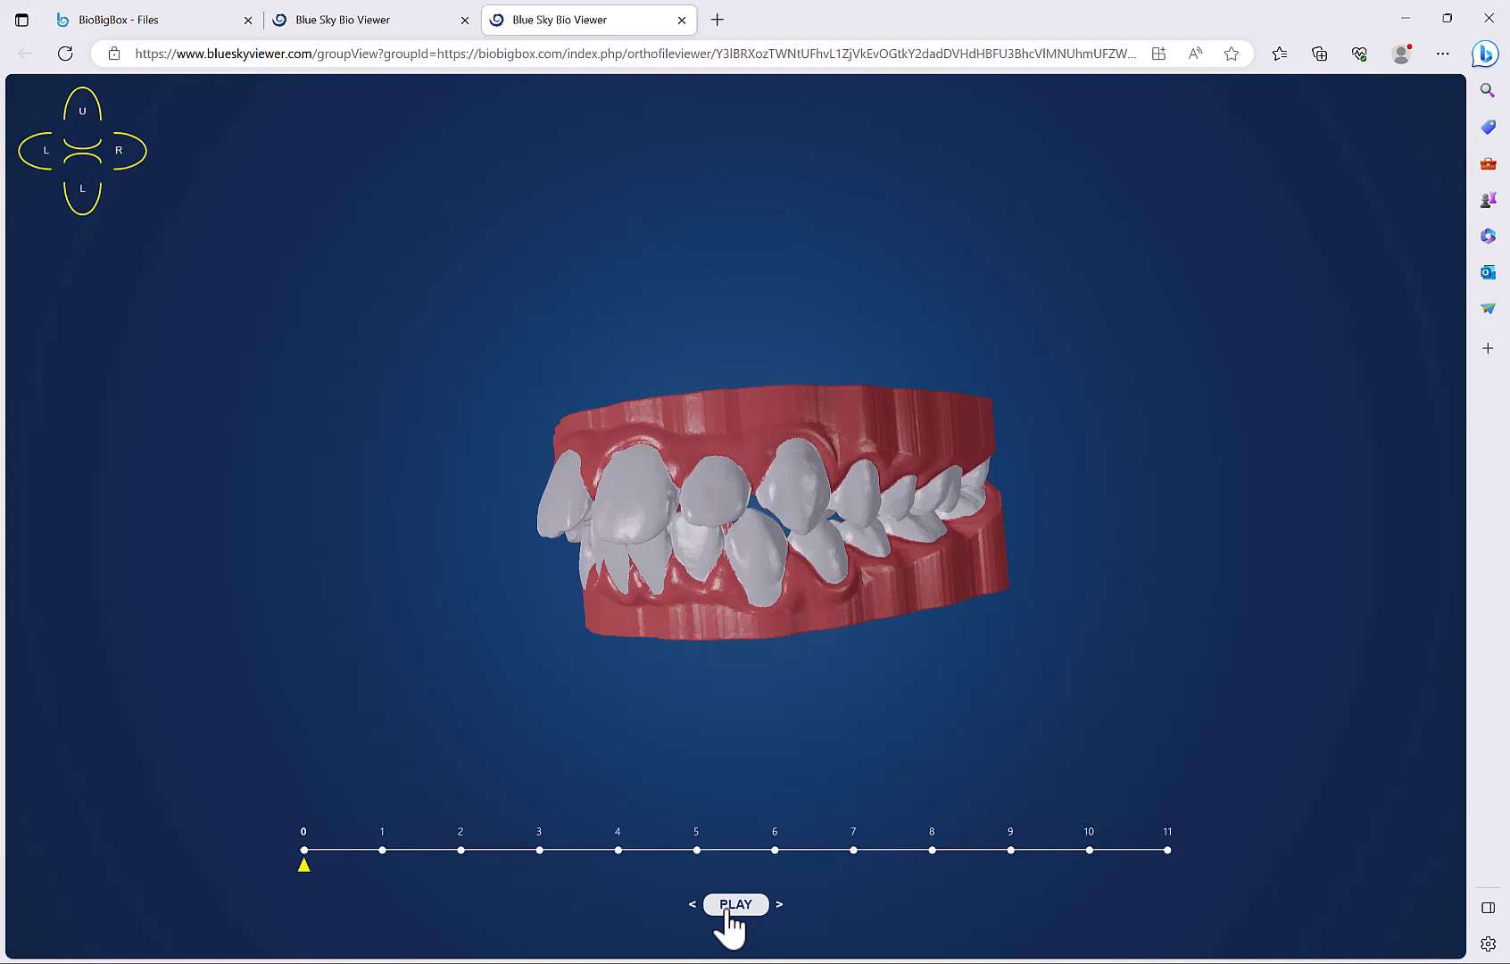
Play the aligner stage animation, stop at stage 9 and return to the BioBigBox file list
left_click(735, 903)
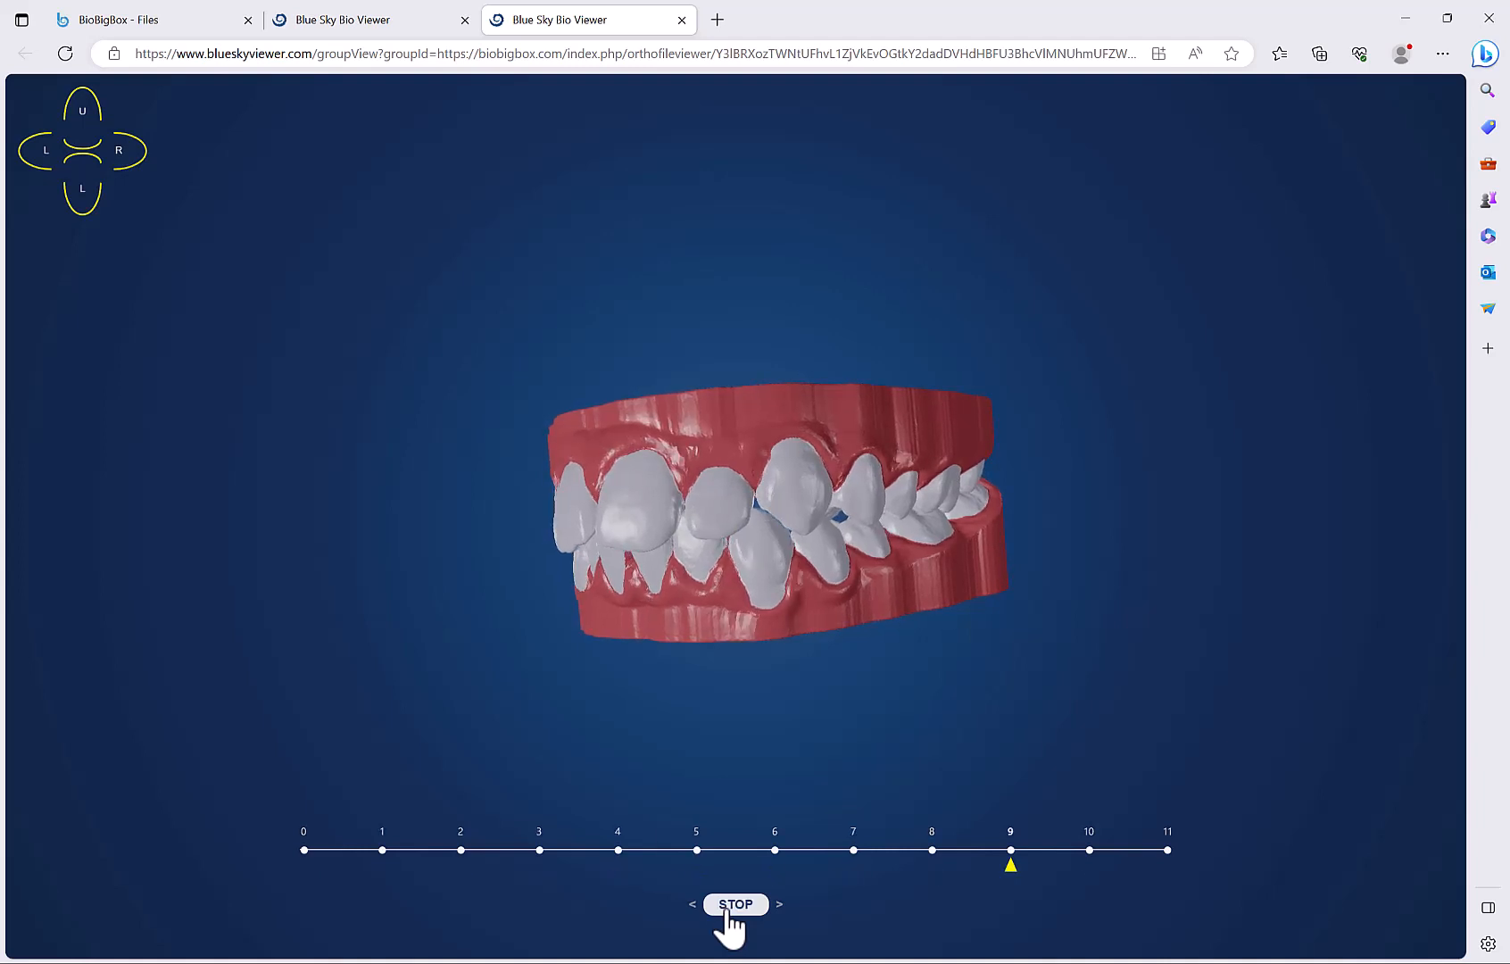
left_click(144, 19)
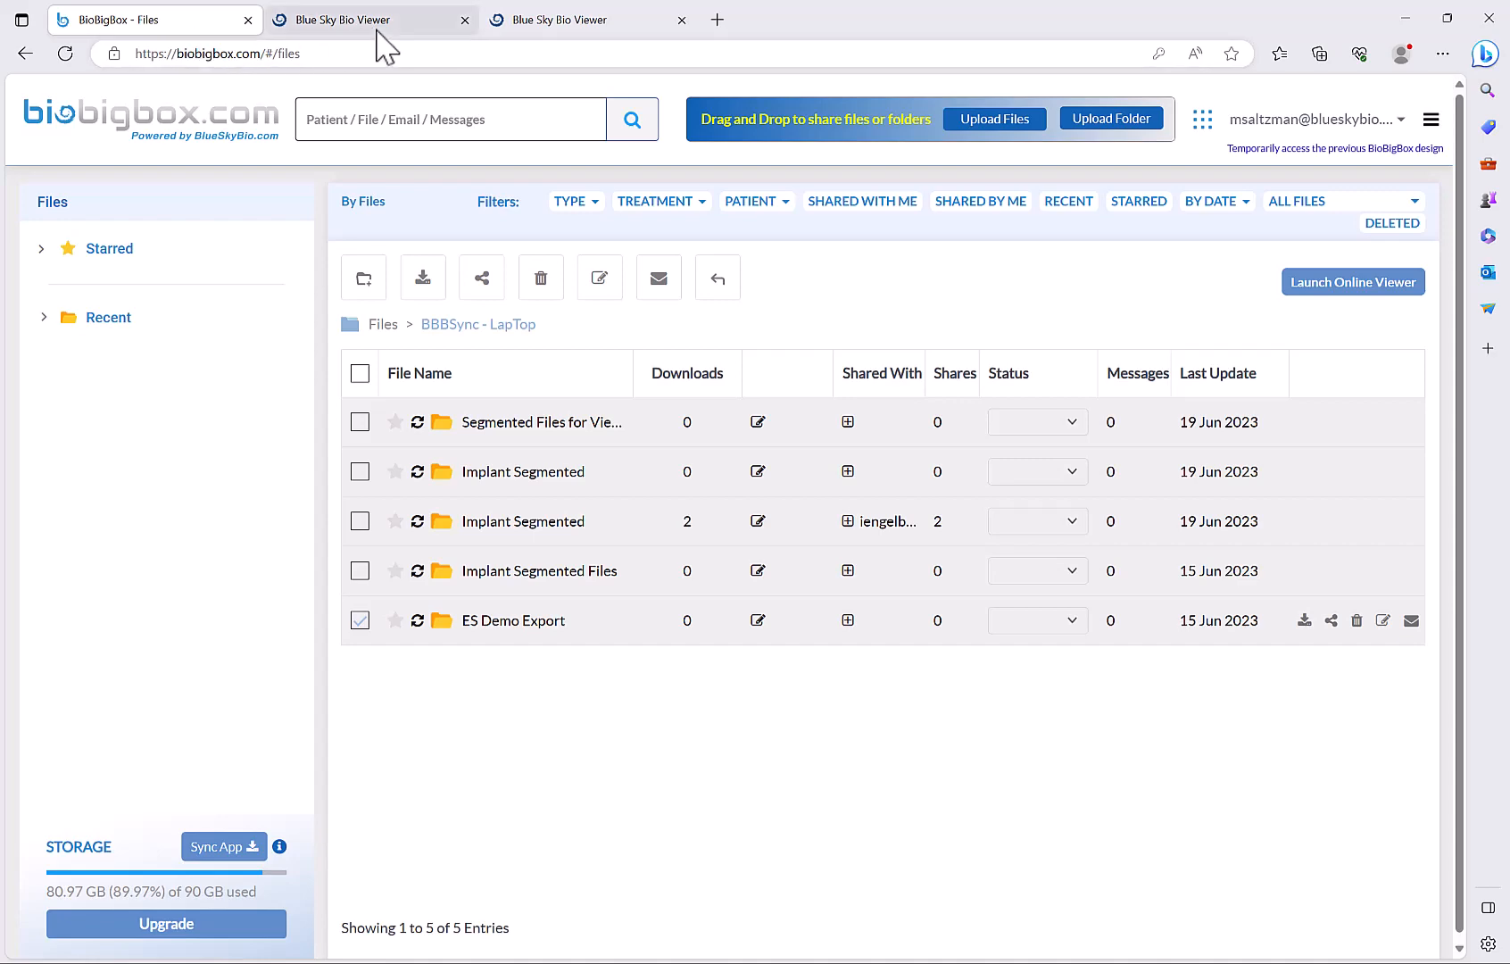
left_click(372, 19)
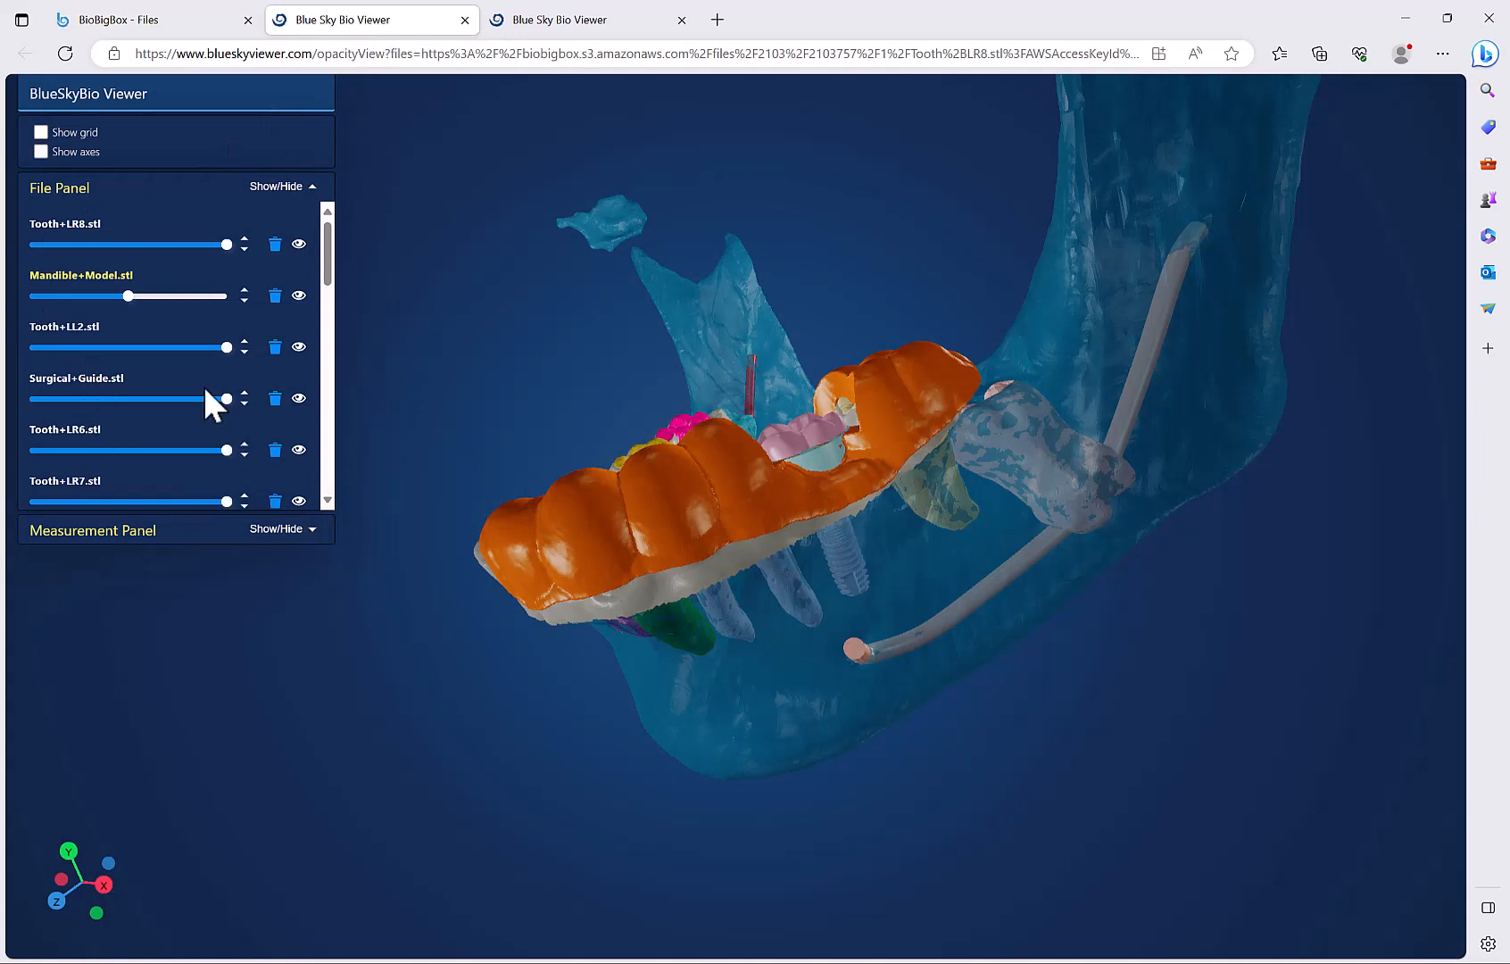
mouse_move(198, 408)
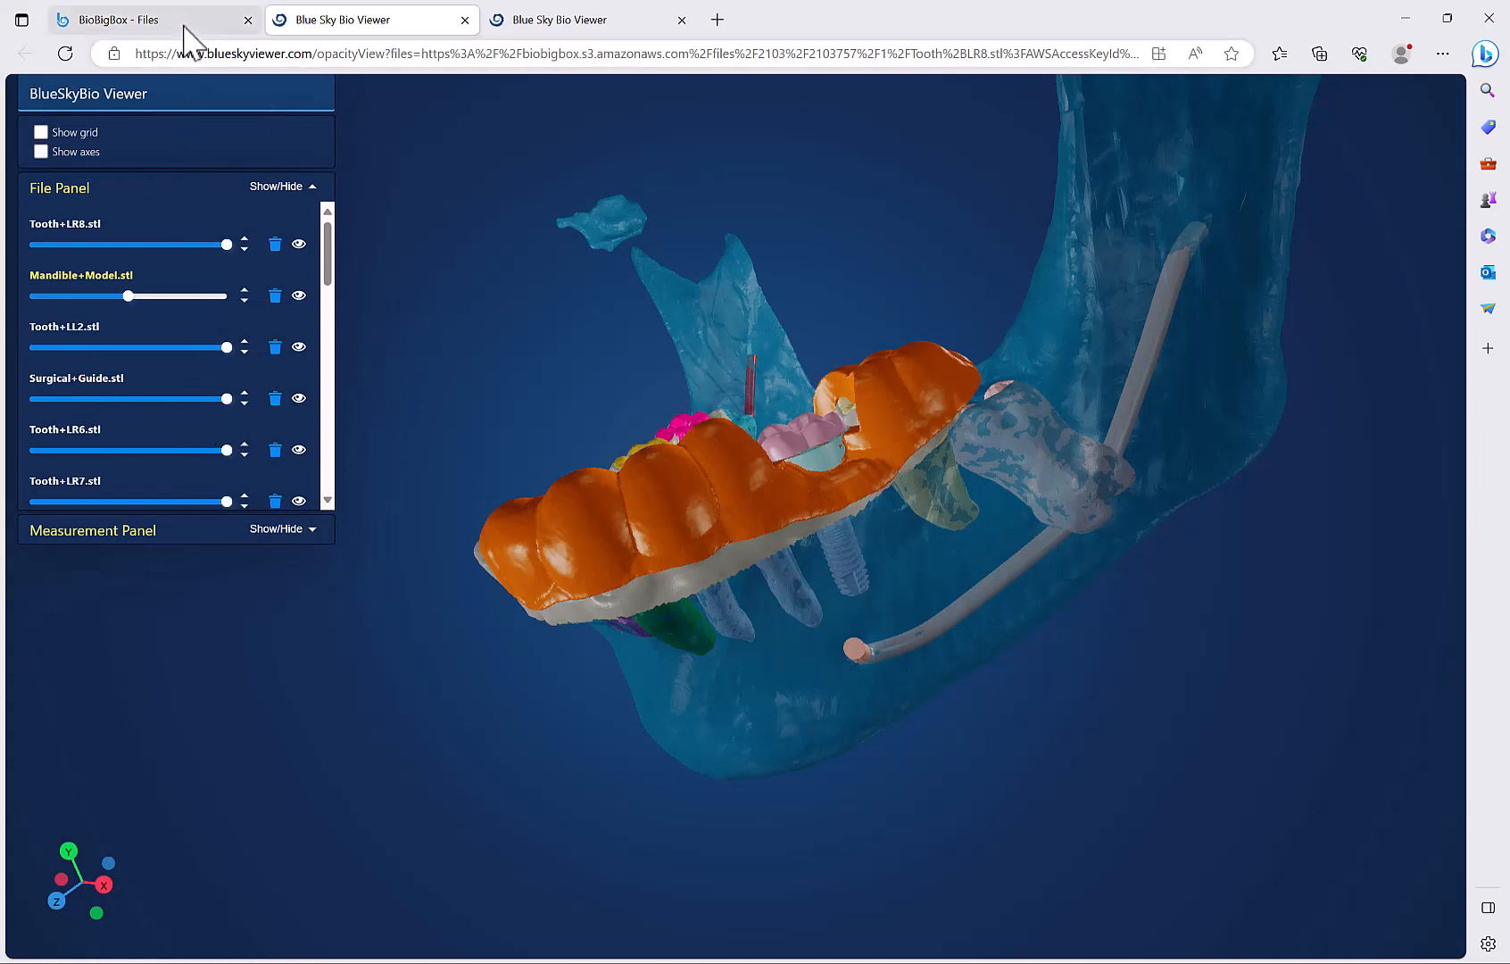
left_click(149, 19)
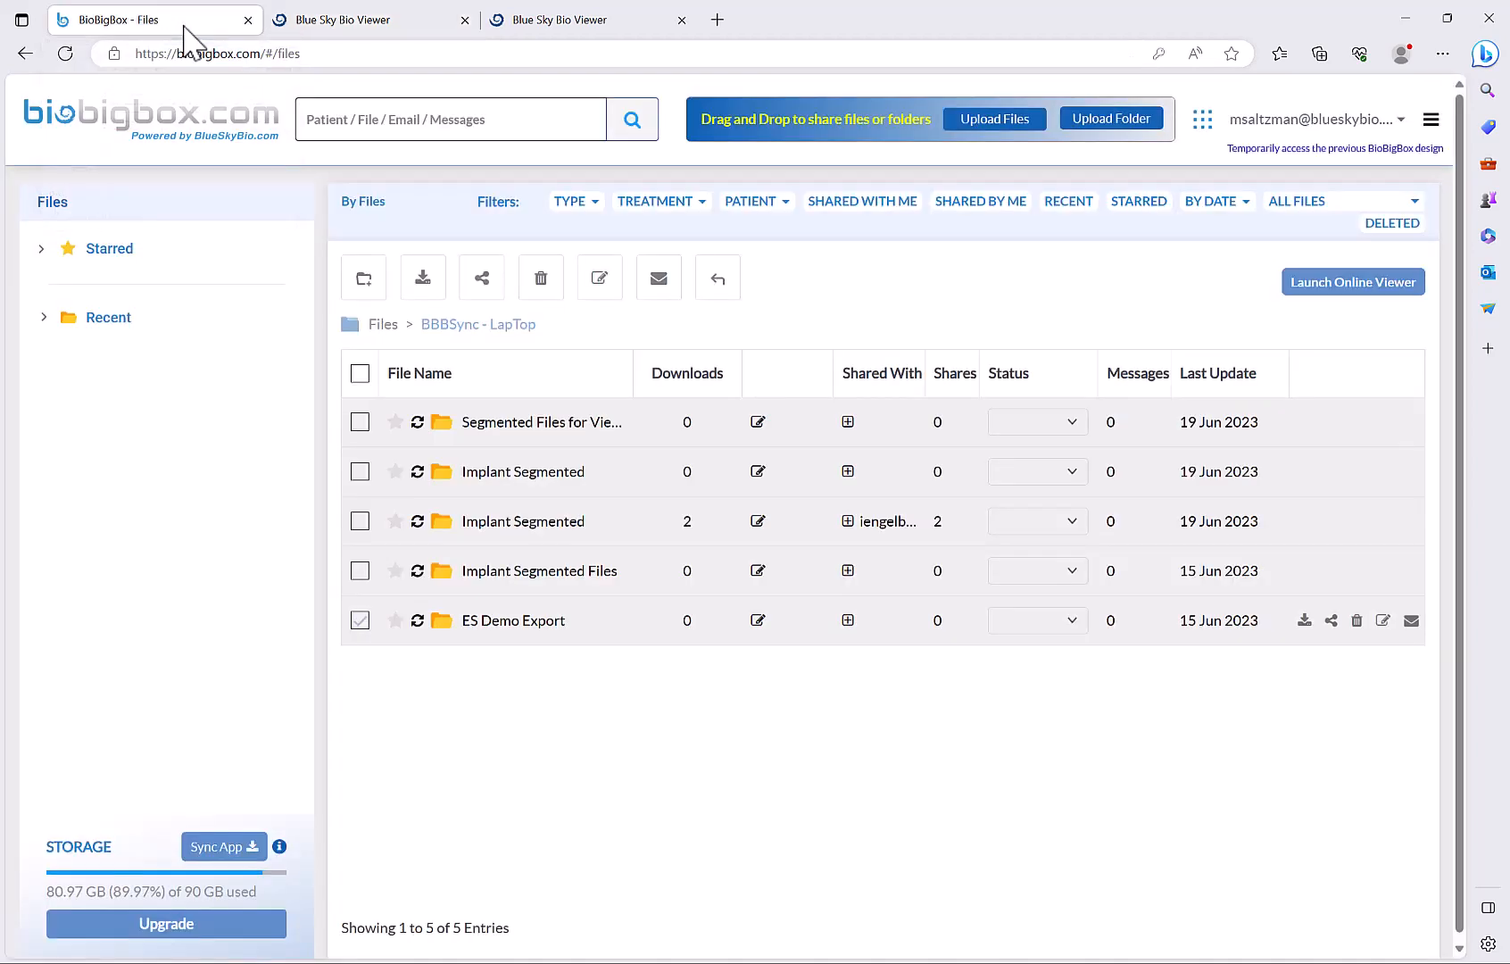
mouse_move(227, 145)
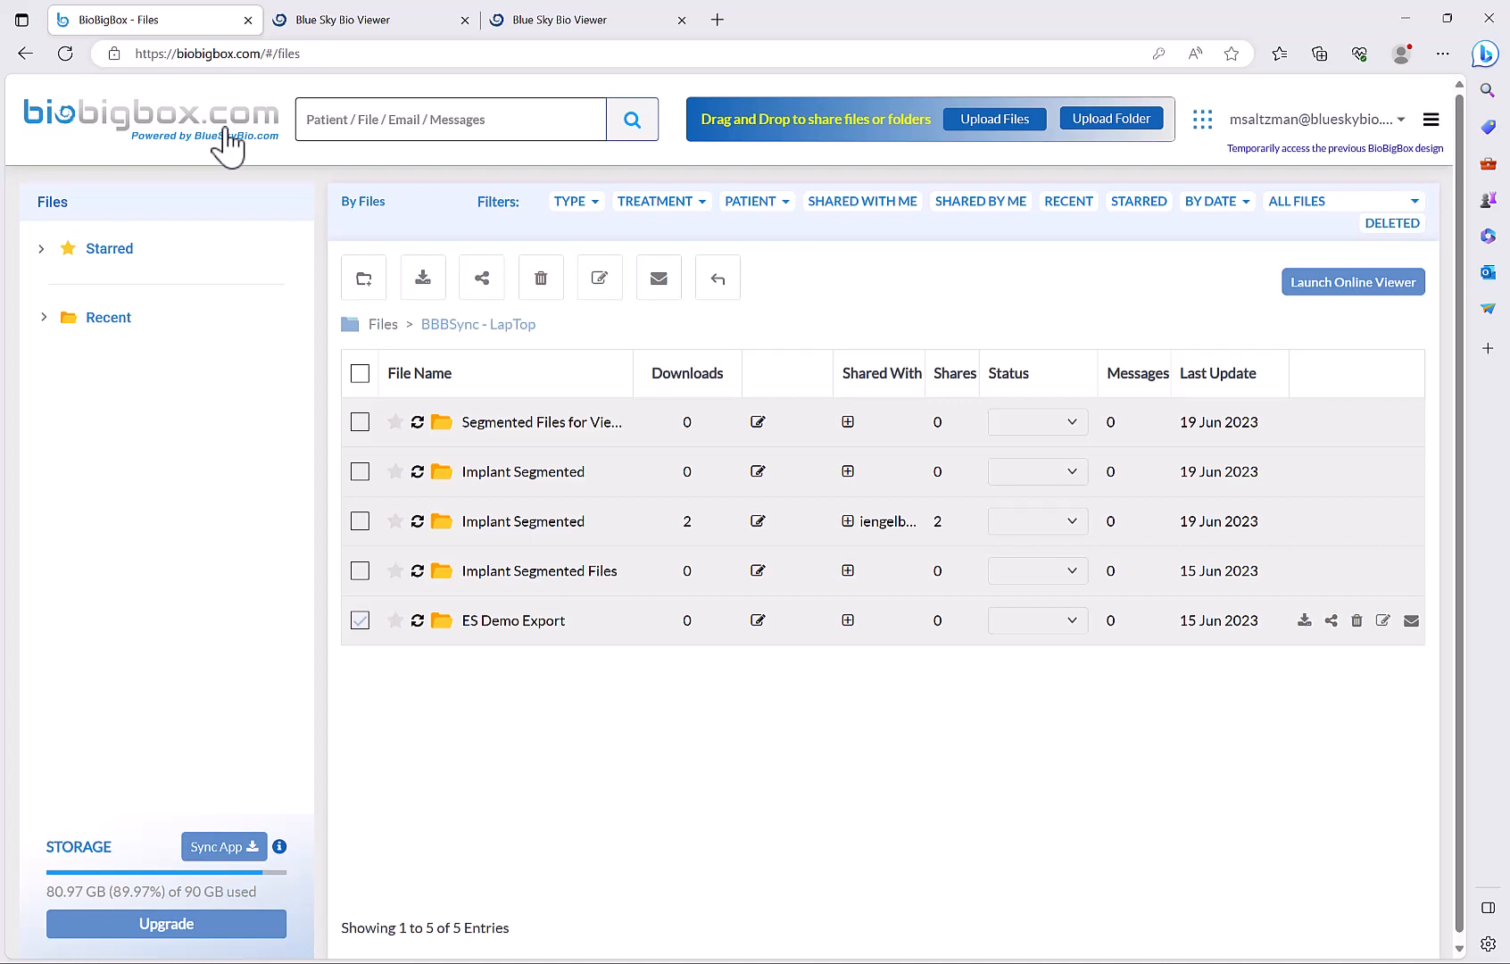
left_click(382, 323)
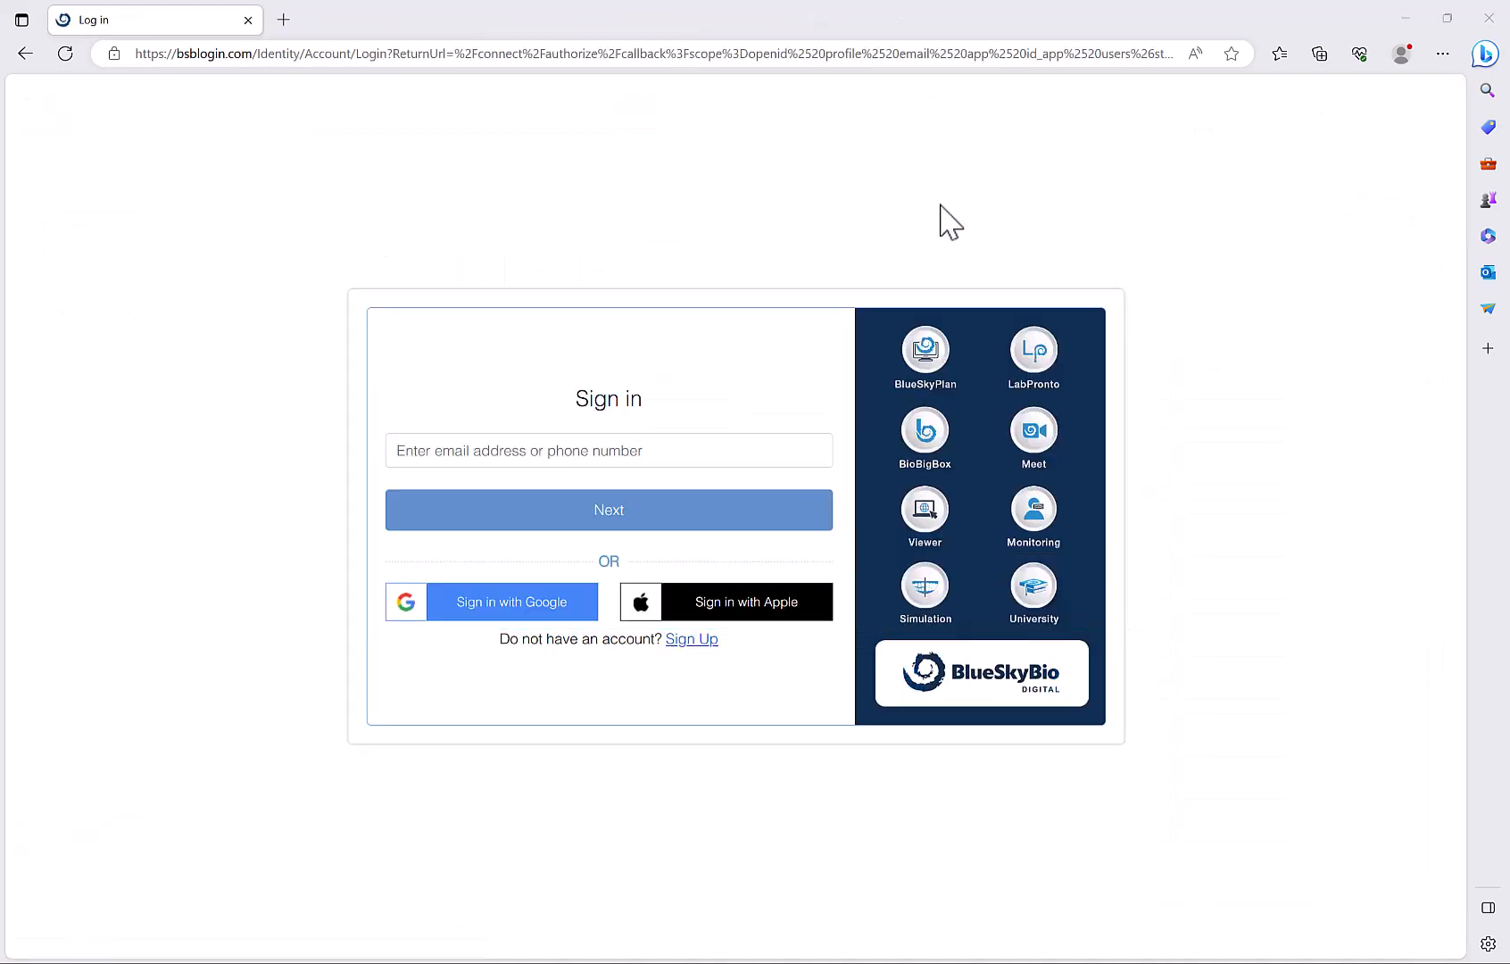
mouse_move(1023, 256)
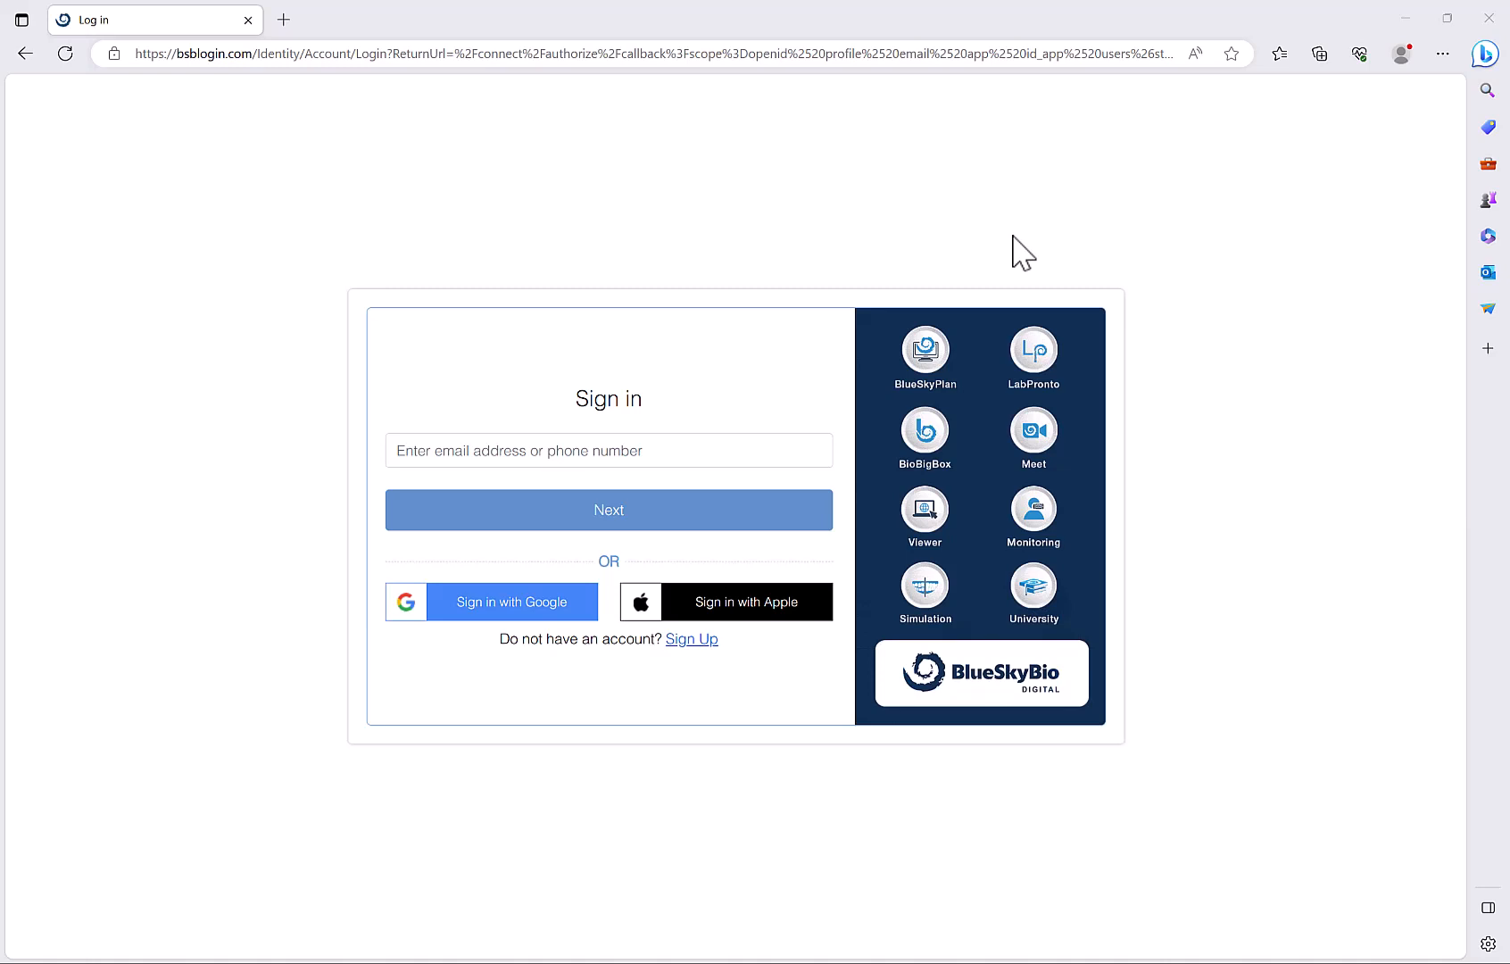
mouse_move(488, 434)
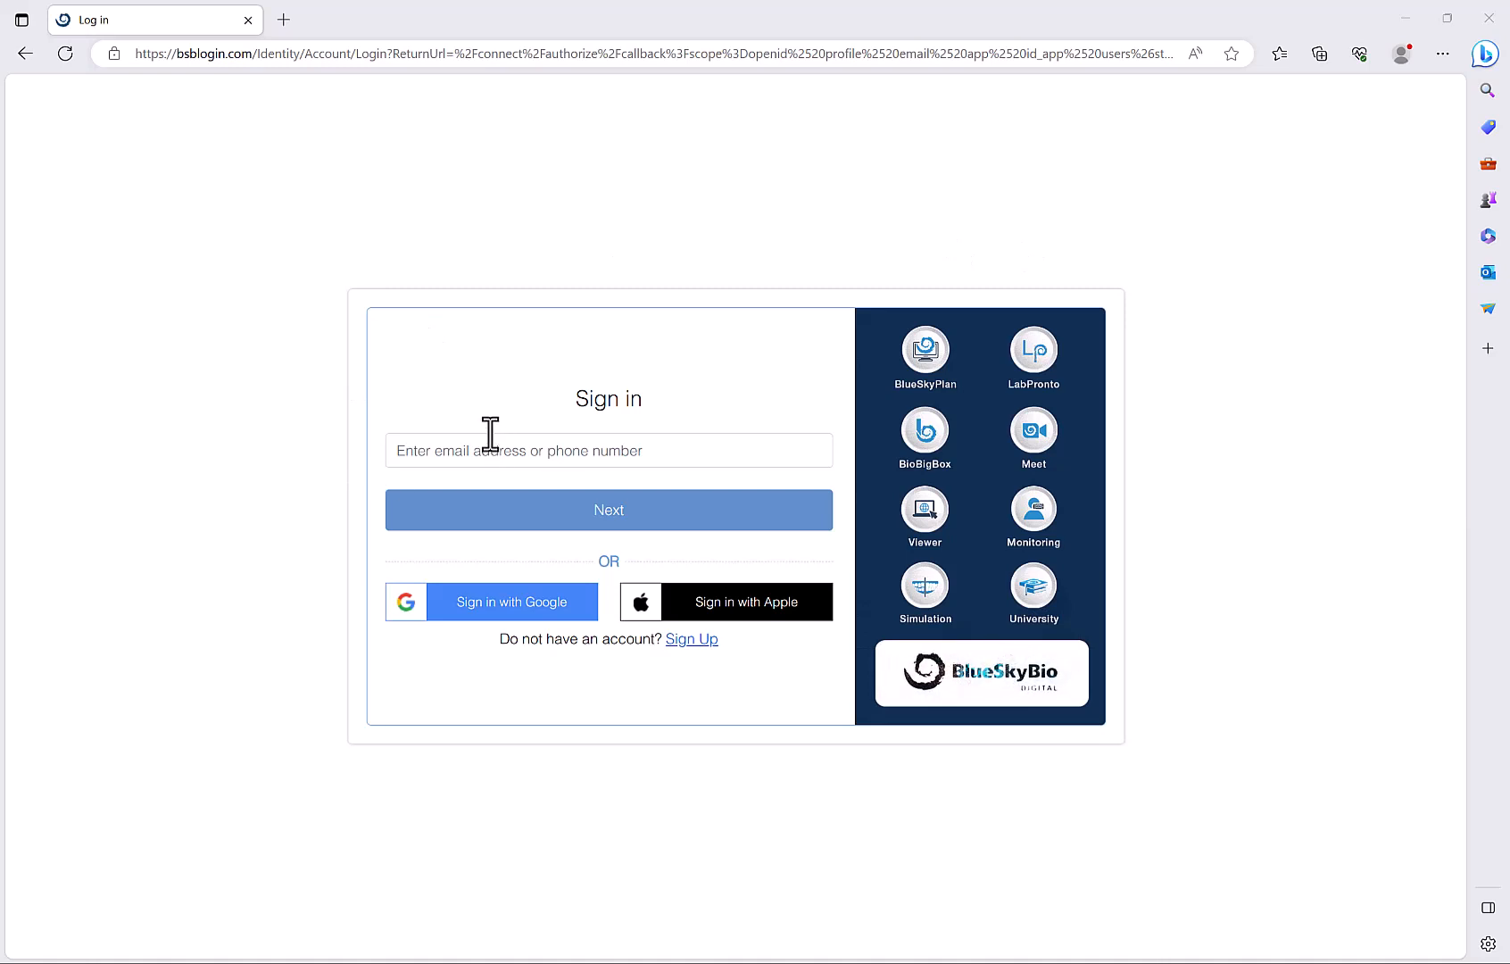
mouse_move(248, 418)
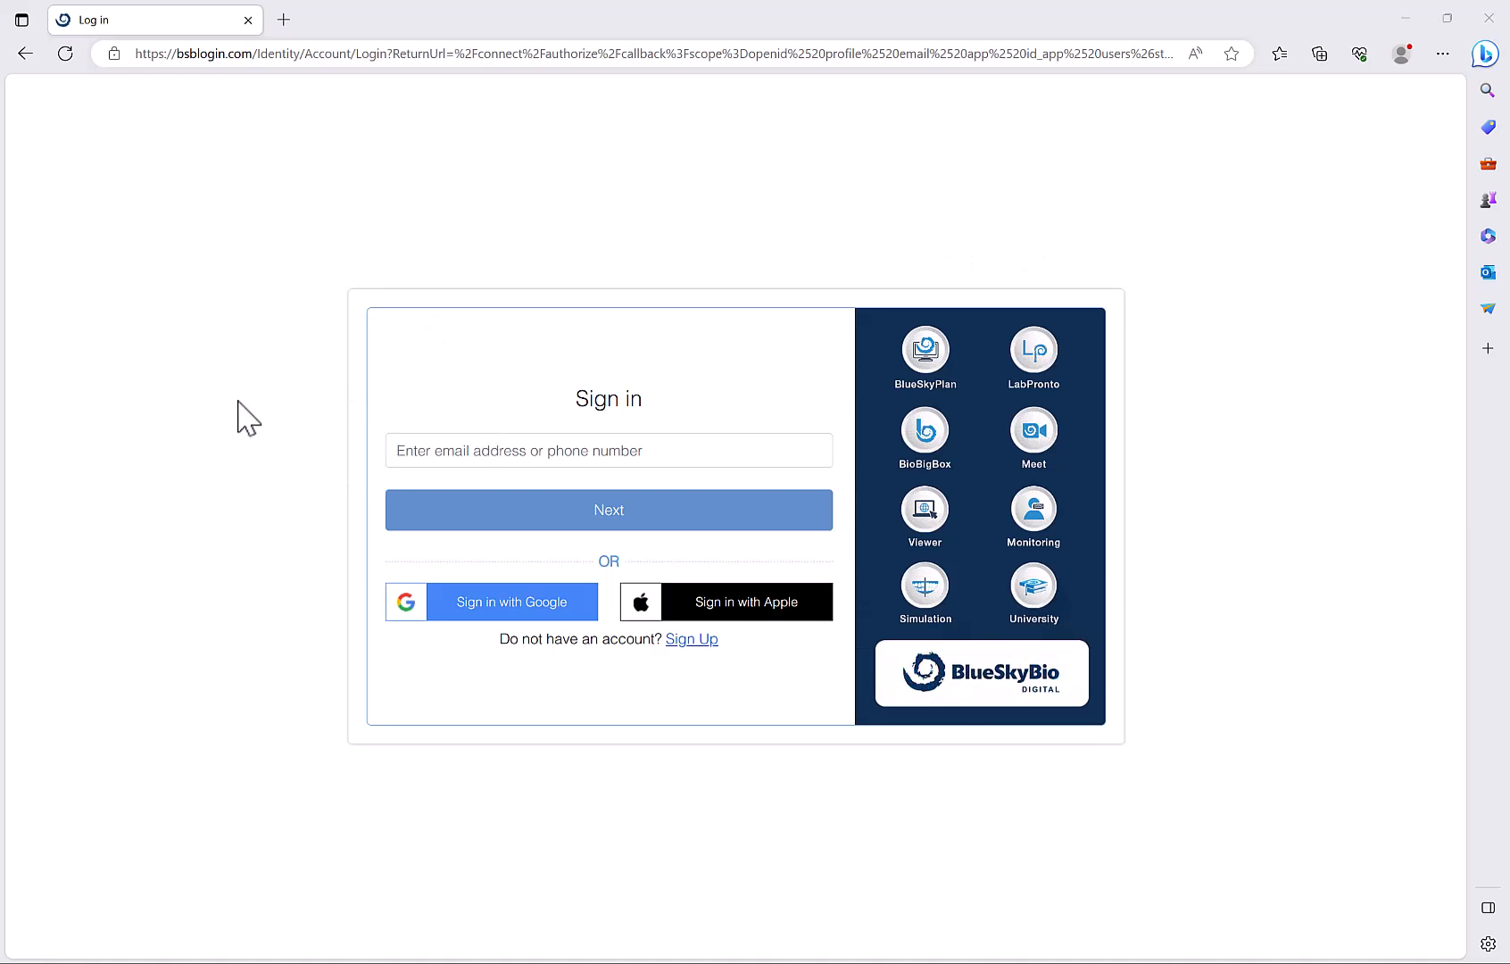
mouse_move(334, 662)
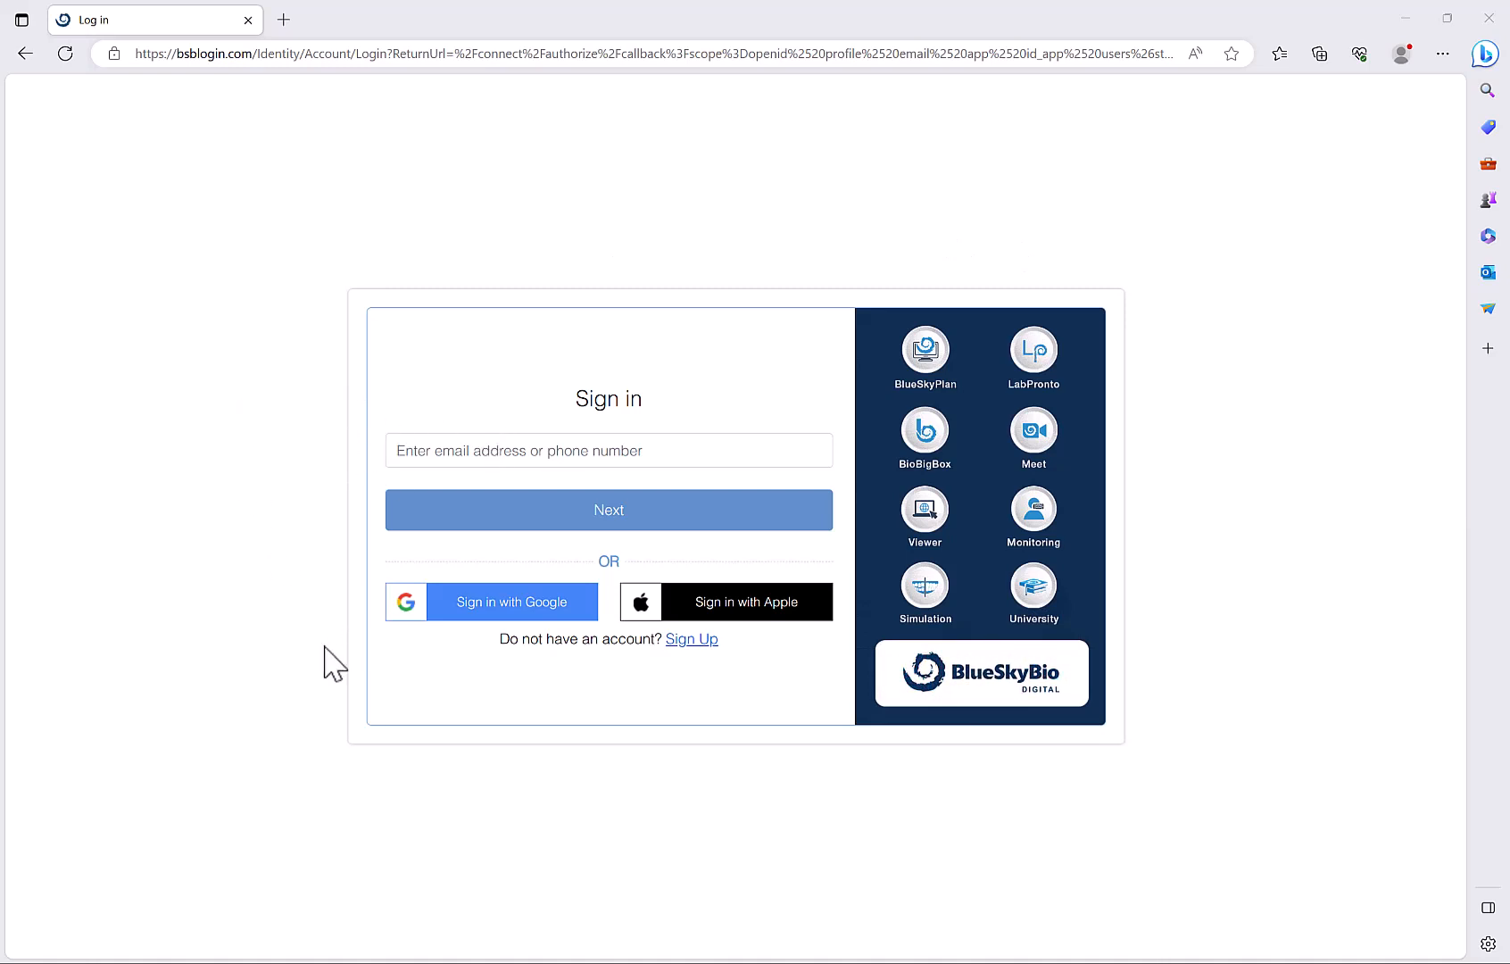
mouse_move(405, 824)
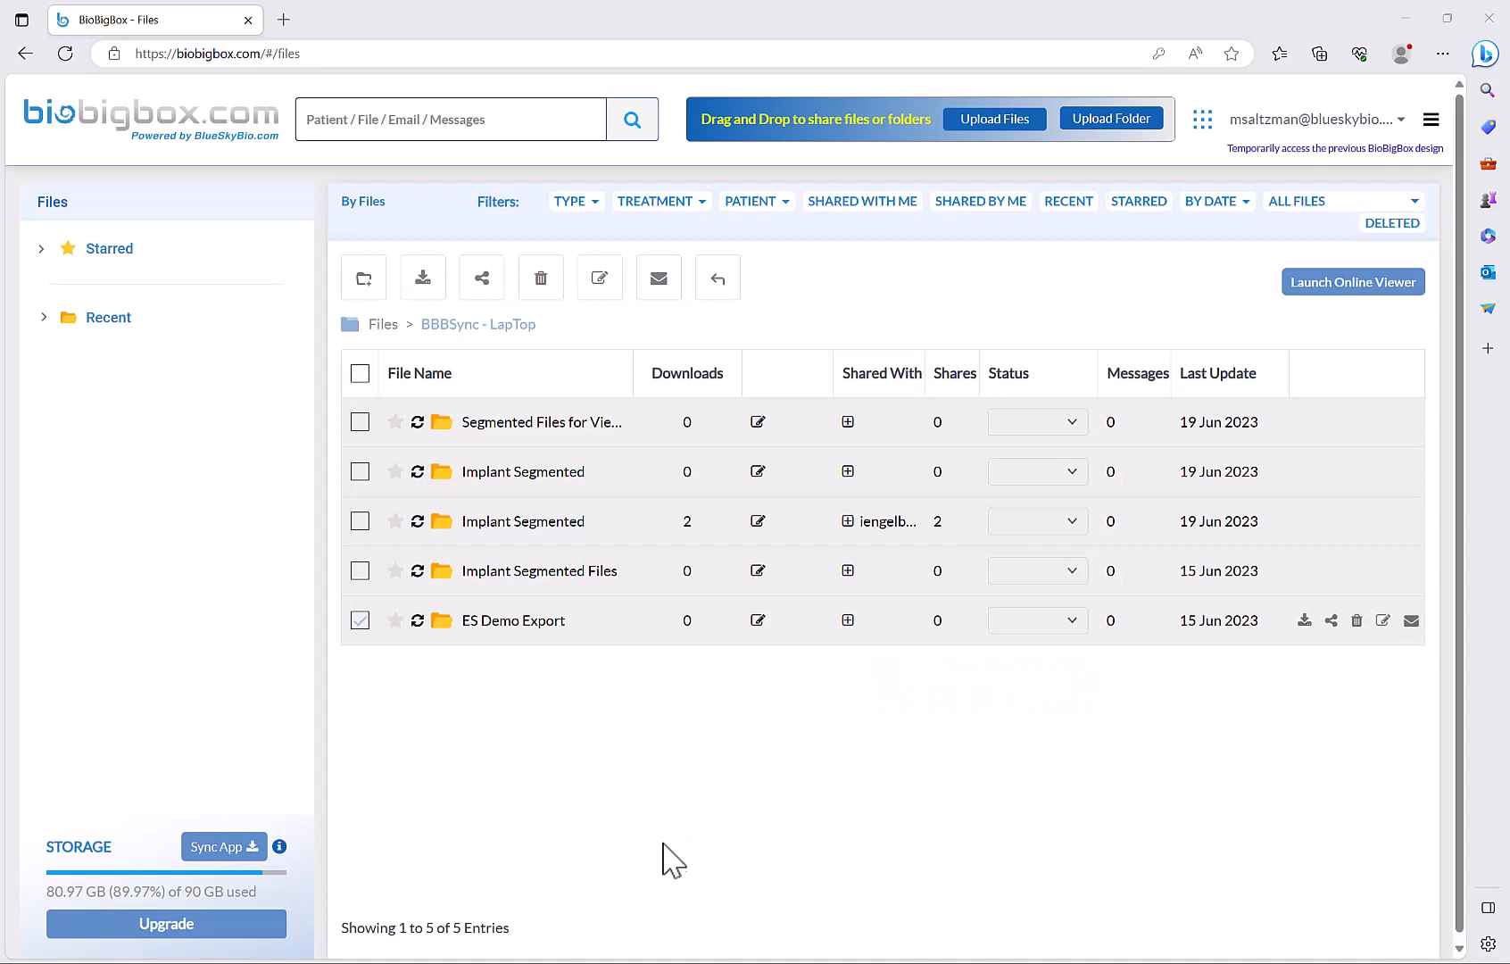
mouse_move(496, 423)
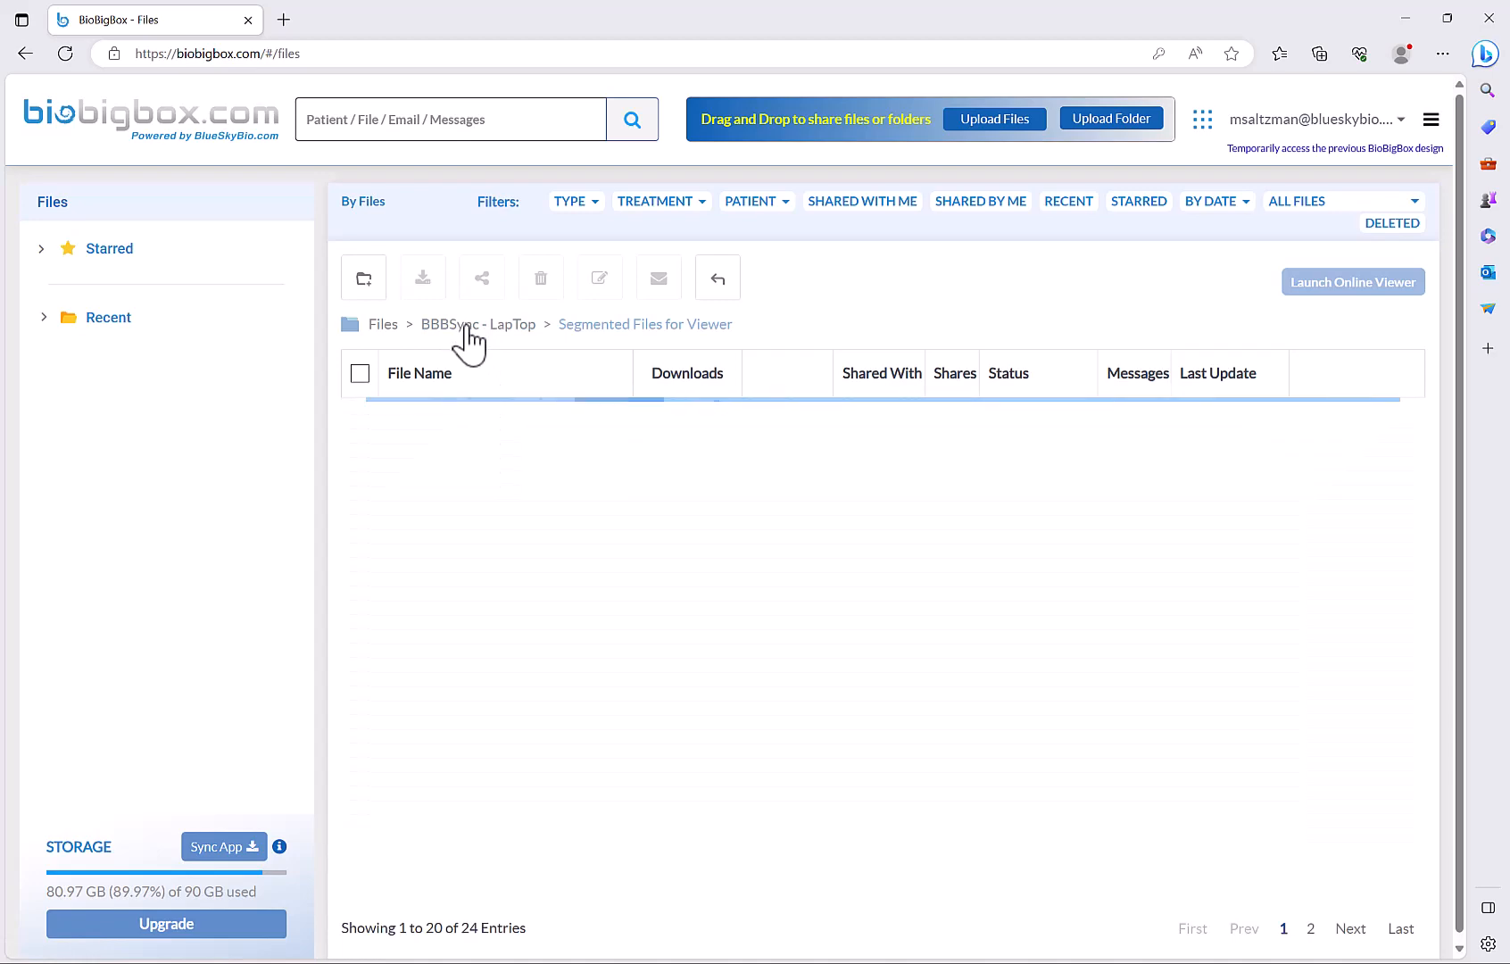
From BBBSync - LapTop, launch the Segmented Files for Viewer folder in the online viewer
left_click(478, 323)
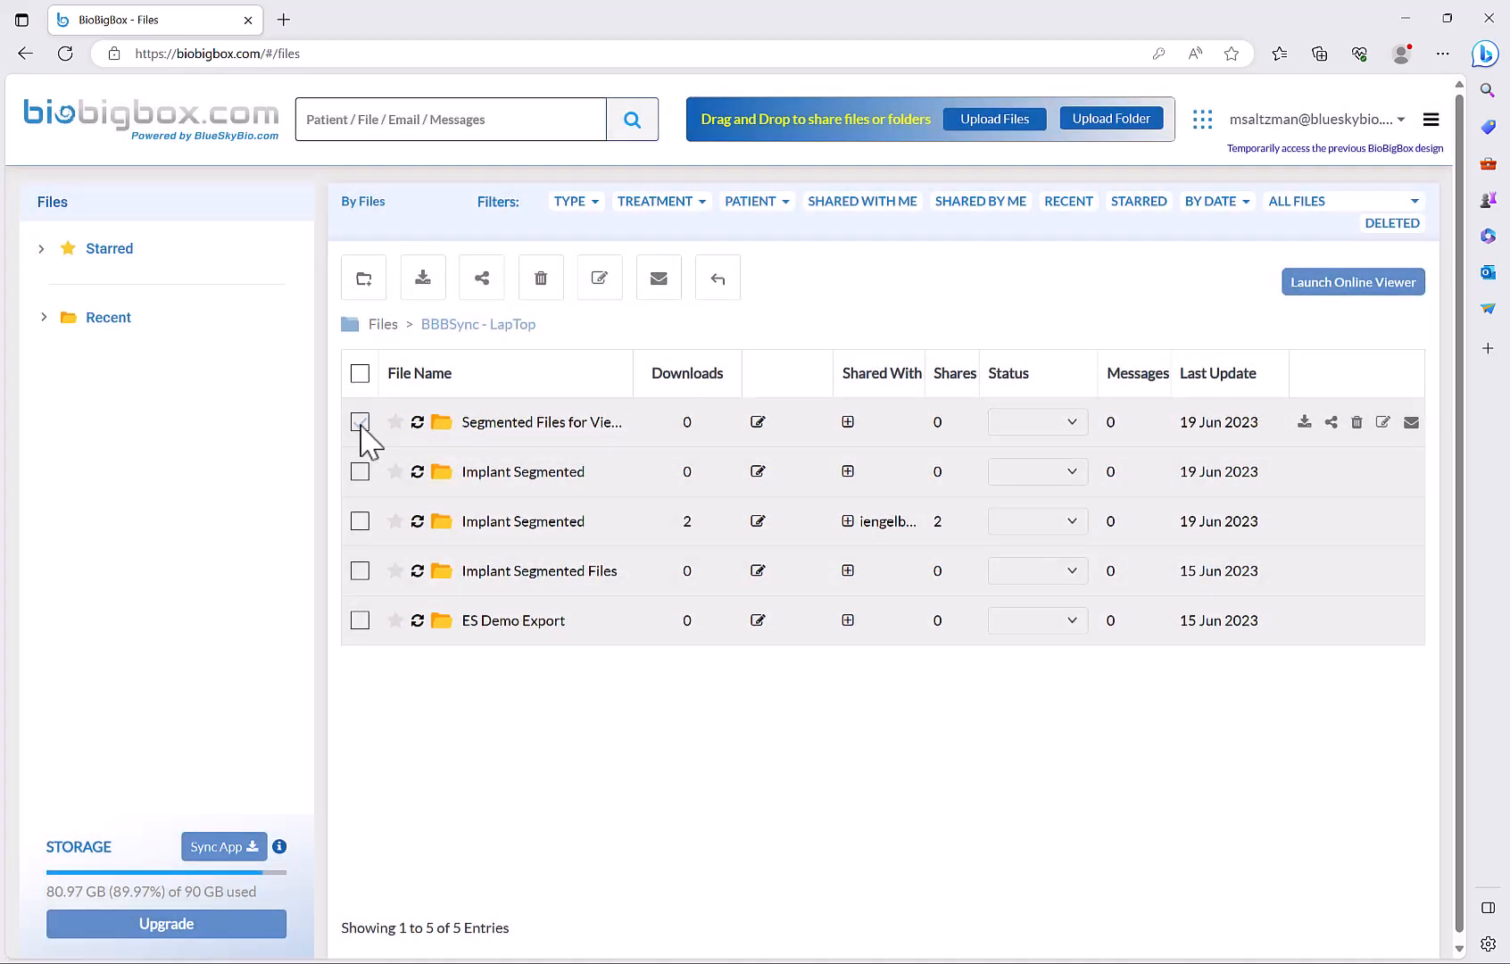
left_click(360, 421)
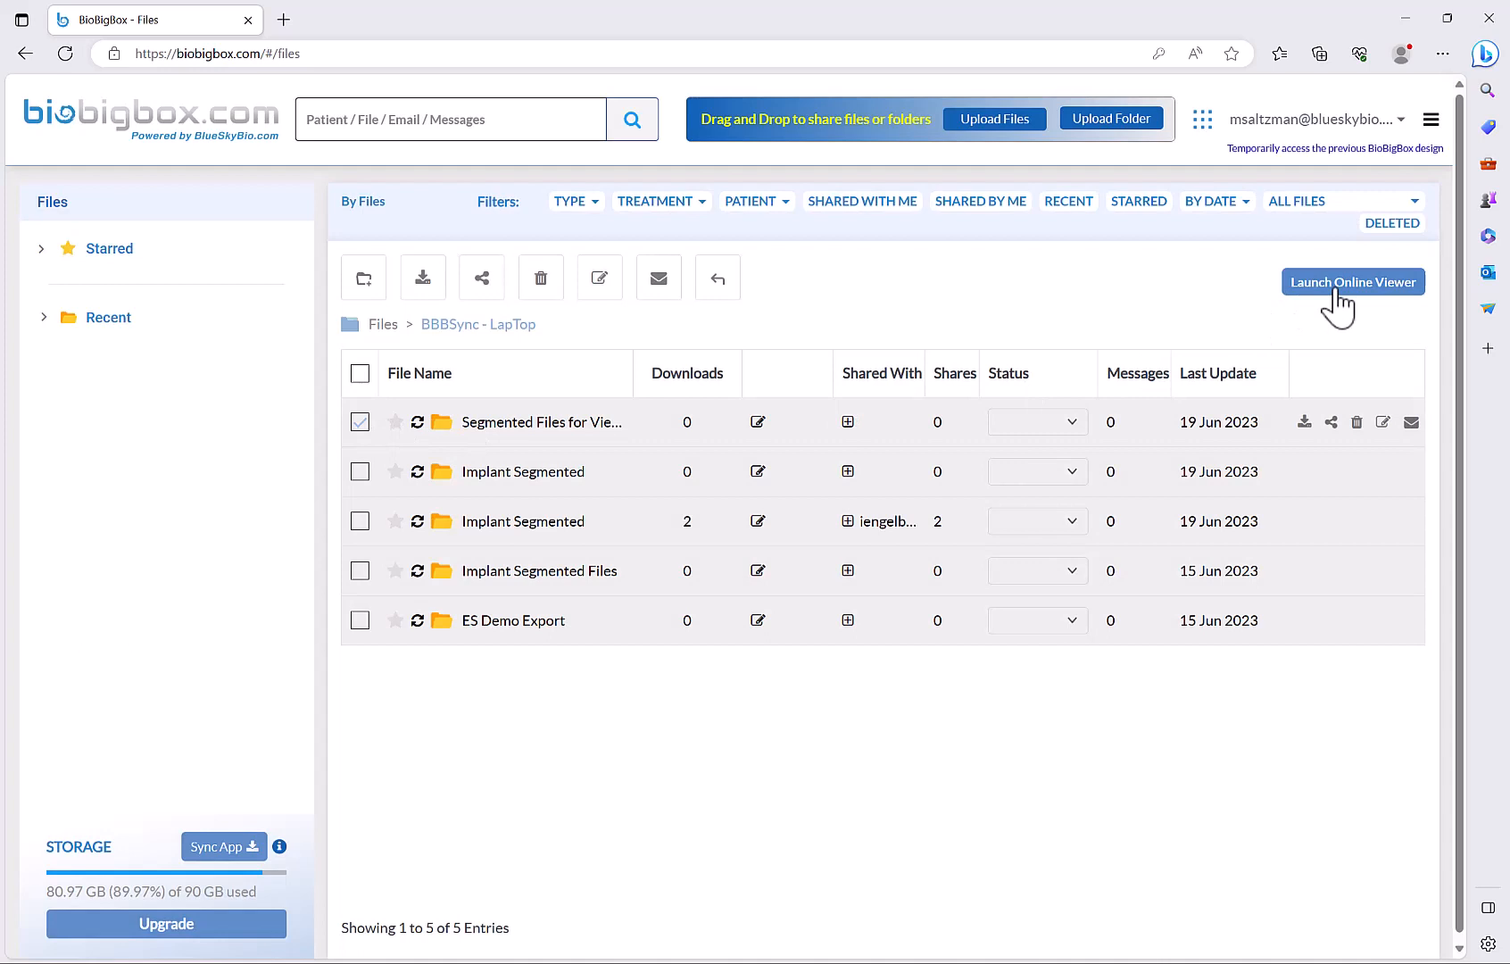
left_click(1350, 282)
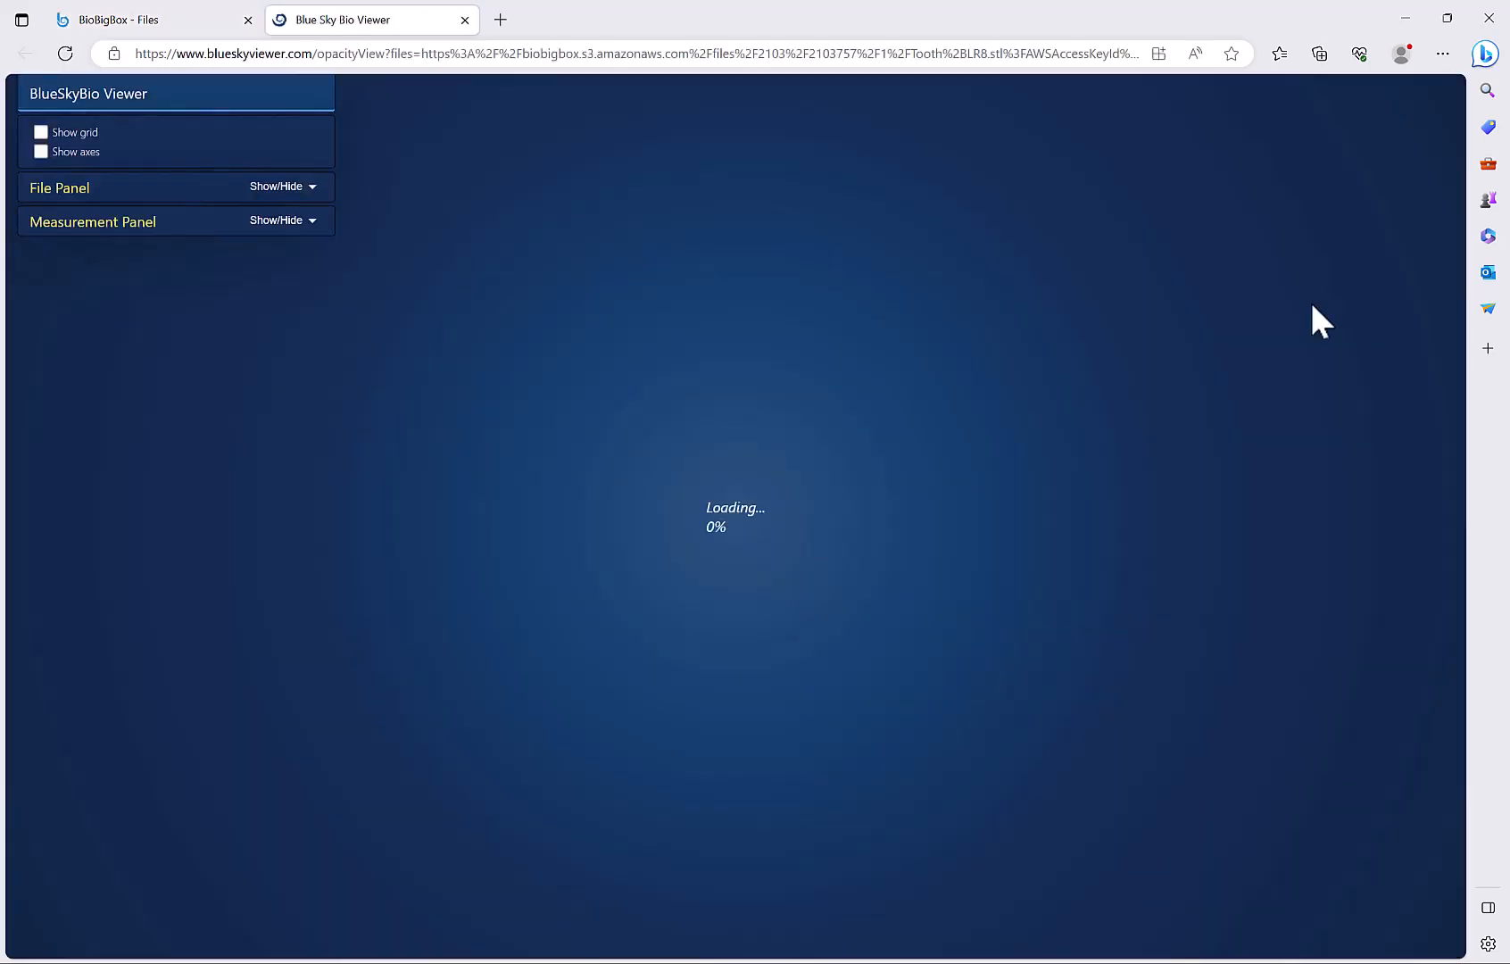
mouse_move(1262, 395)
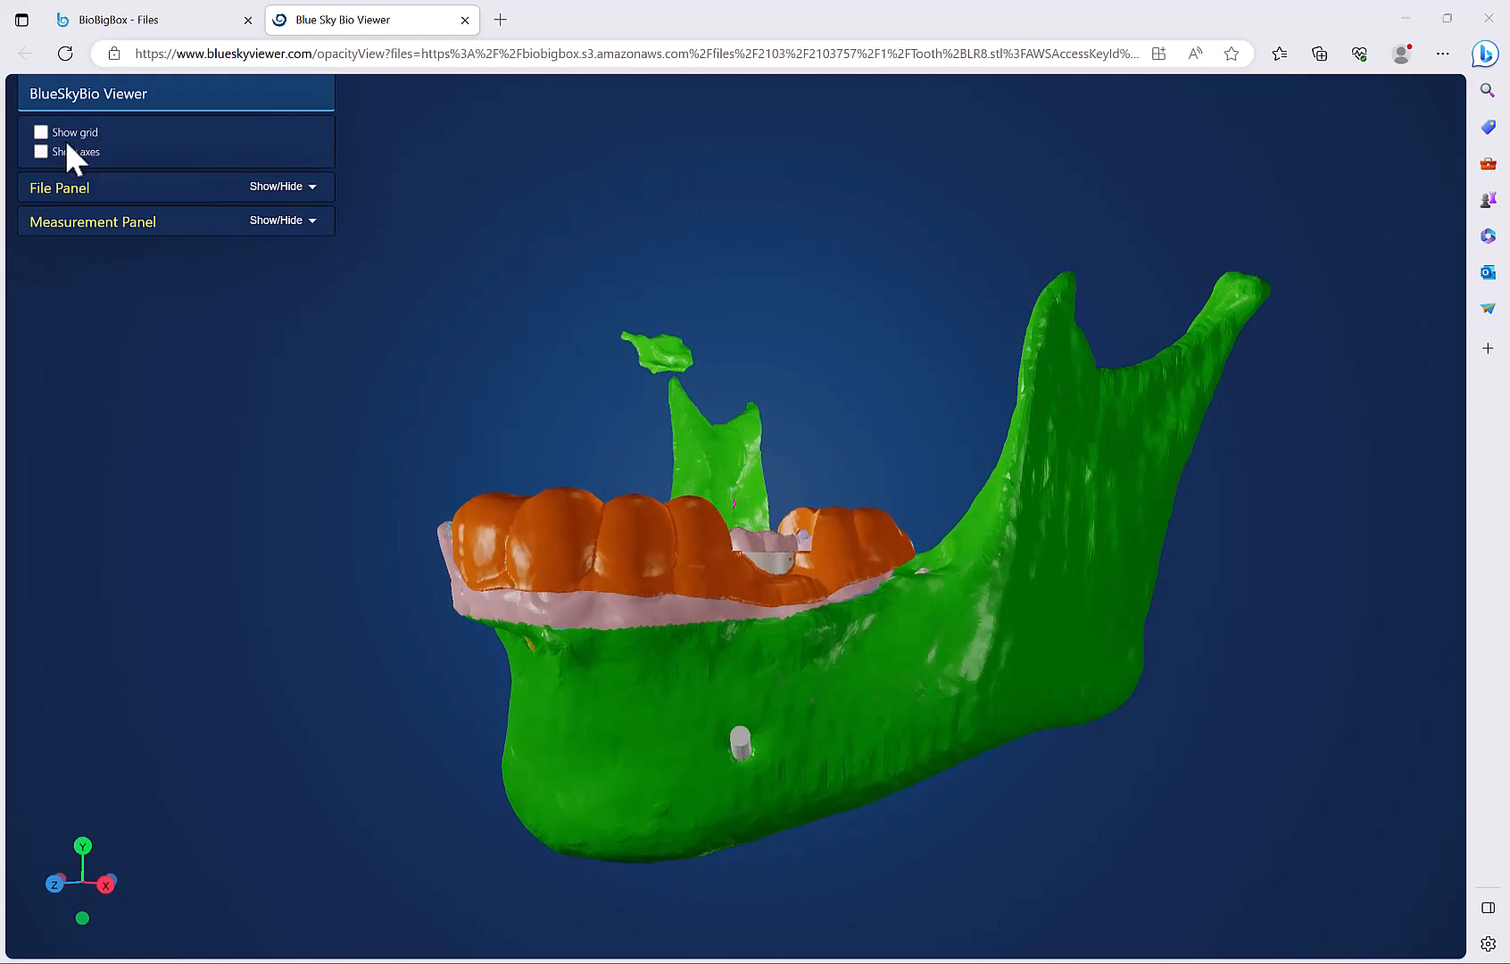
Show the reference grid around the segmented jaw model, then hide it again
left_click(41, 132)
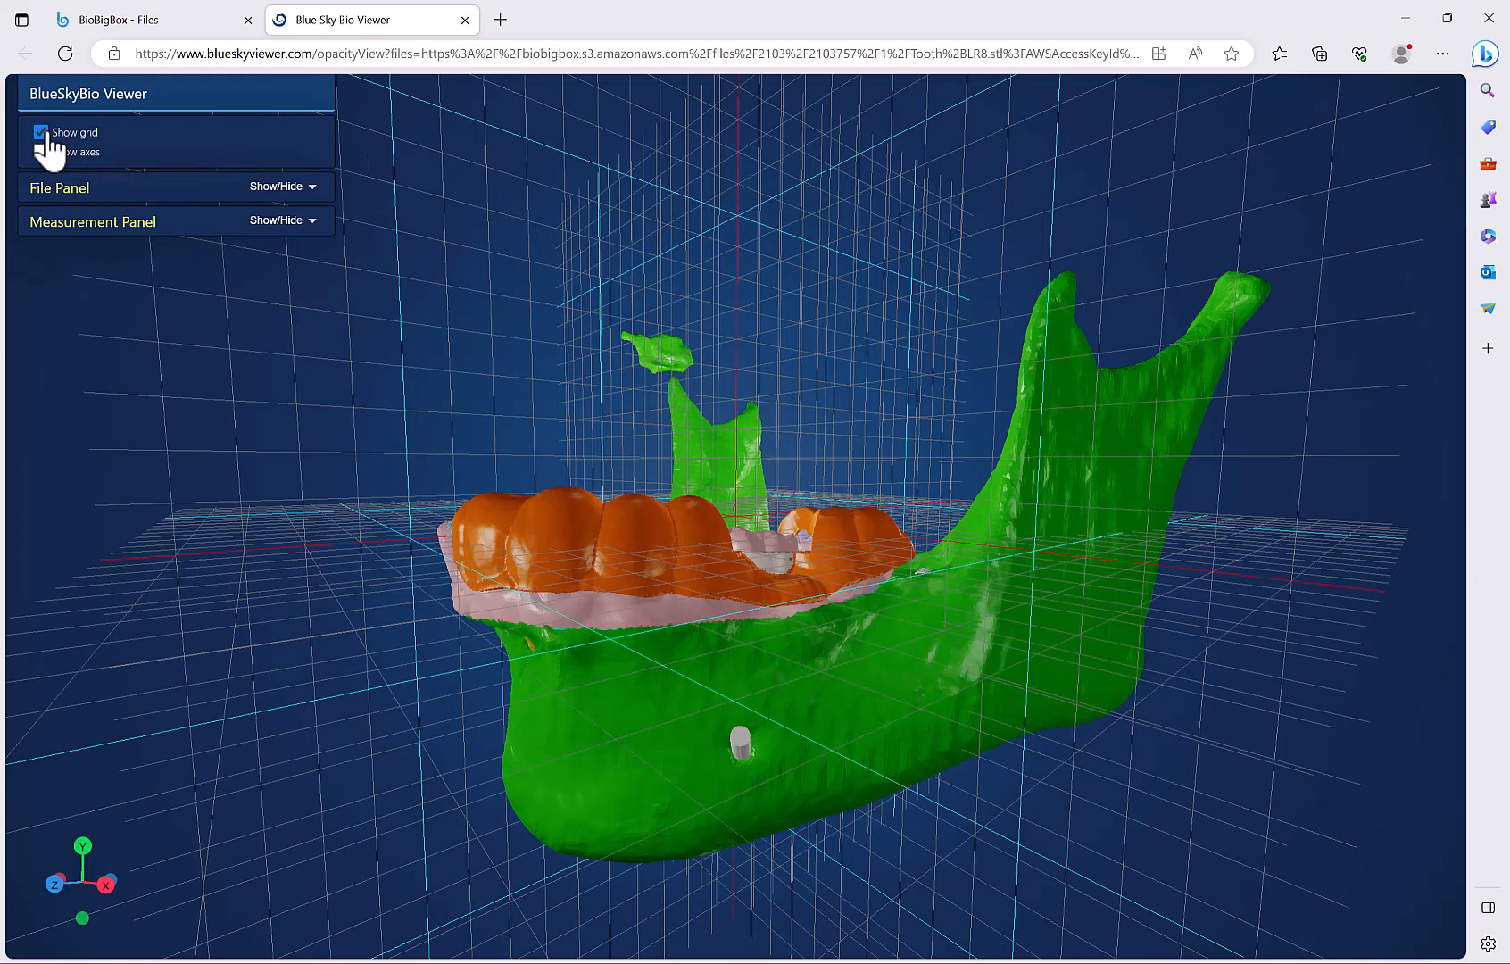
left_click(41, 152)
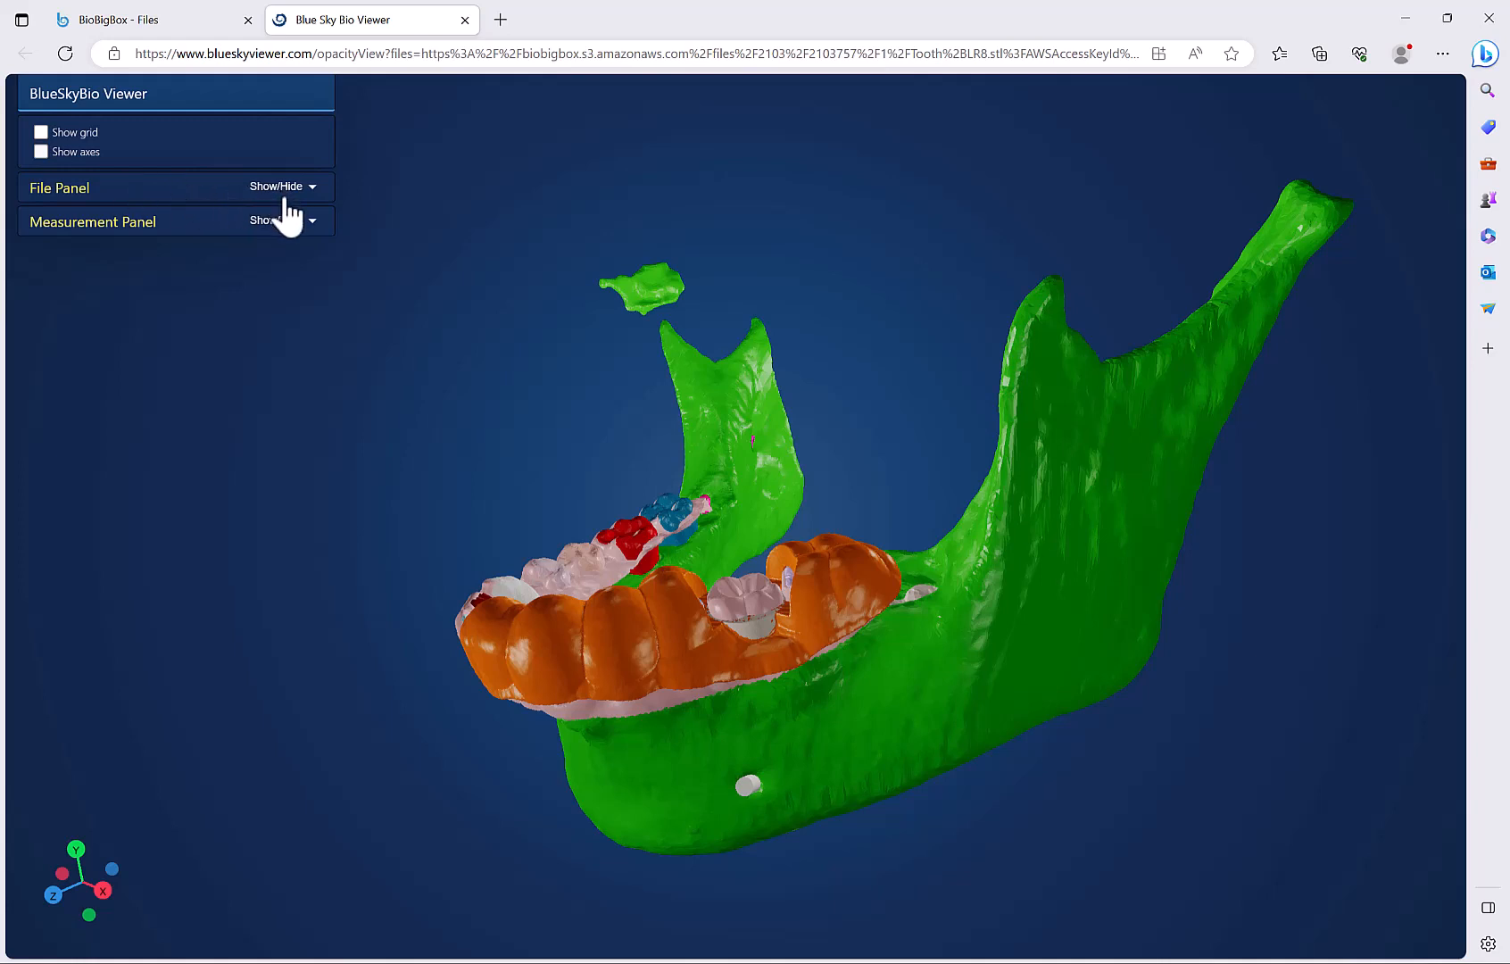
List the loaded model files and restore the mandible to full opacity
left_click(281, 185)
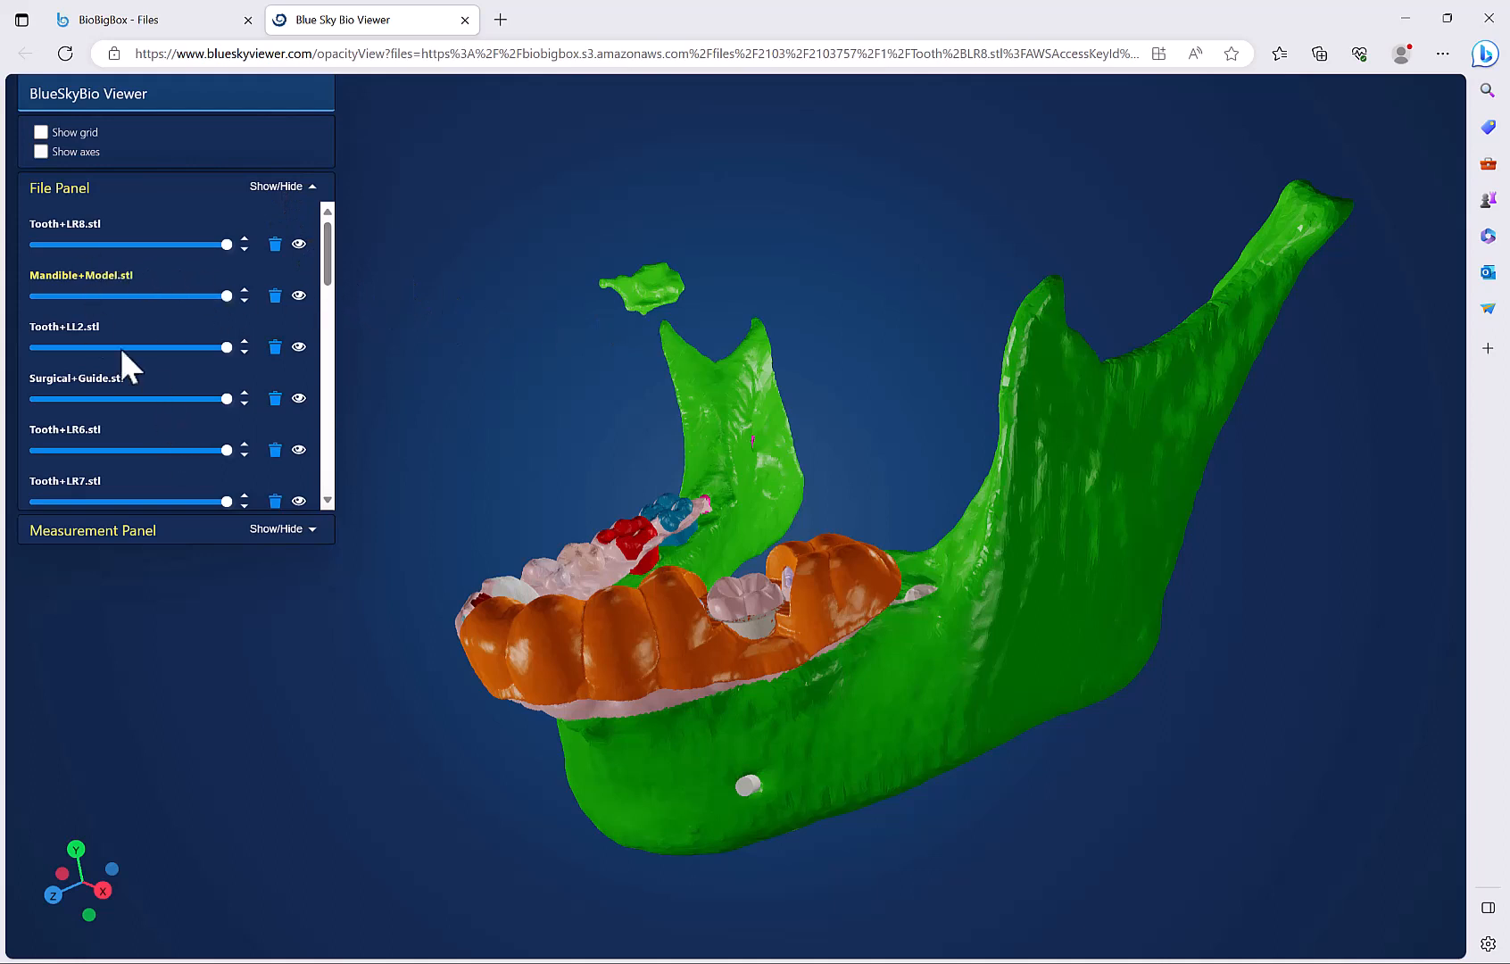
mouse_move(223, 297)
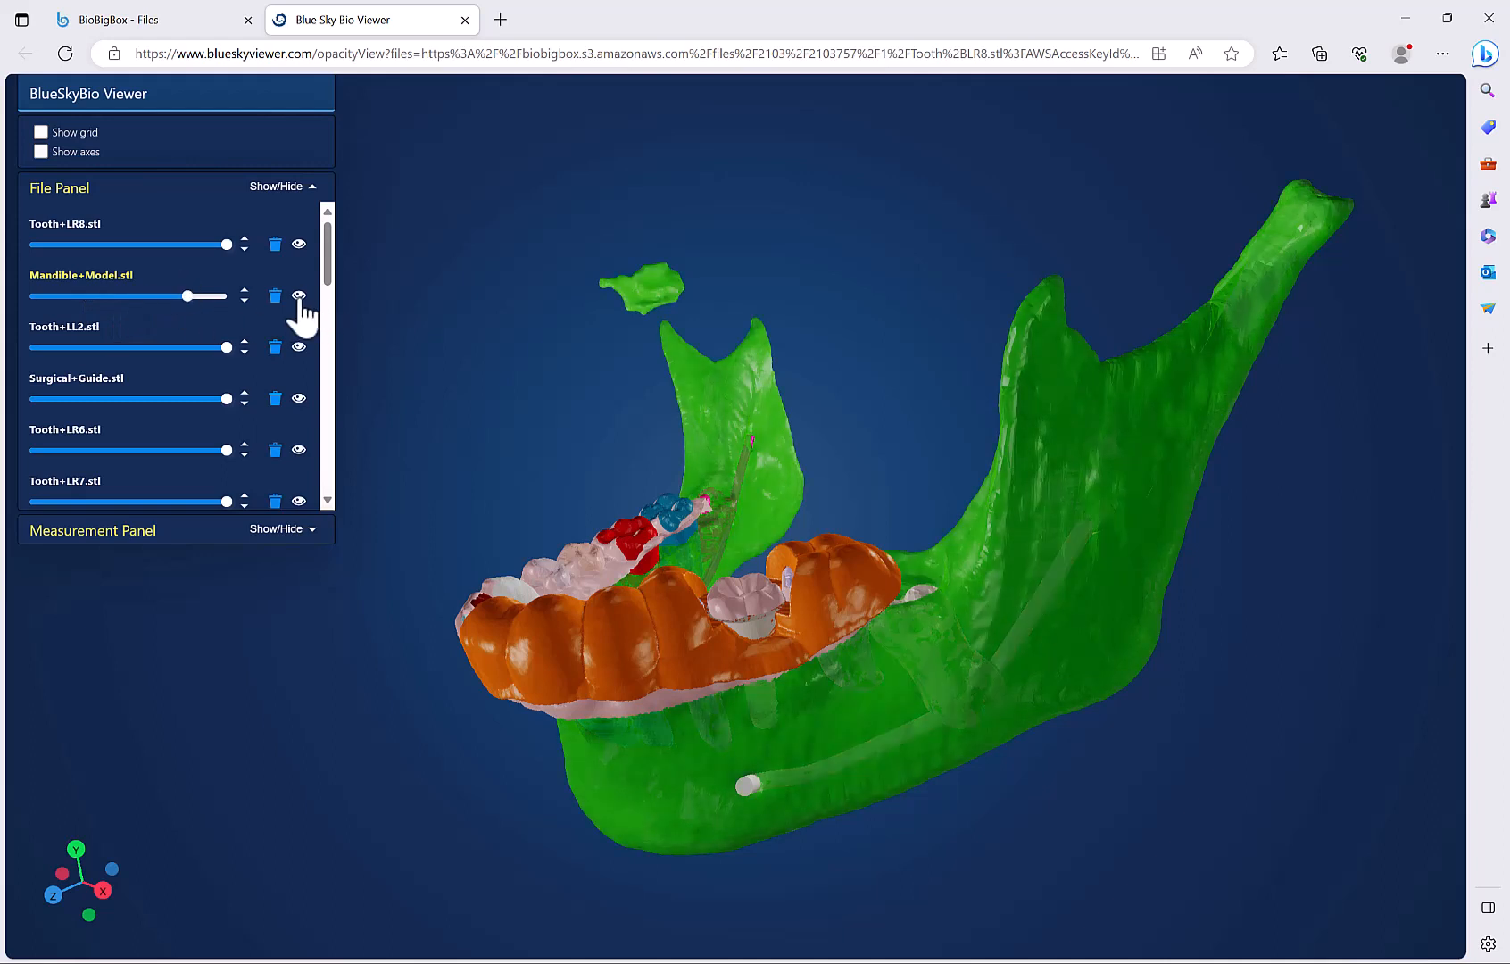
left_click(299, 296)
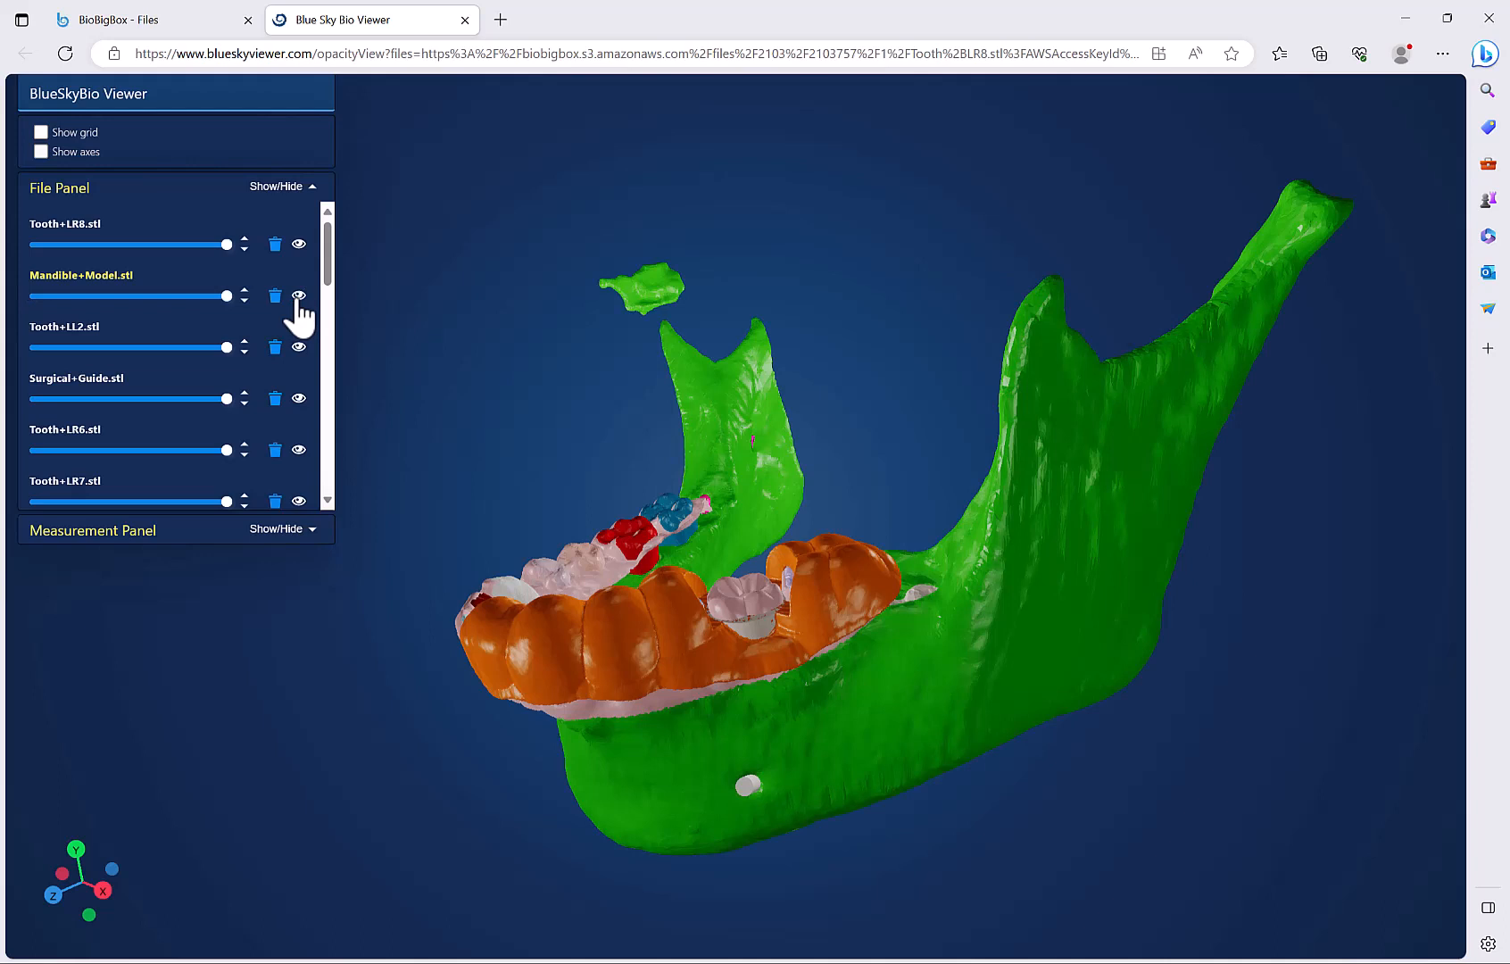
mouse_move(278, 312)
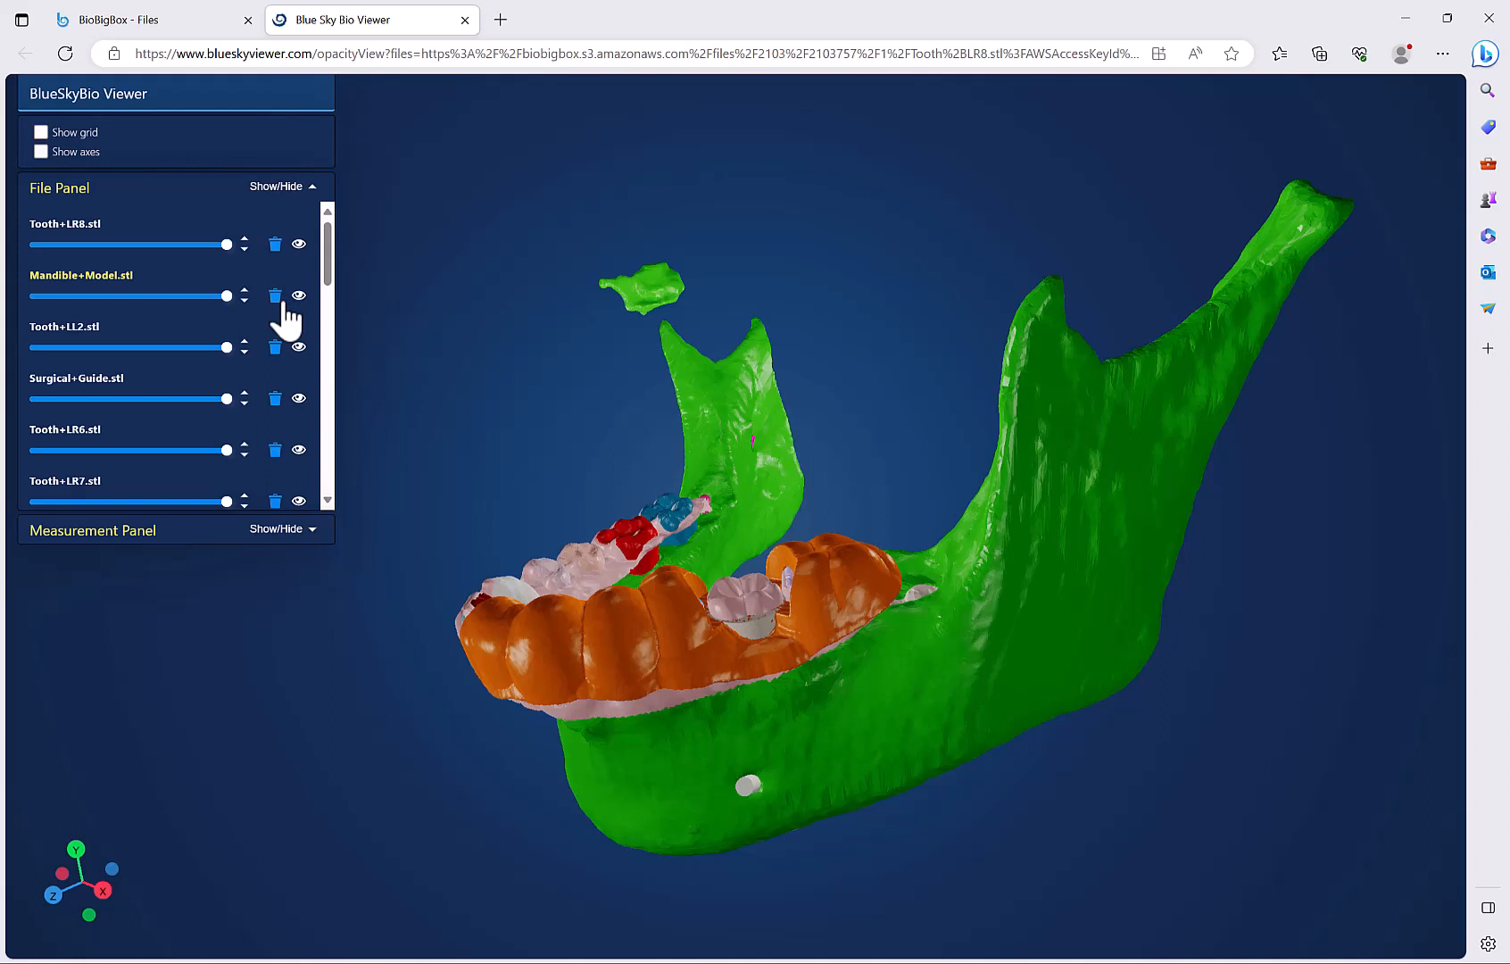
scroll("down", 3)
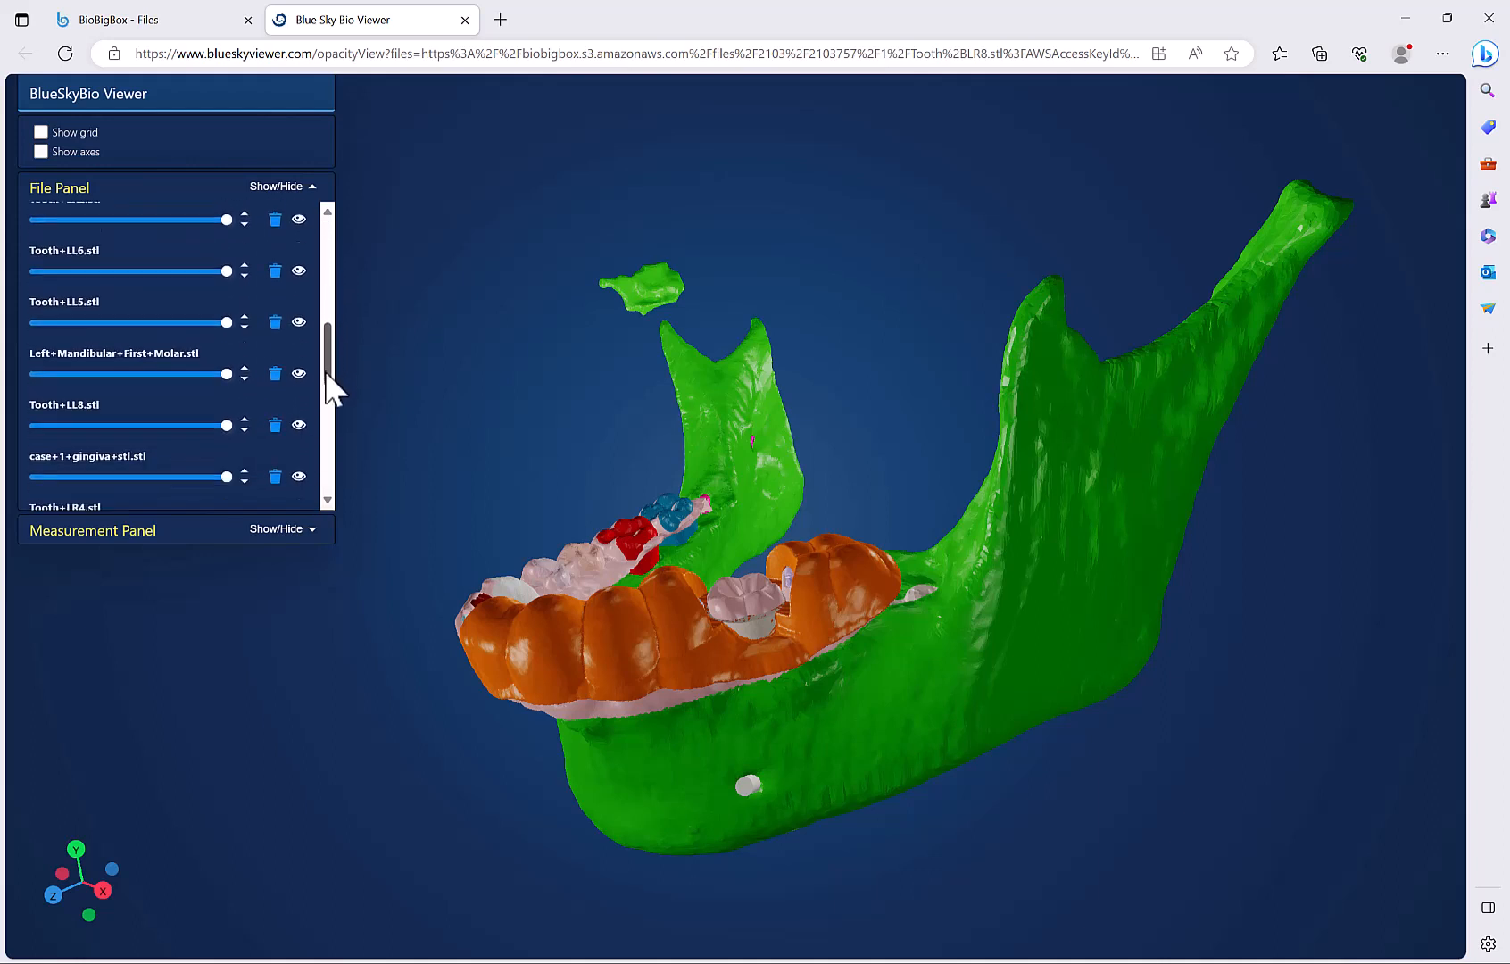
scroll("down", 3)
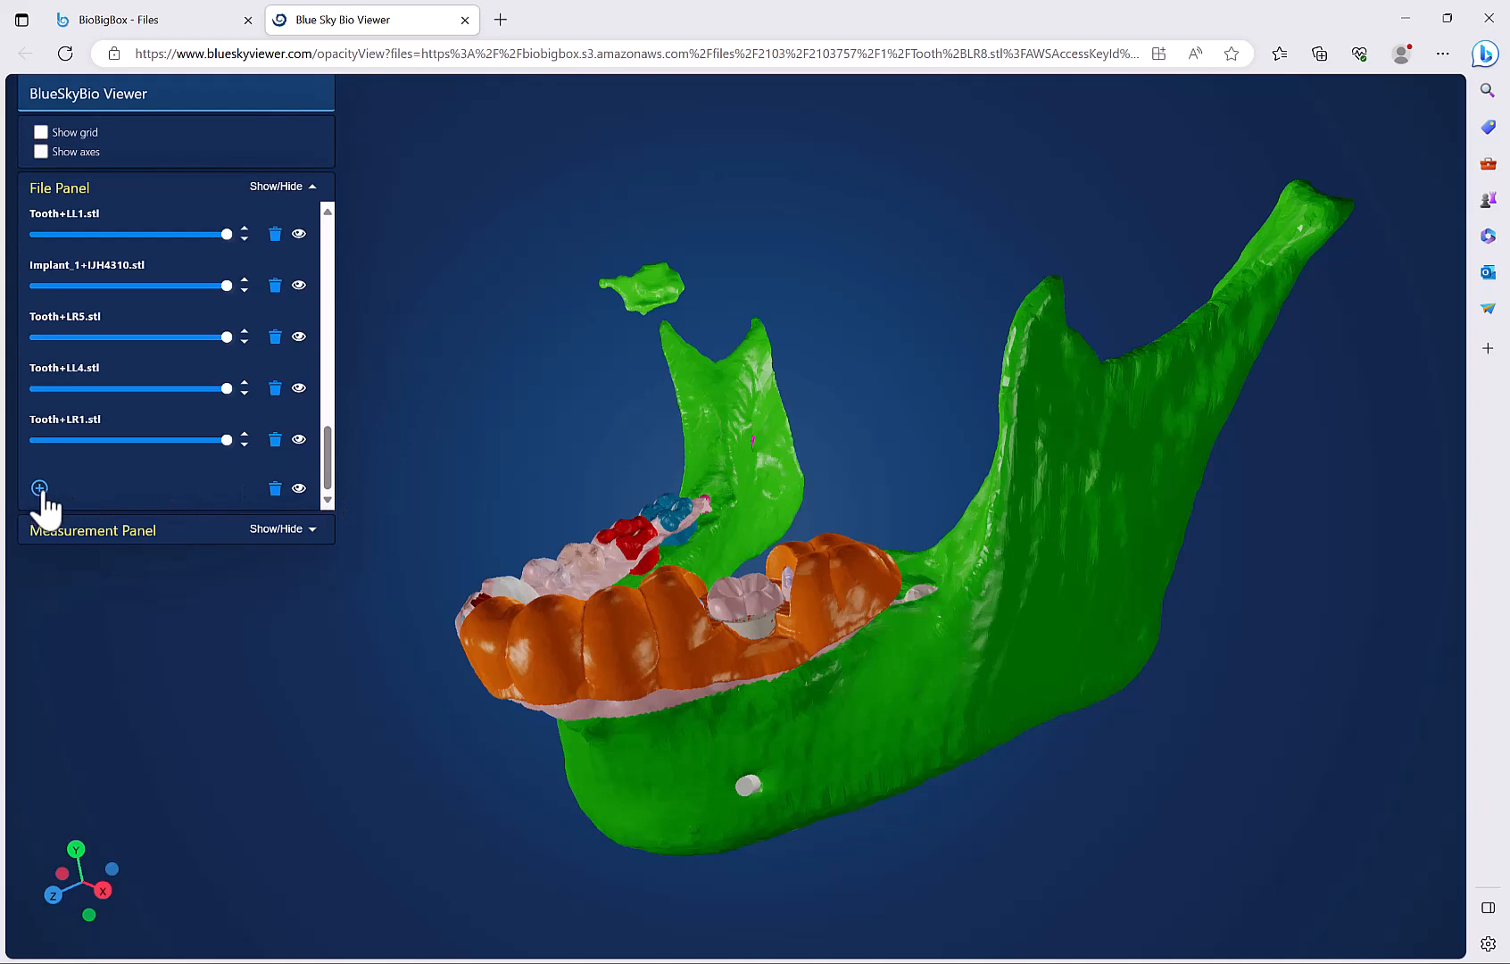
mouse_move(77, 480)
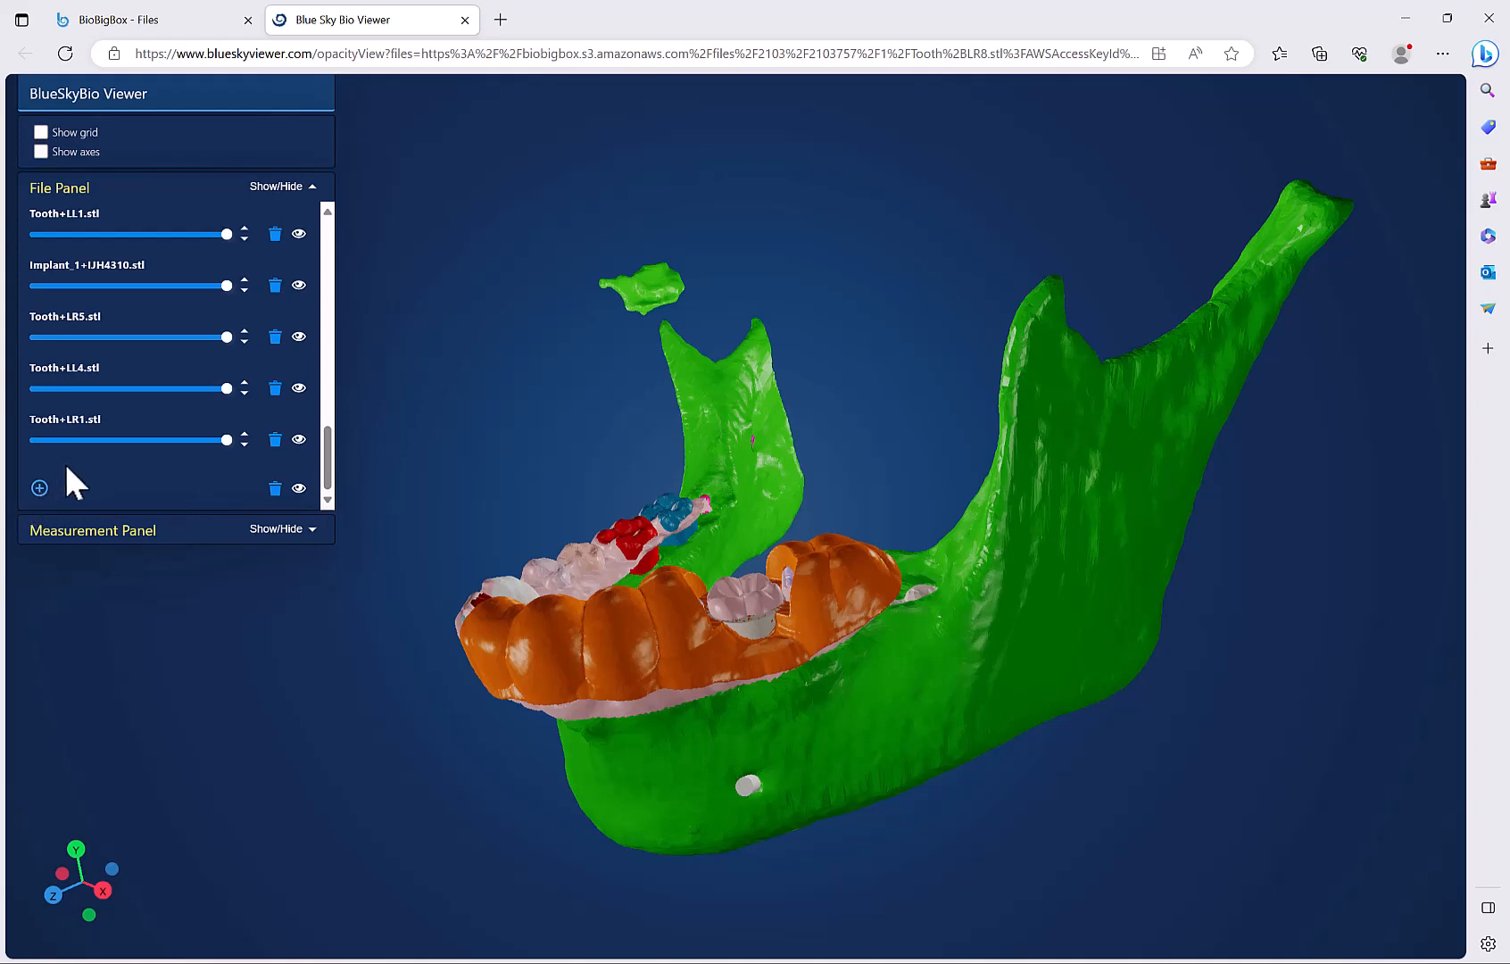
mouse_move(91, 275)
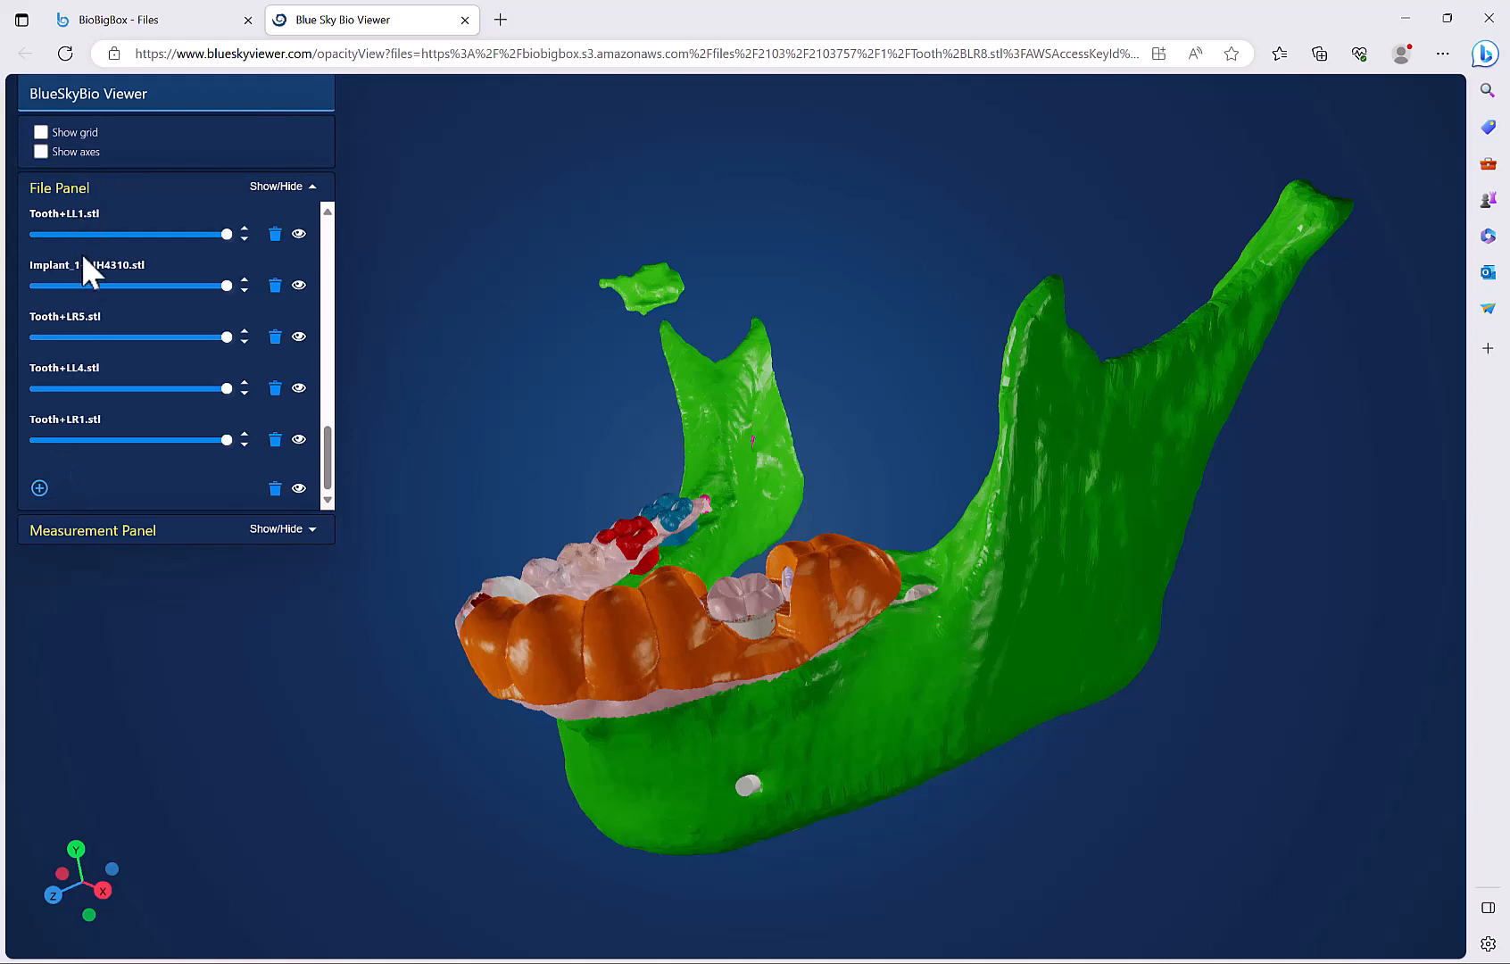
Show the Measurement Panel readout for a single tooth file, then return to the BioBigBox file list
left_click(277, 185)
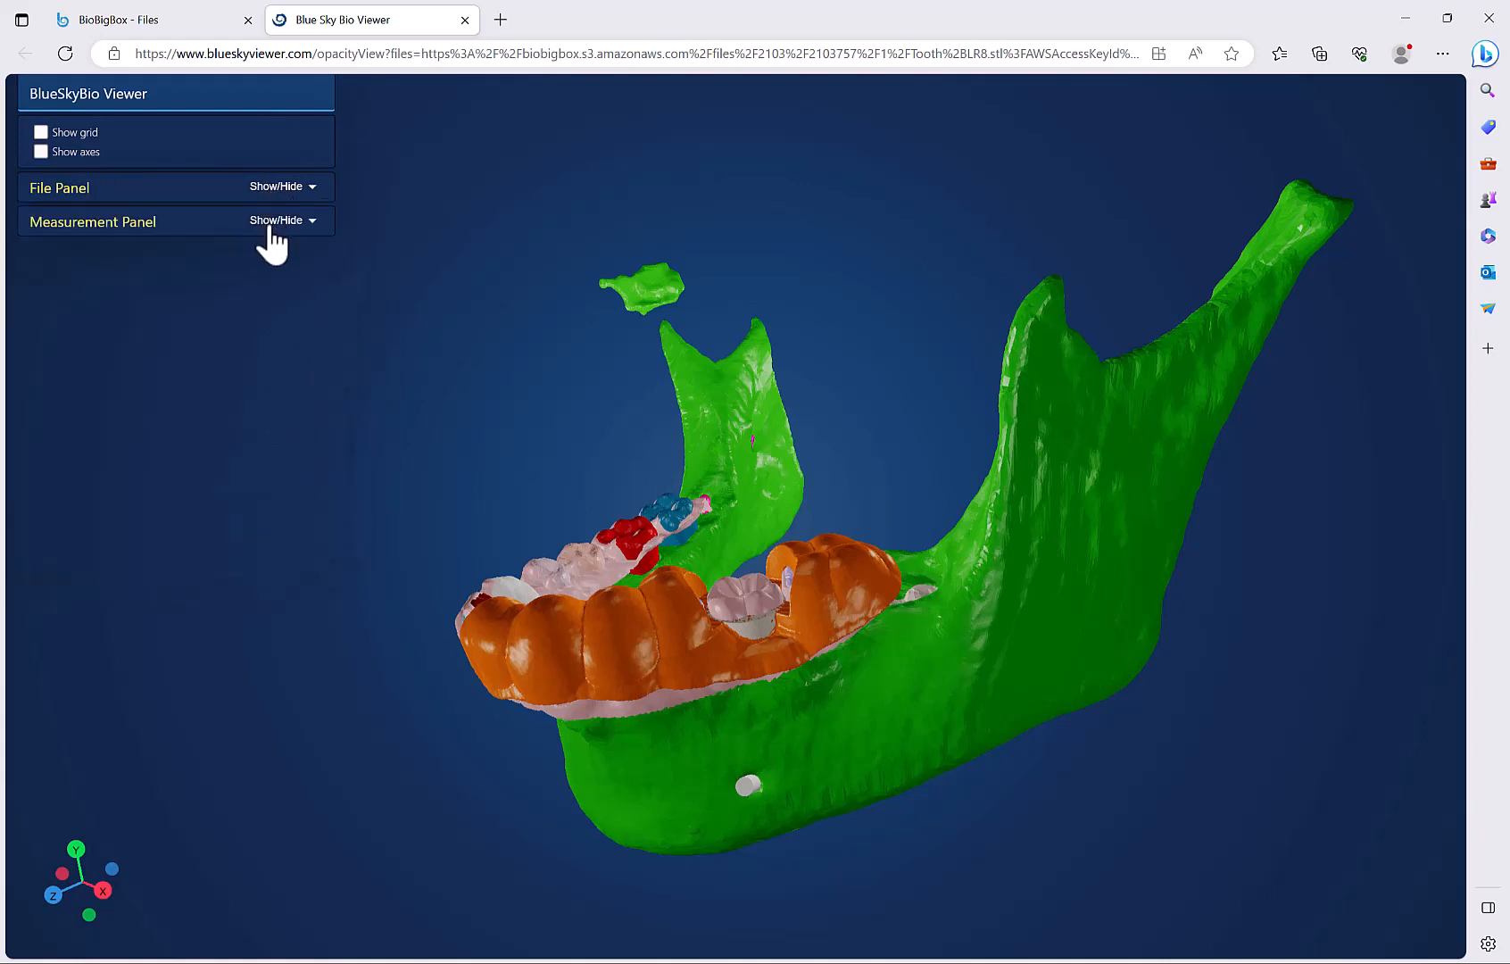
left_click(276, 220)
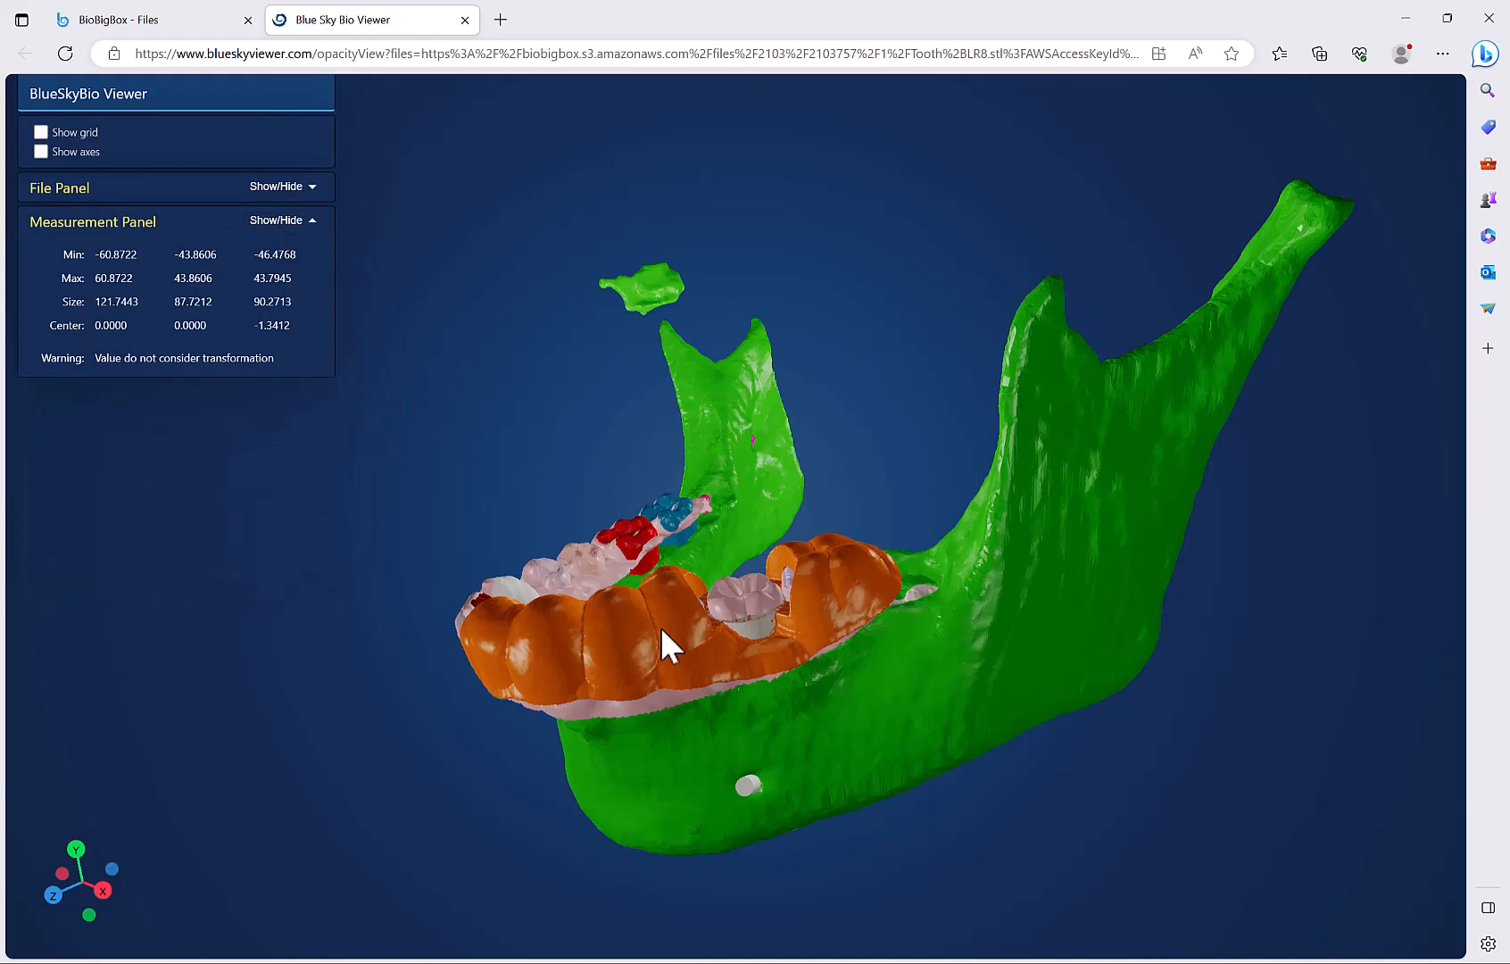
left_click(276, 186)
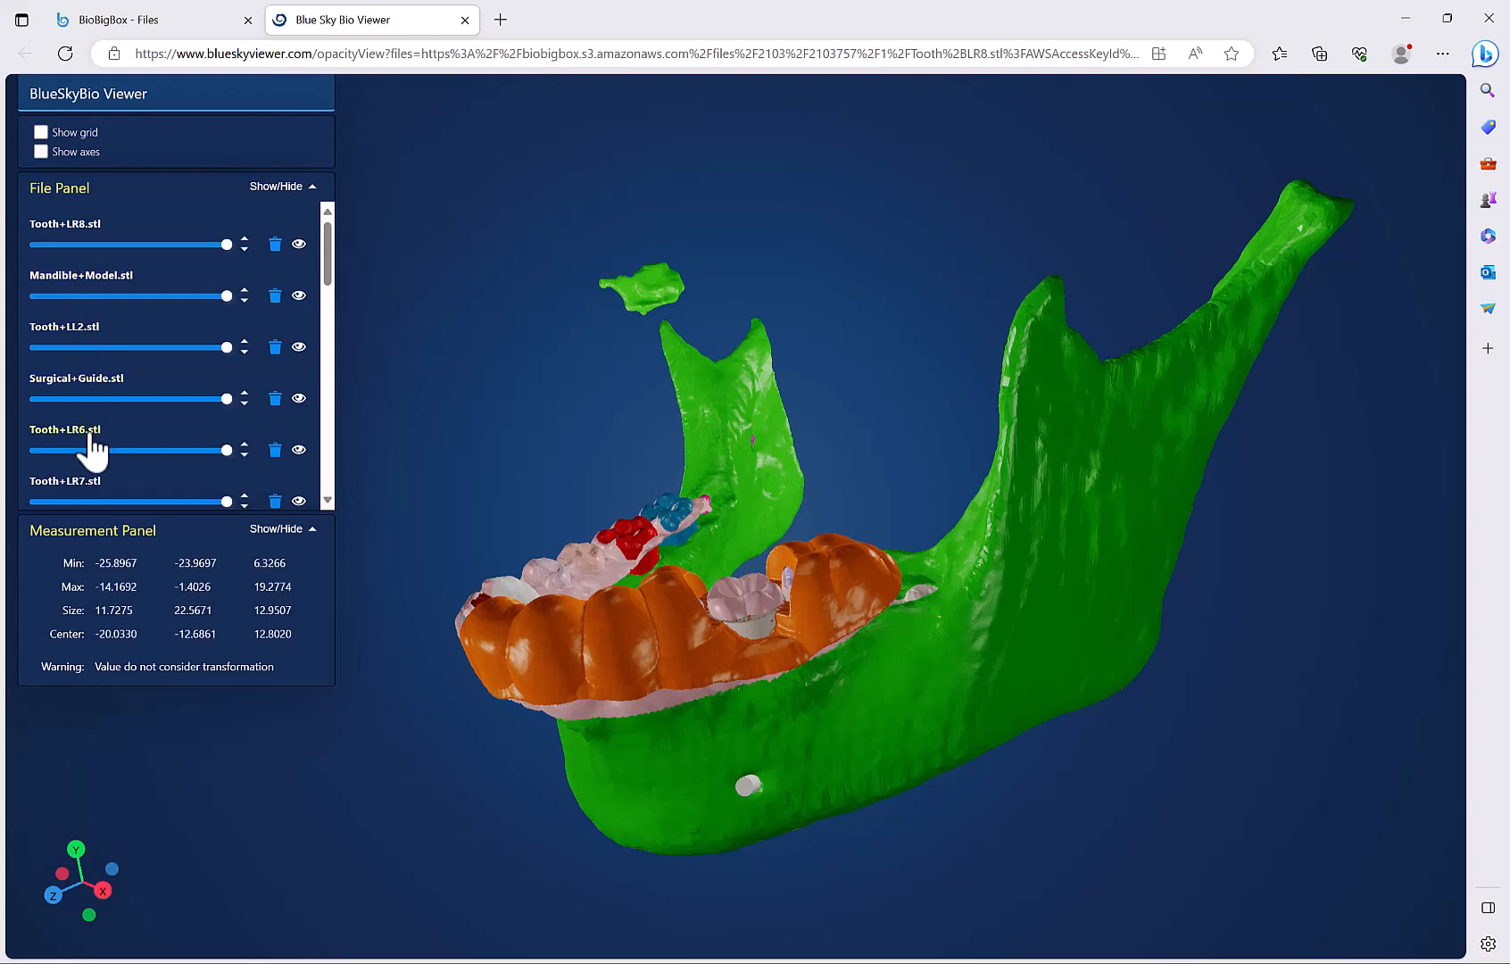
left_click(136, 20)
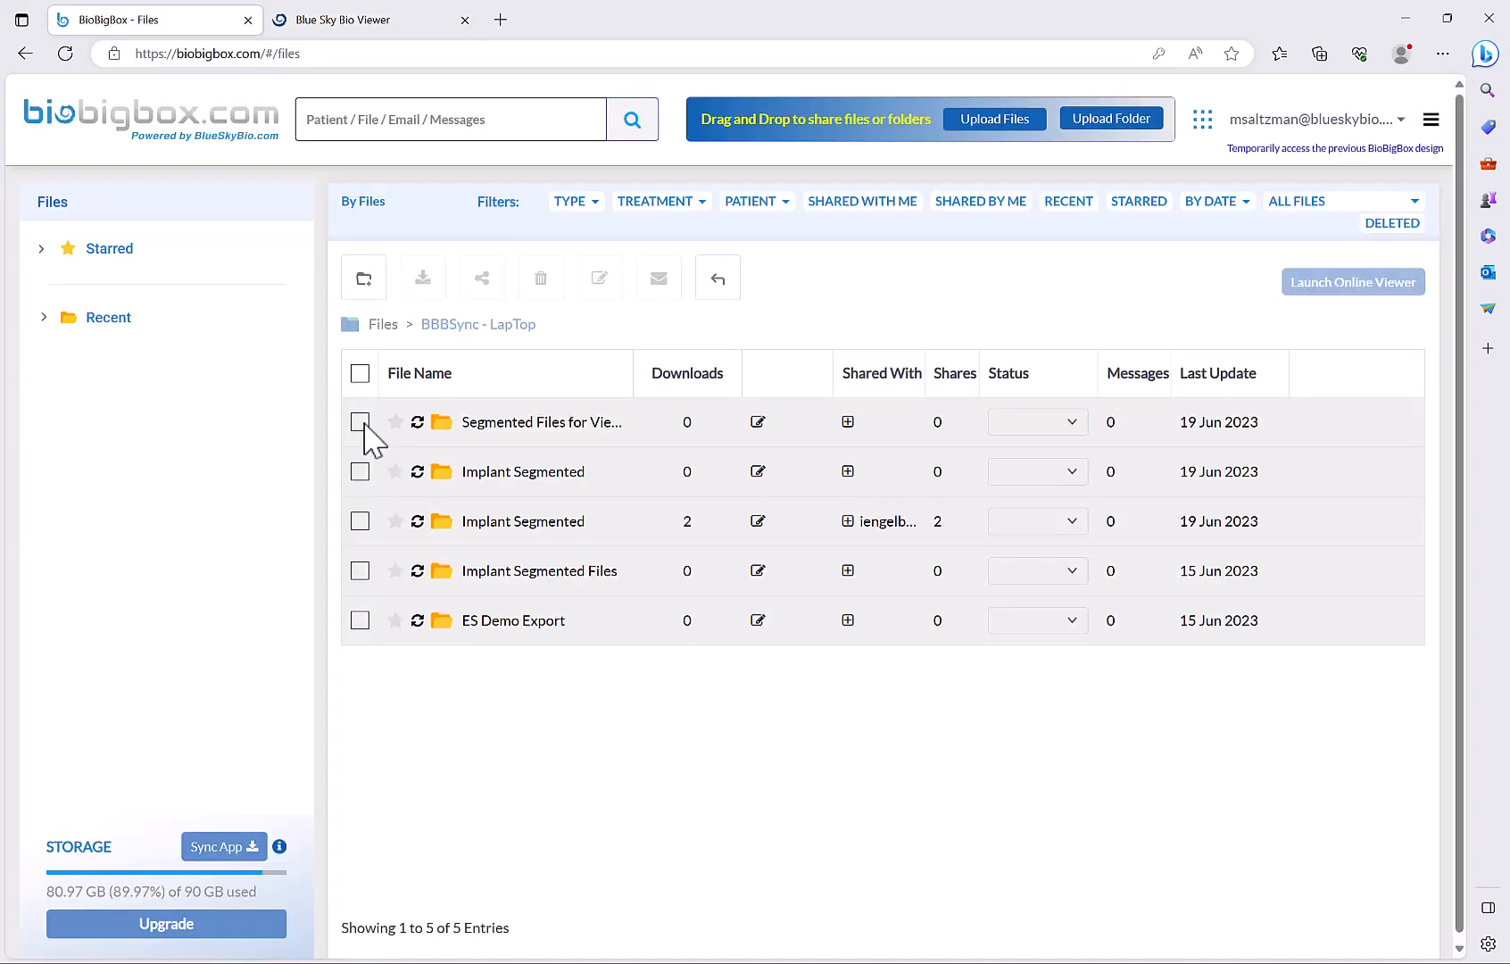
mouse_move(364, 471)
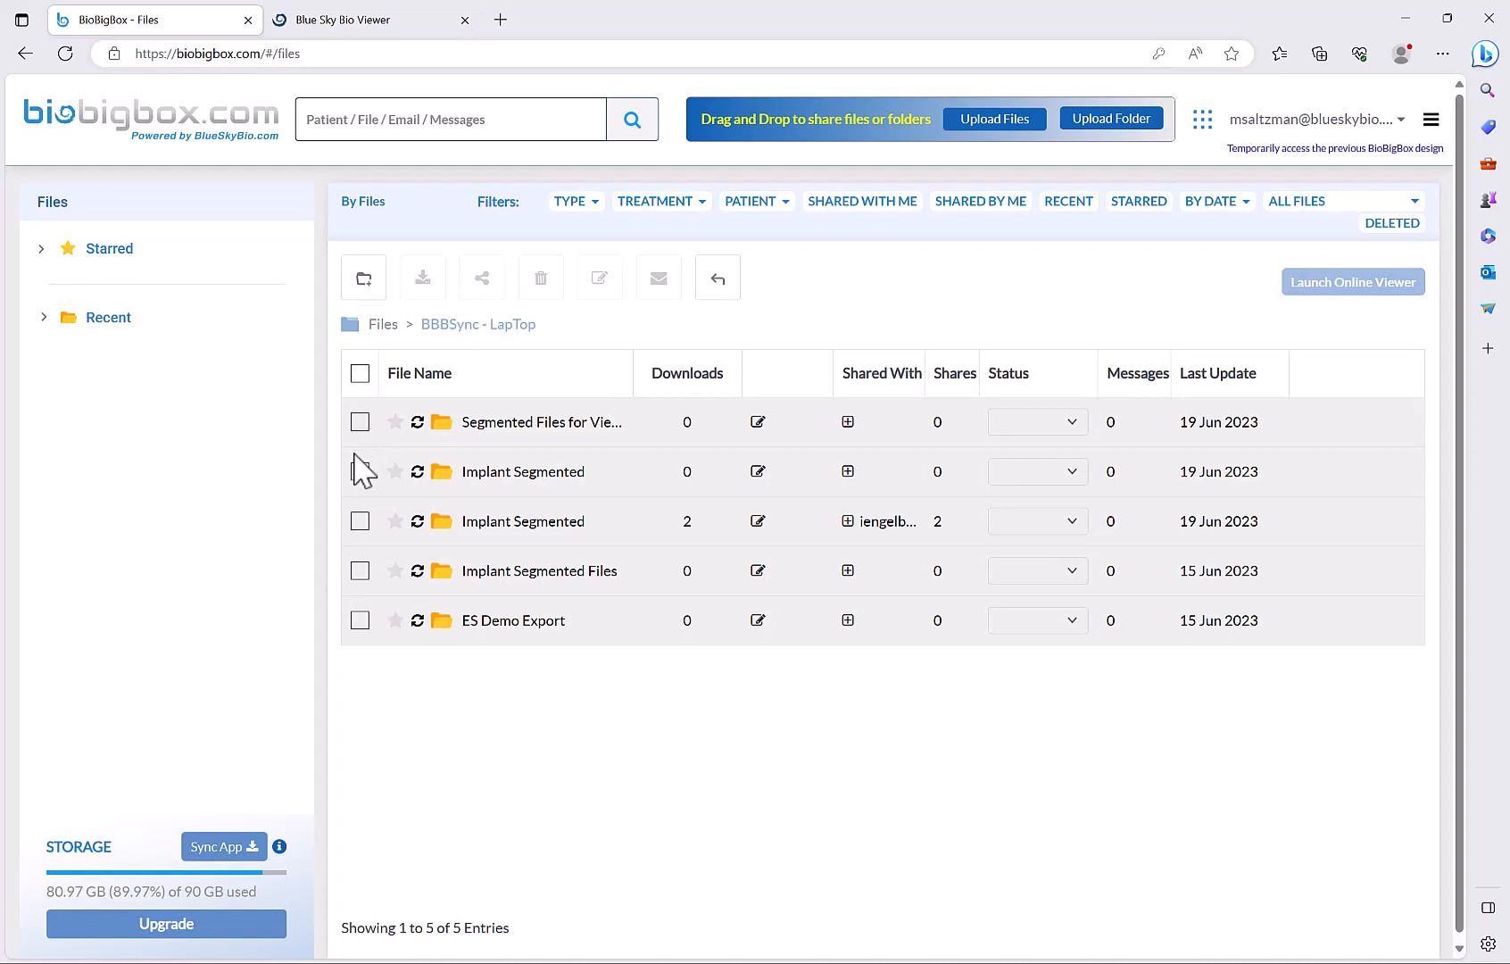
mouse_move(496, 635)
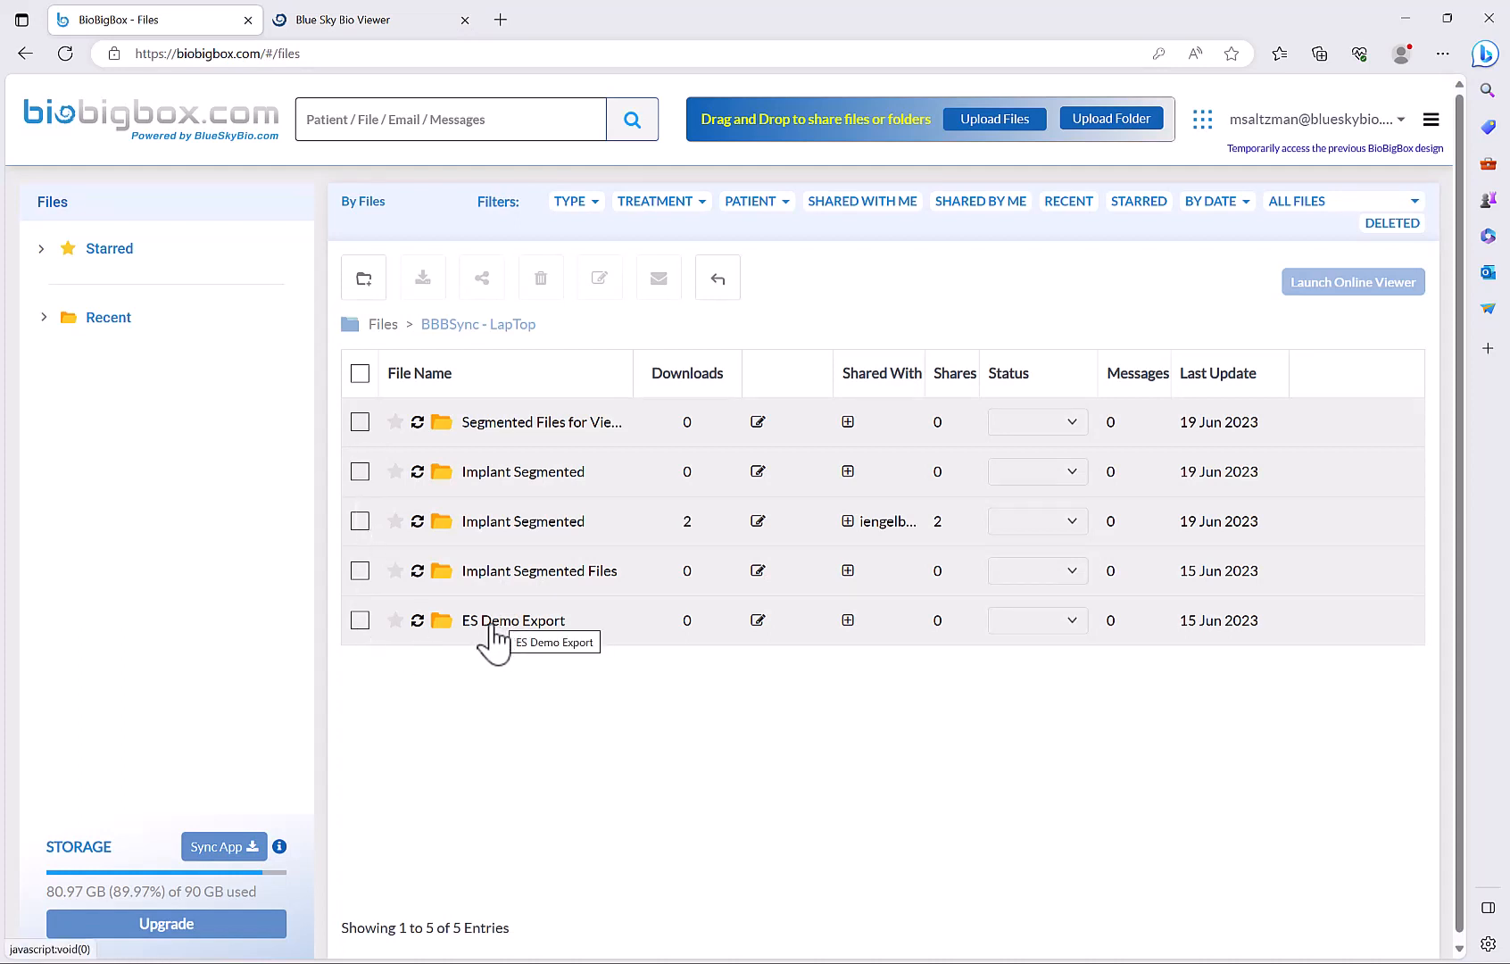
Browse ES Demo Export, then from BBBSync - LapTop launch that folder in the online viewer
left_click(514, 619)
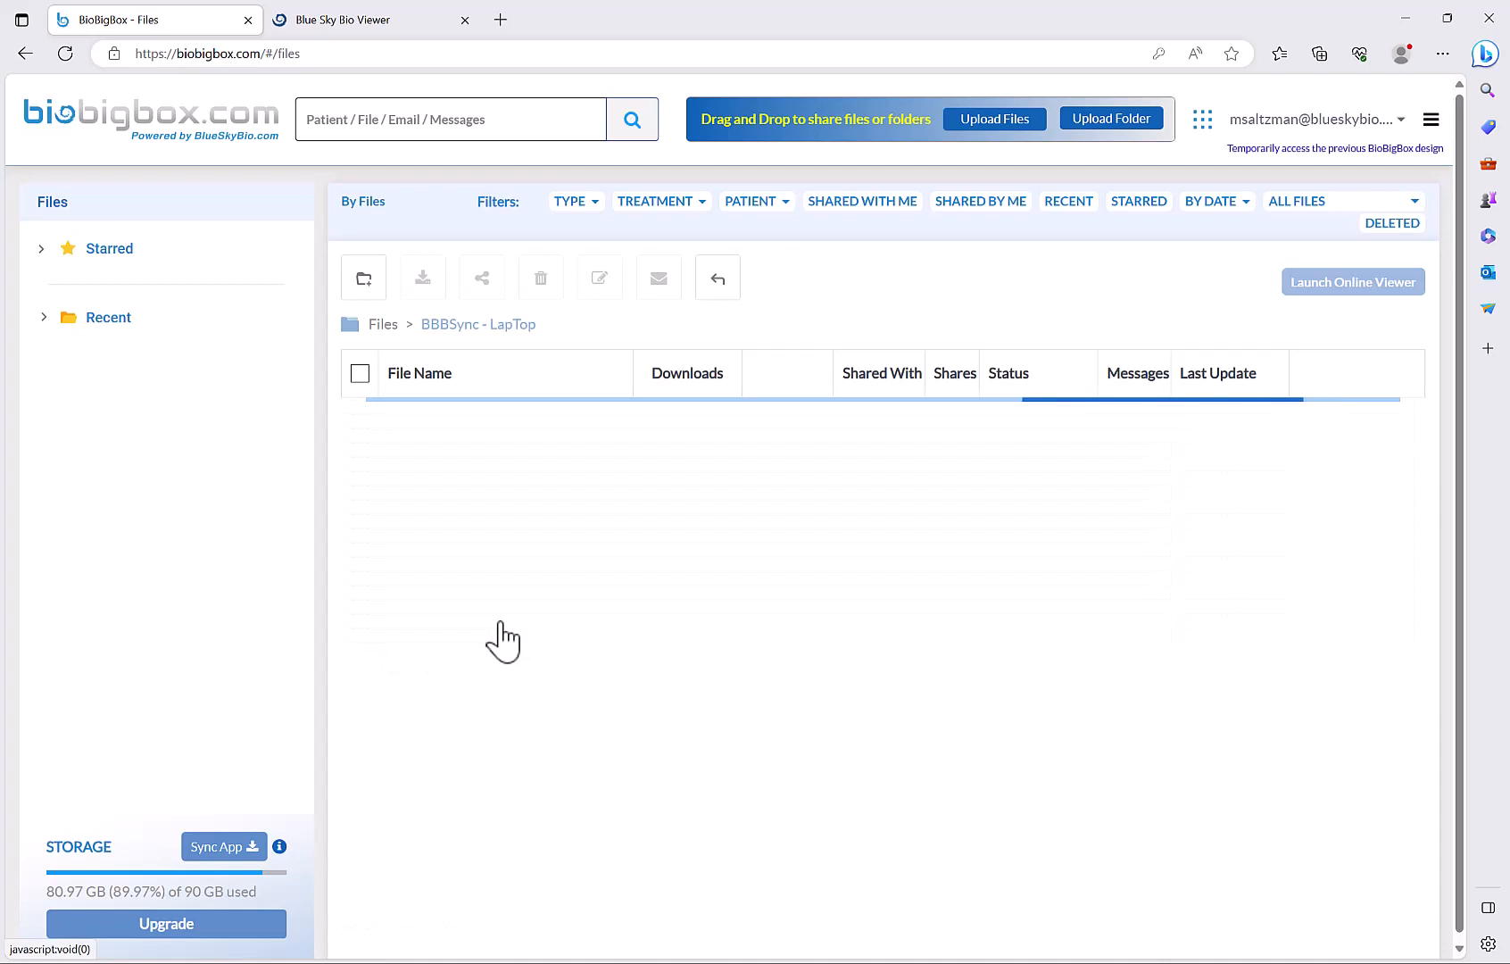
left_click(608, 323)
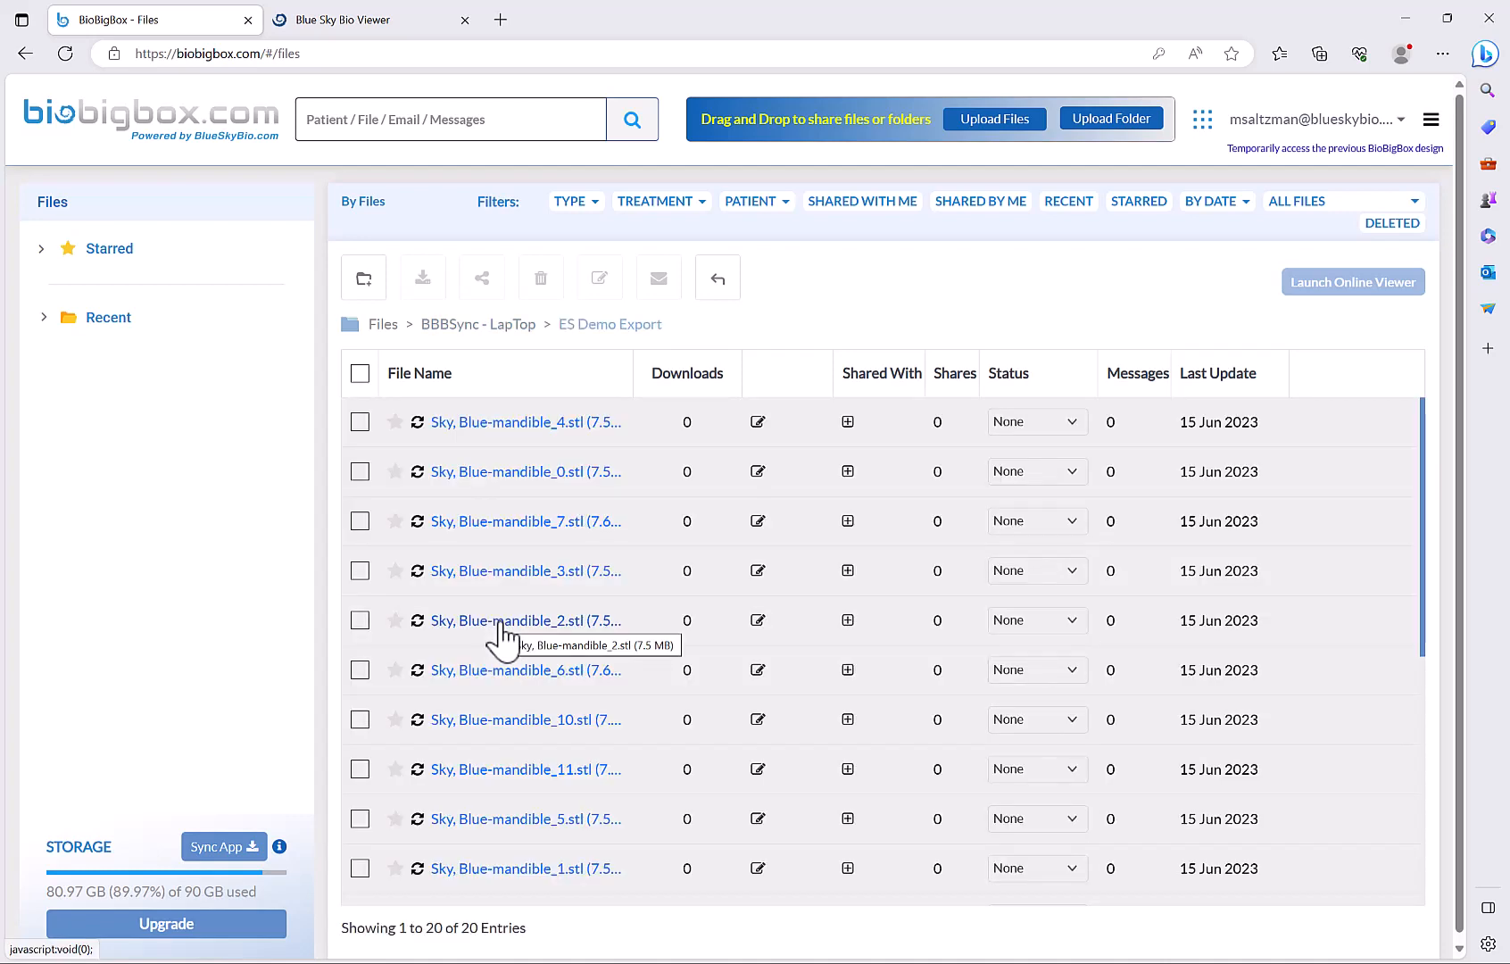
mouse_move(505, 719)
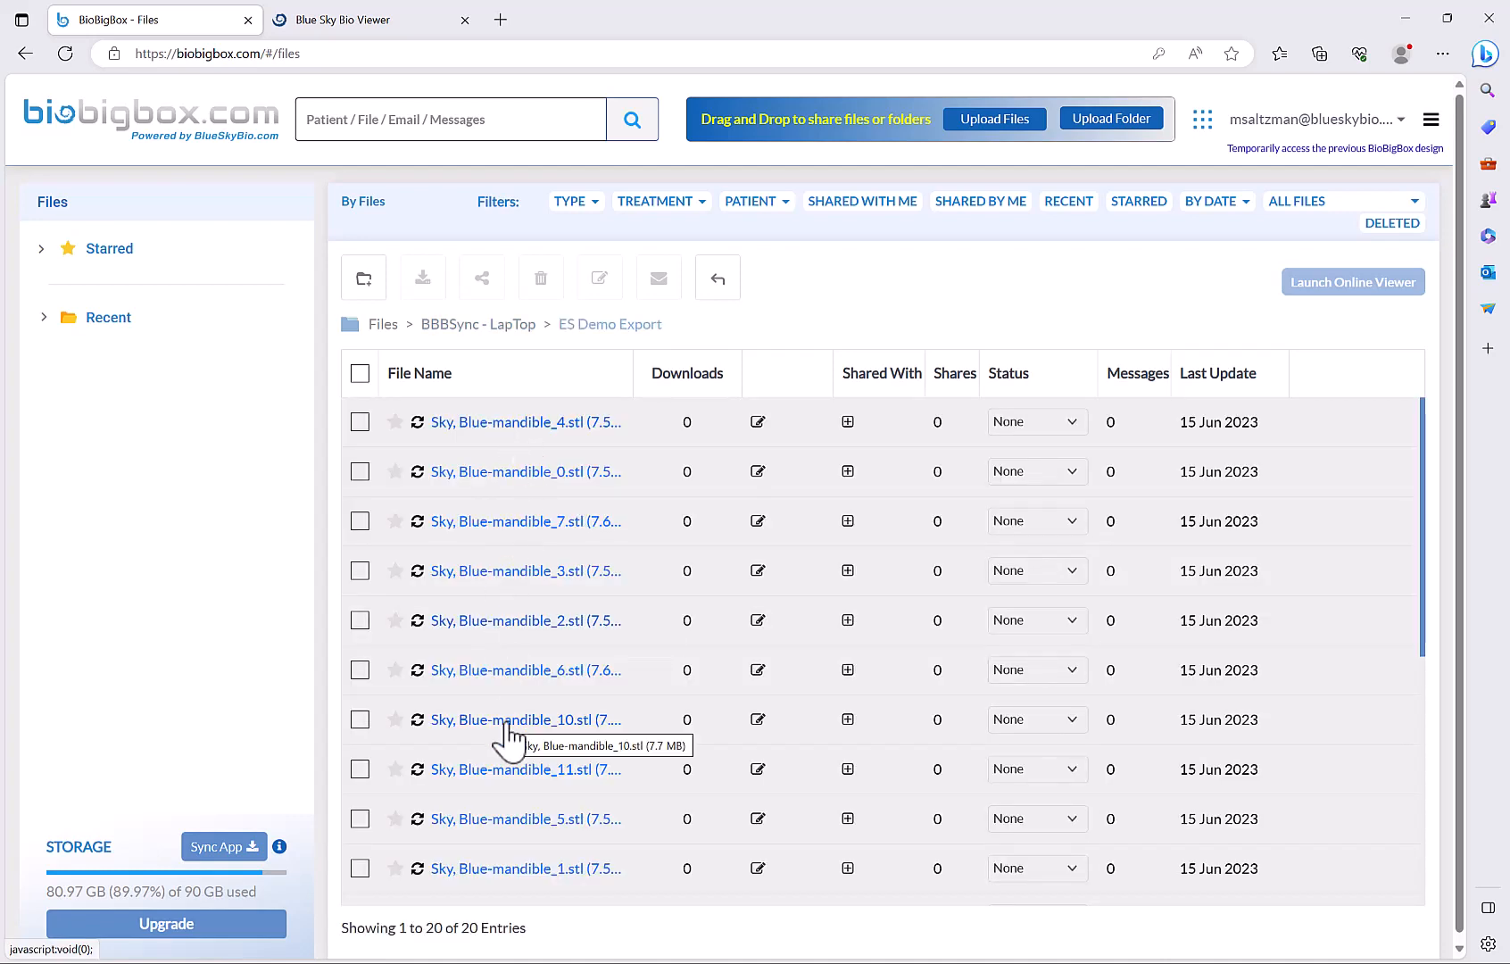
left_click(478, 323)
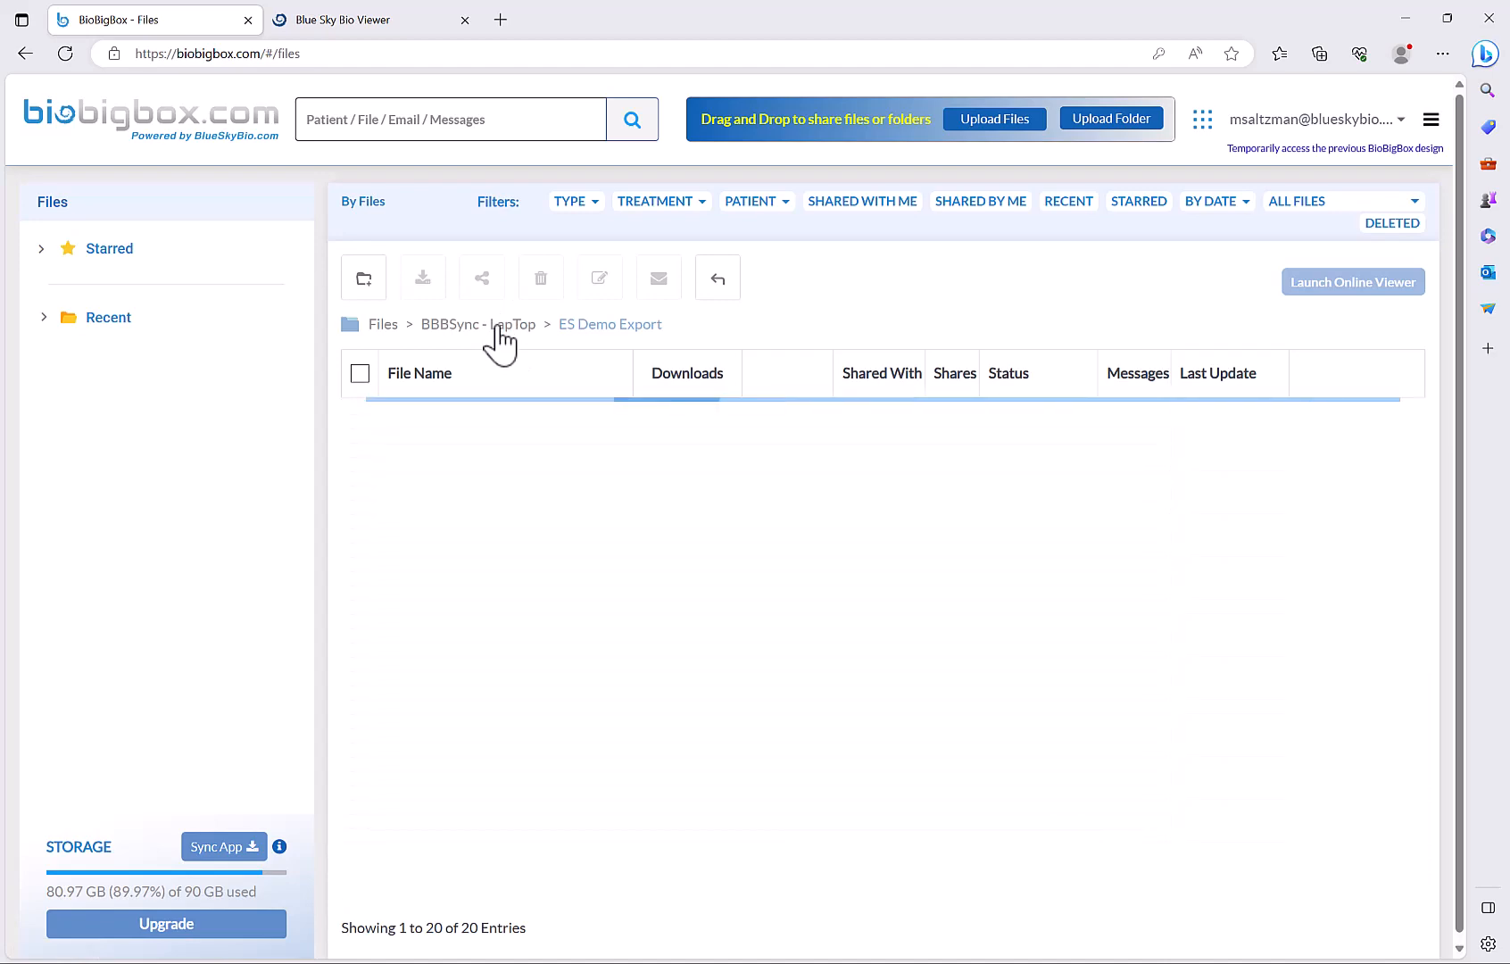
left_click(478, 323)
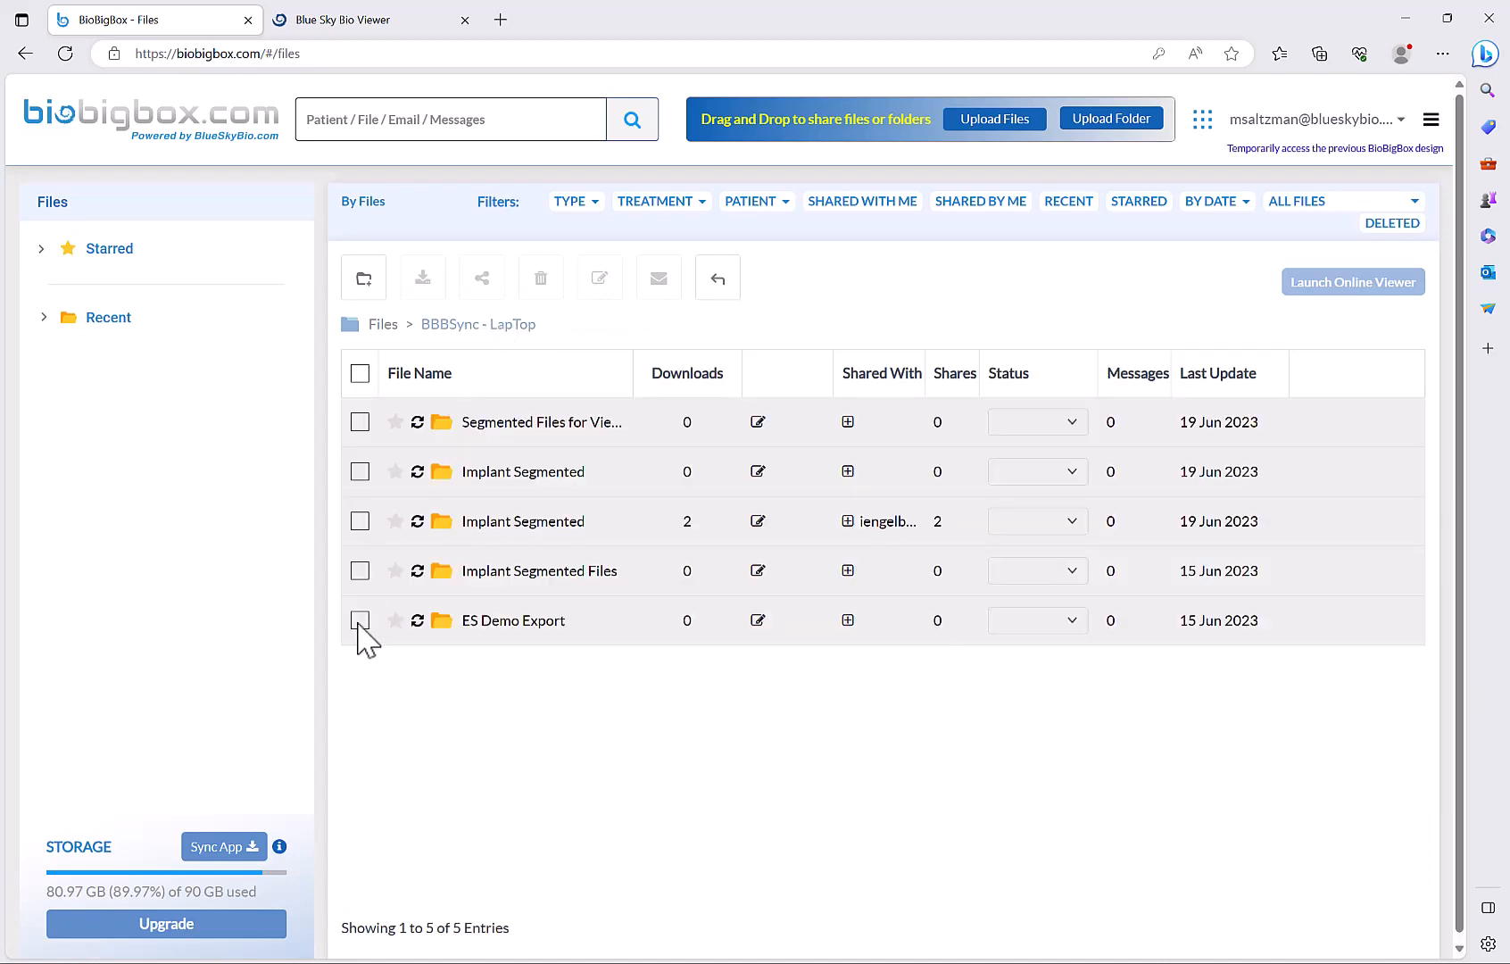
left_click(360, 619)
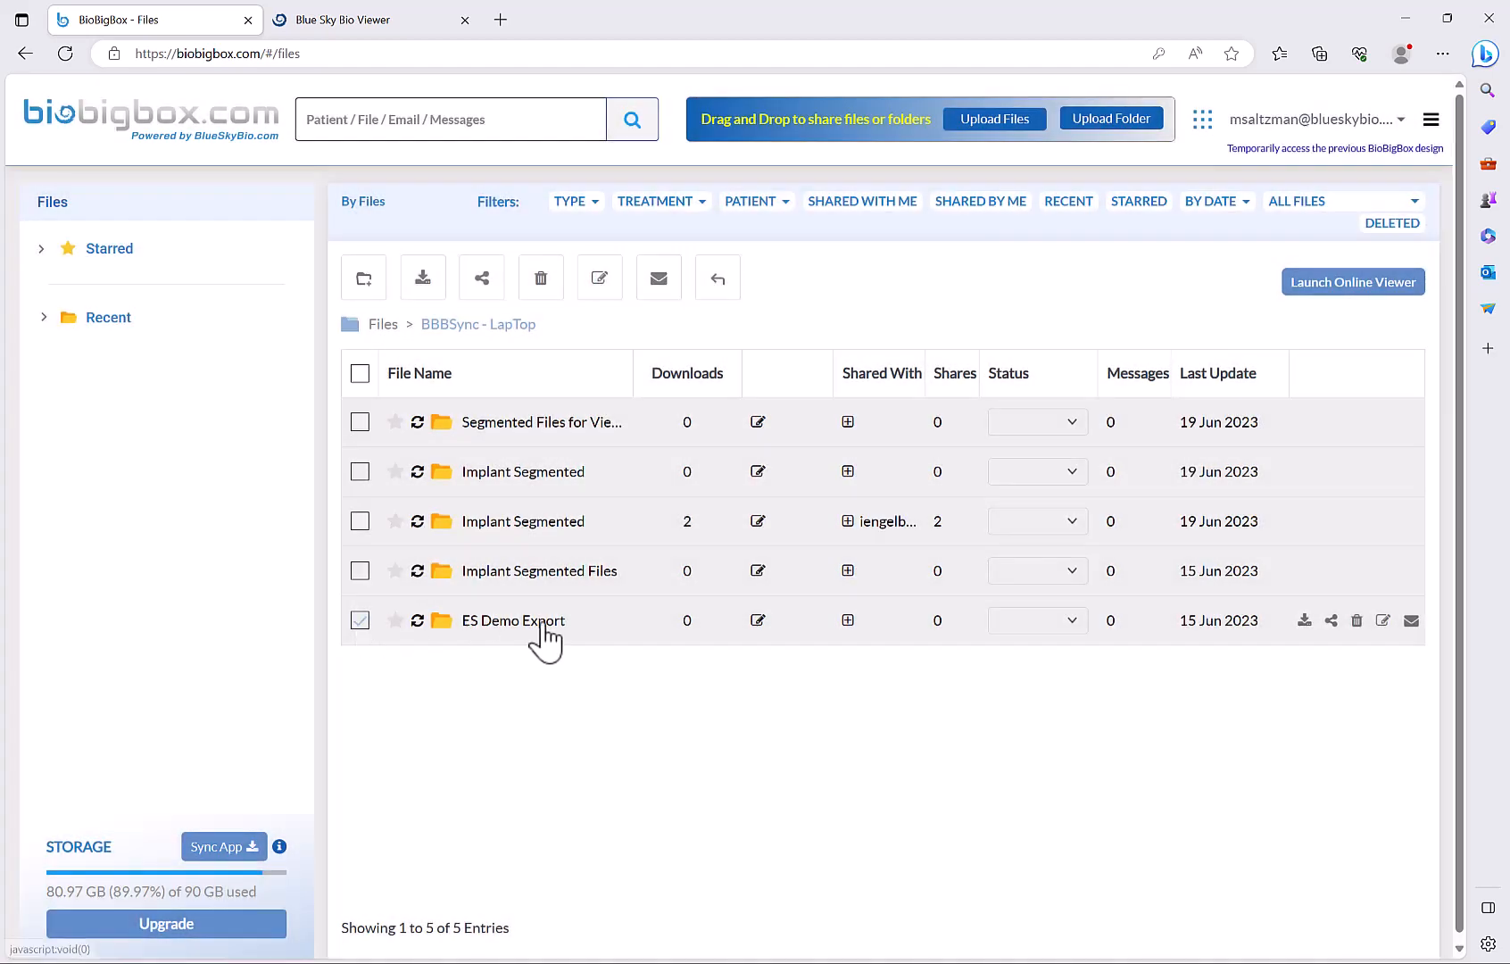
mouse_move(1353, 282)
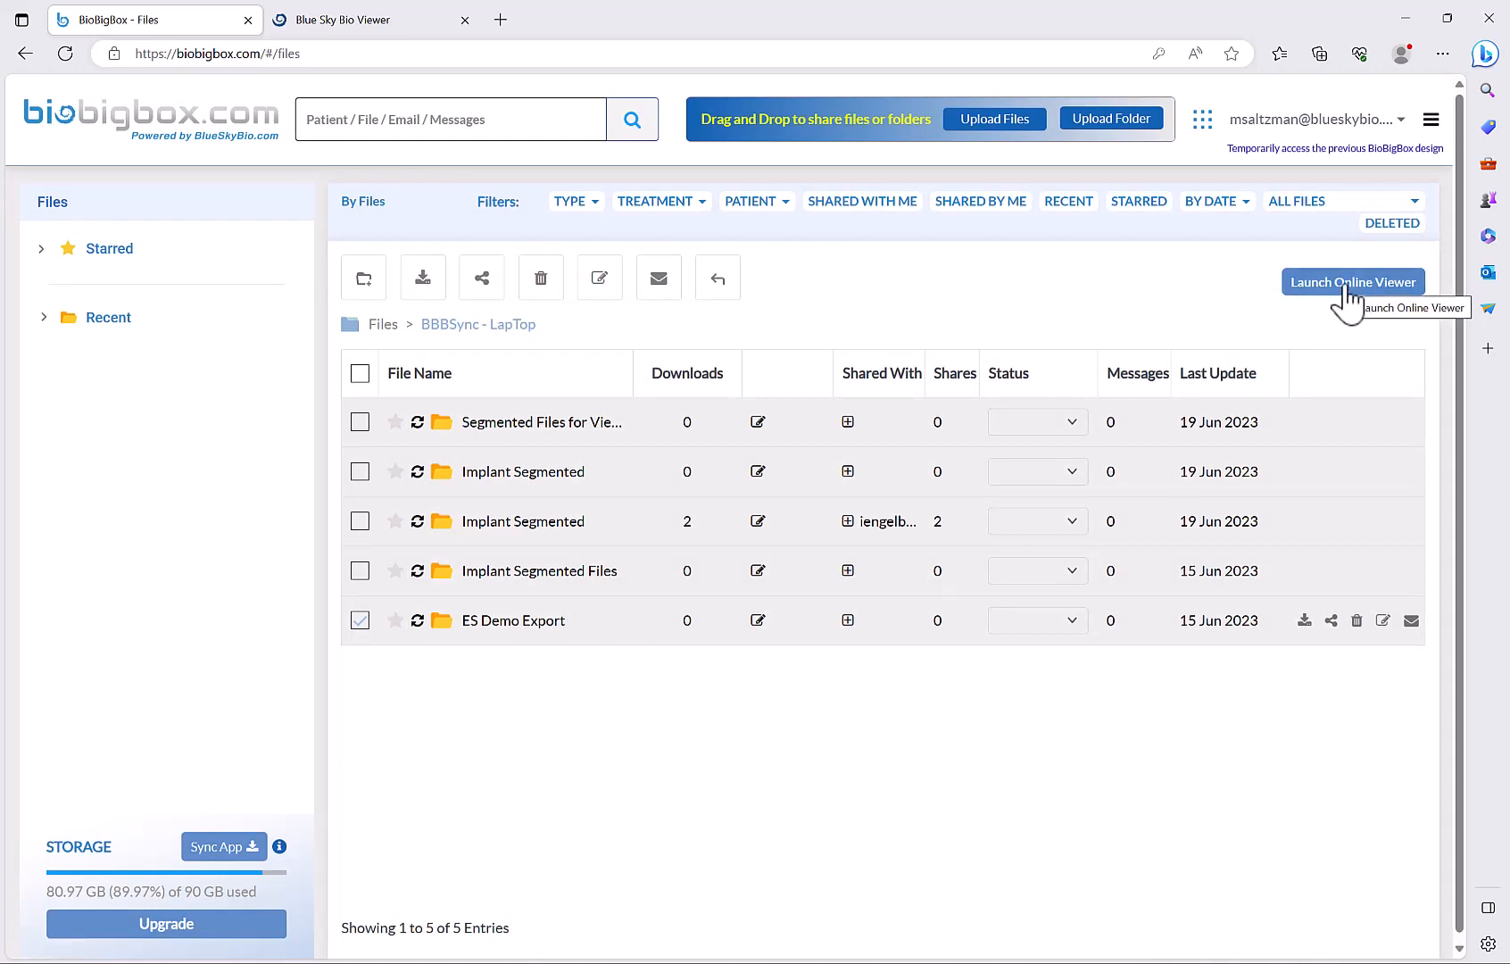
left_click(1352, 282)
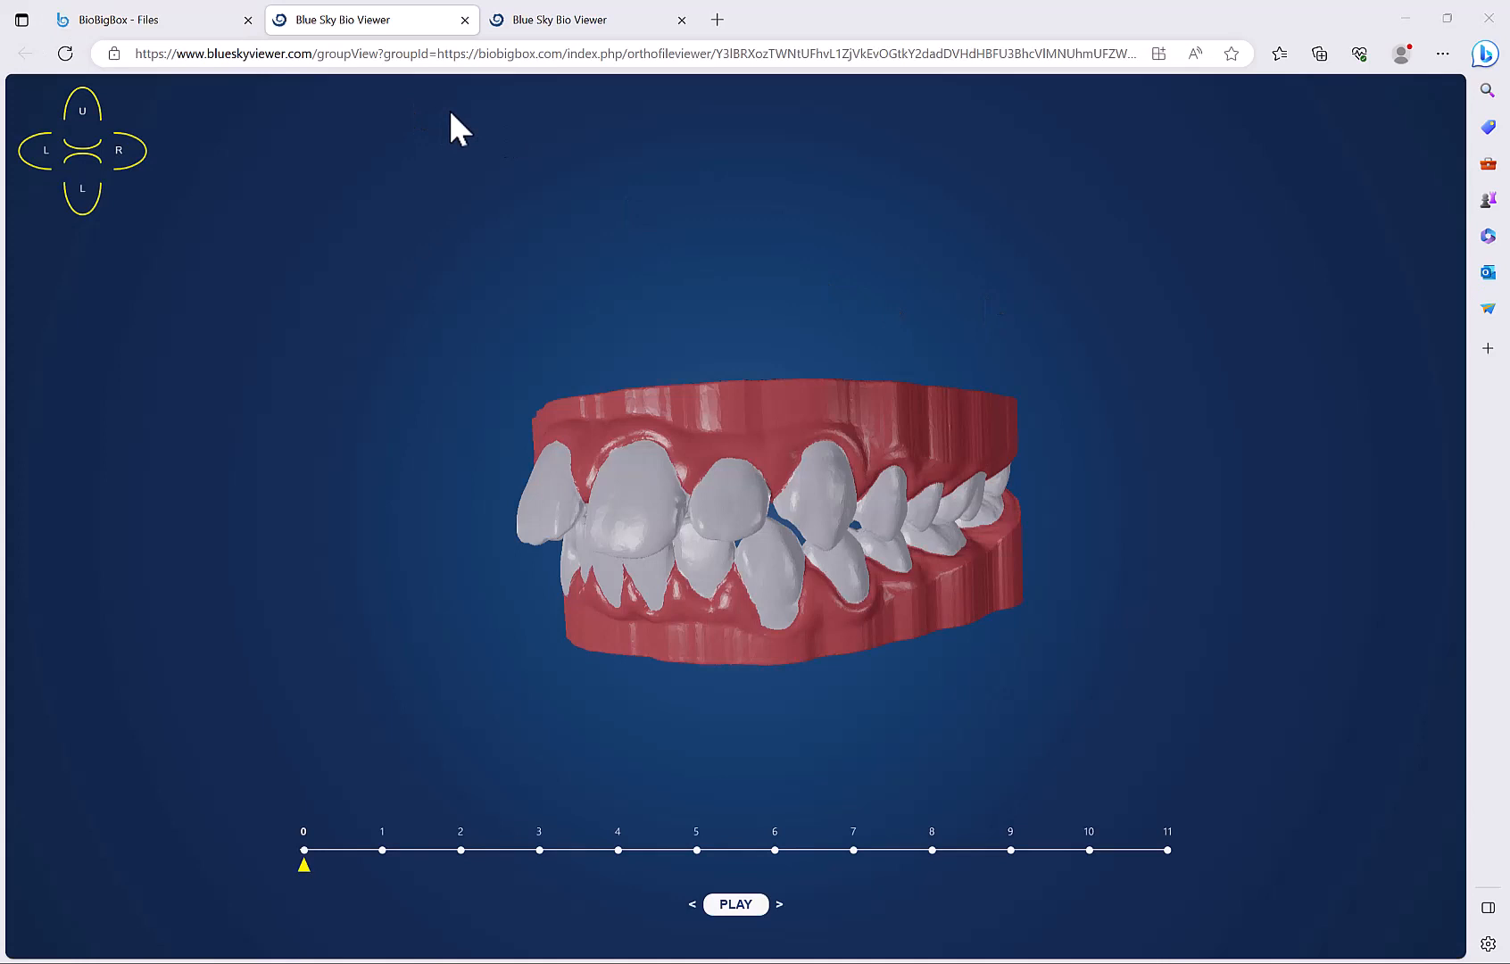
mouse_move(1316, 532)
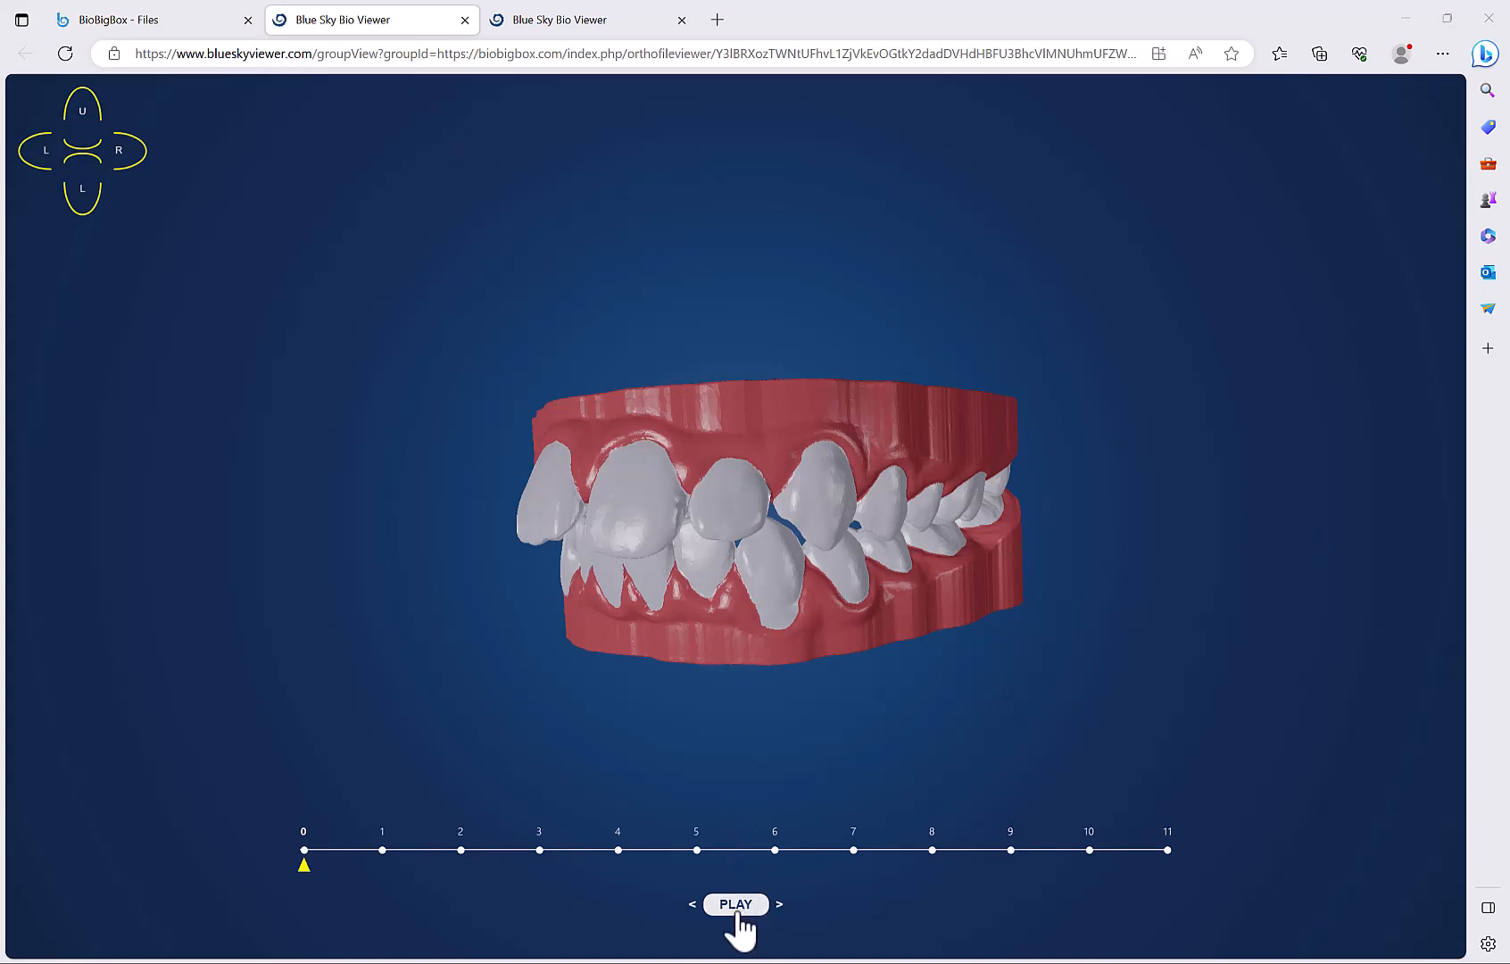
left_click(735, 902)
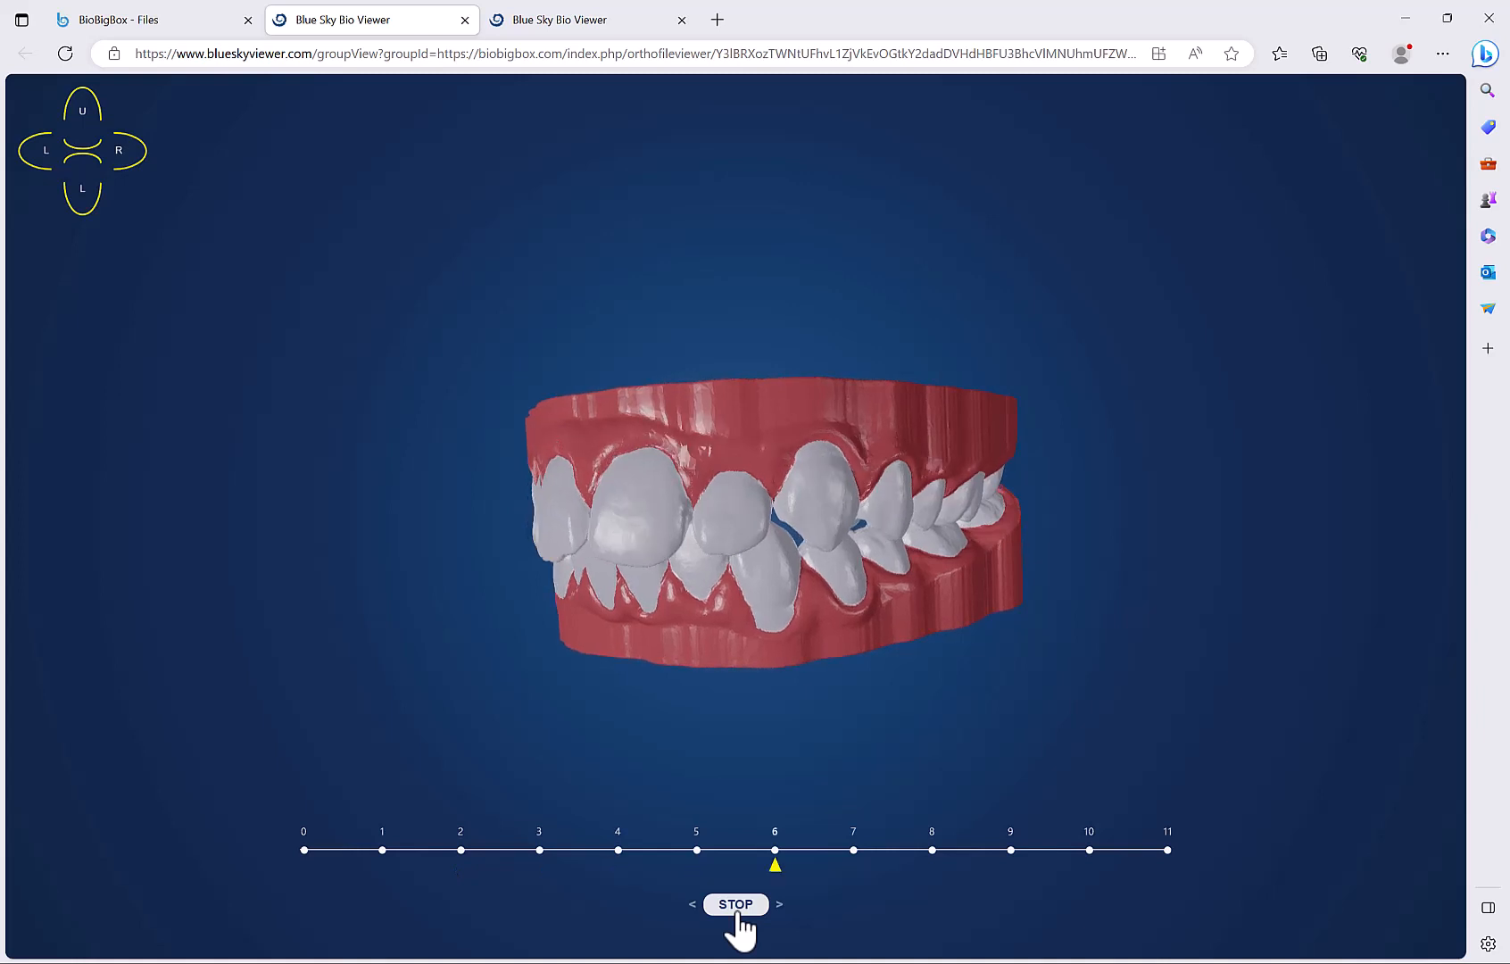
left_click(735, 903)
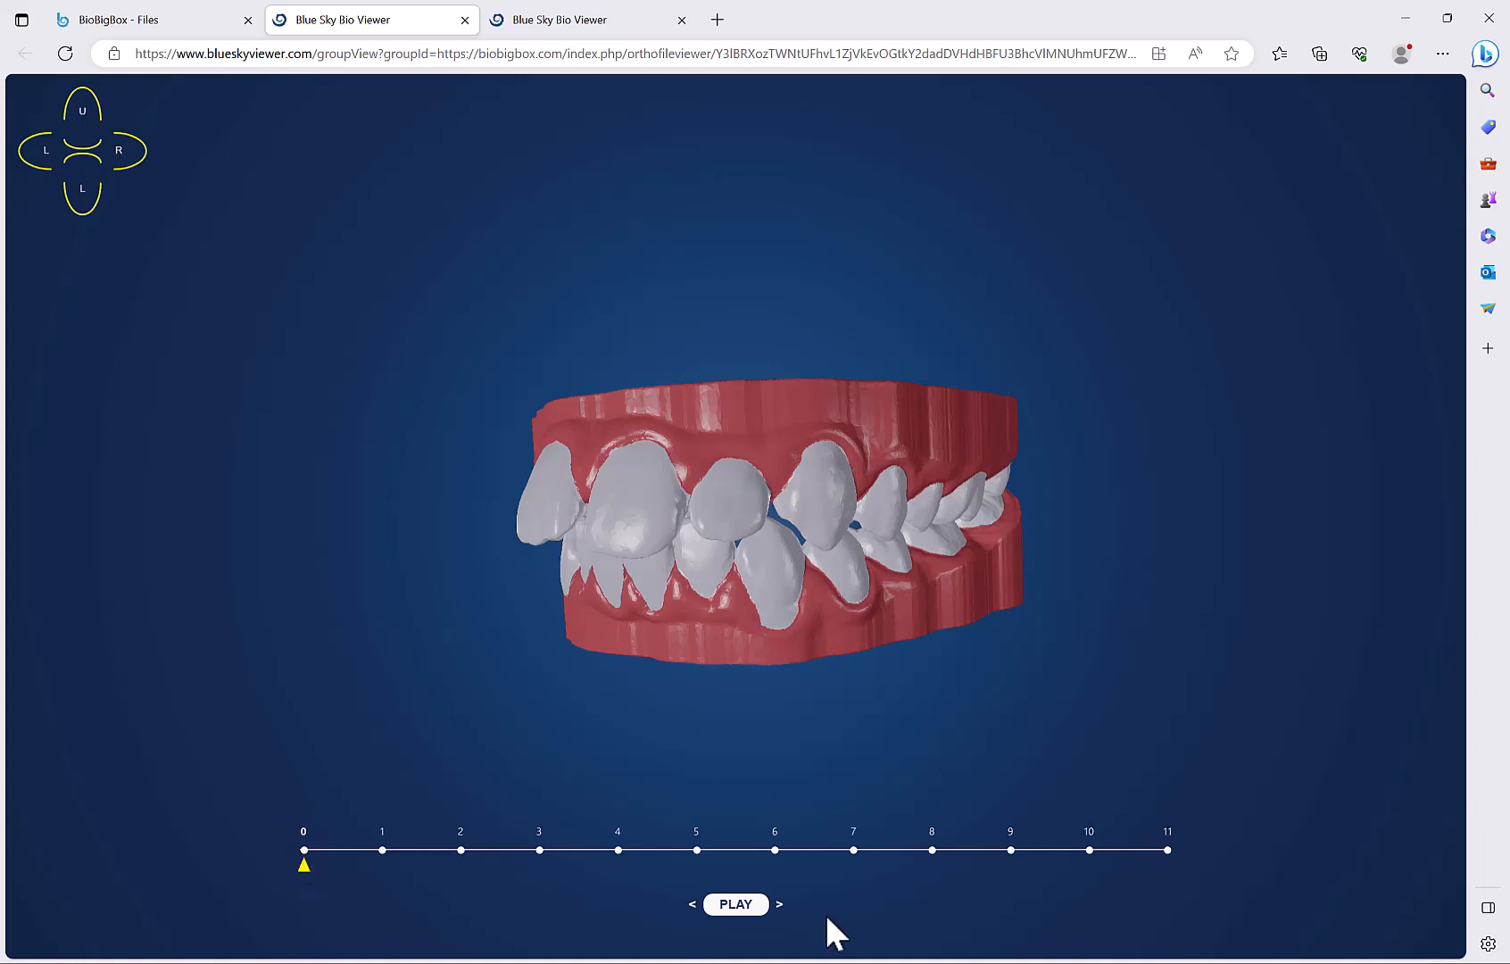
mouse_move(298, 168)
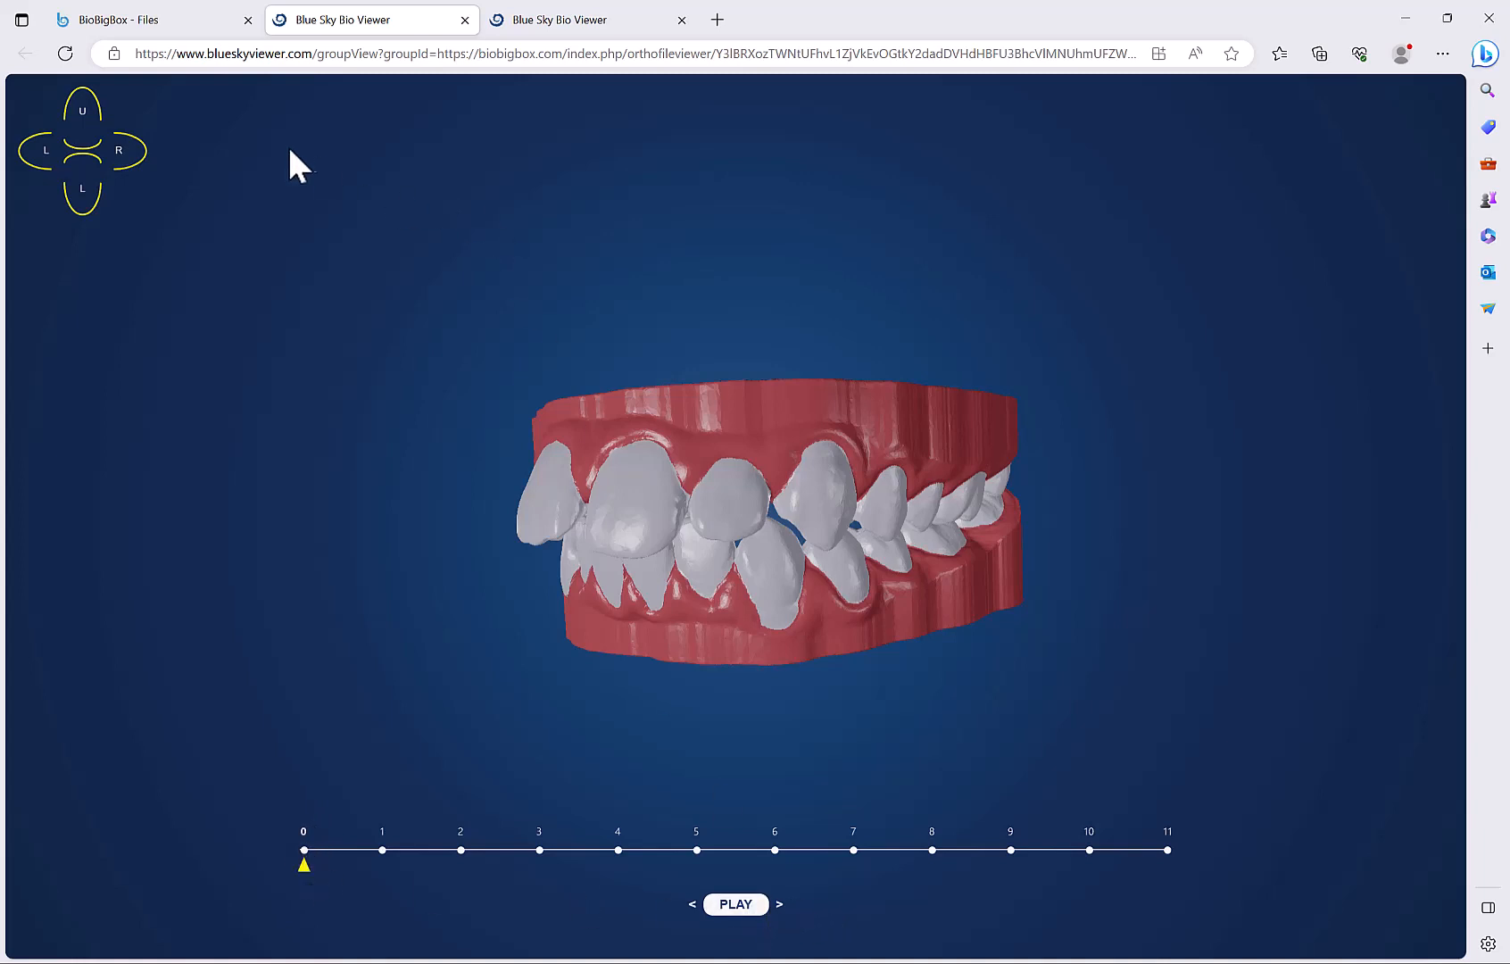
mouse_move(188, 182)
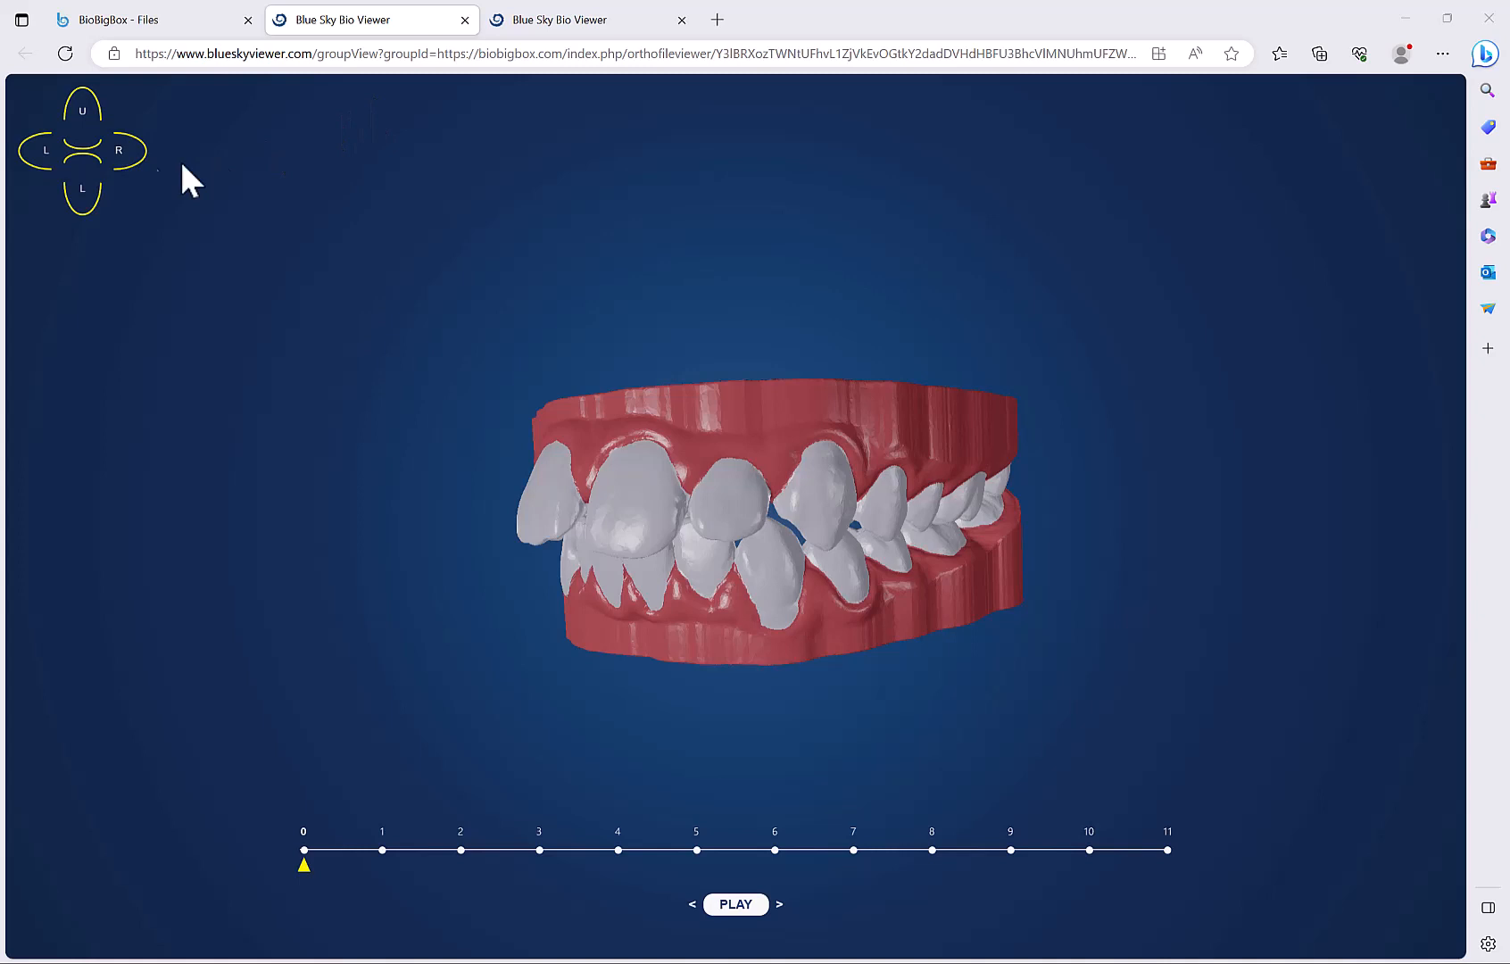
View the dentition from right, front and lower-arch-above, animate to stage 11, and return to BioBigBox
left_click(118, 150)
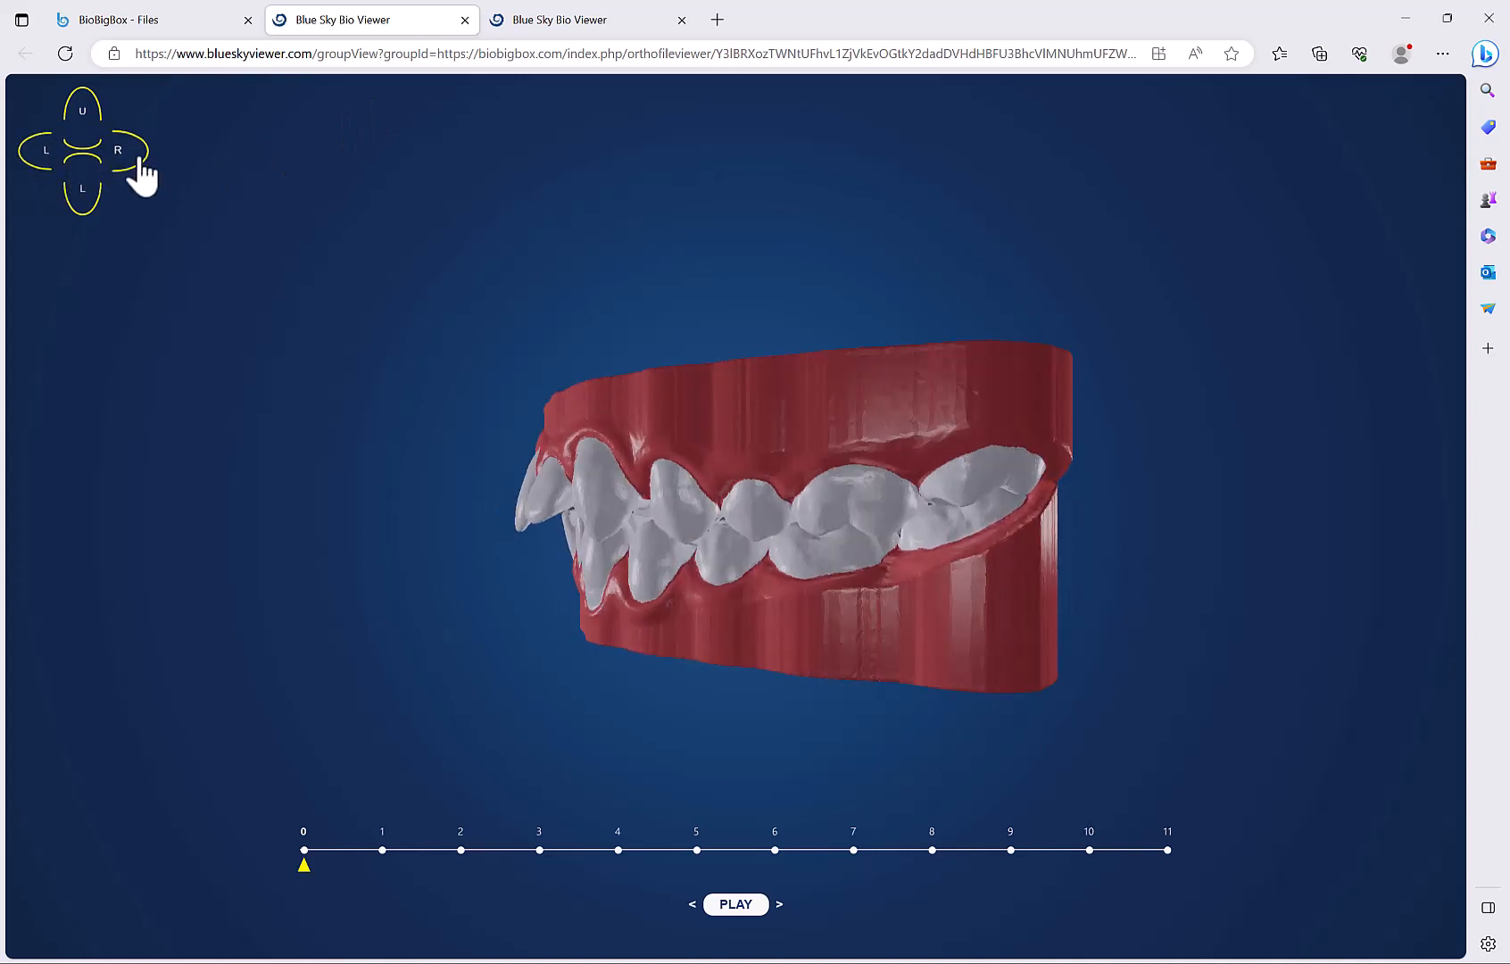
left_click(82, 150)
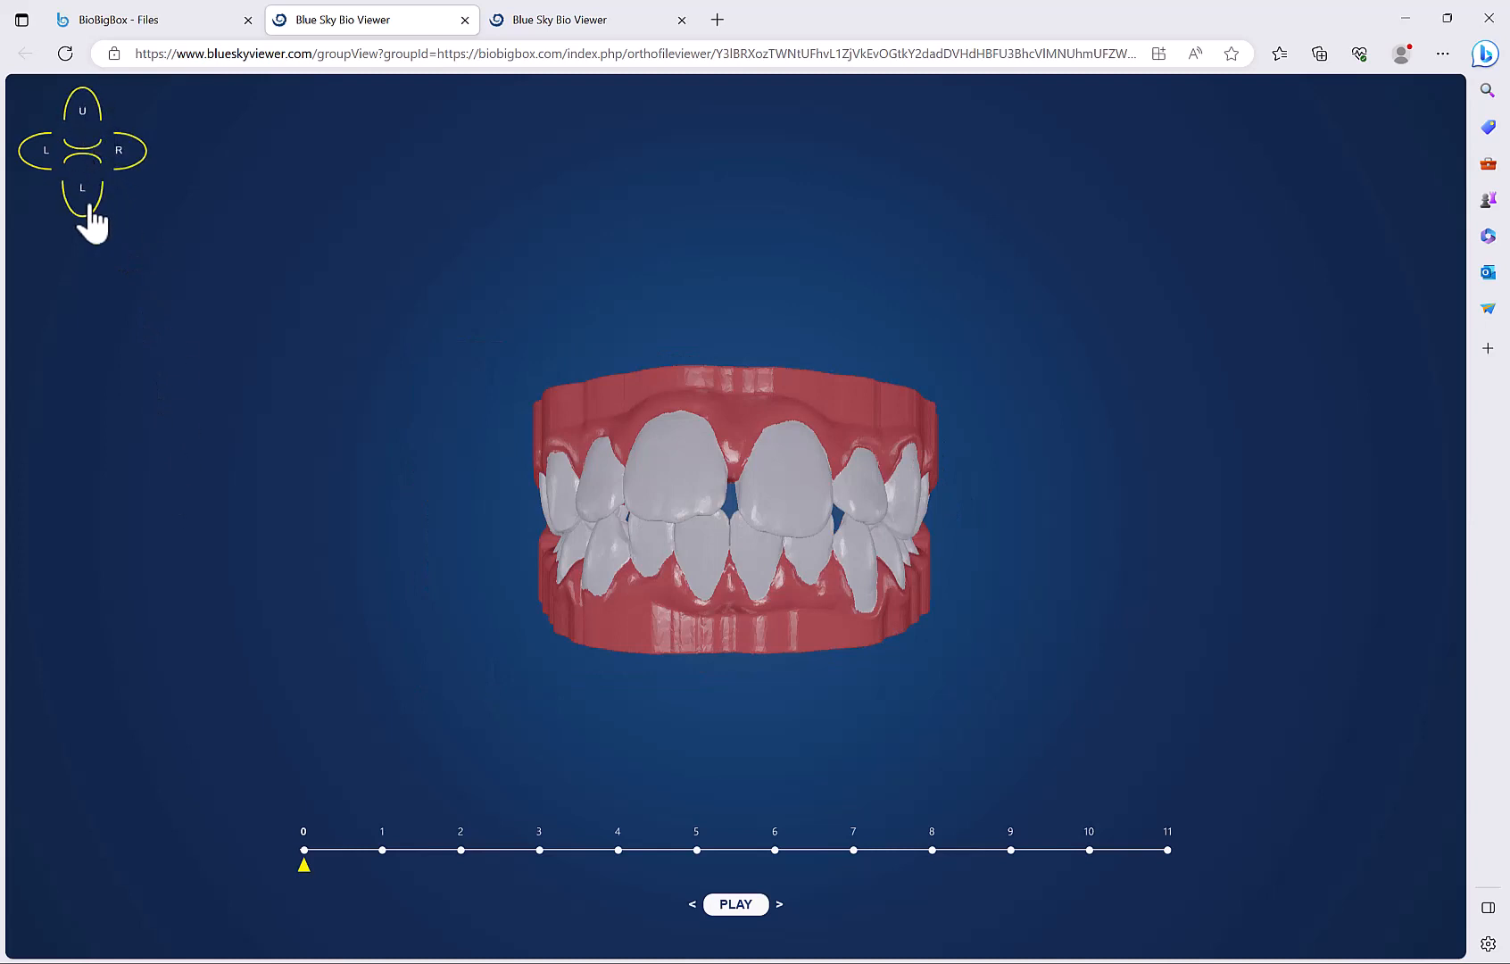
left_click(83, 185)
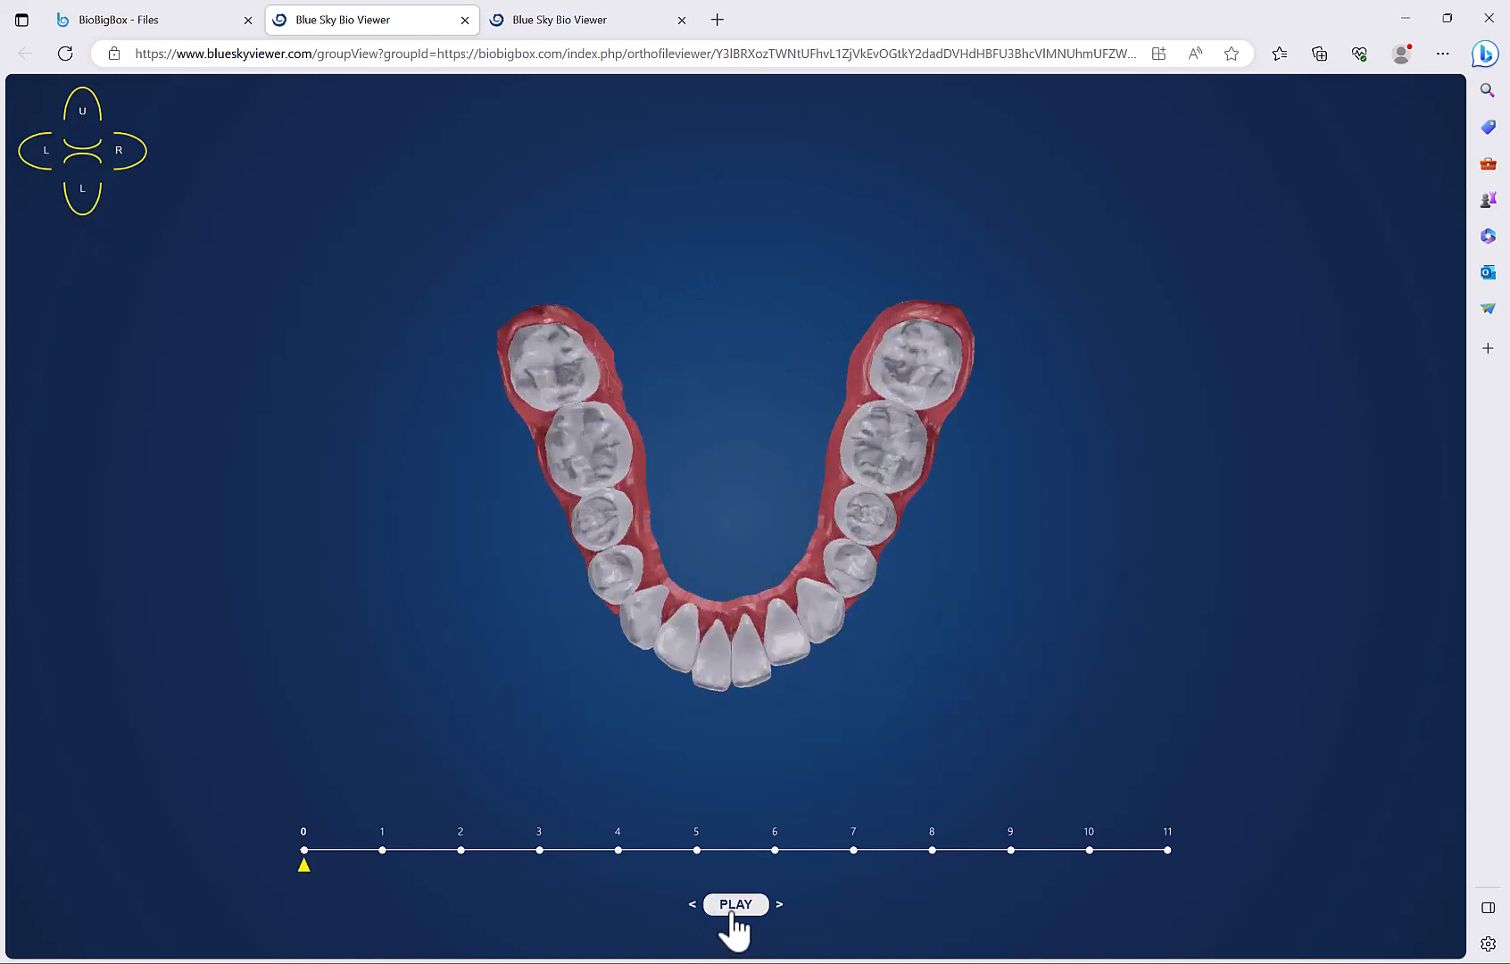
left_click(735, 905)
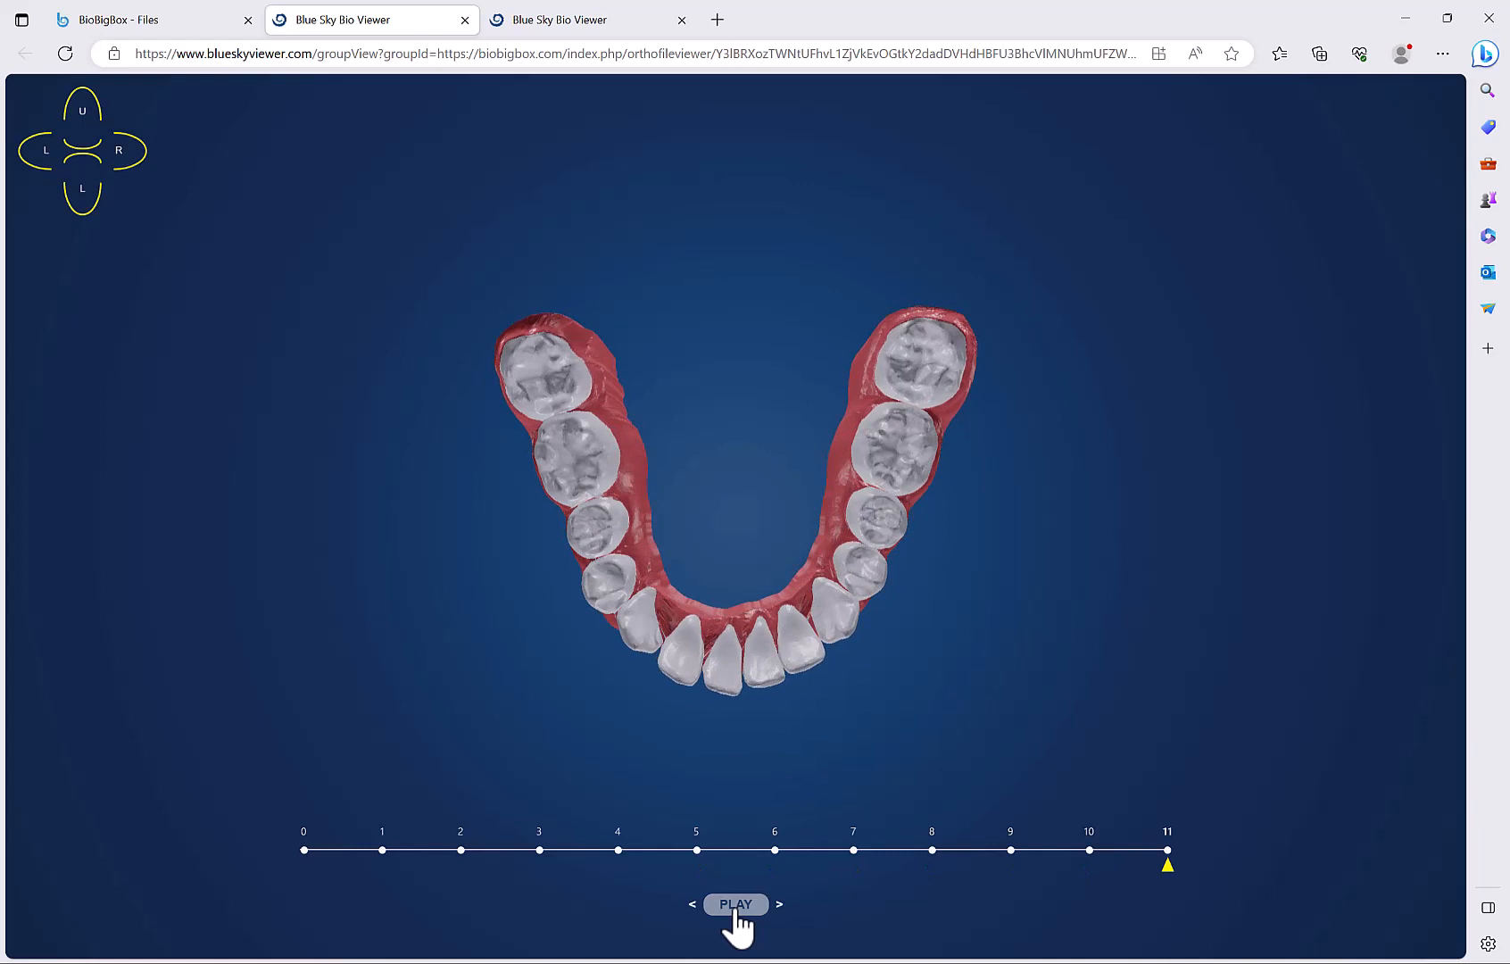
left_click(150, 20)
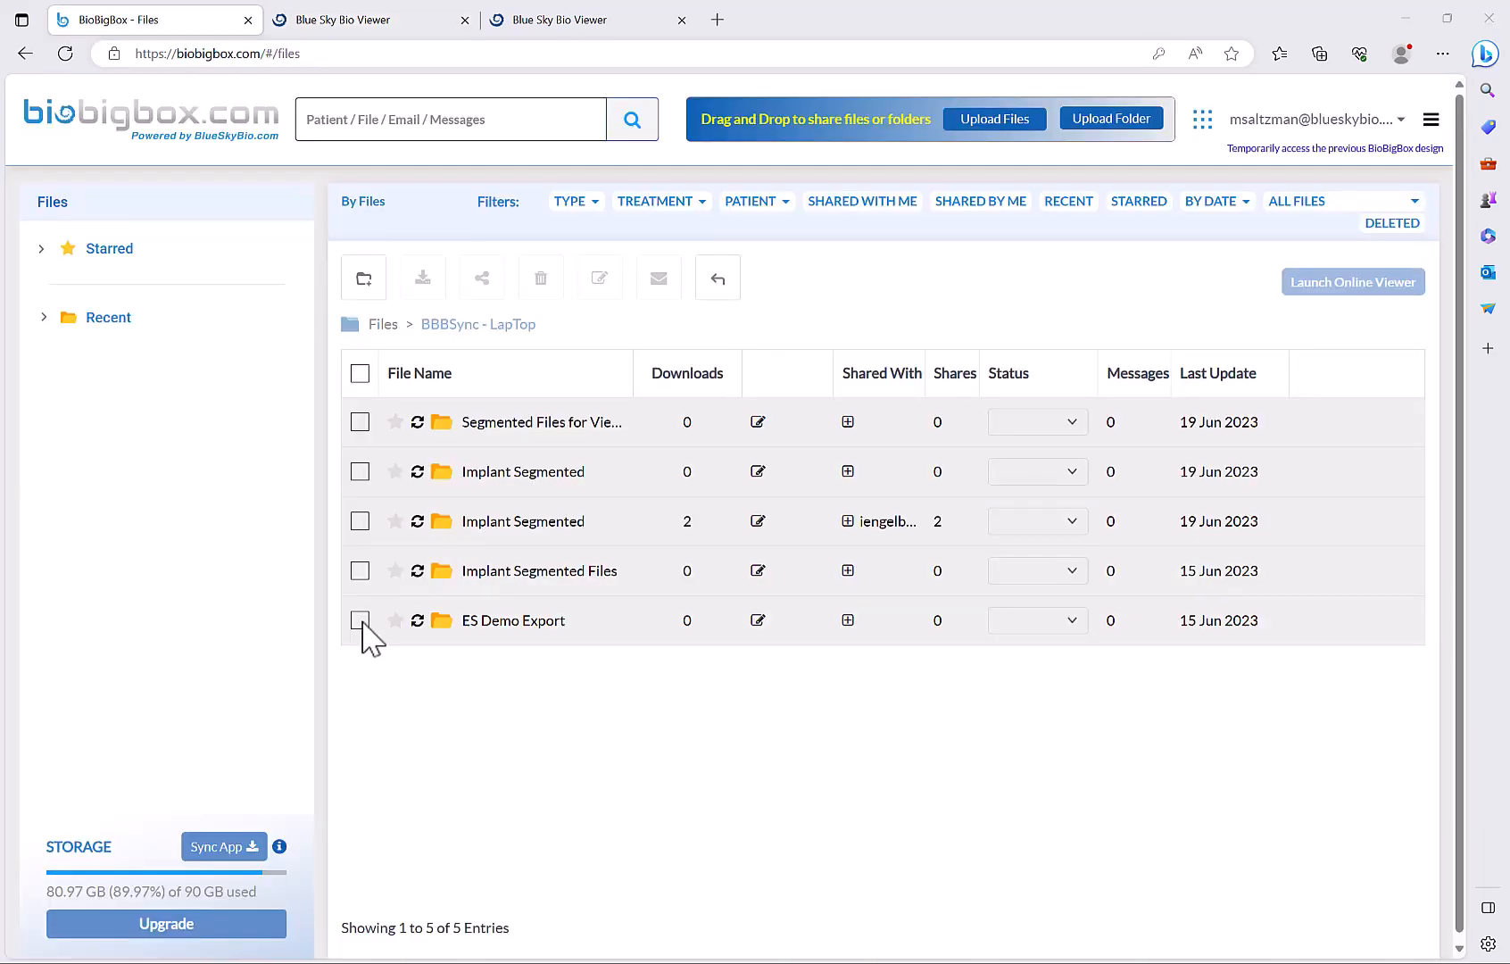
Select the ES Demo Export folder and bring up its sharing dialog with share and view links
left_click(360, 619)
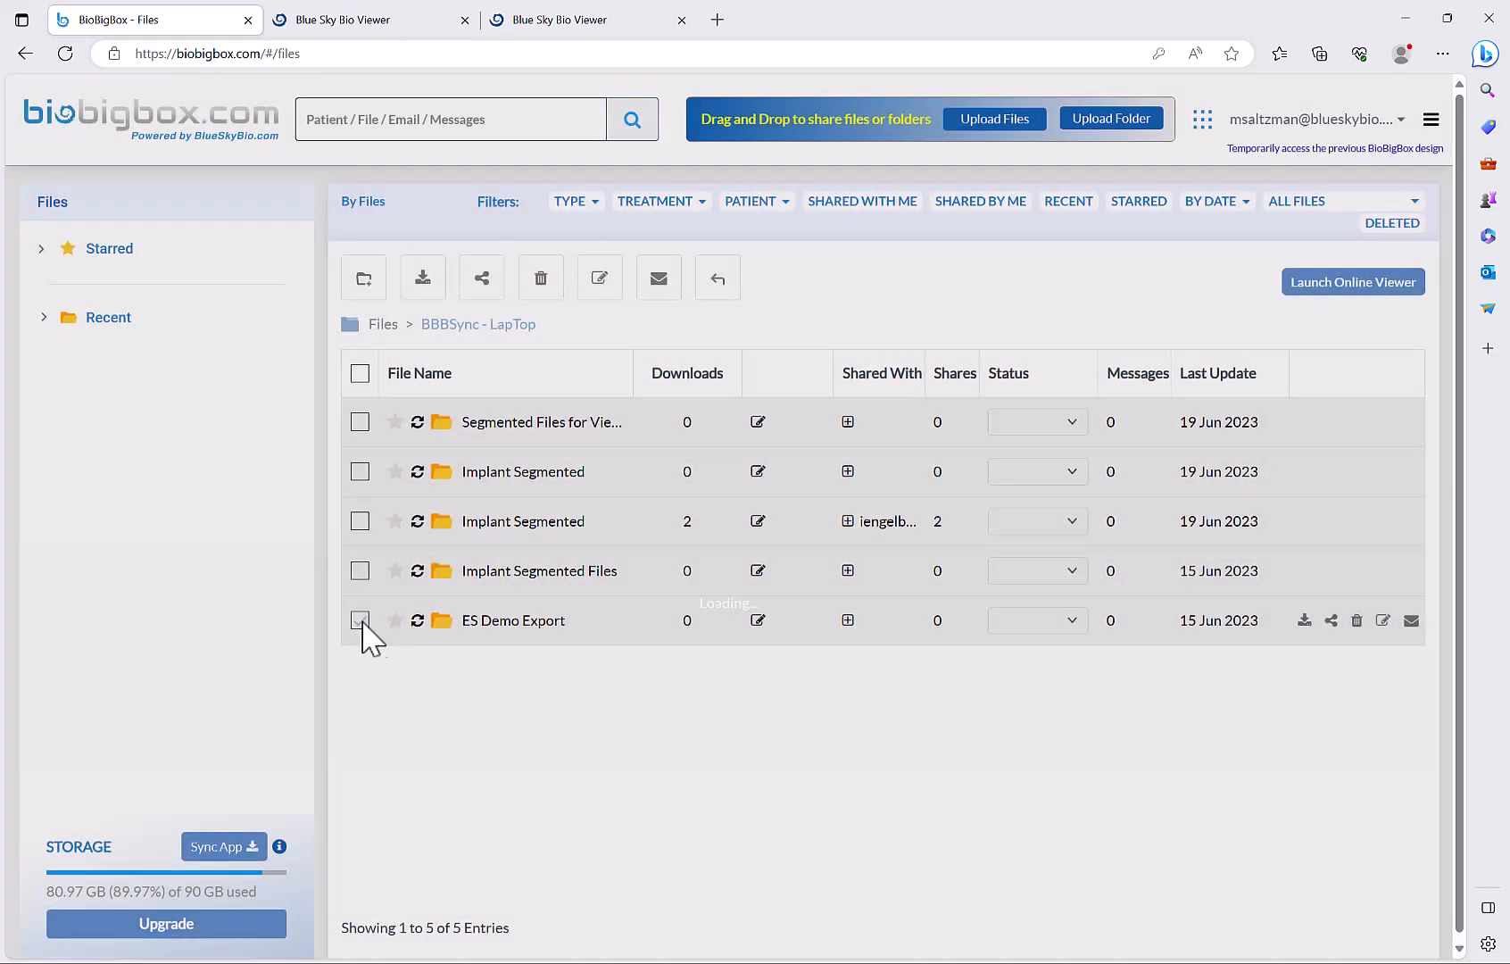
left_click(360, 620)
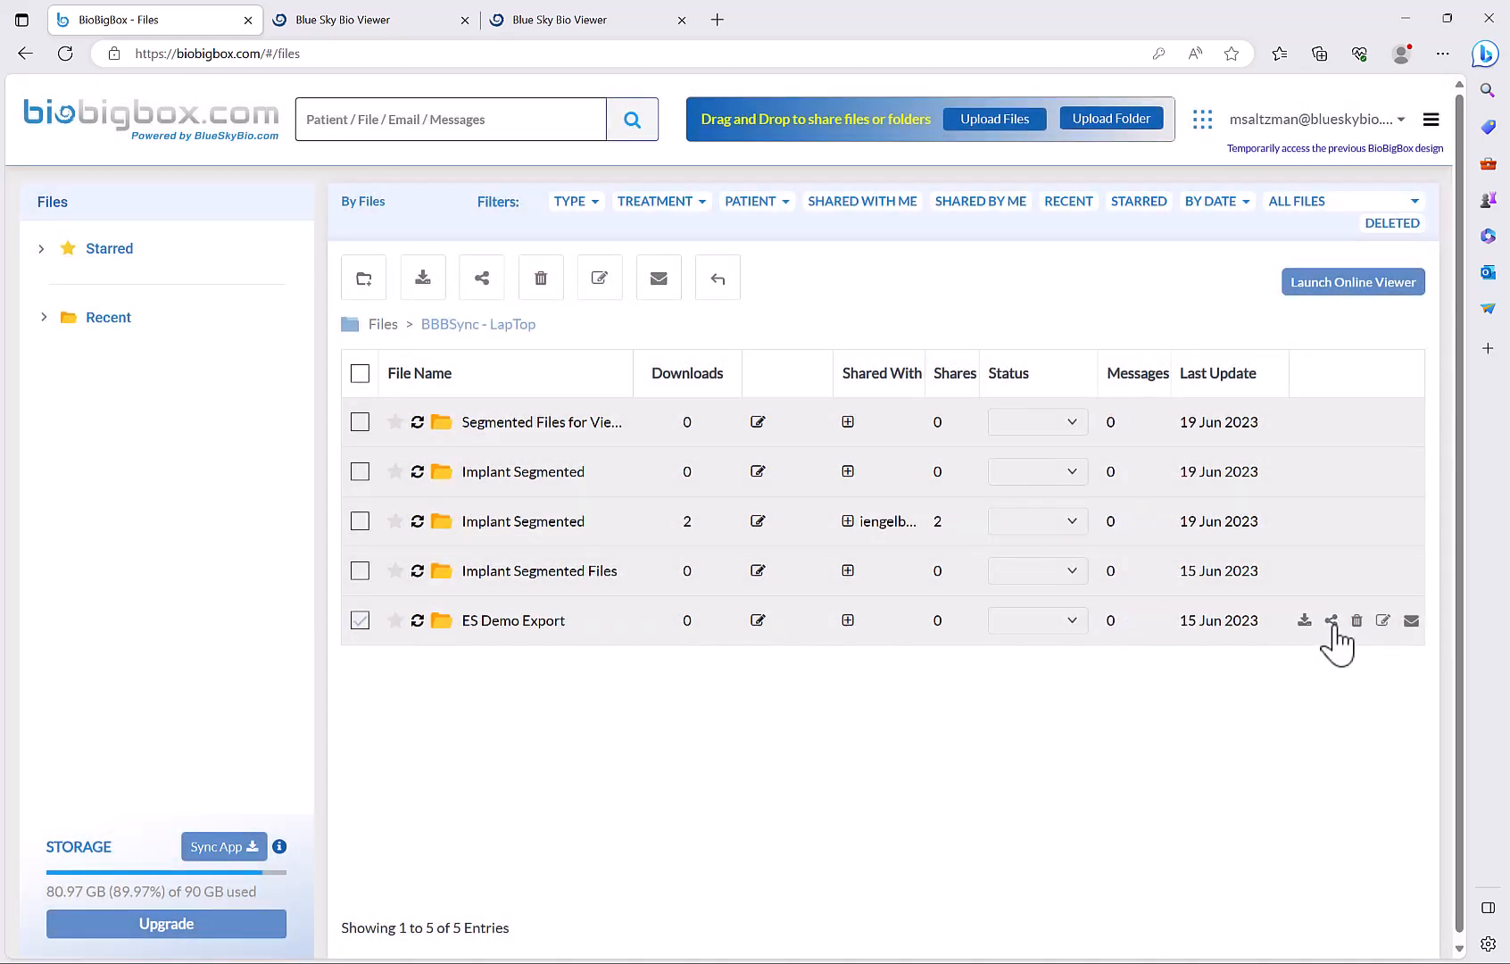
left_click(1331, 619)
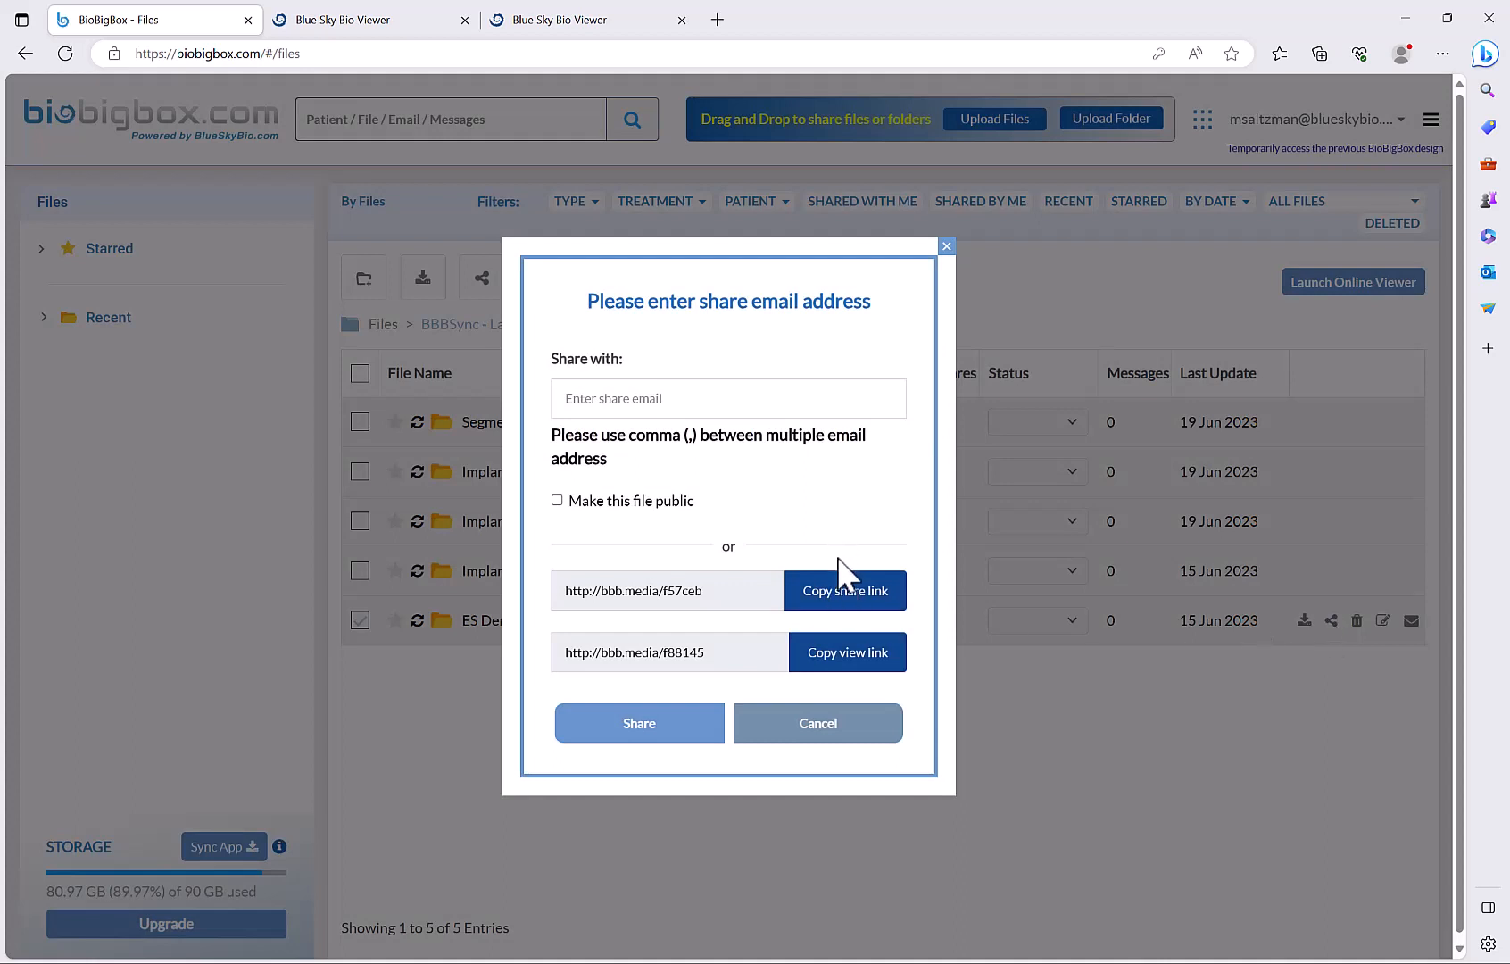
mouse_move(853, 621)
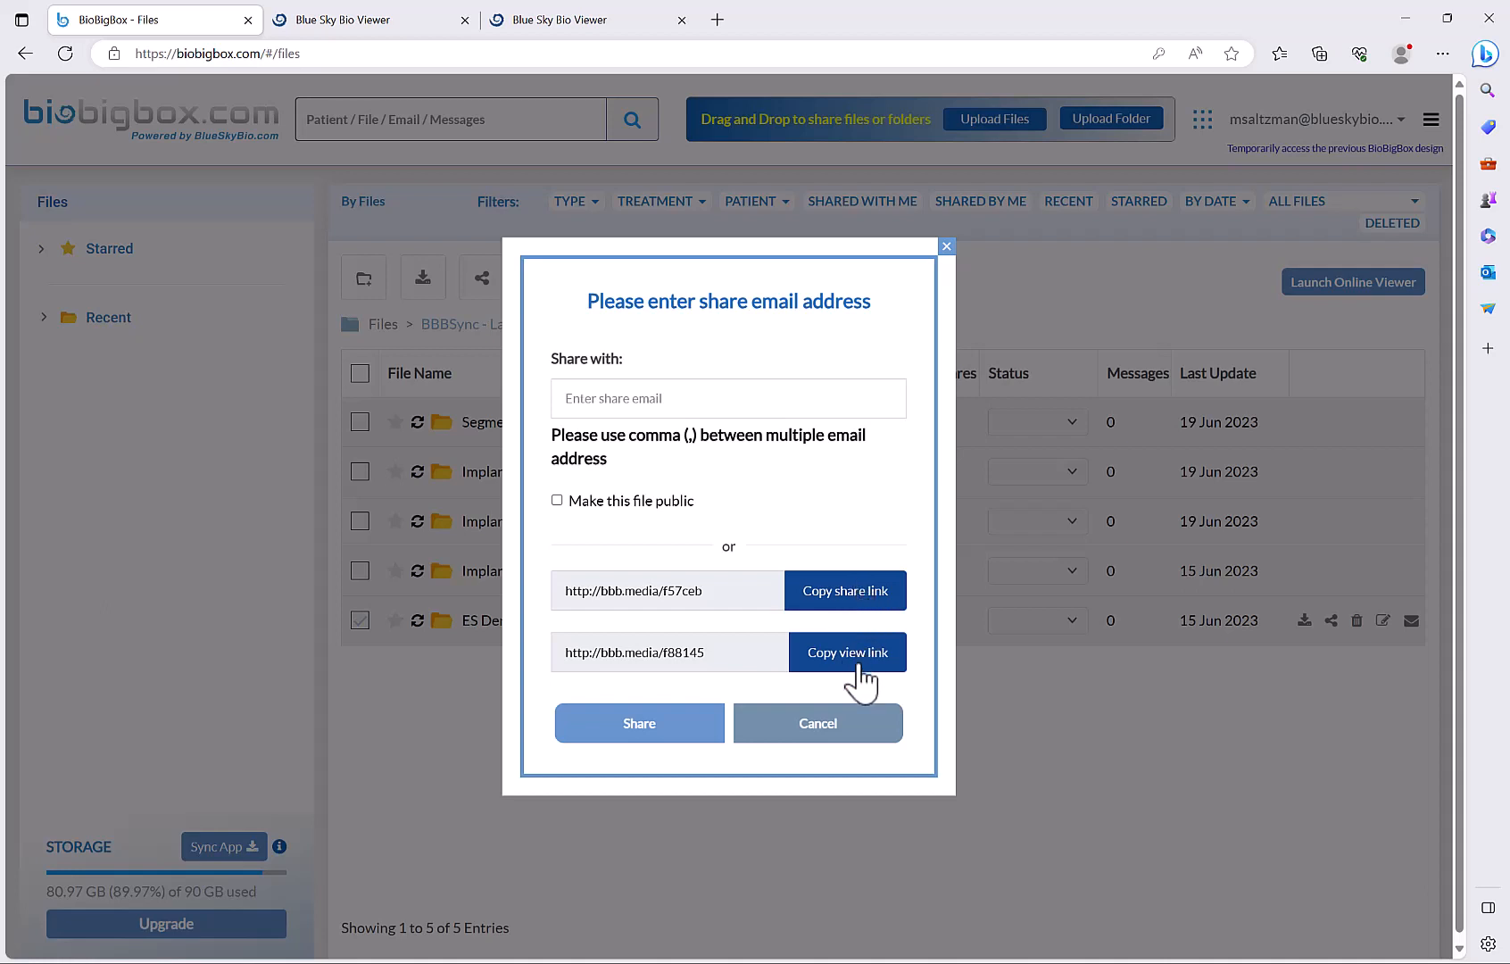
mouse_move(867, 601)
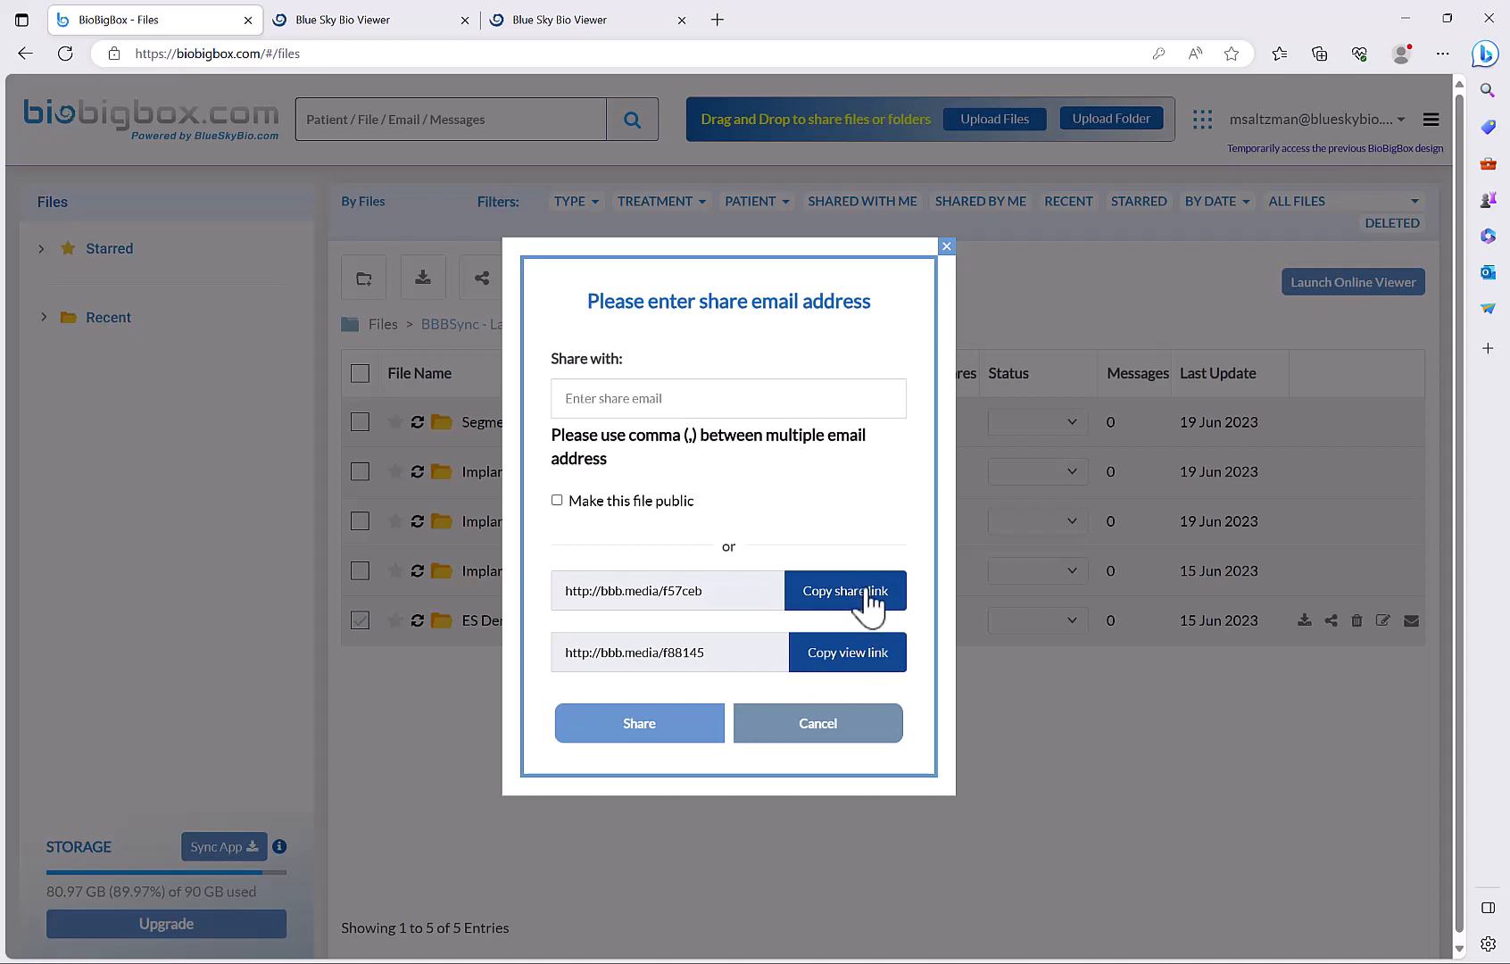
mouse_move(874, 626)
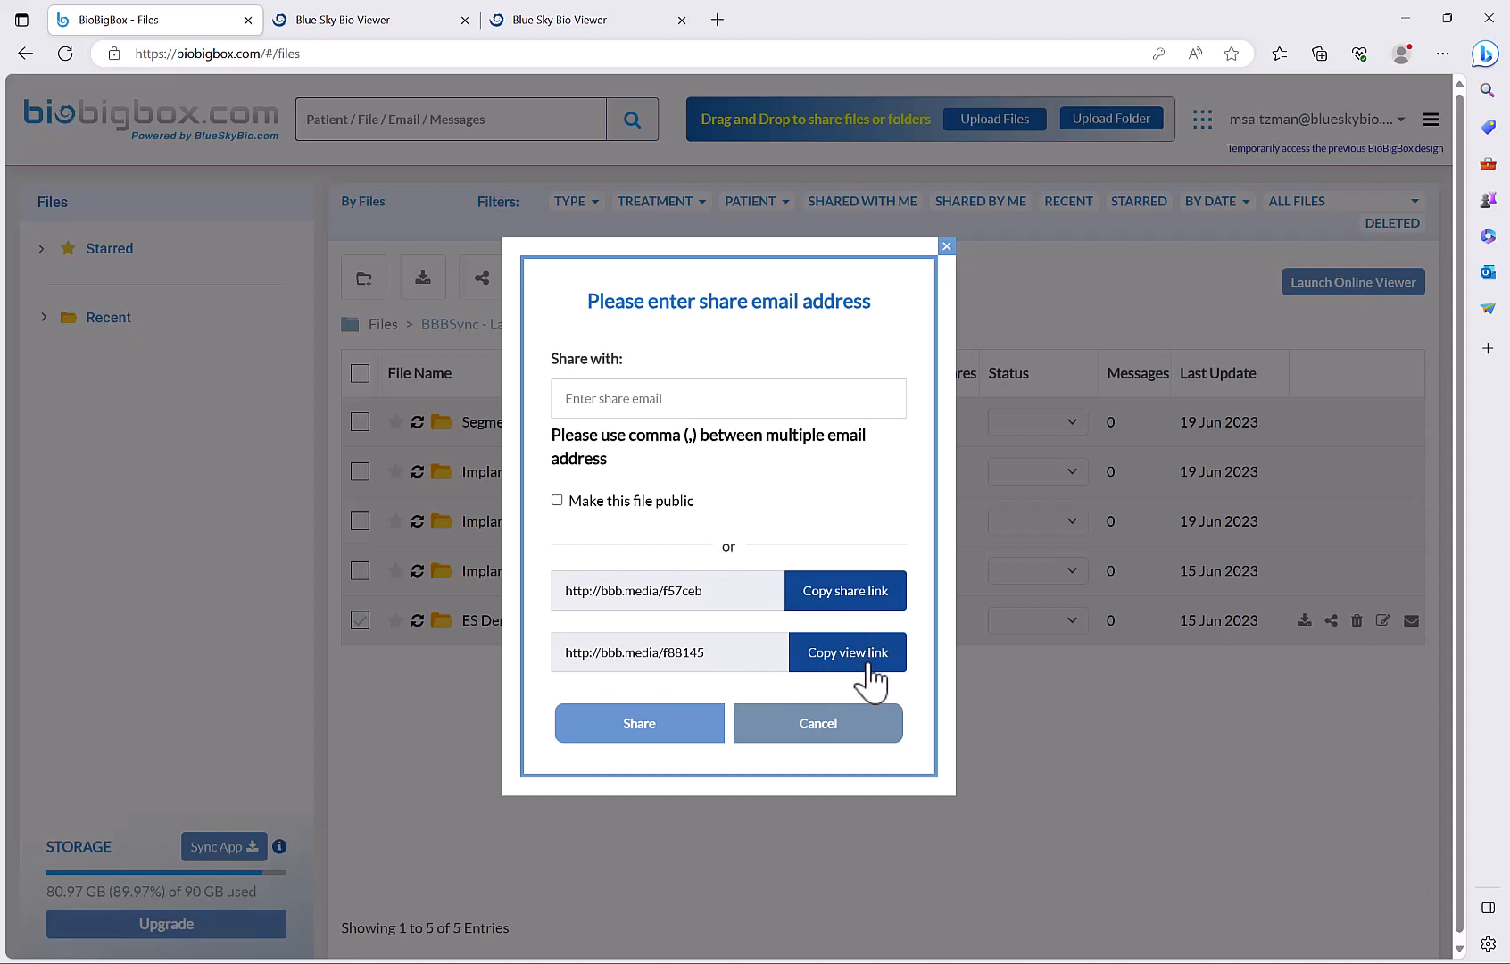
mouse_move(853, 537)
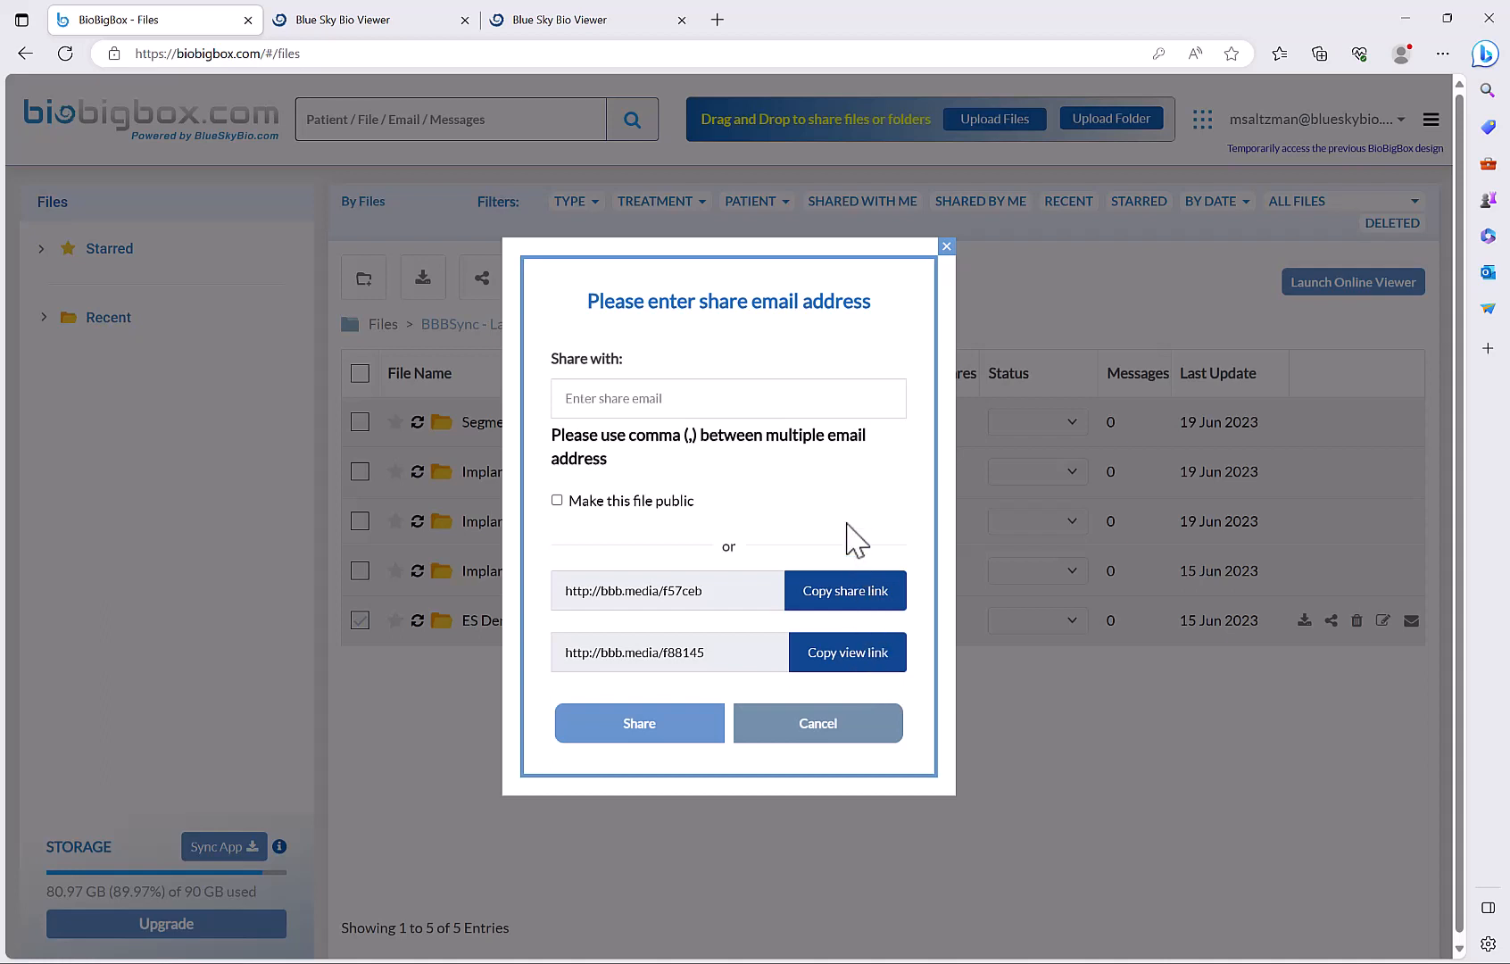
mouse_move(865, 530)
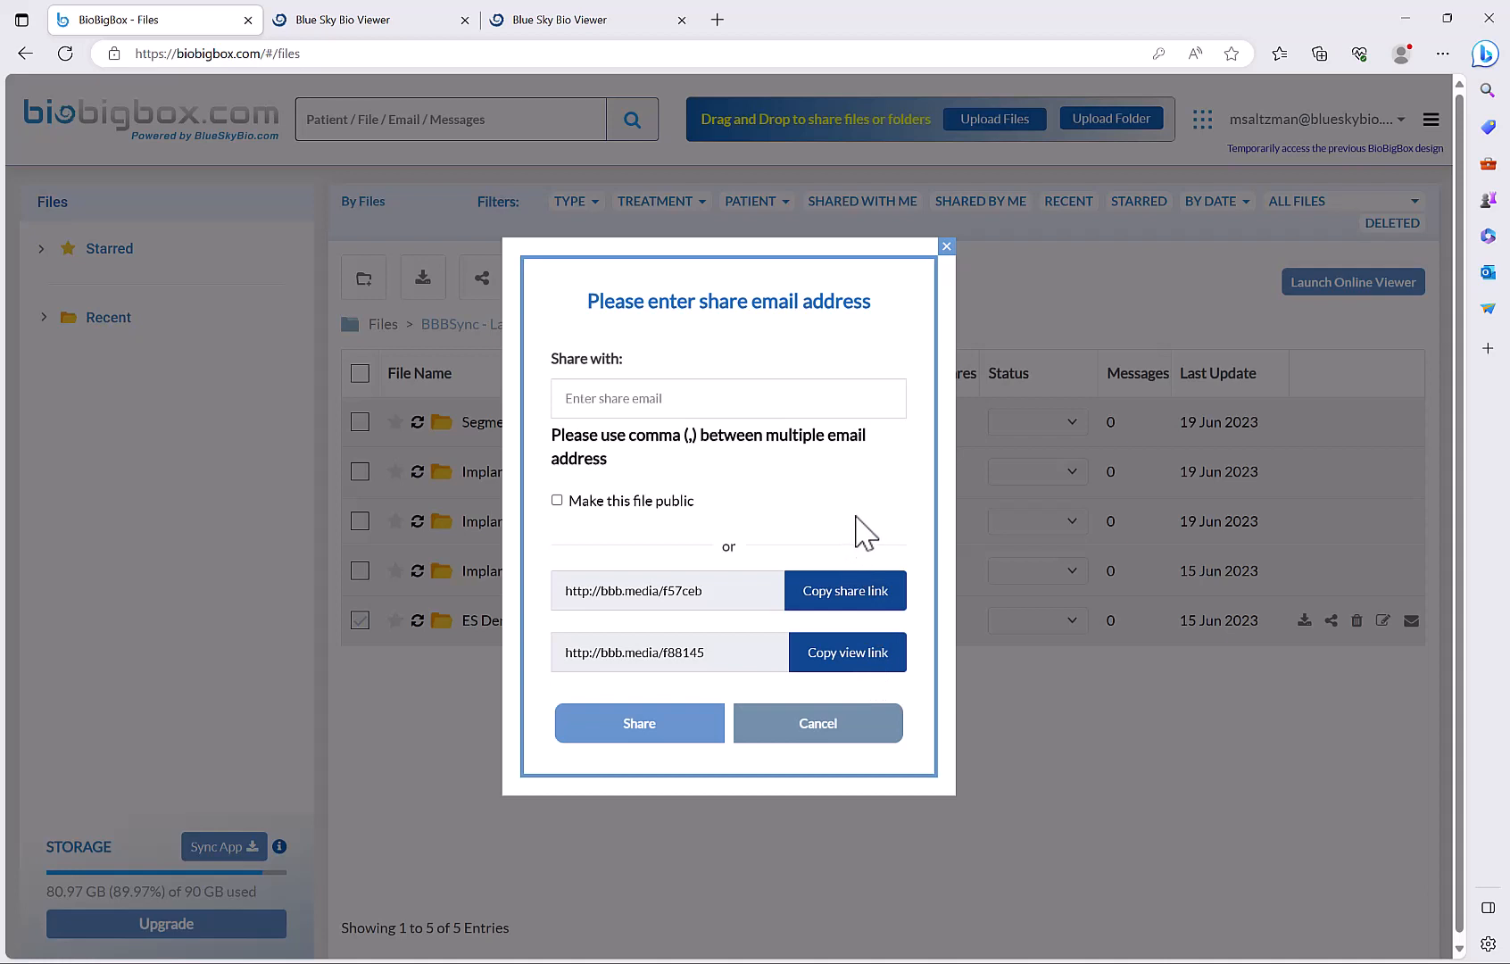
mouse_move(760, 398)
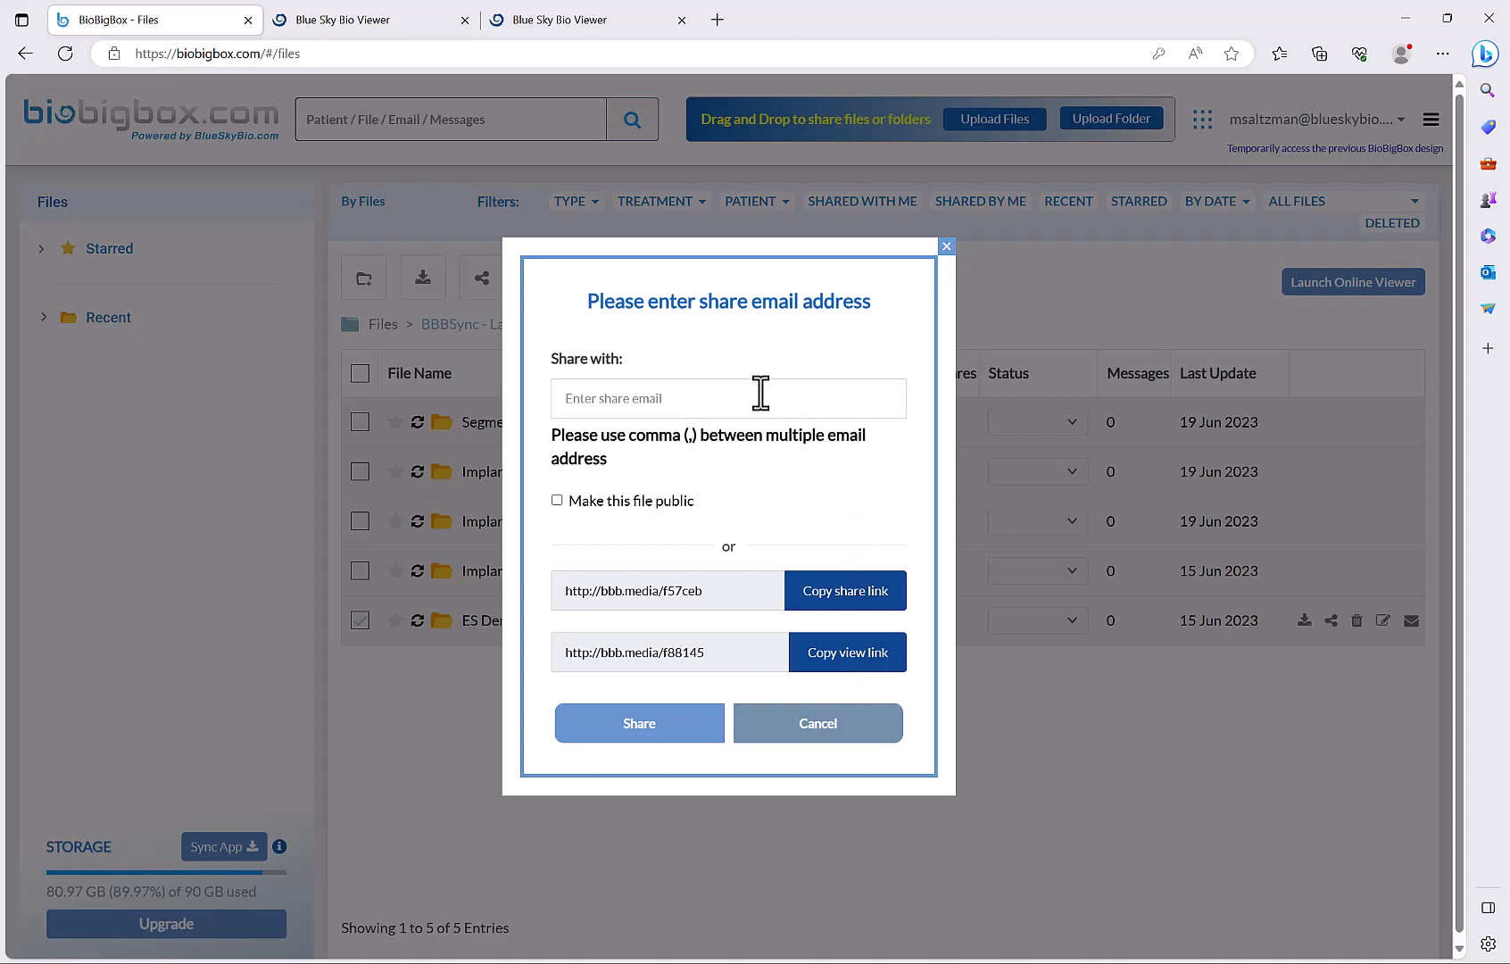
left_click(637, 722)
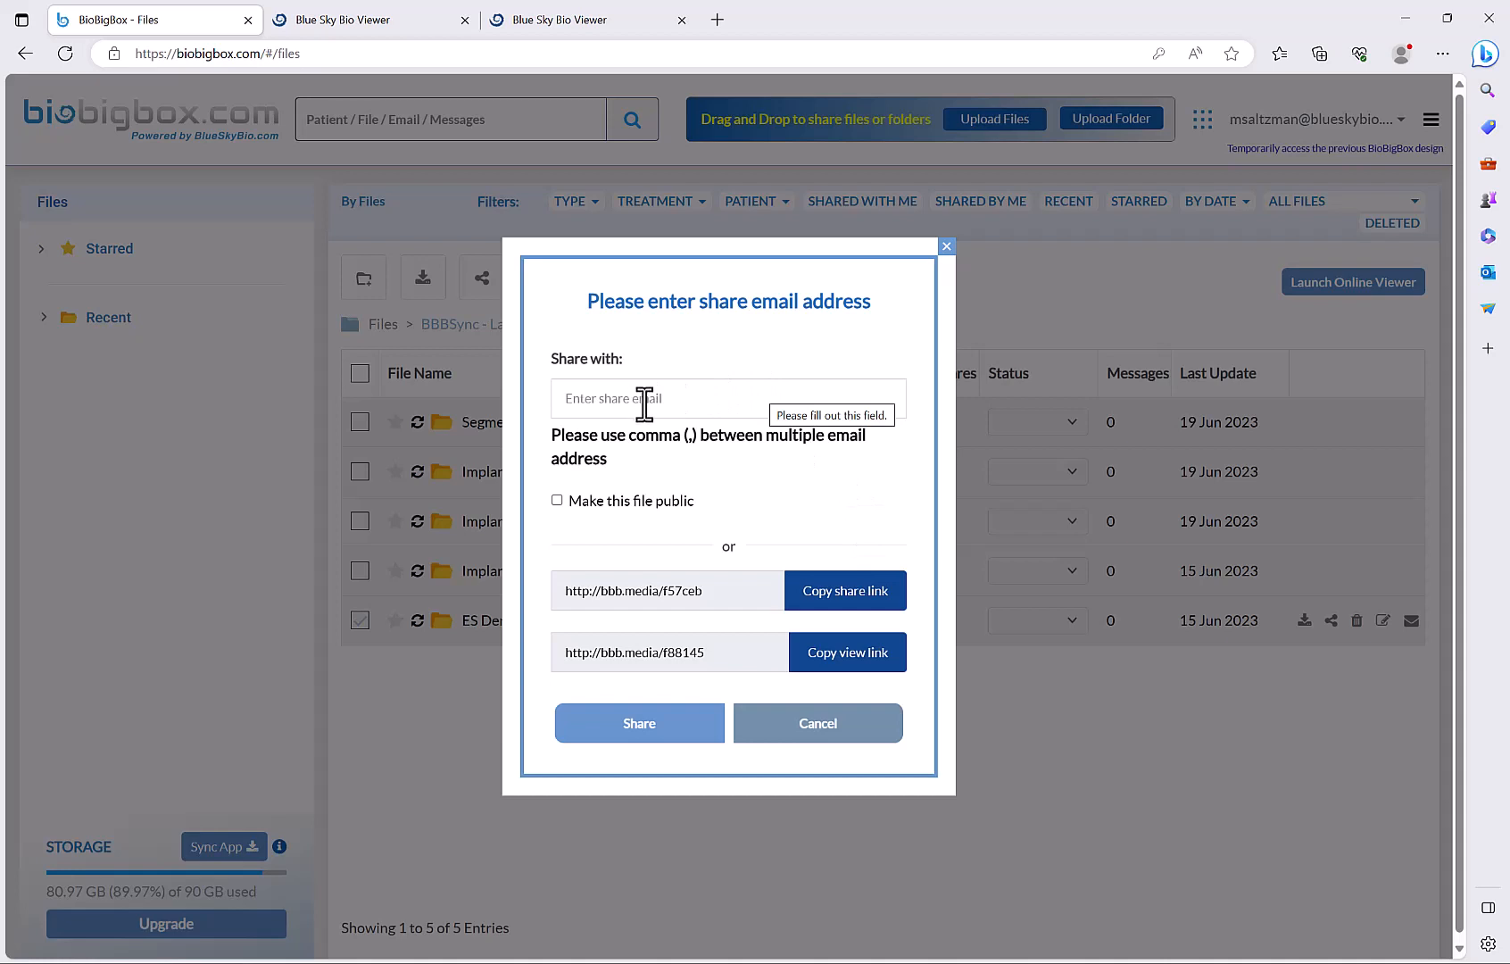
mouse_move(696, 345)
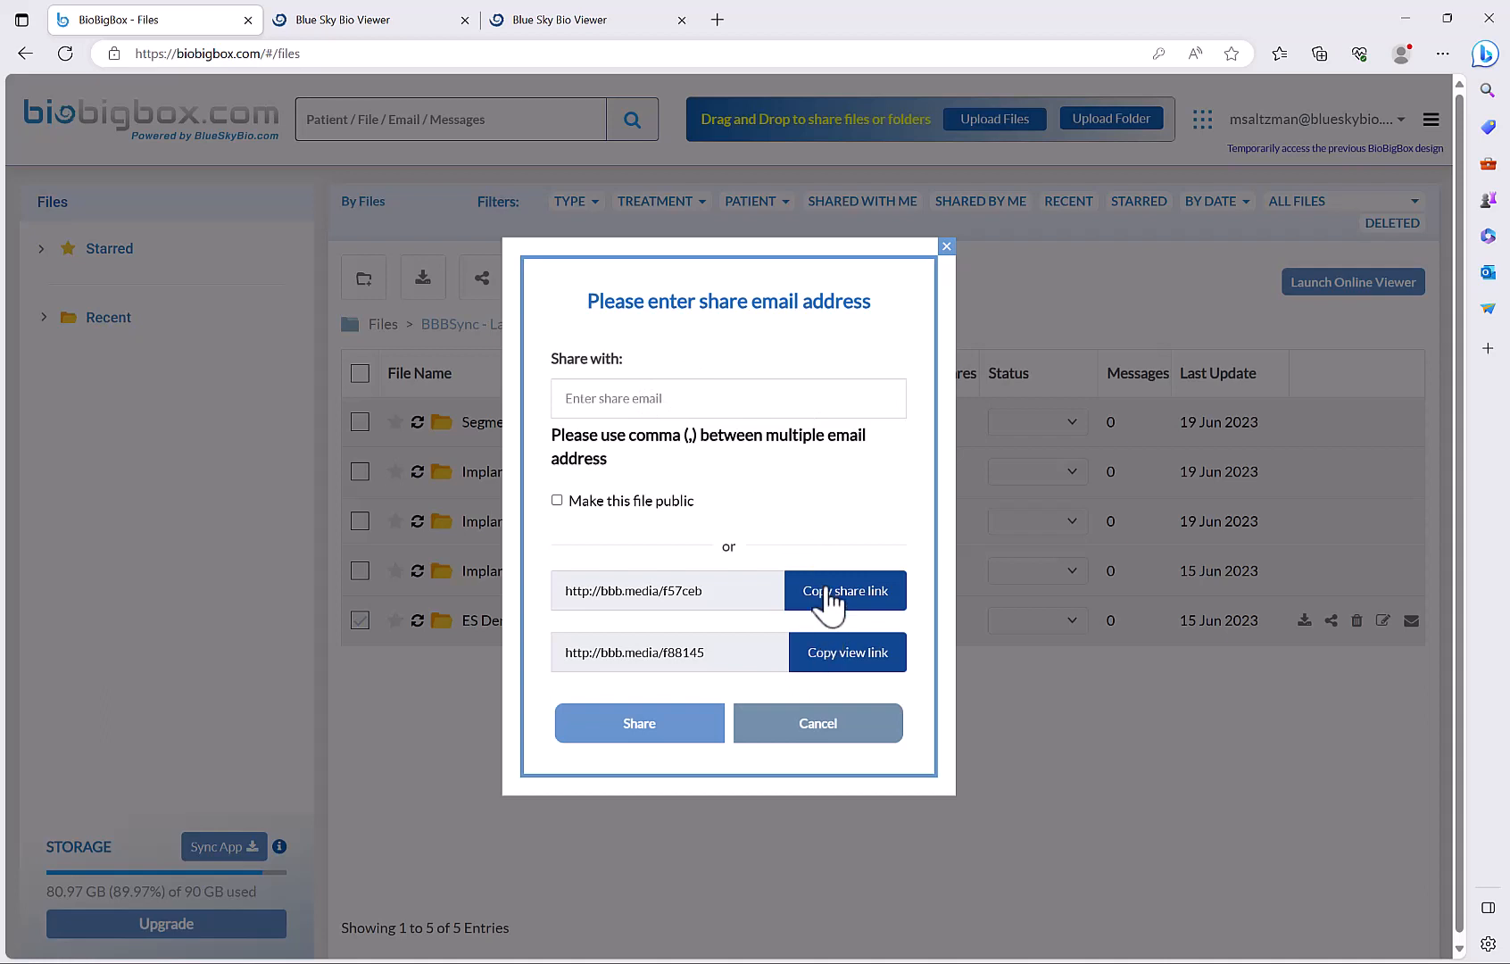
mouse_move(746, 373)
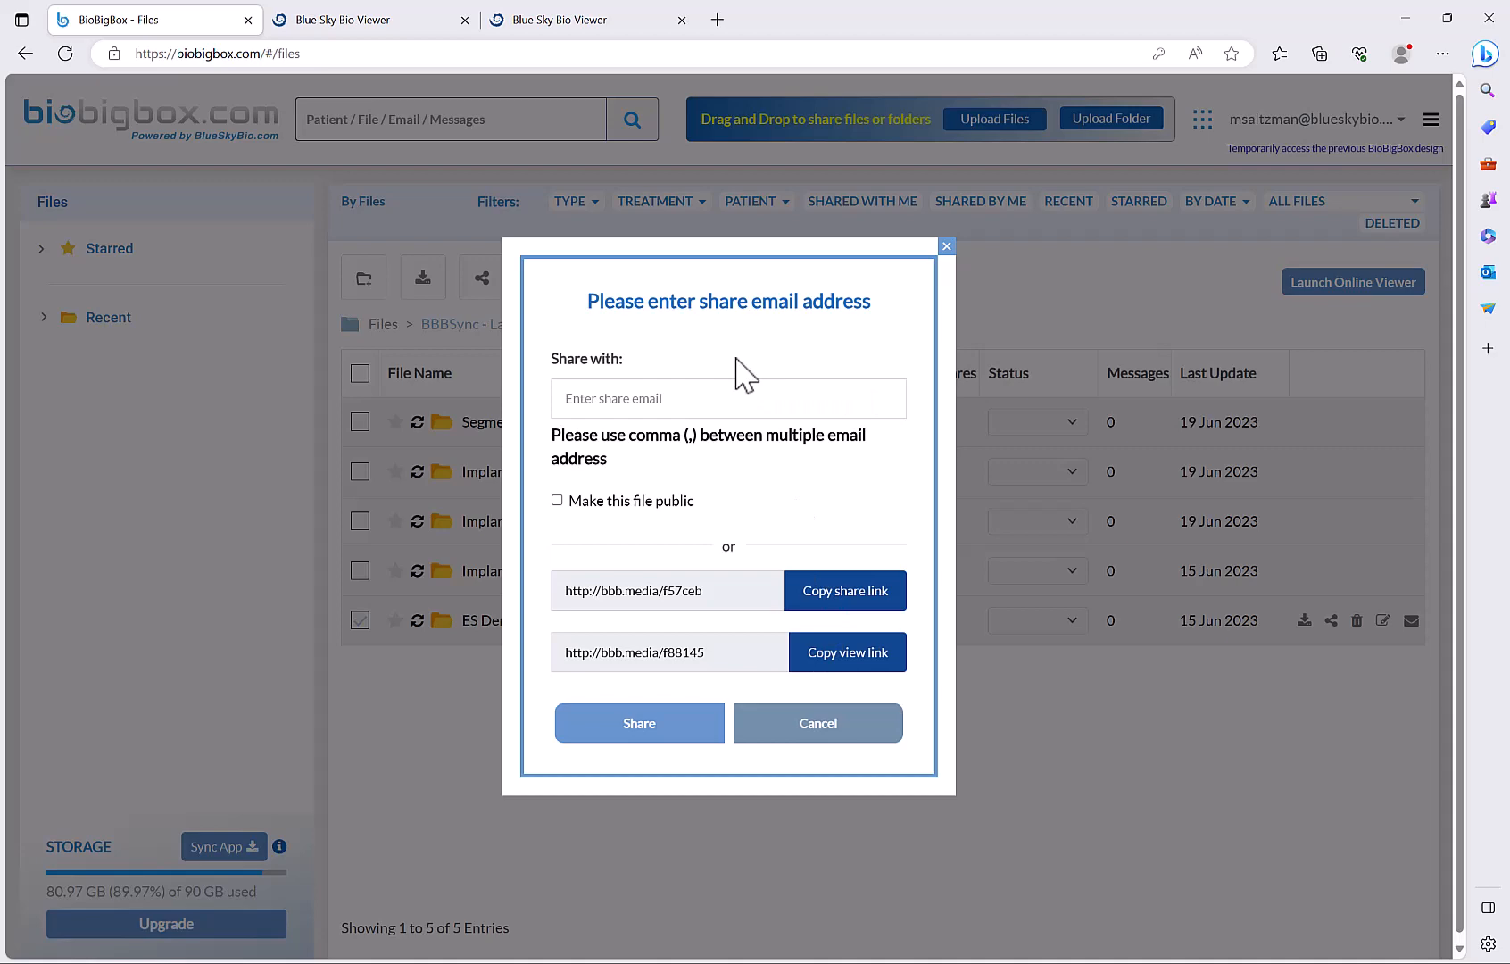
mouse_move(860, 494)
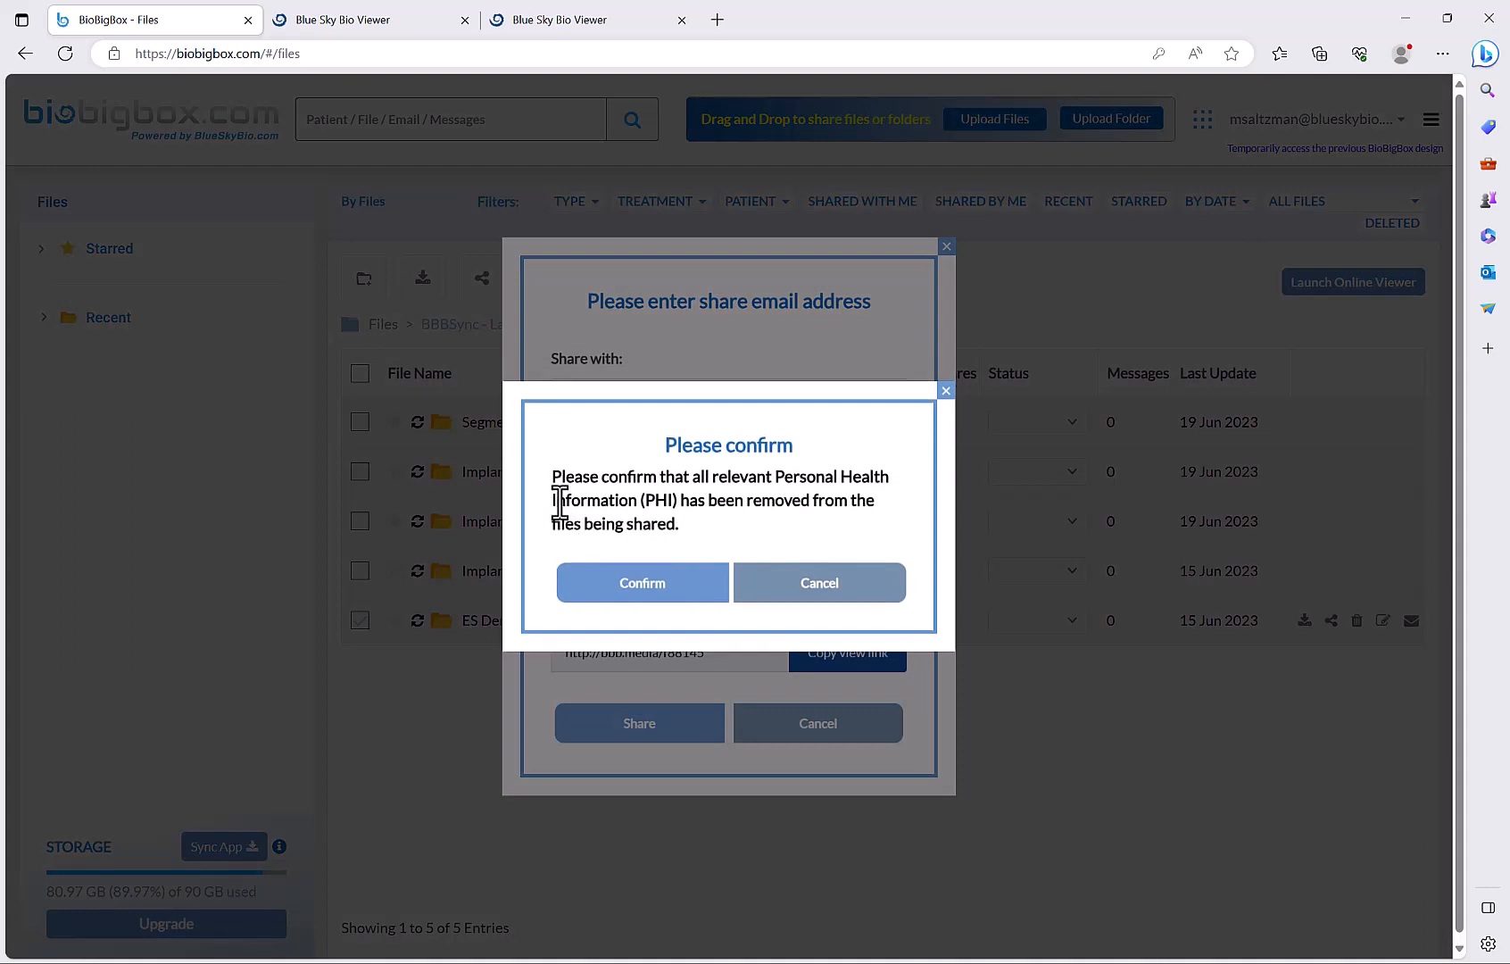
mouse_move(710, 445)
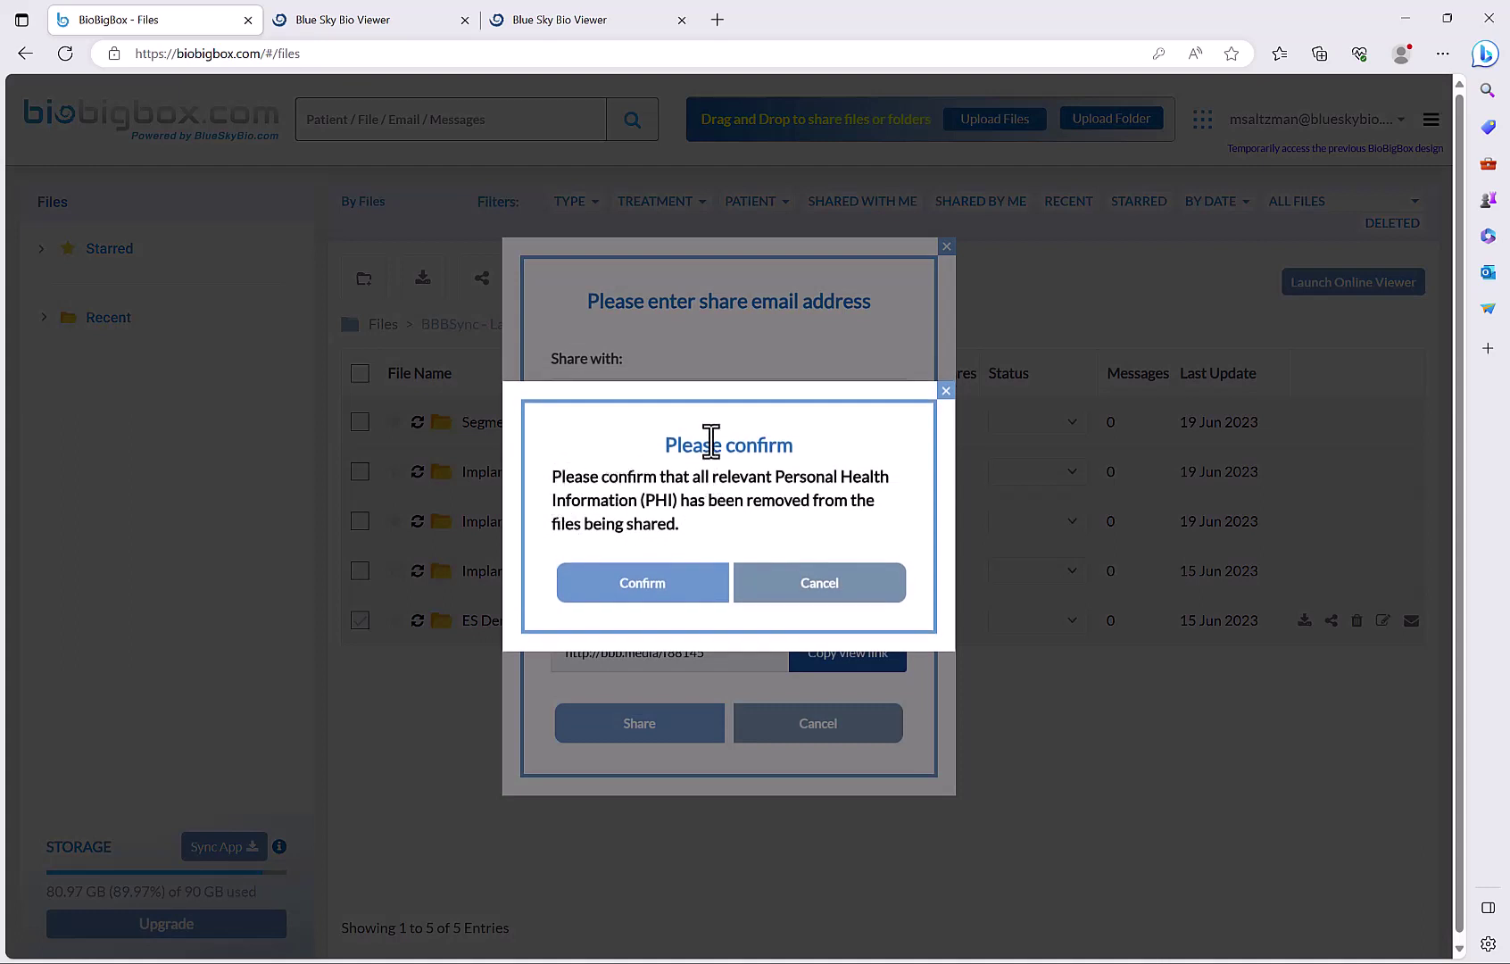
mouse_move(696, 553)
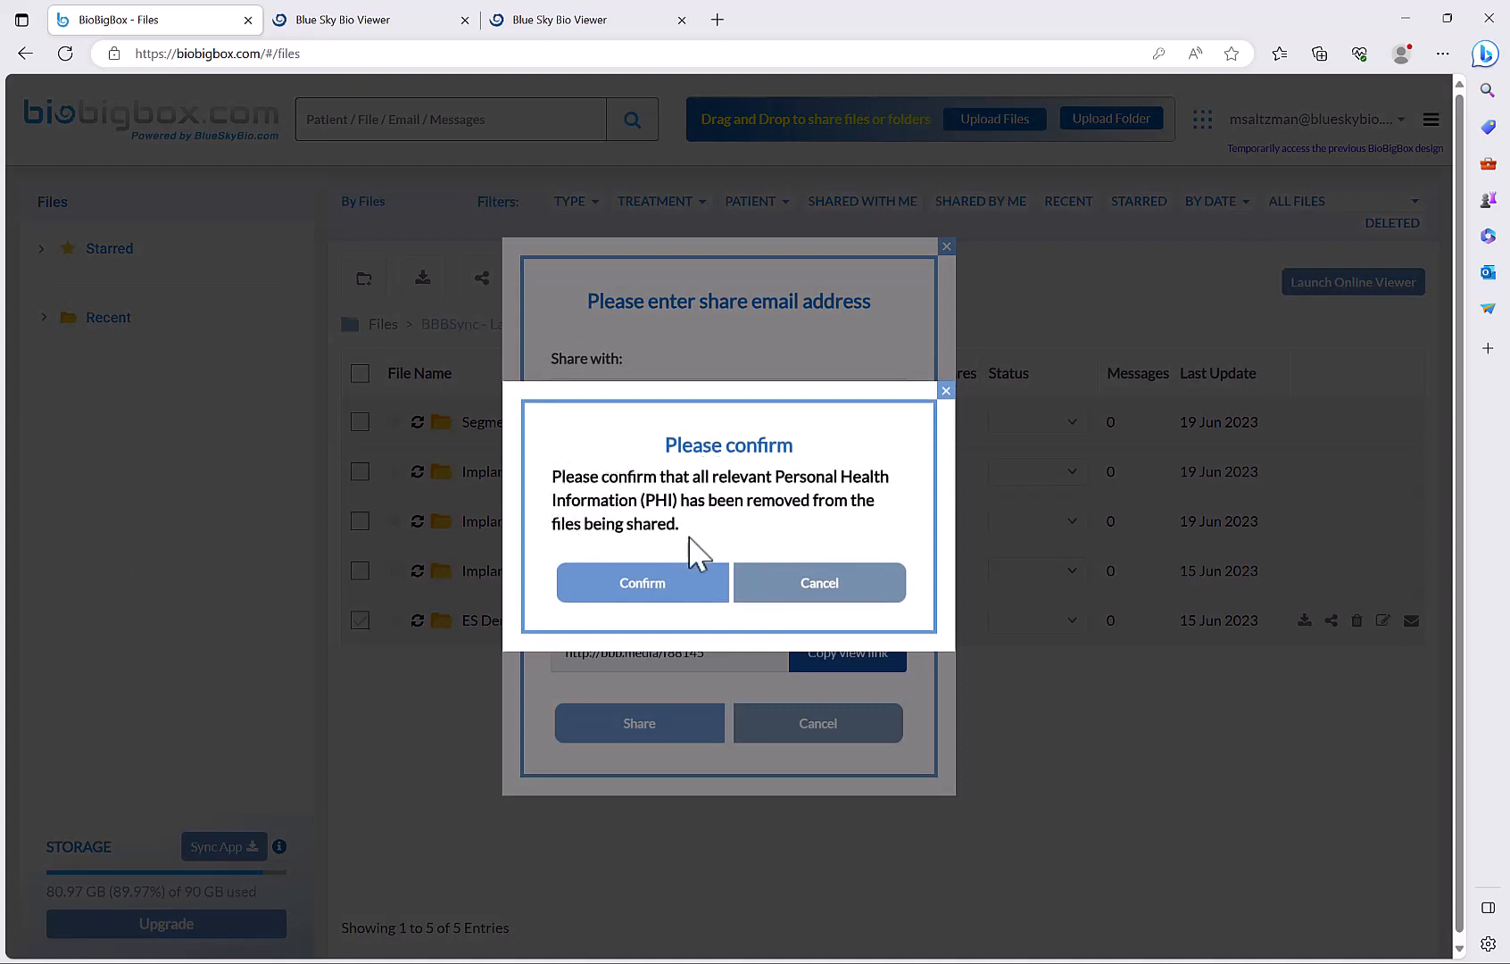
Confirm the PHI prompt and share the ES Demo Export folder as public
left_click(641, 582)
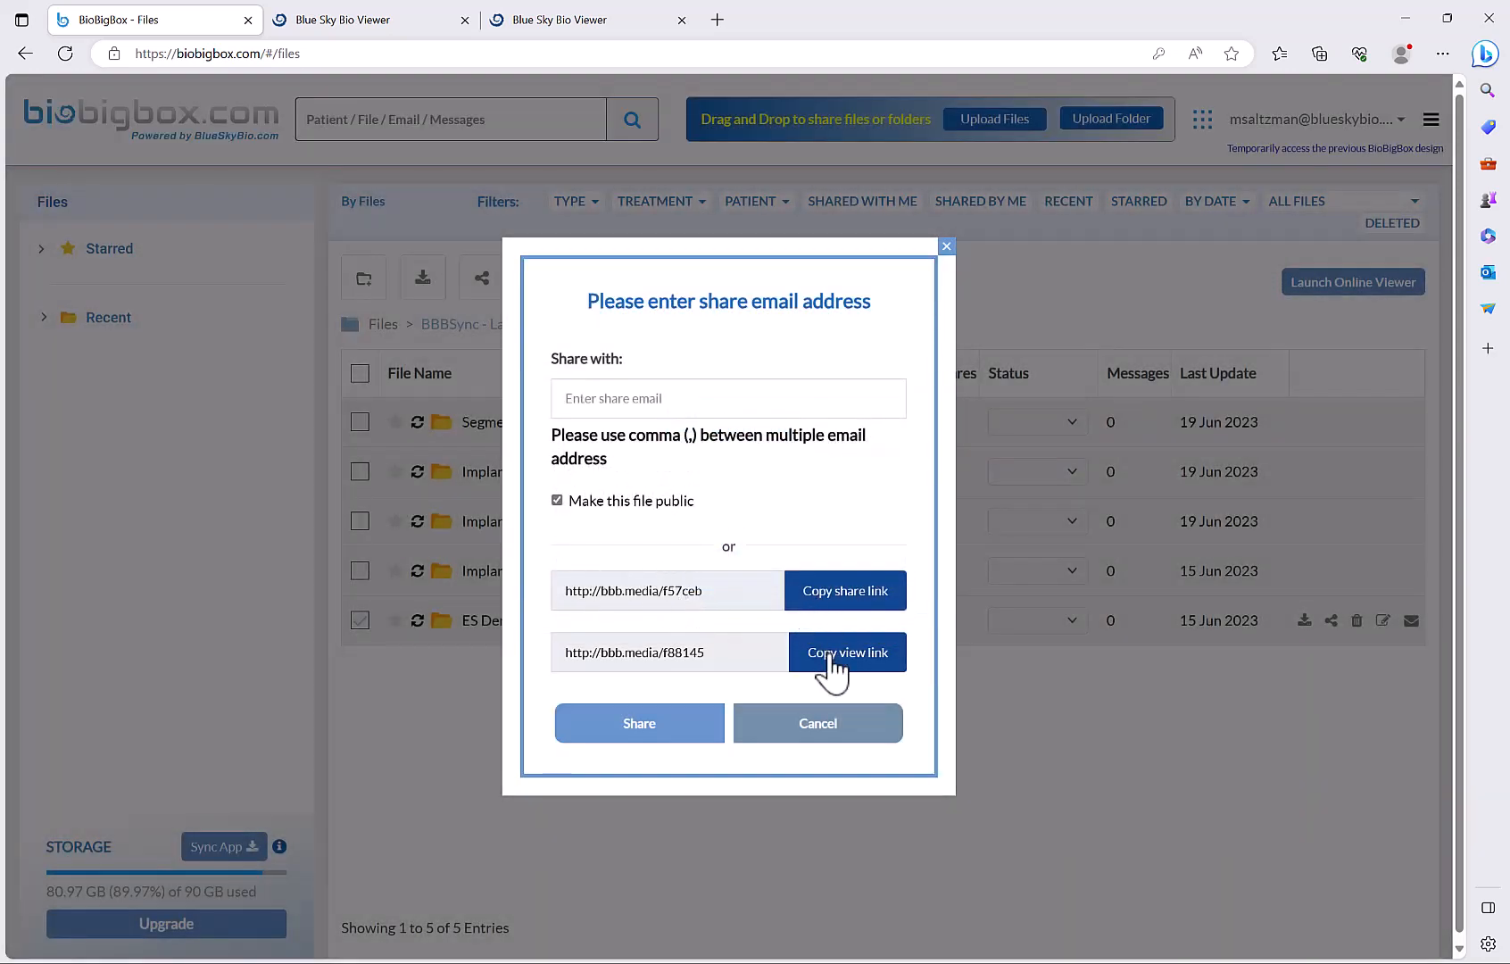
mouse_move(726, 591)
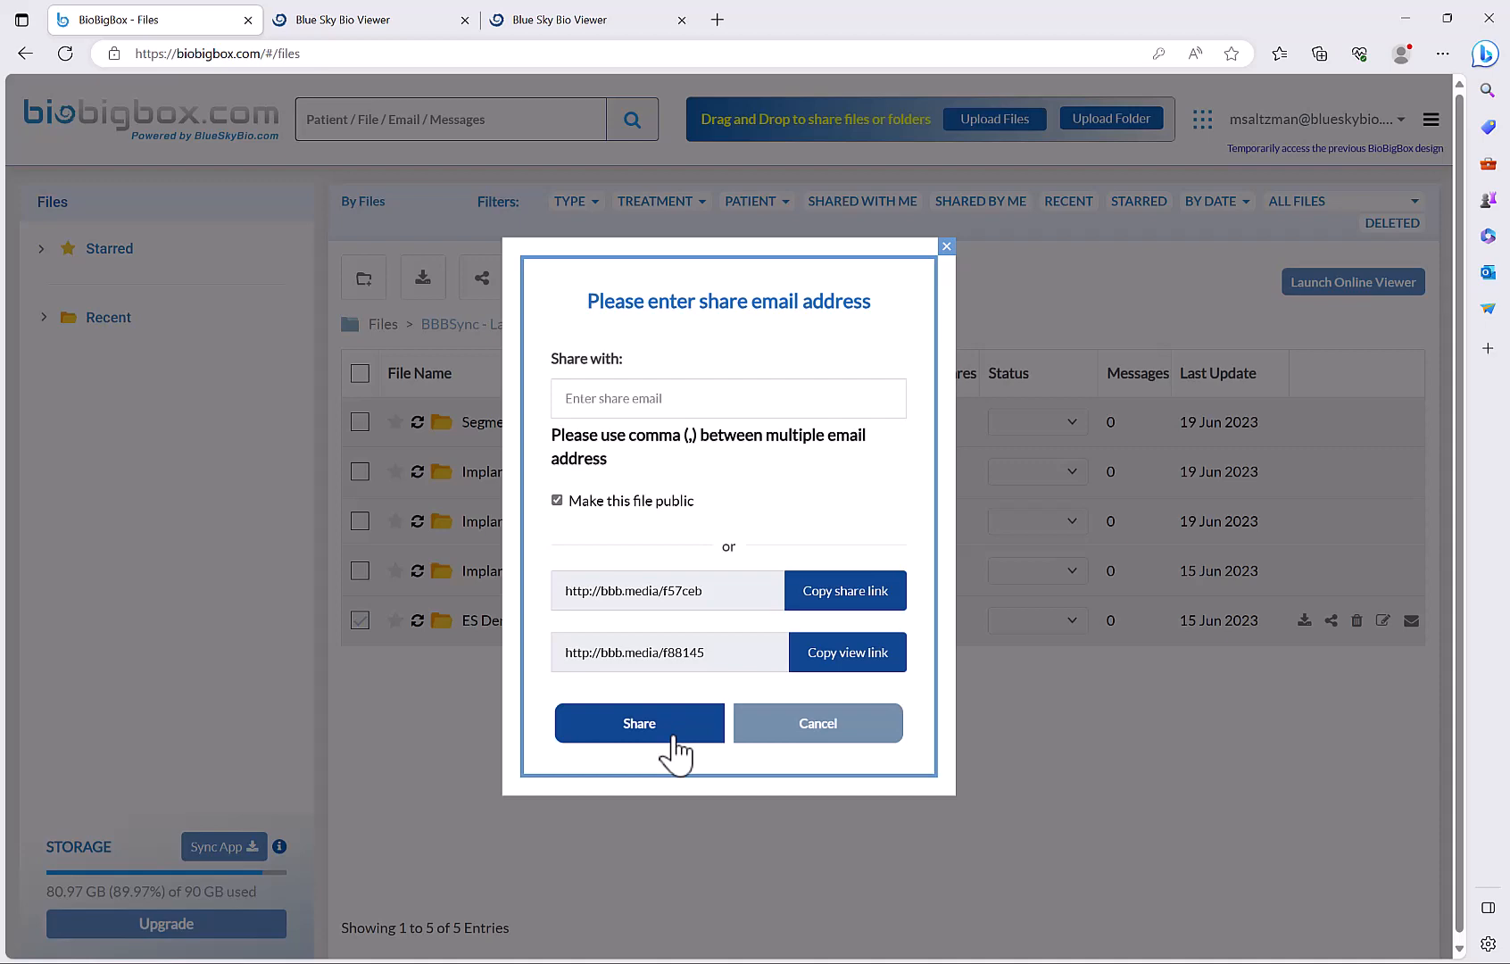
left_click(817, 723)
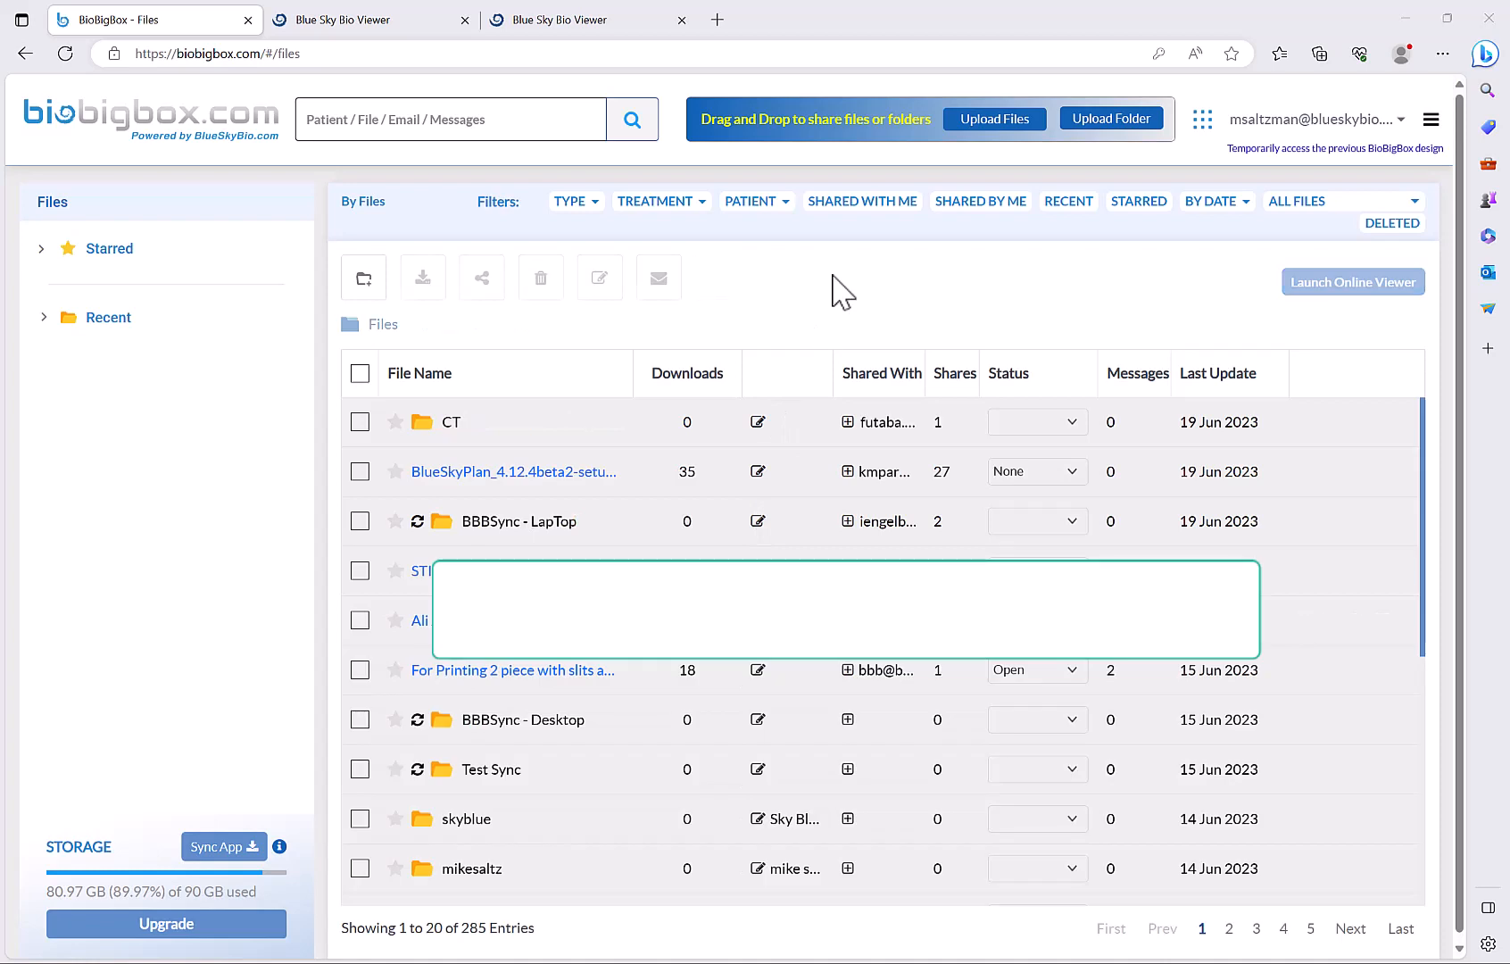
mouse_move(721, 136)
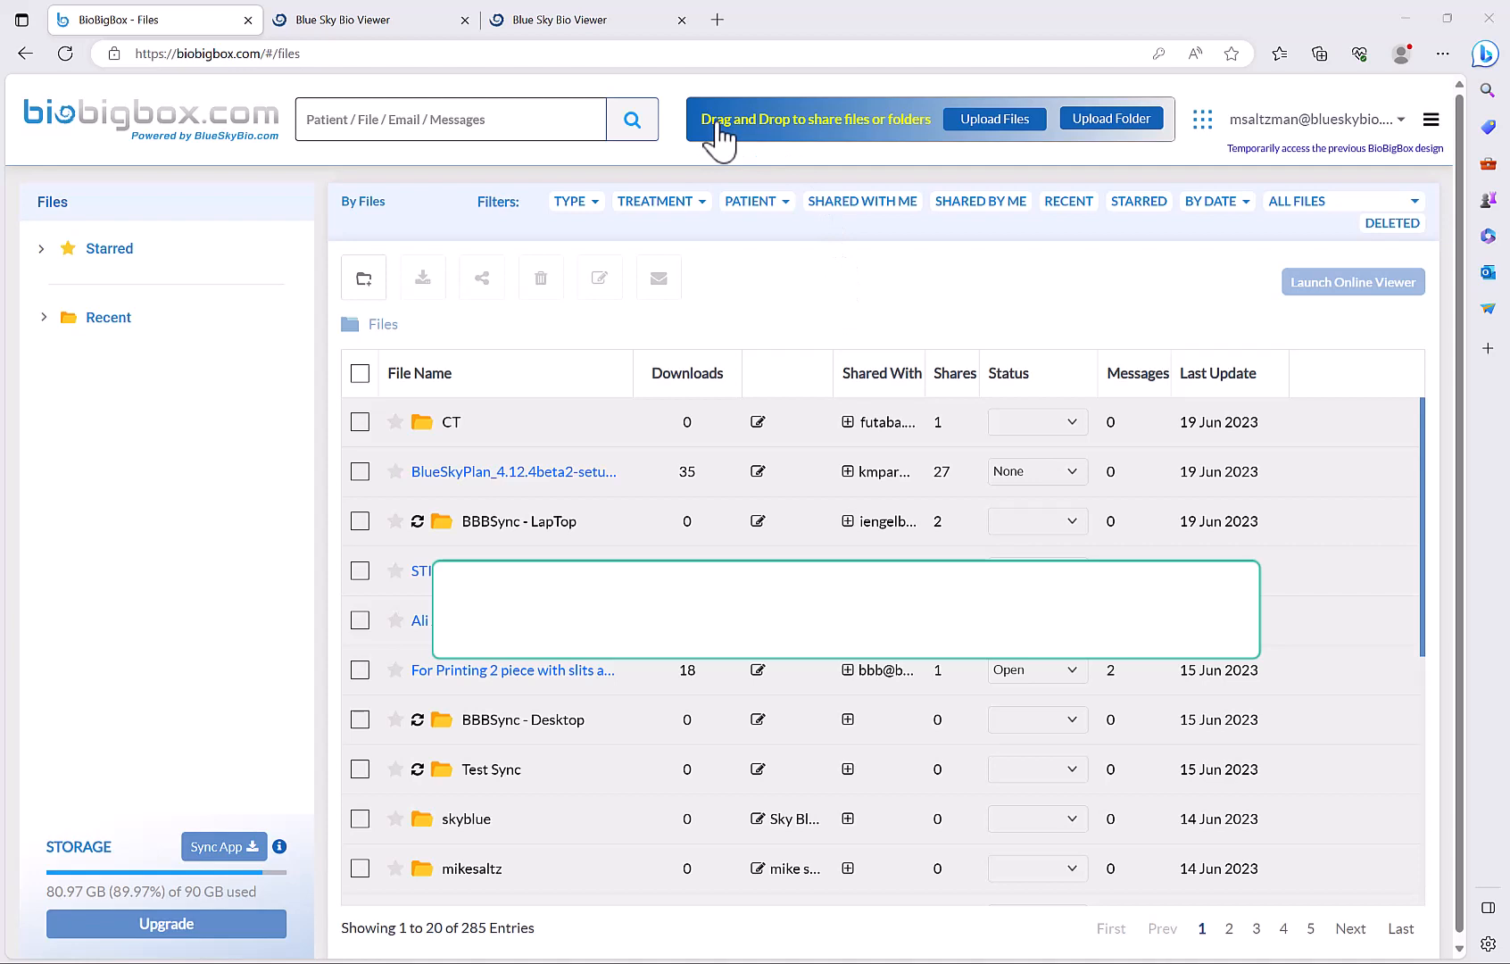
mouse_move(846, 131)
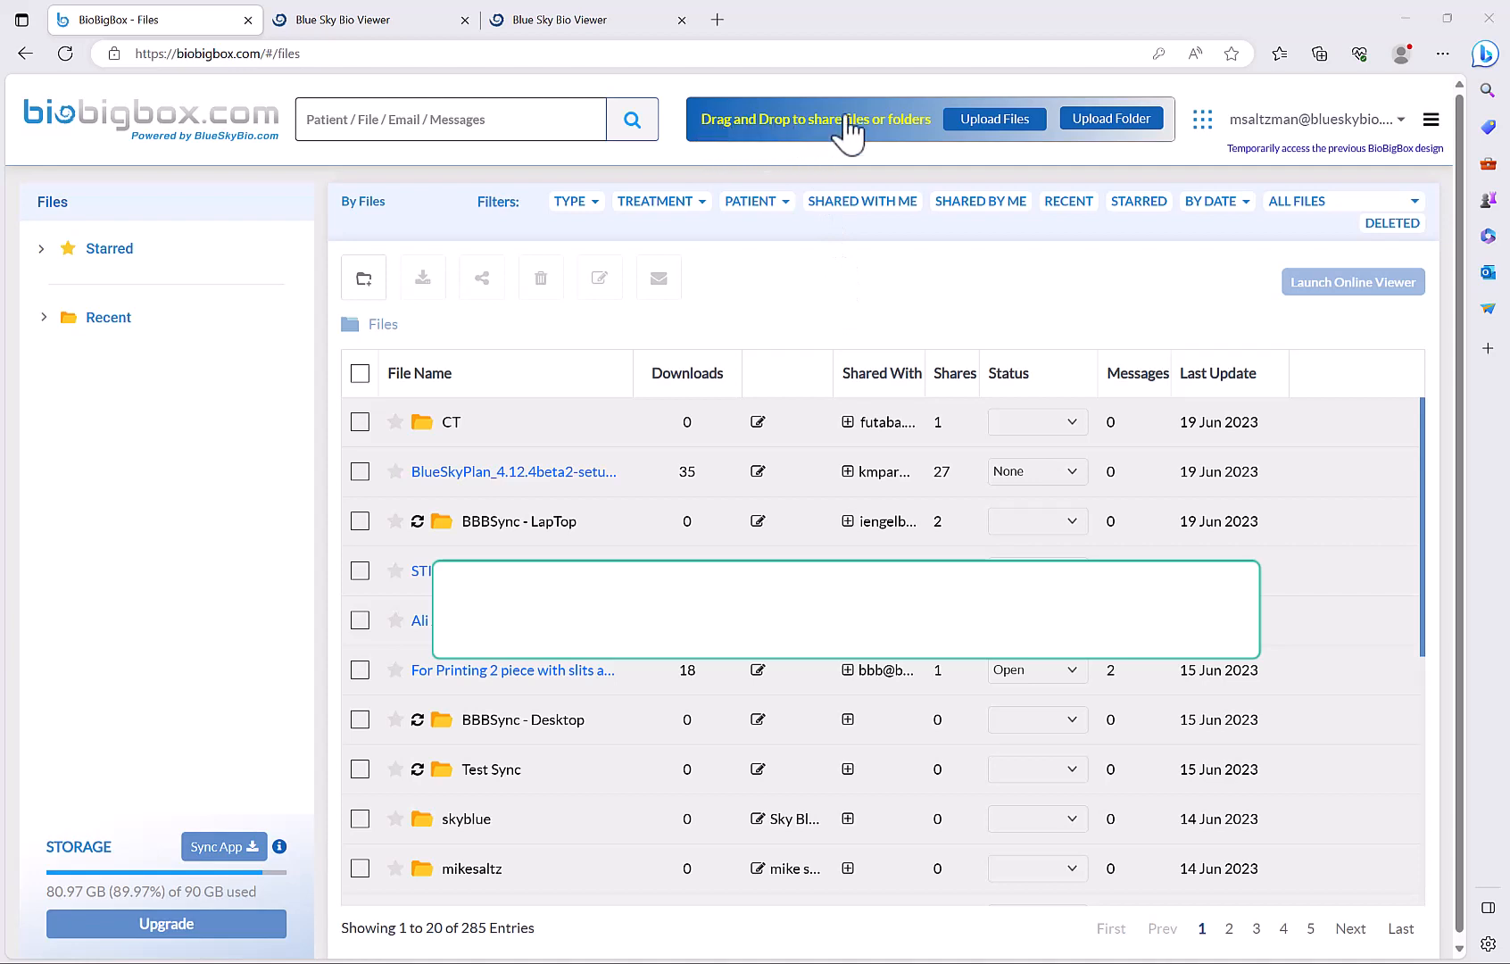
mouse_move(1183, 164)
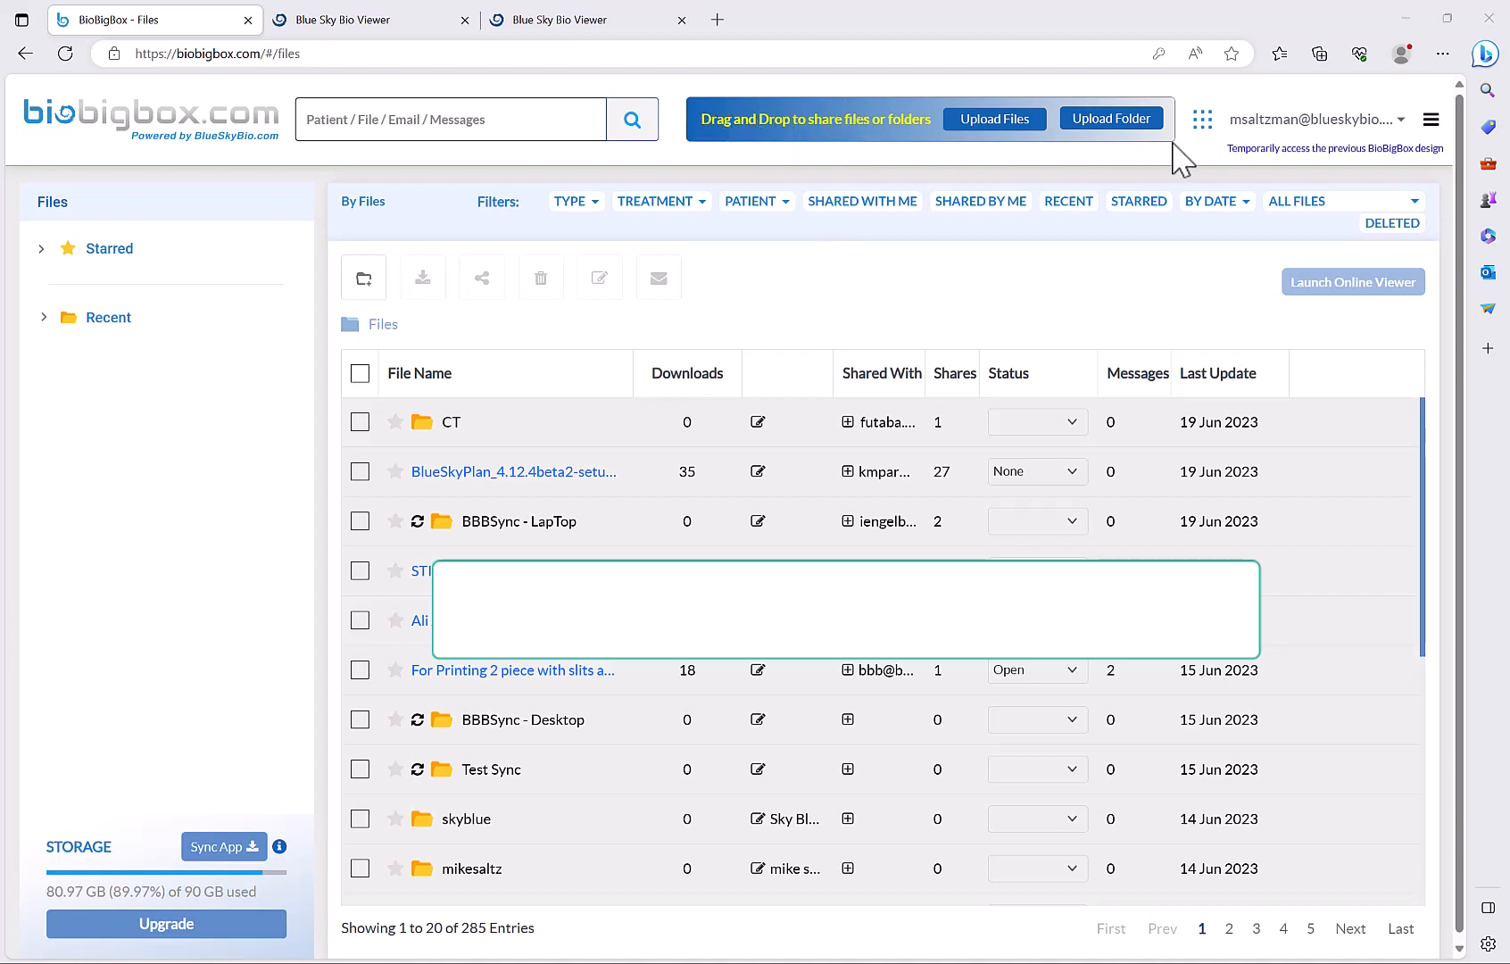
mouse_move(1012, 139)
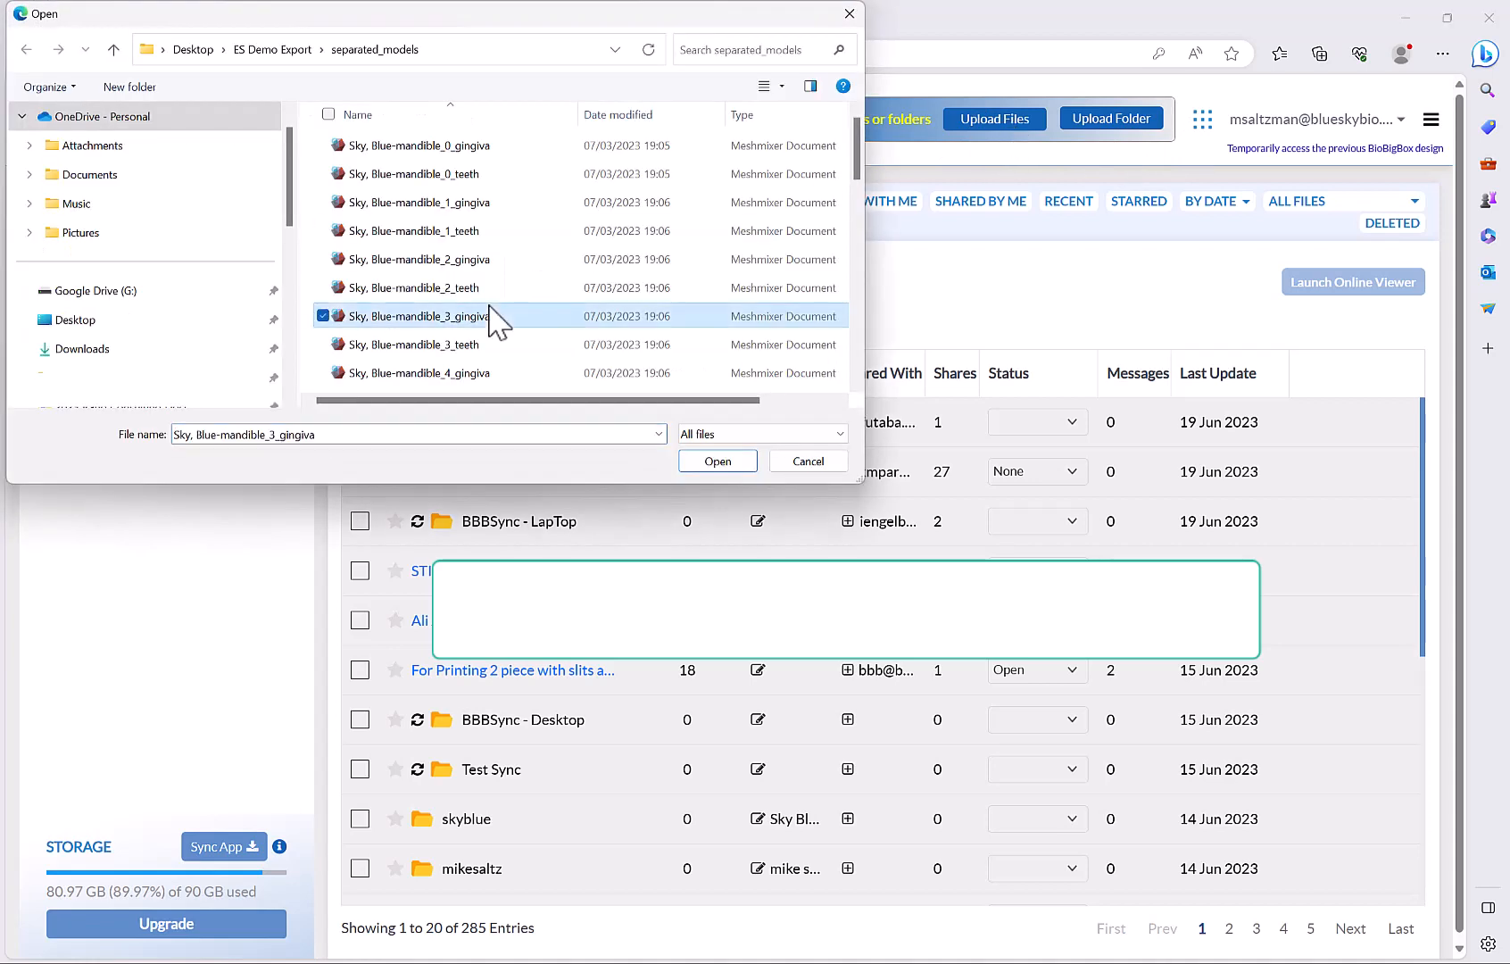
left_click(418, 372)
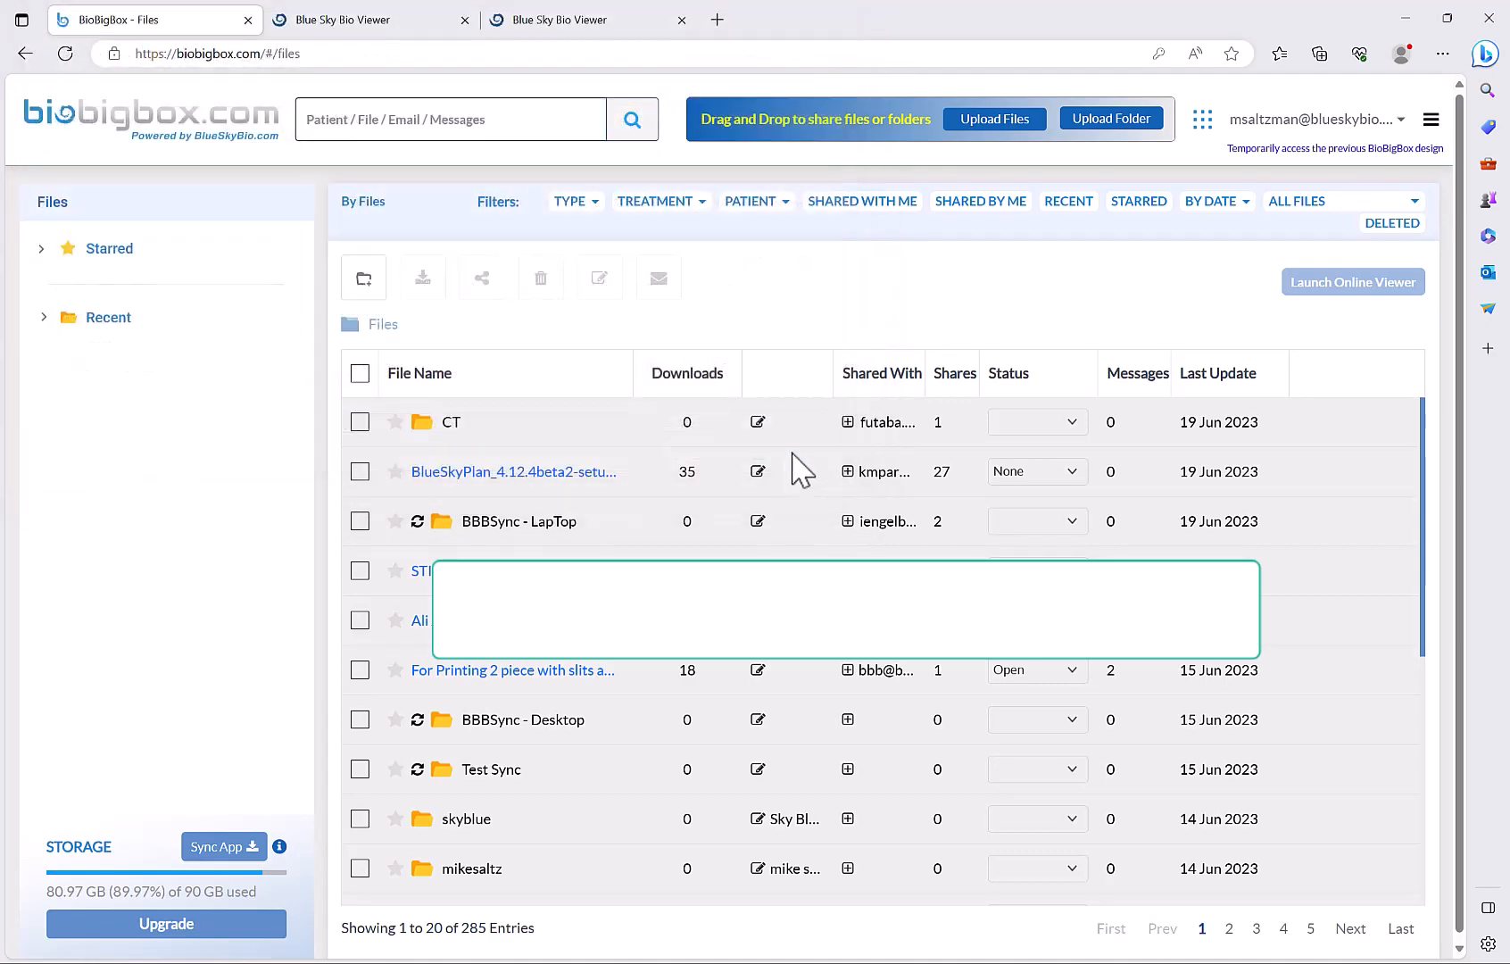
left_click(1110, 117)
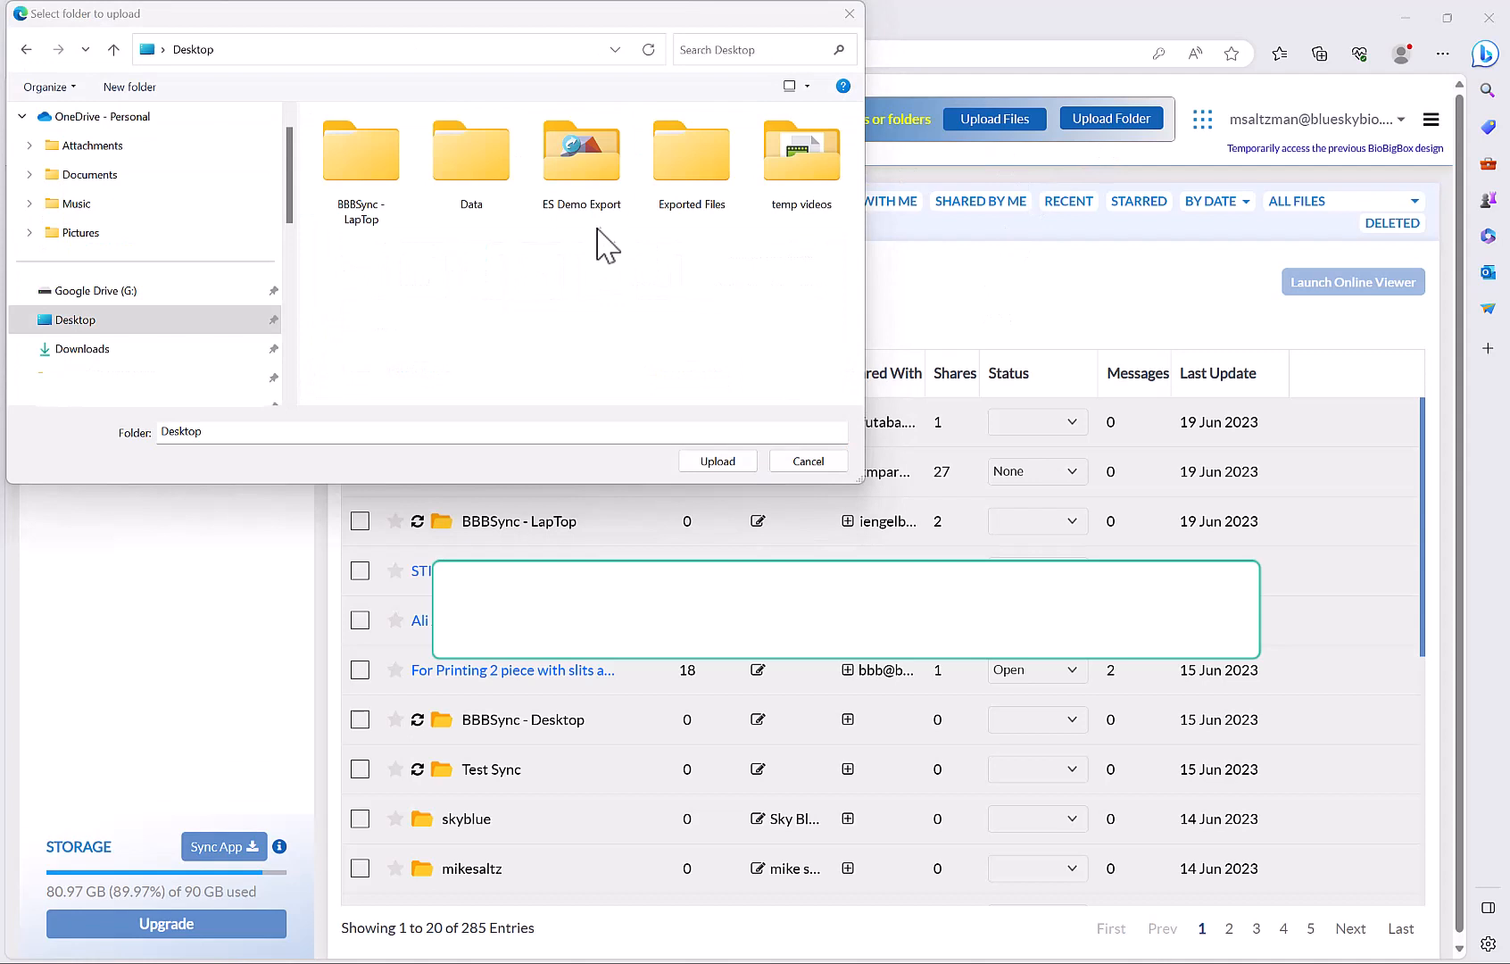
left_click(580, 151)
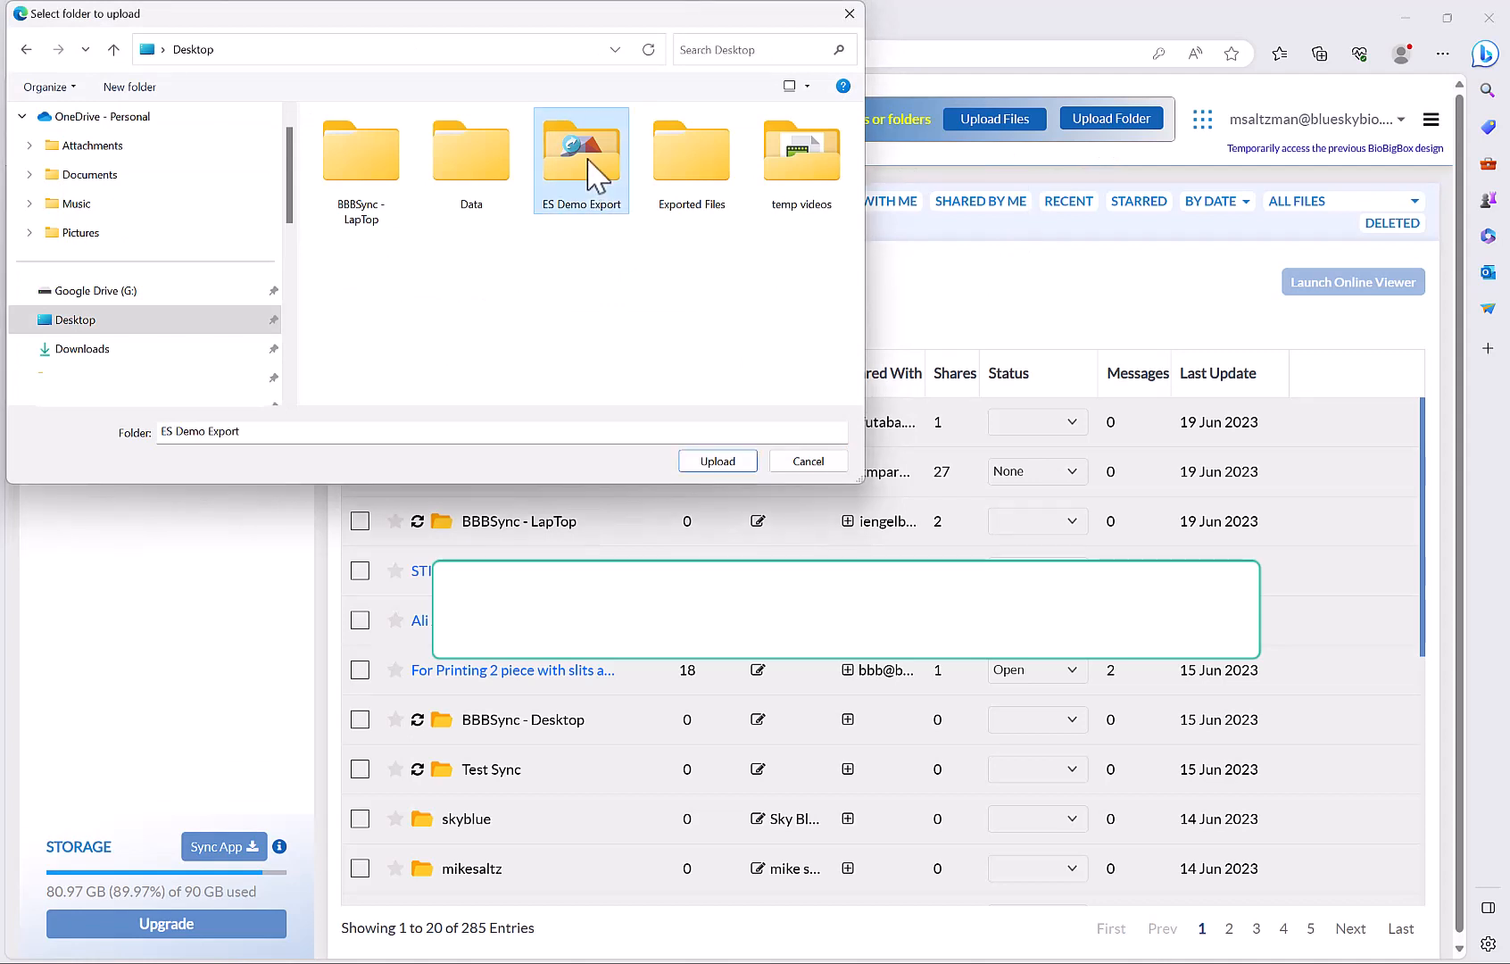
mouse_move(642, 375)
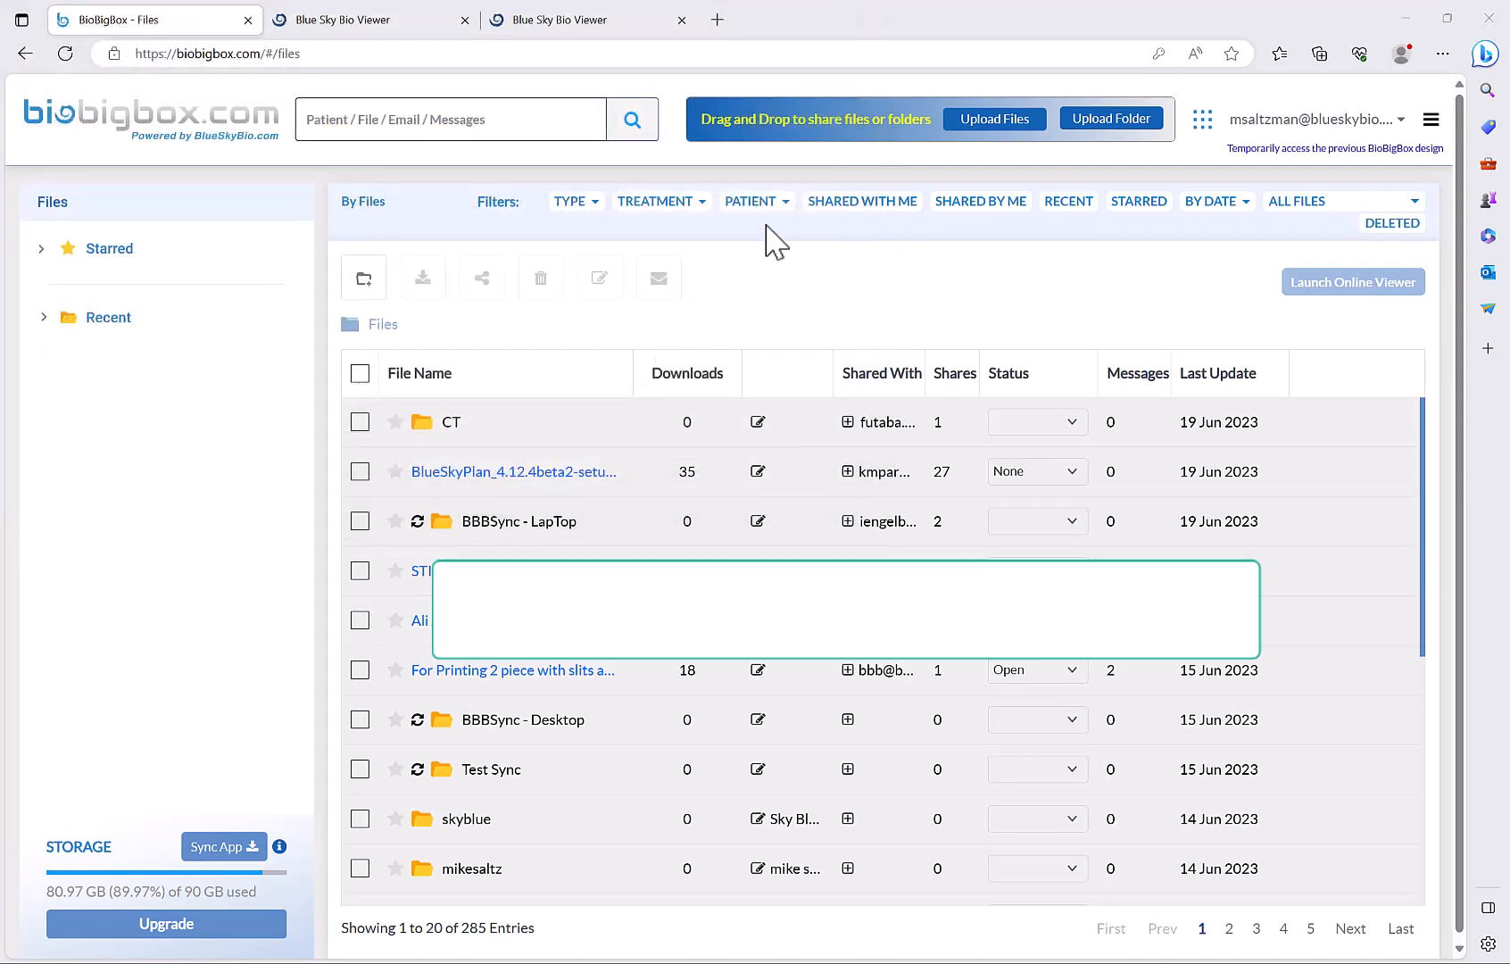
mouse_move(775, 316)
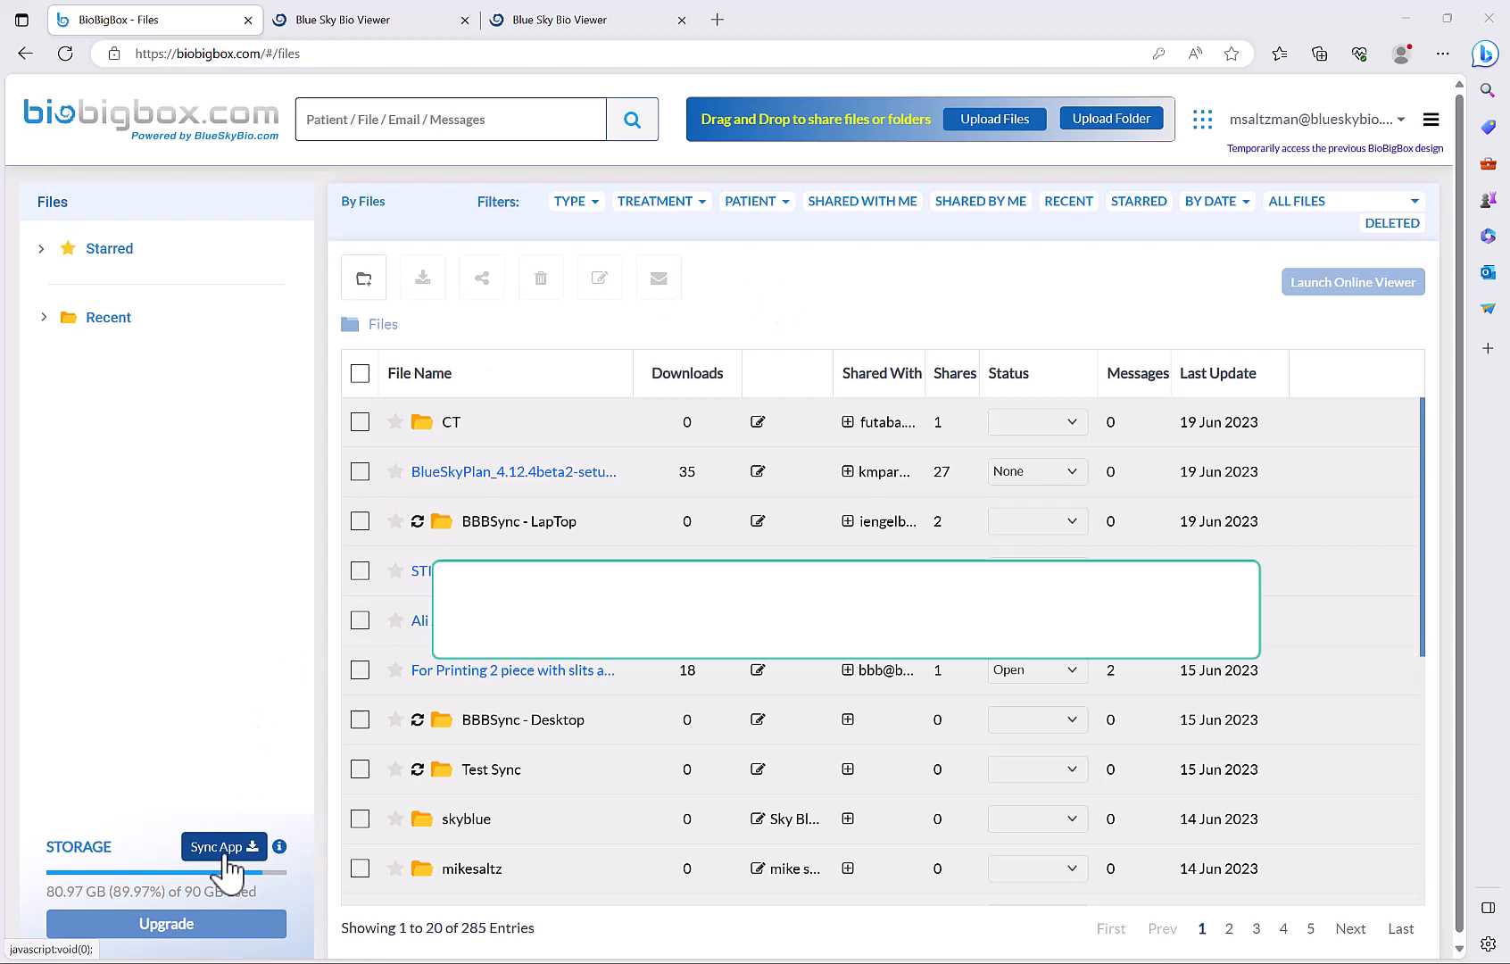
mouse_move(491, 775)
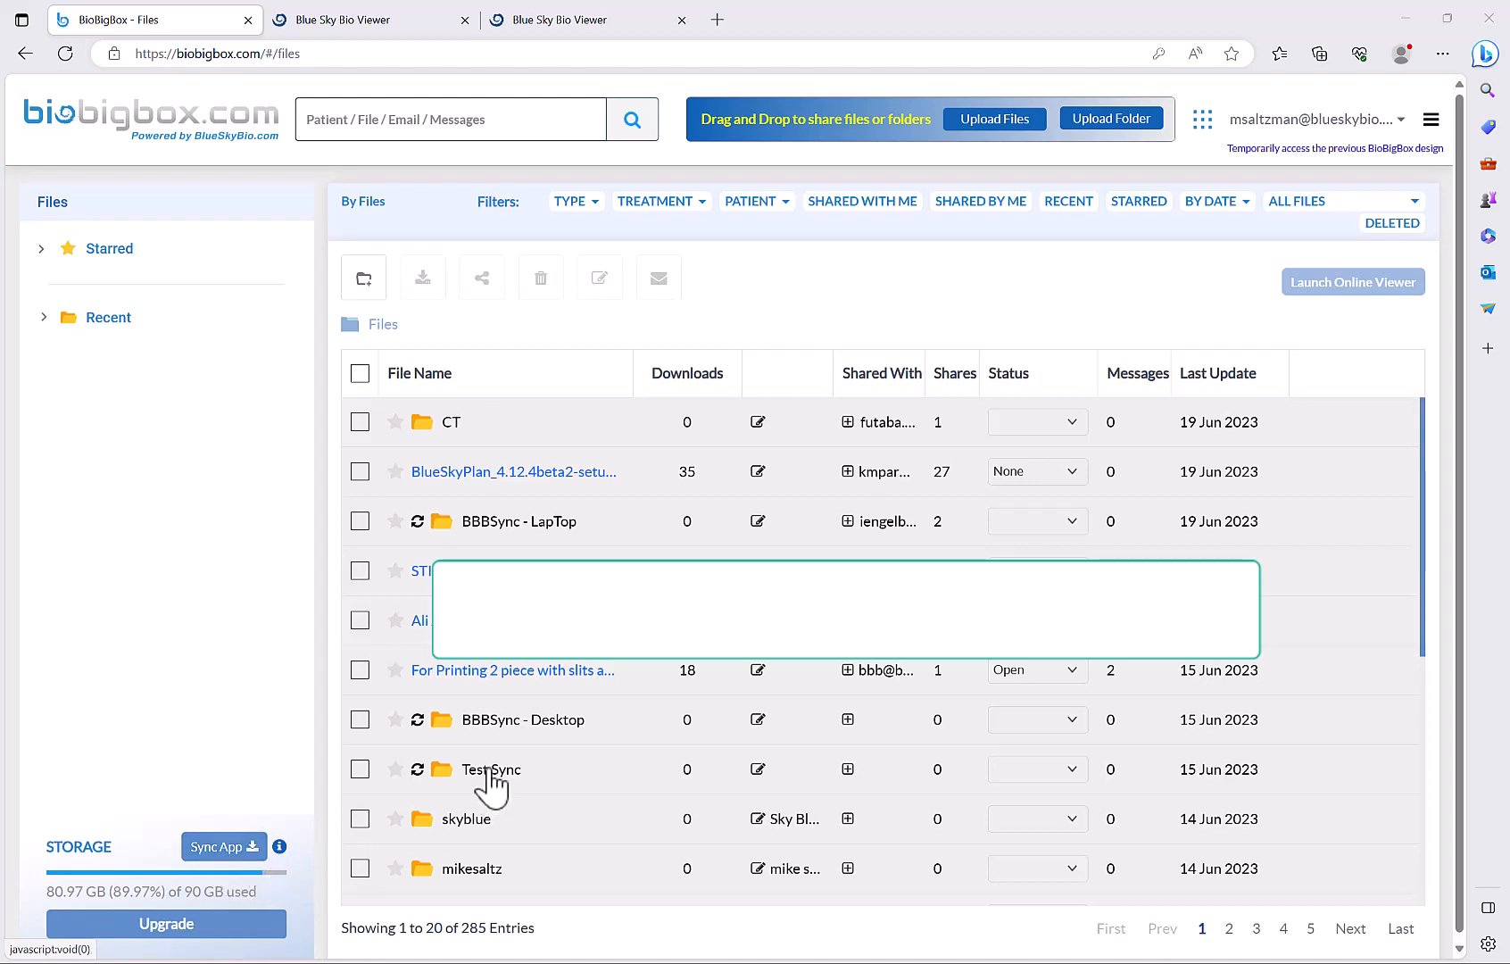
mouse_move(423, 732)
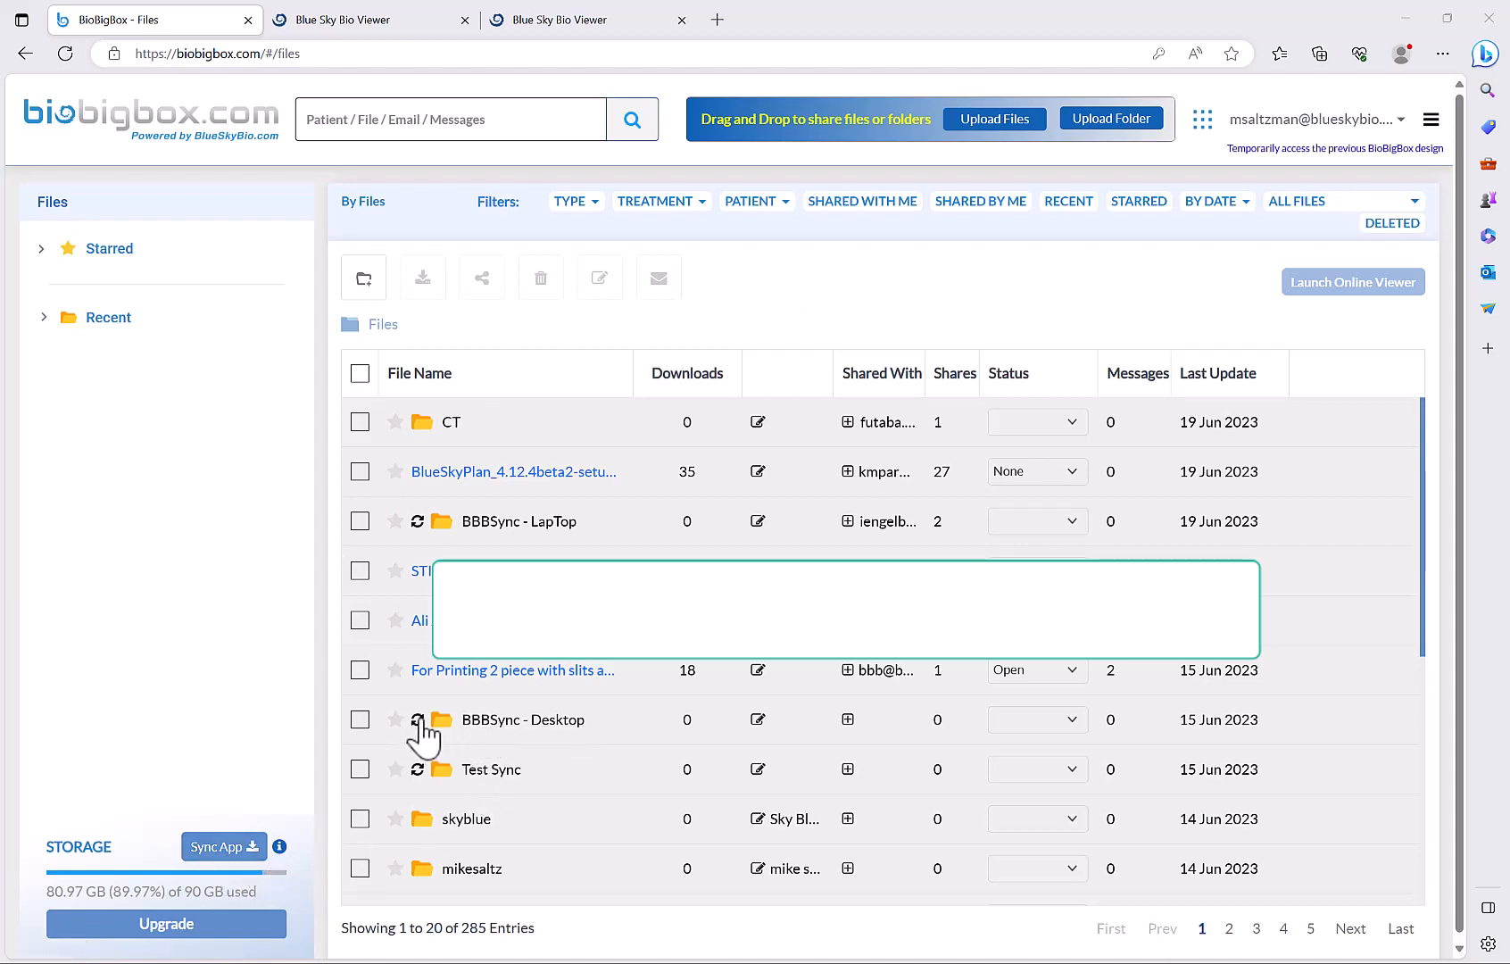
mouse_move(493, 530)
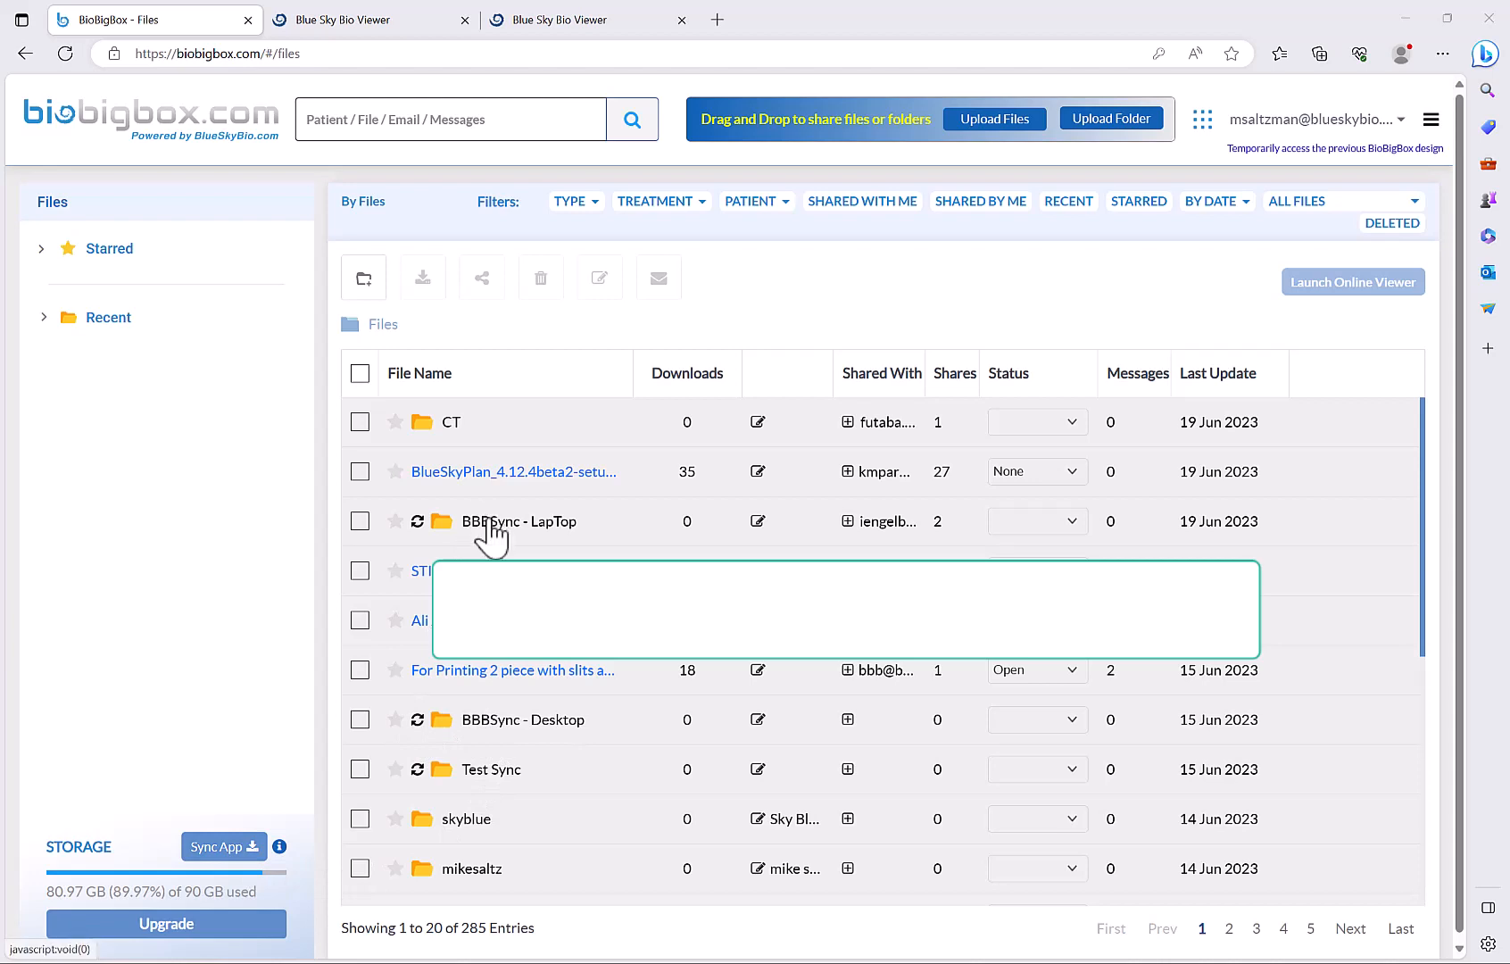
mouse_move(758, 507)
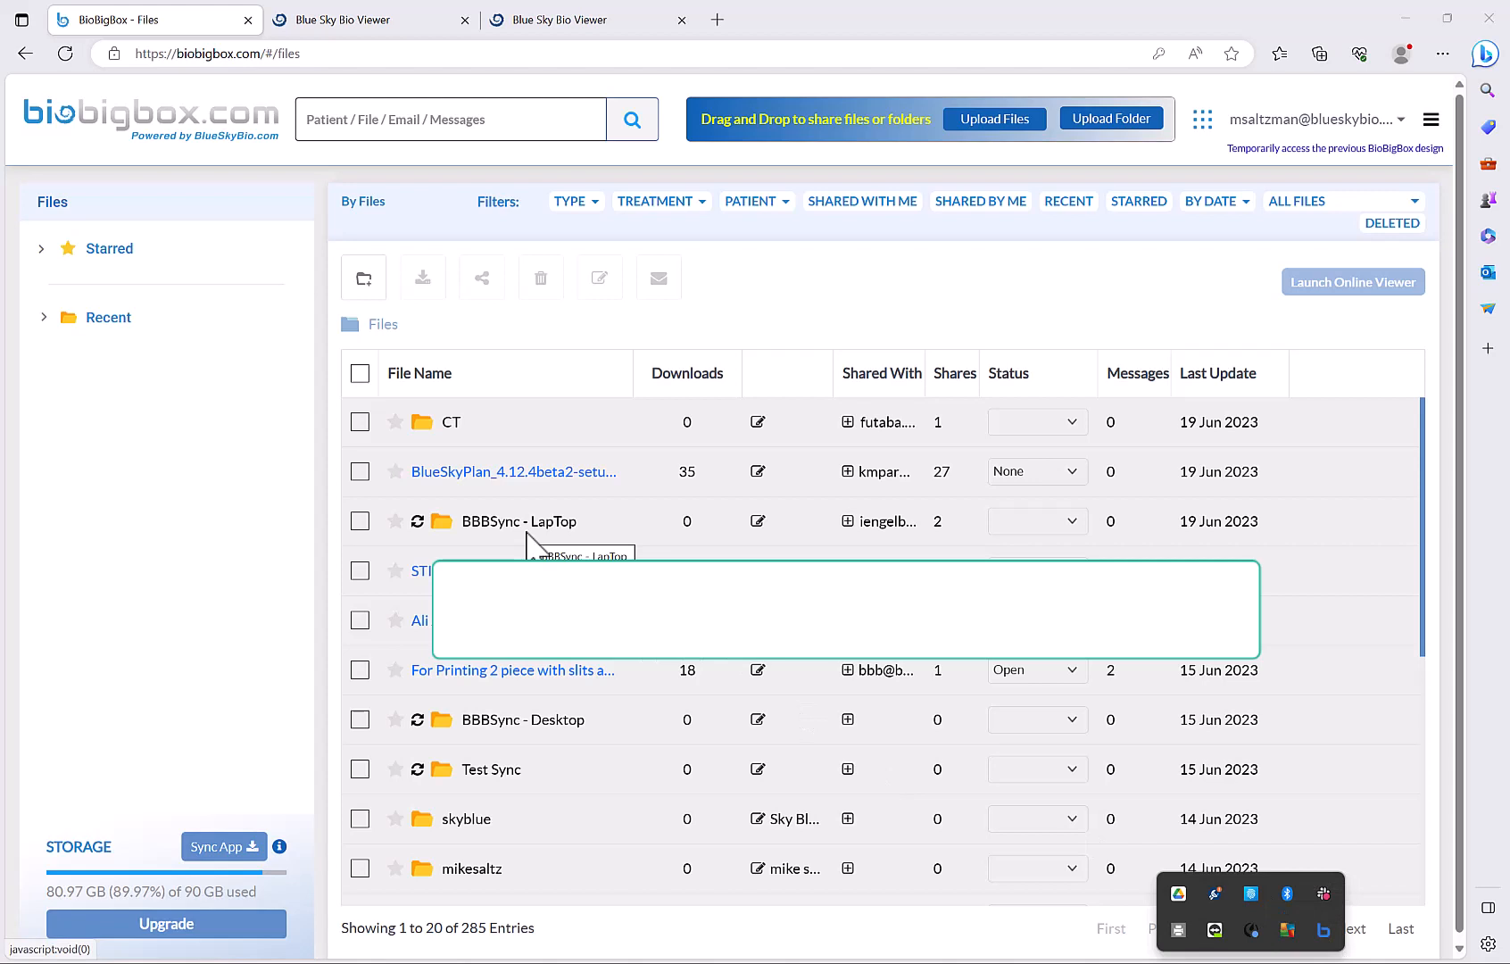
mouse_move(517, 528)
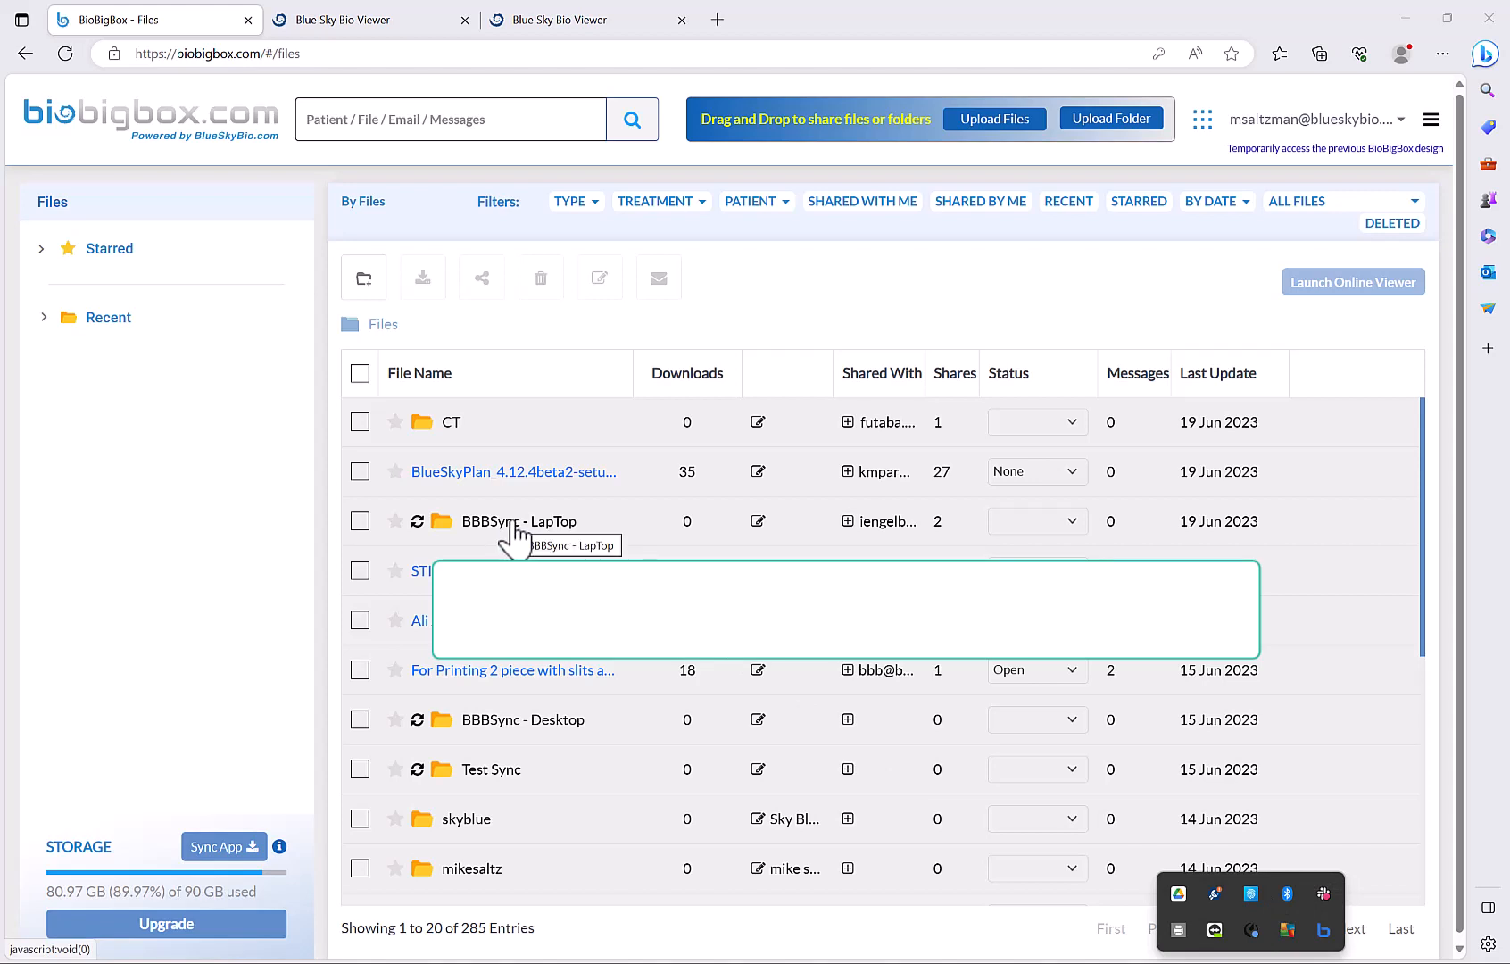
mouse_move(573, 534)
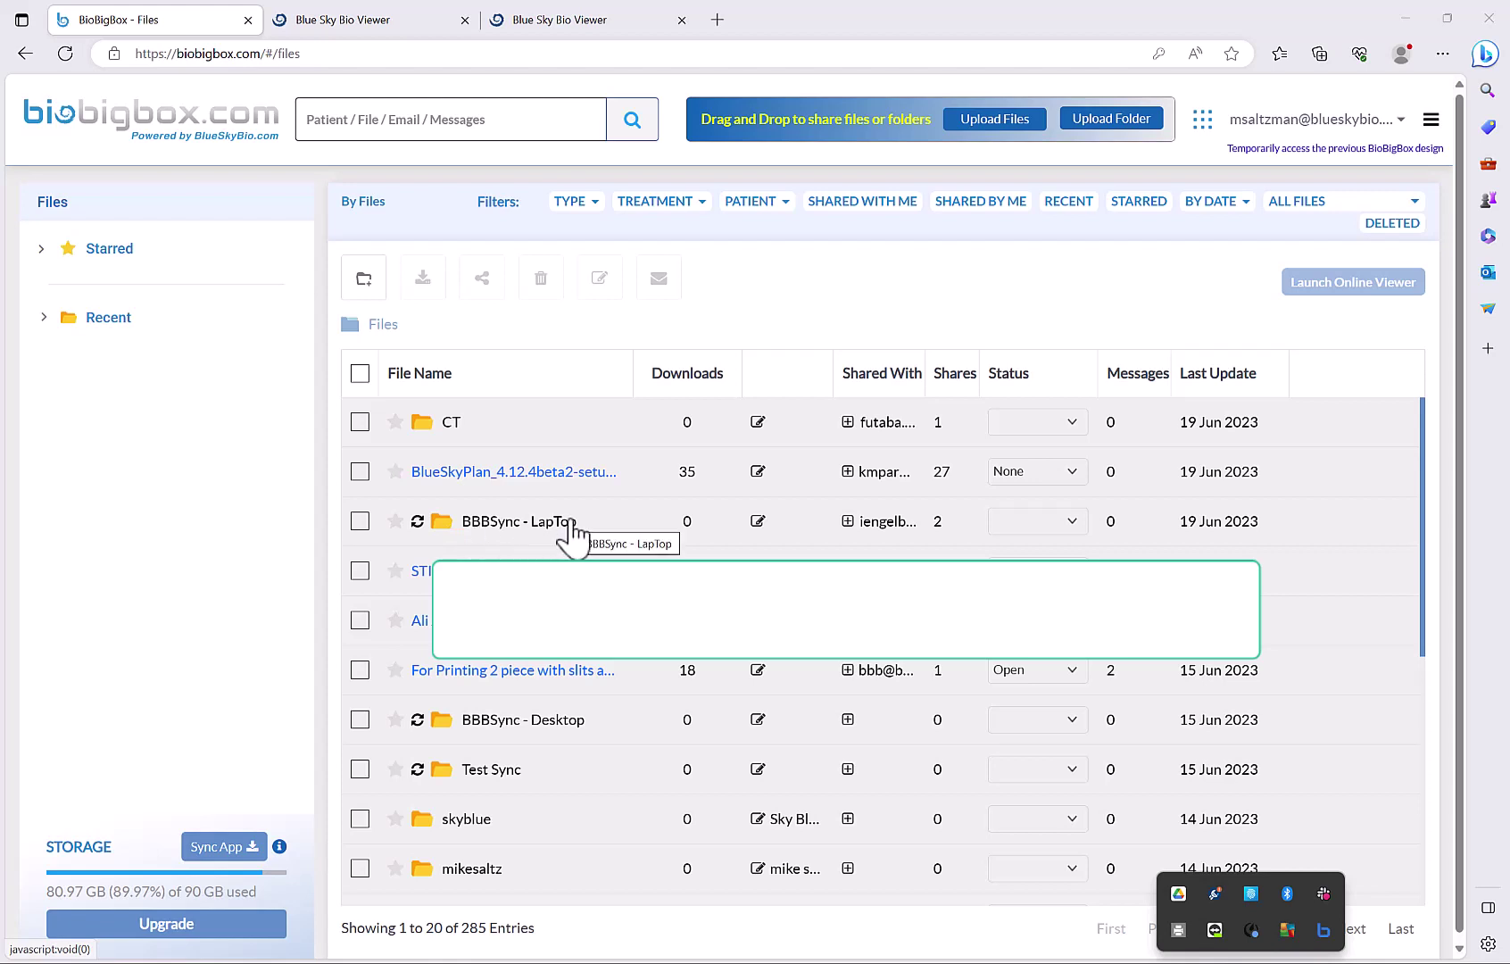
mouse_move(553, 532)
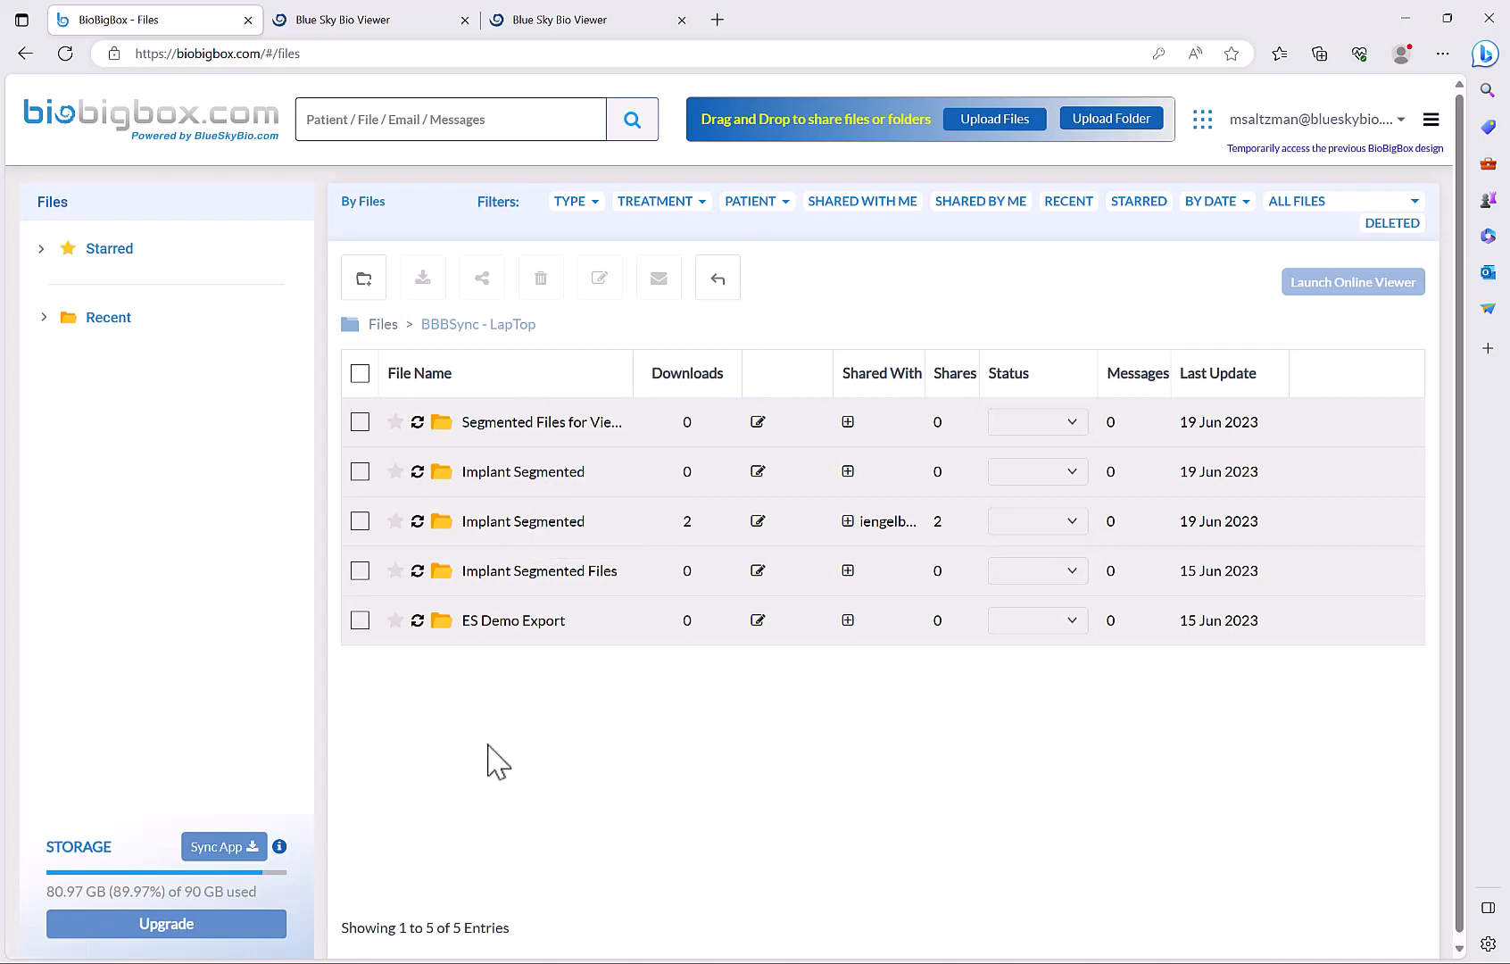
mouse_move(557, 284)
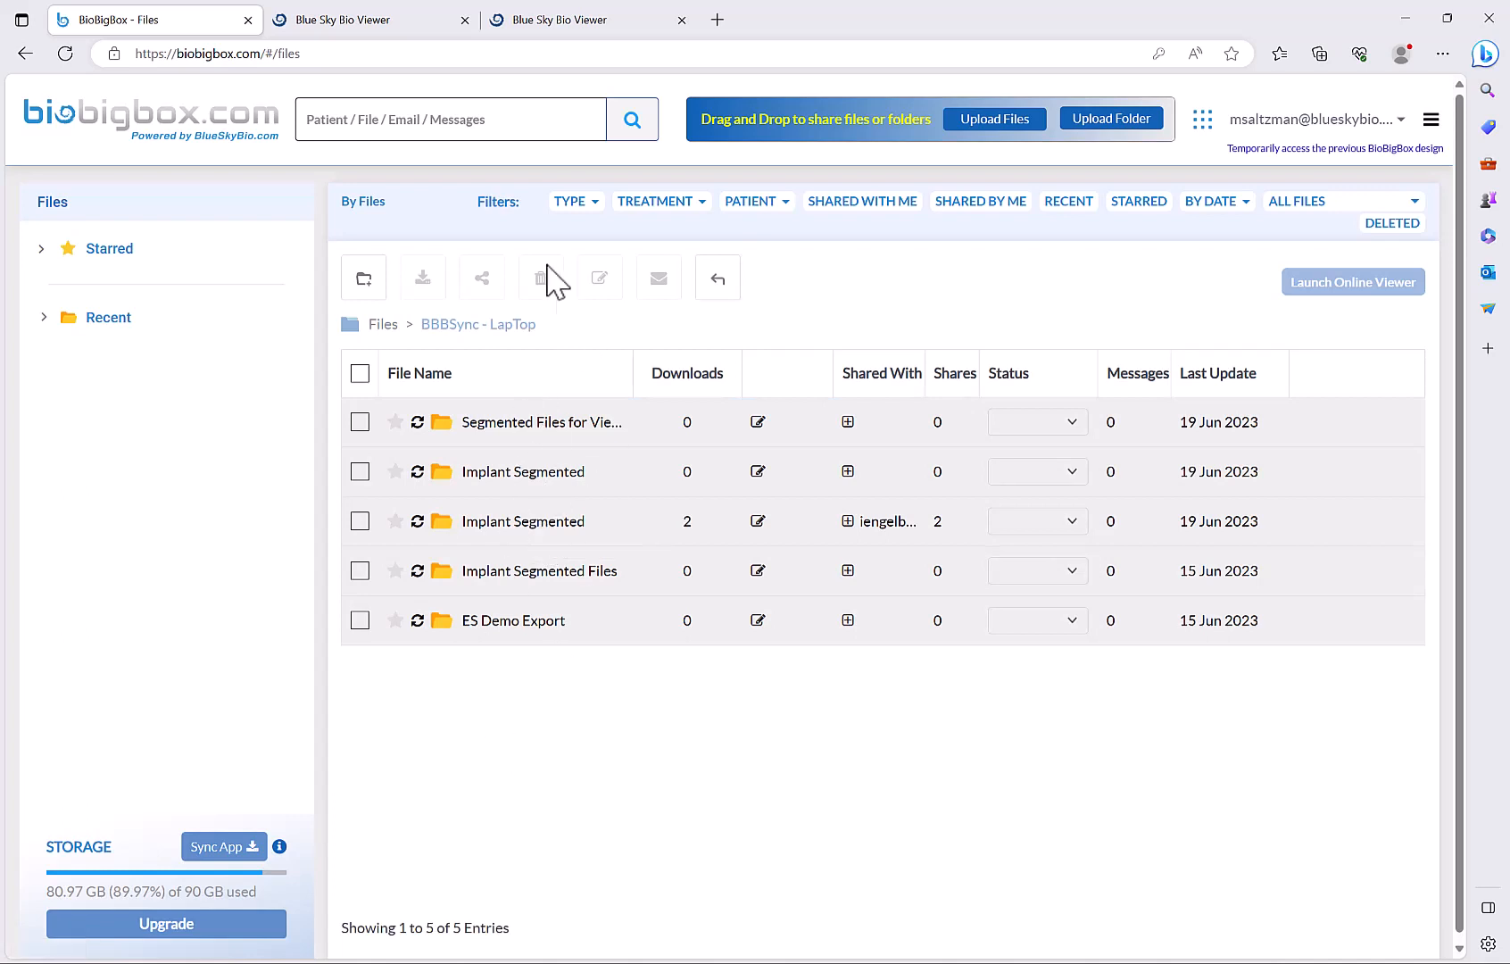
mouse_move(848, 421)
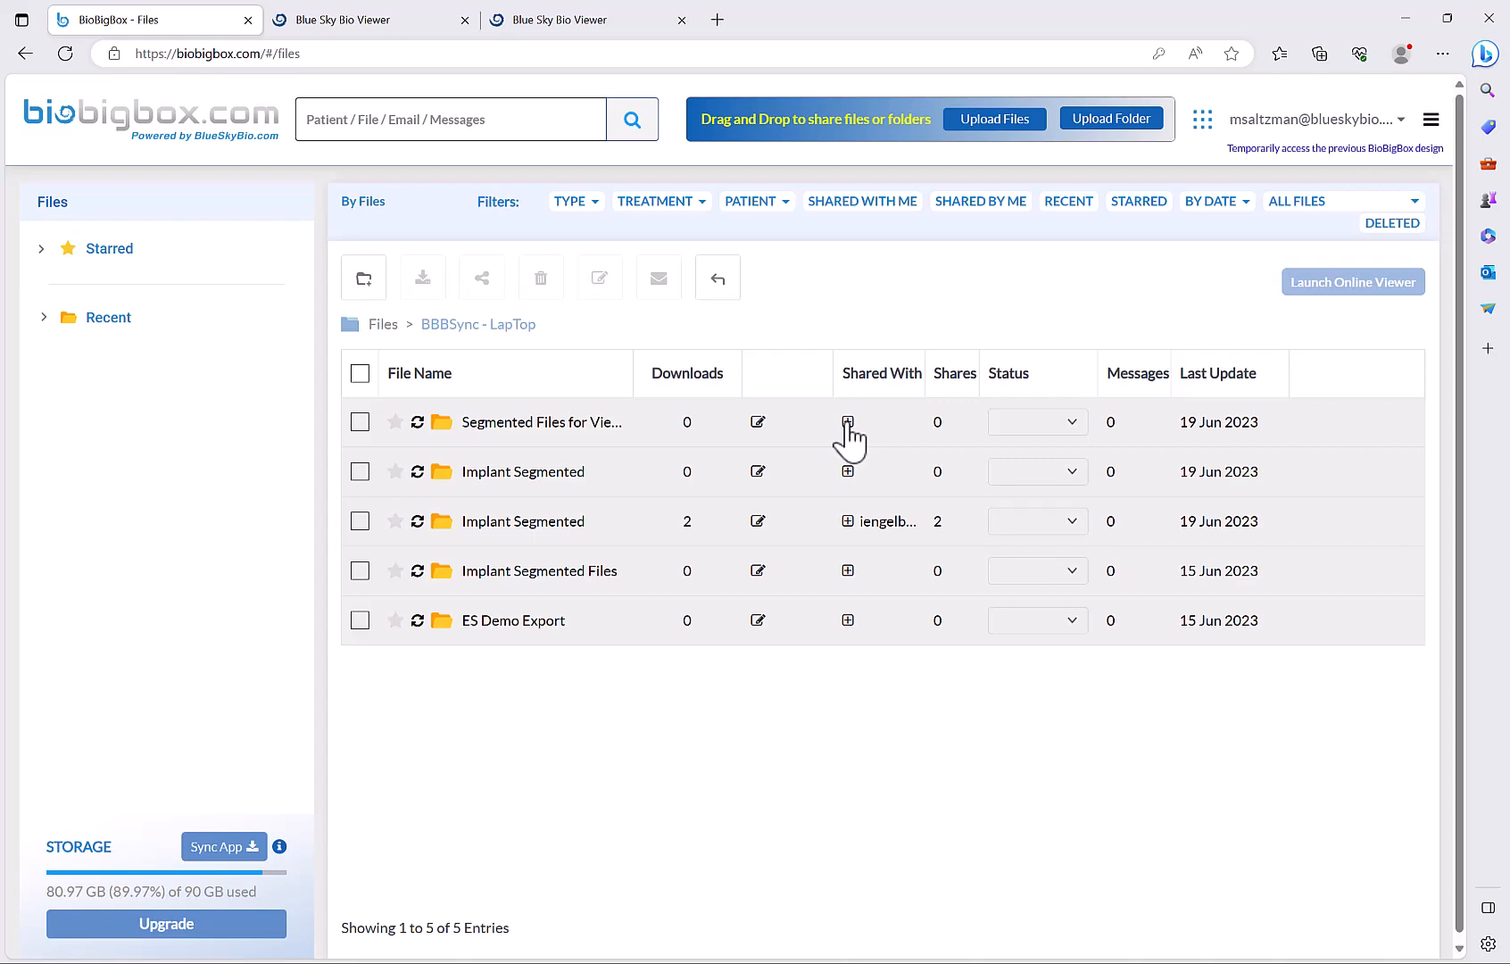
Review the BBBSync - LapTop subfolders and open the local synced folder via the Sync App button
left_click(847, 421)
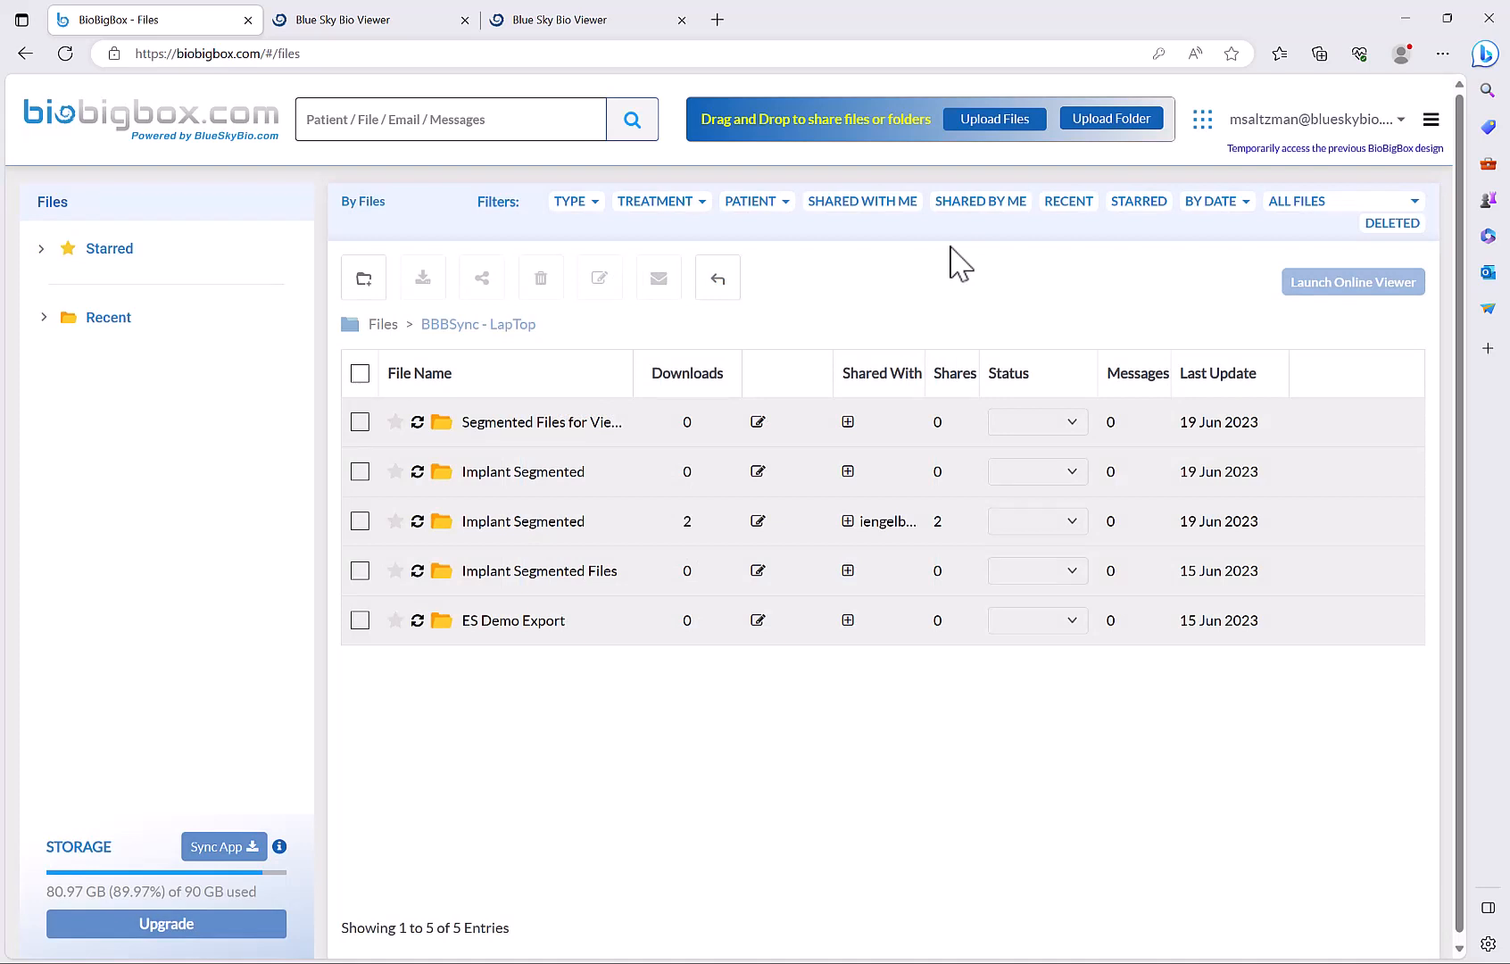
mouse_move(826, 227)
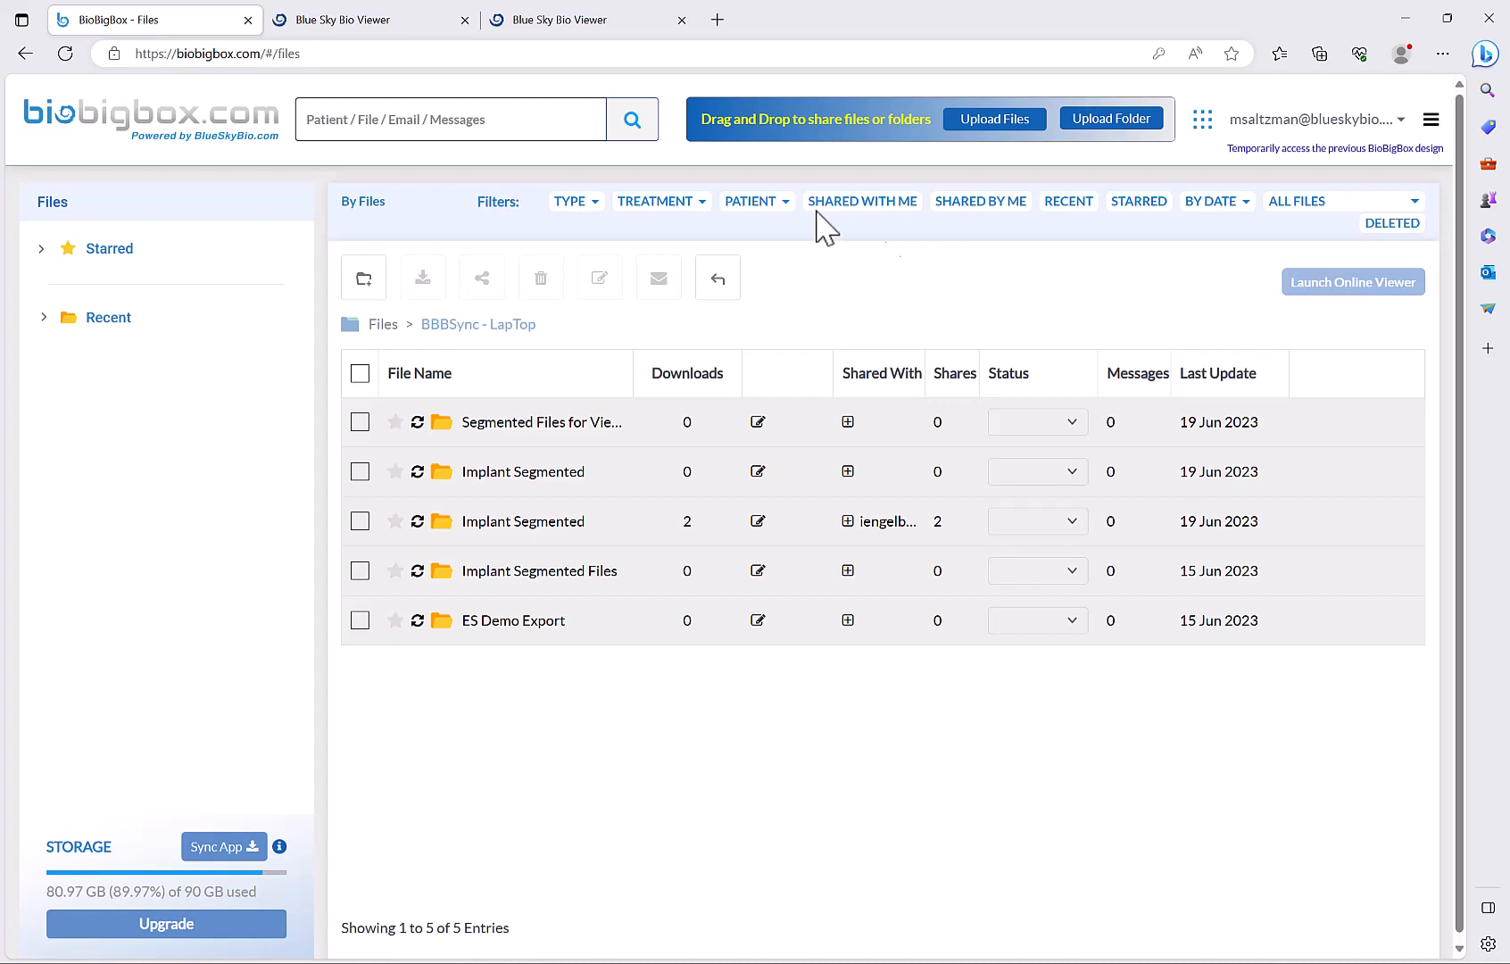
left_click(216, 846)
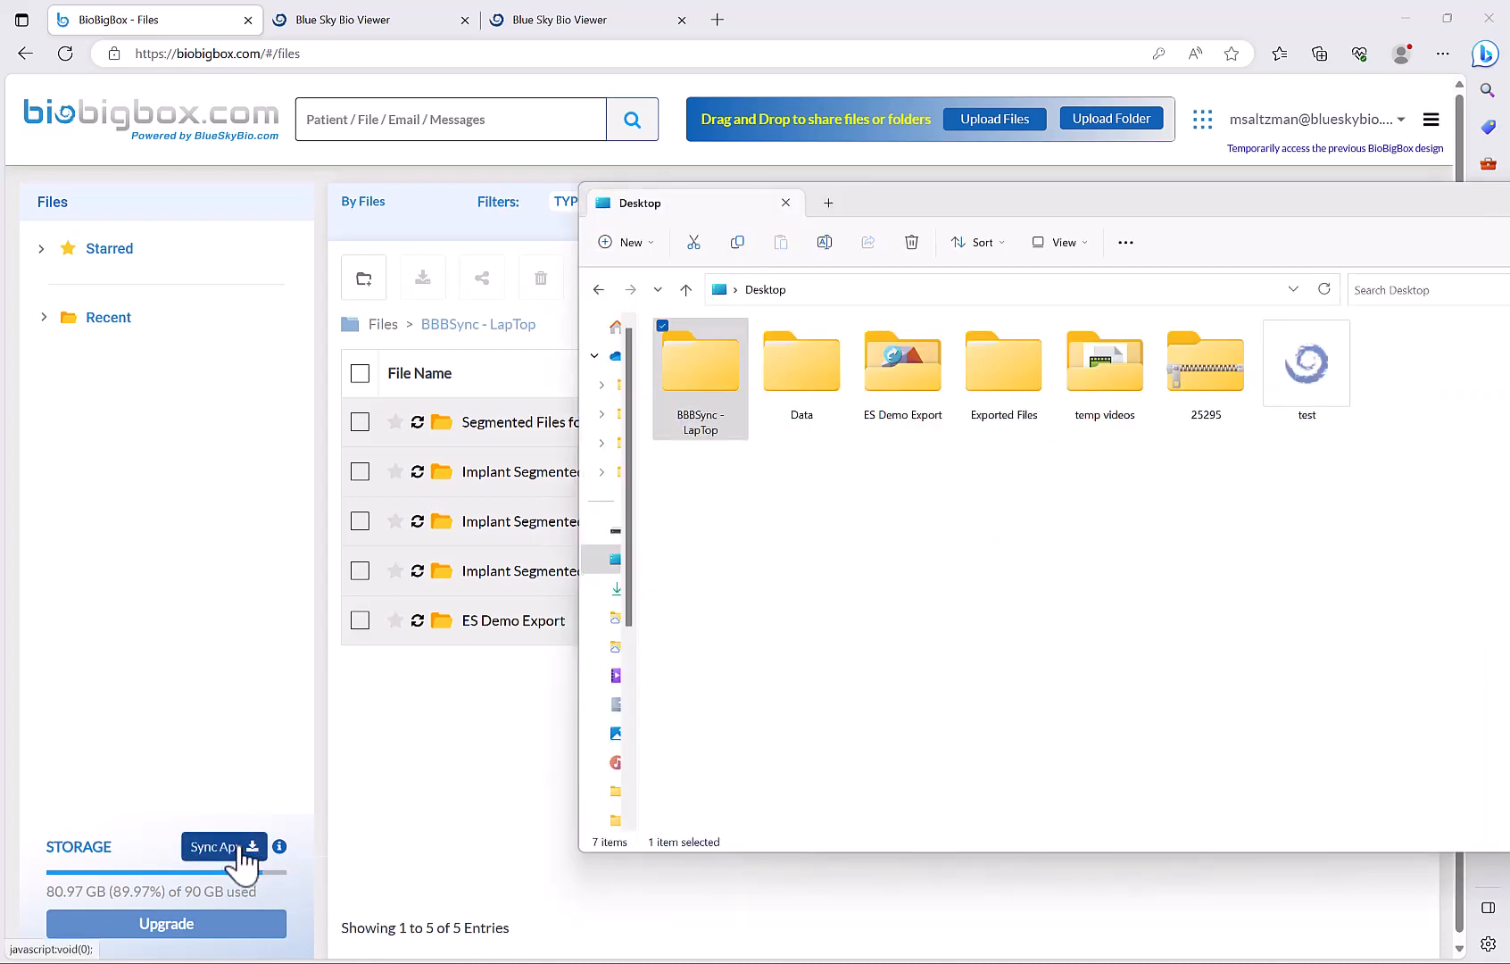
mouse_move(722, 448)
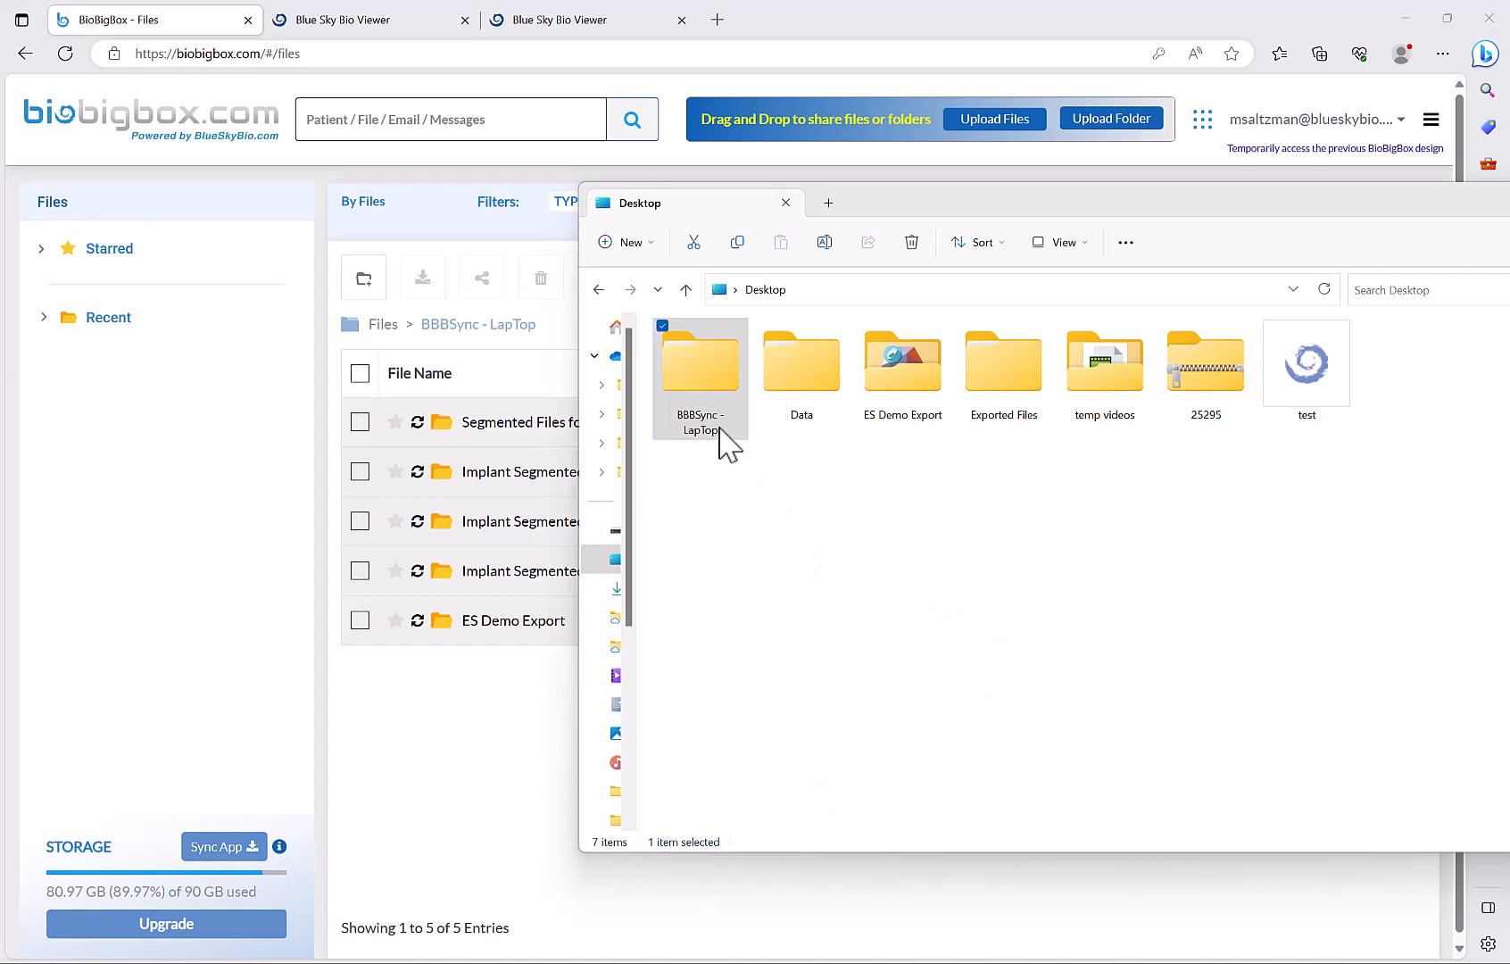
mouse_move(703, 380)
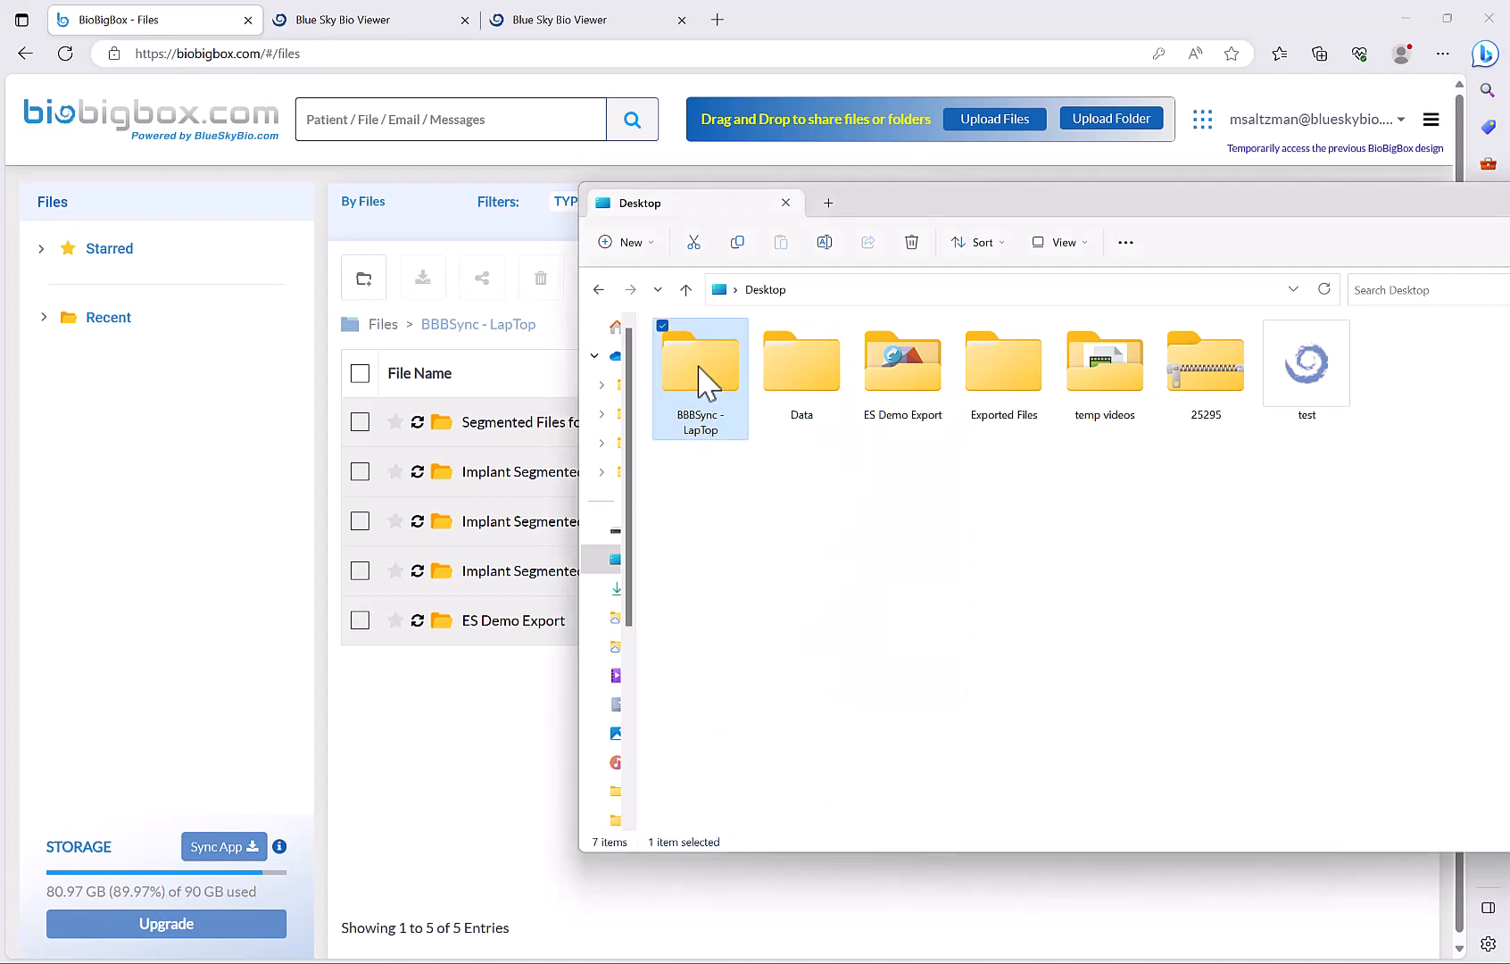
right_click(699, 374)
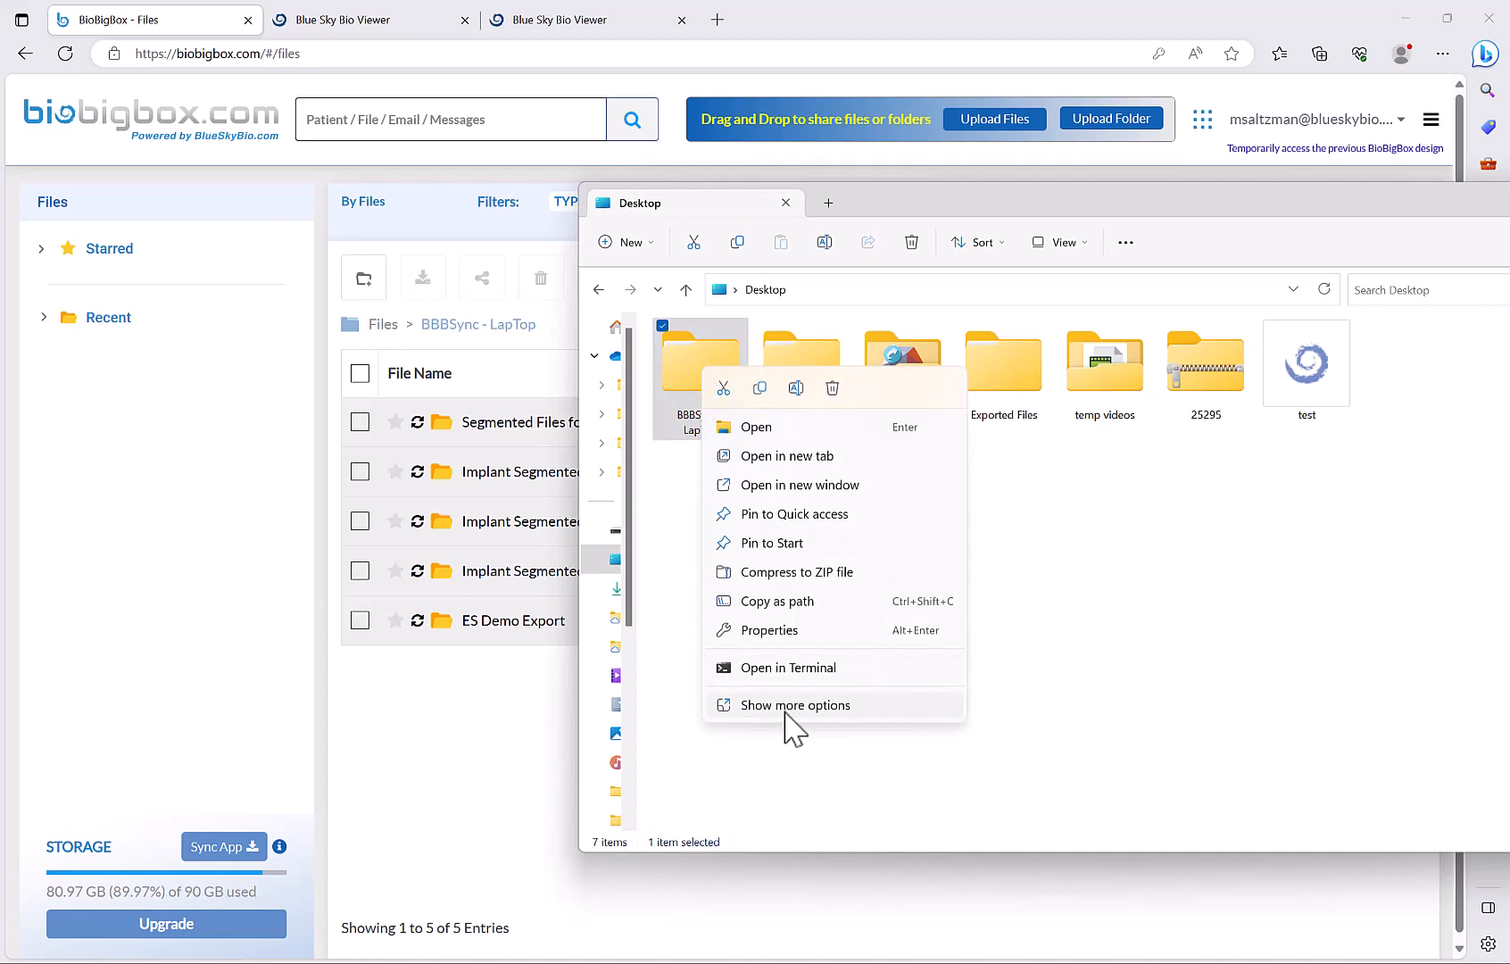
left_click(794, 705)
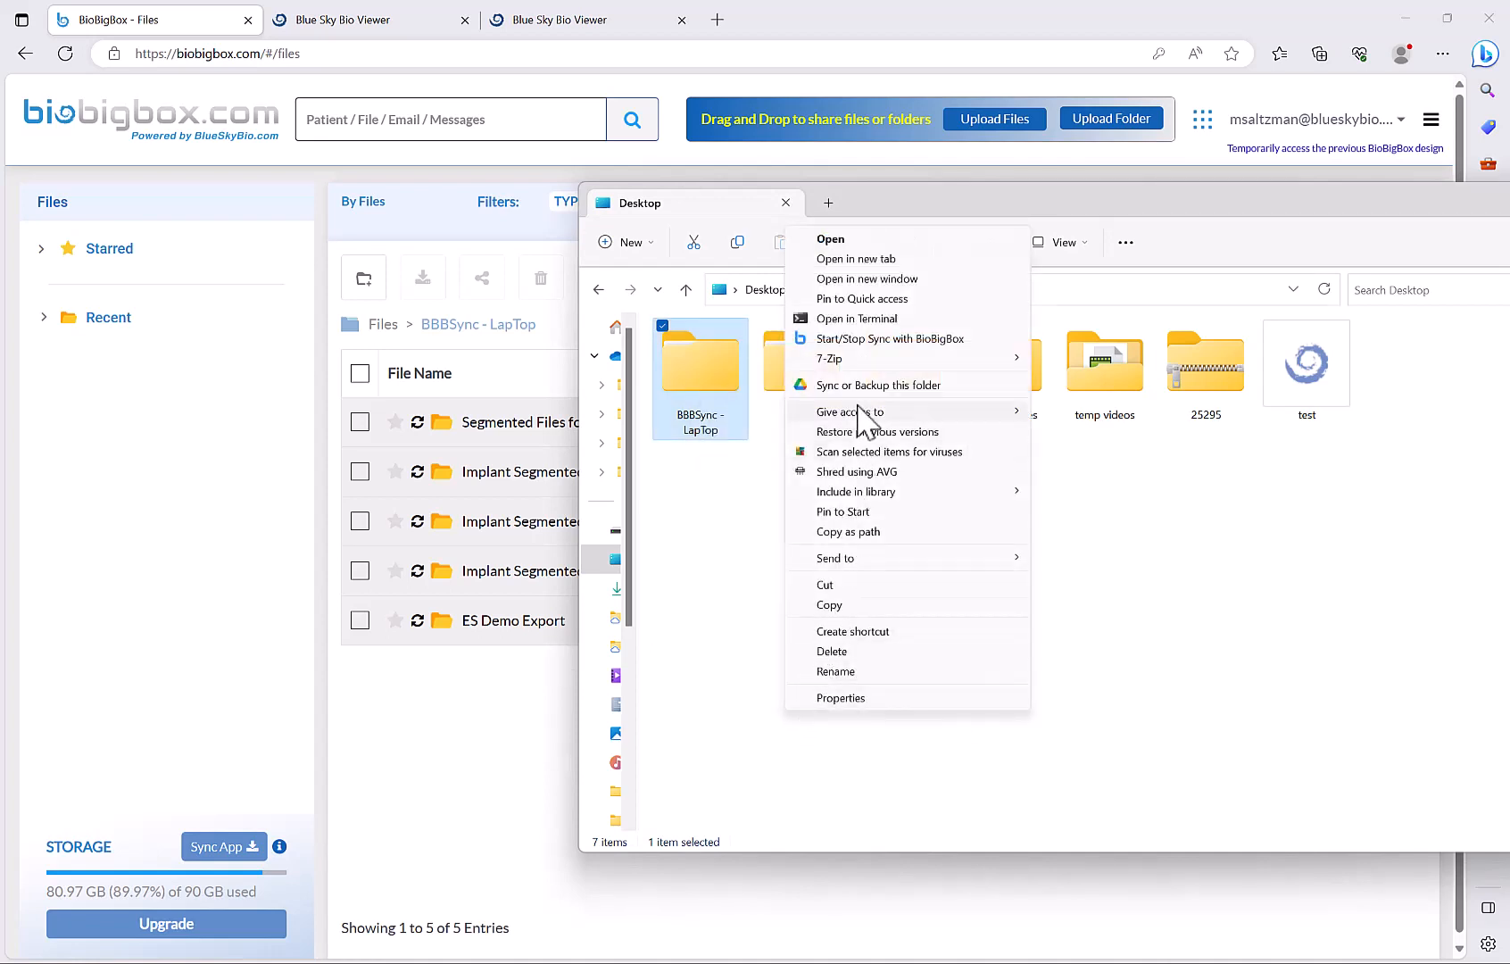
mouse_move(888, 339)
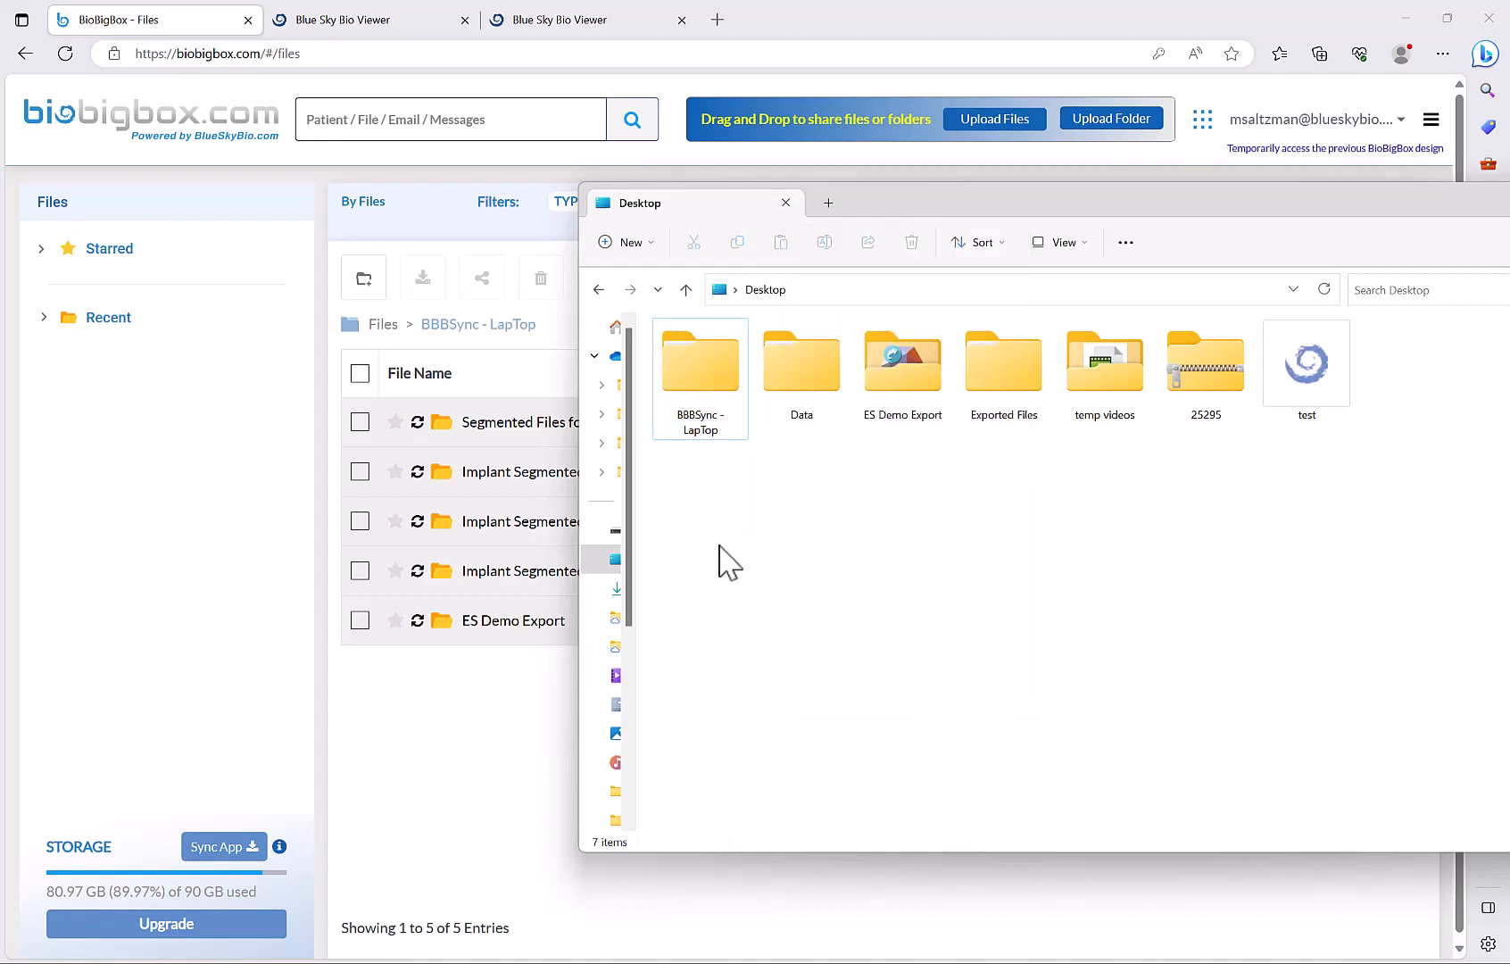
mouse_move(744, 576)
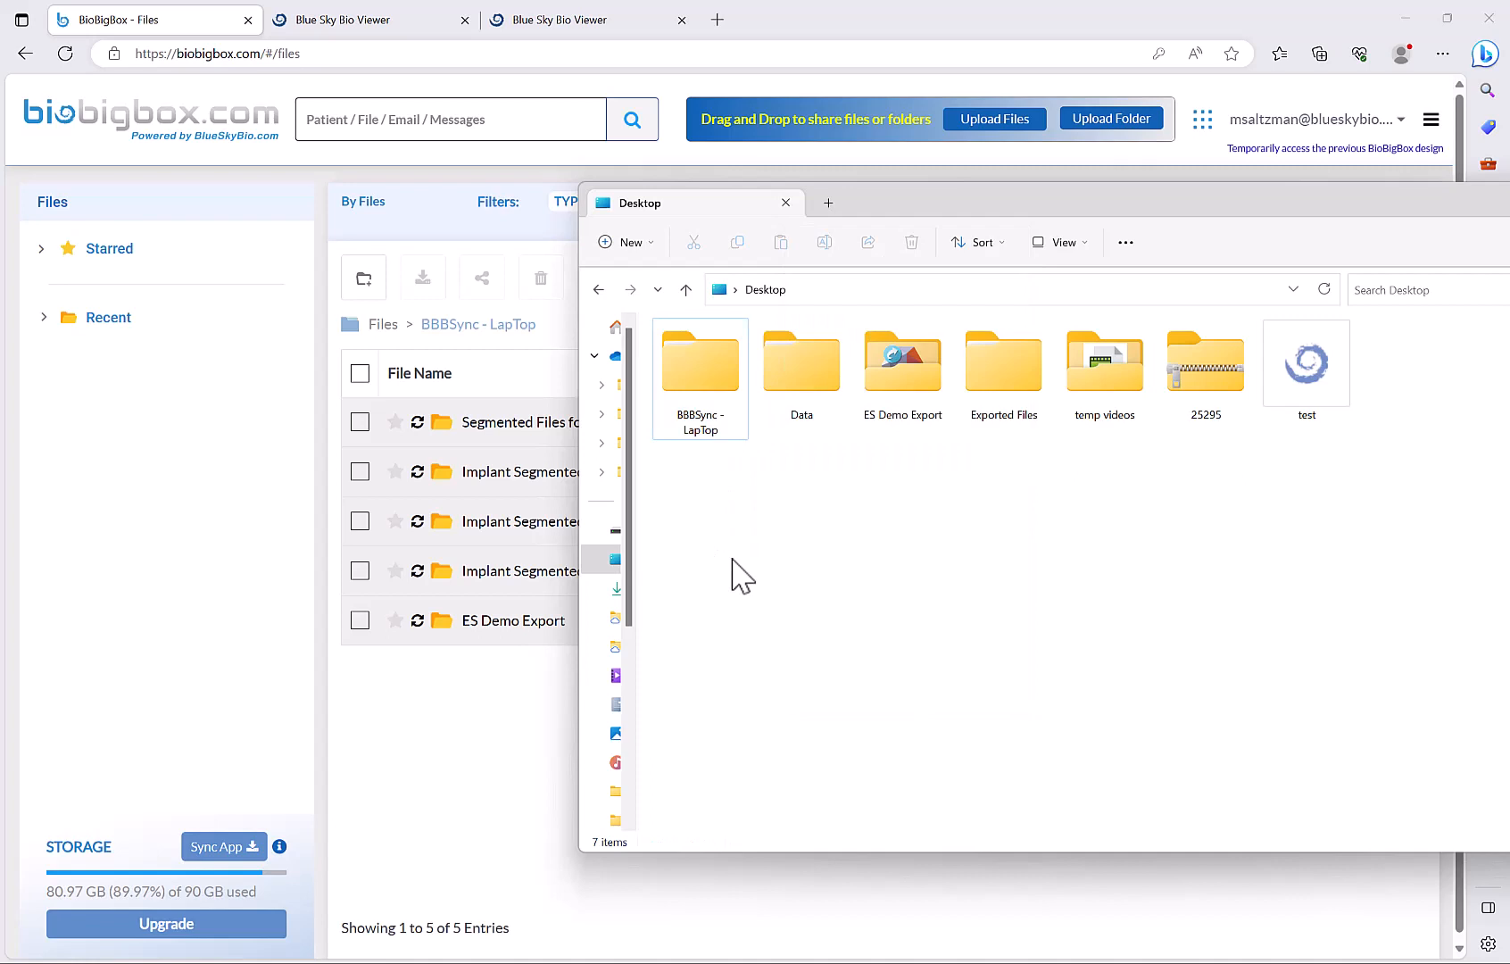
mouse_move(716, 585)
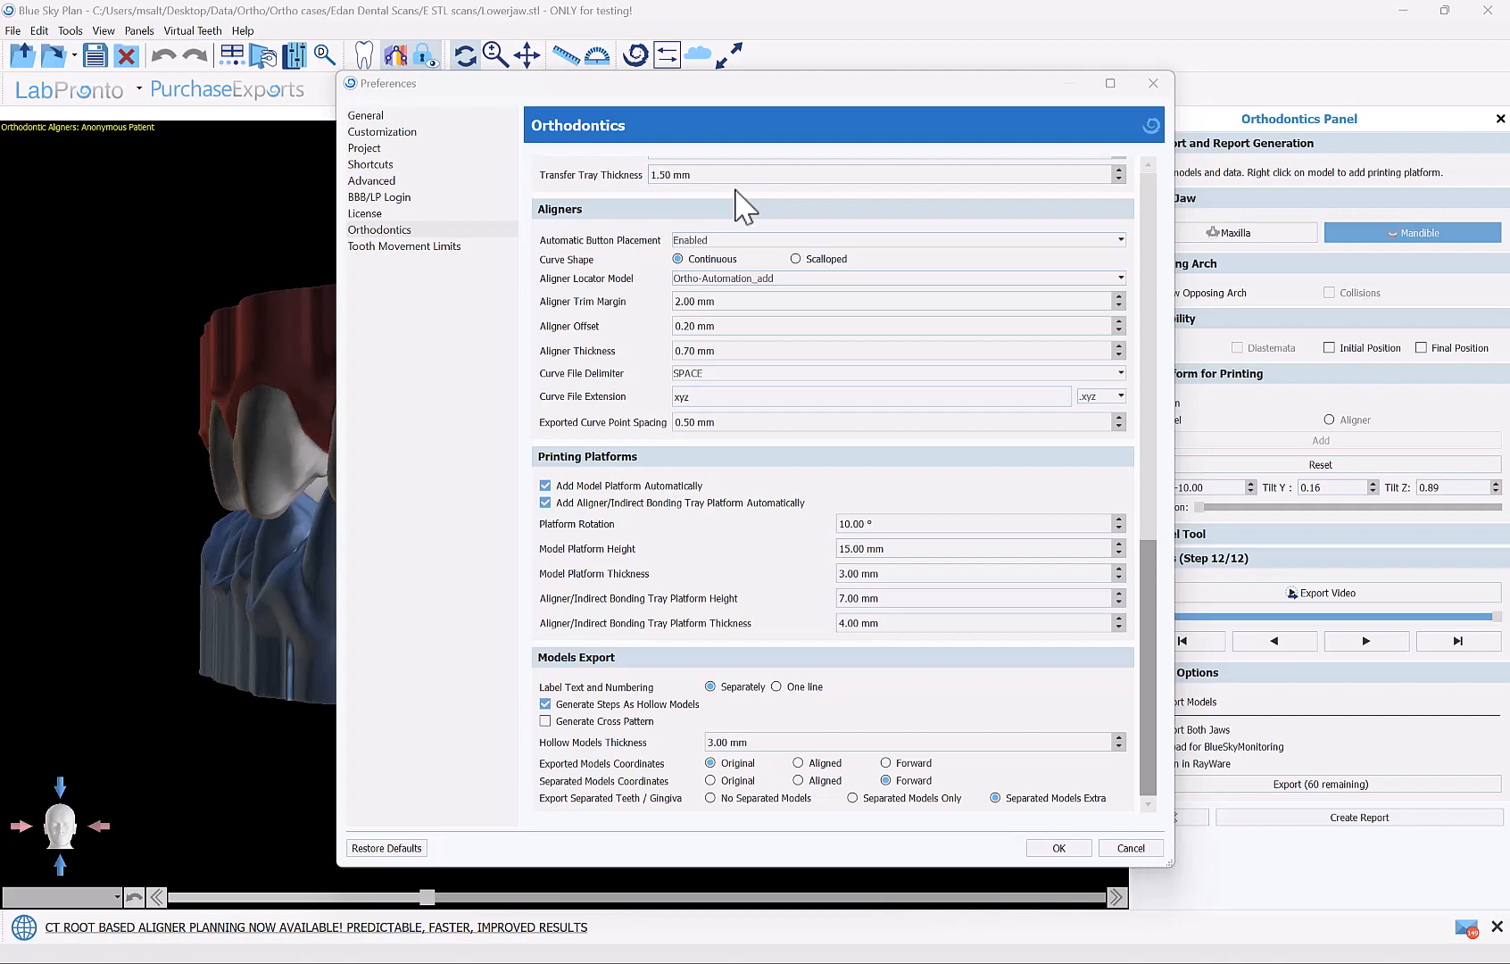
mouse_move(410, 165)
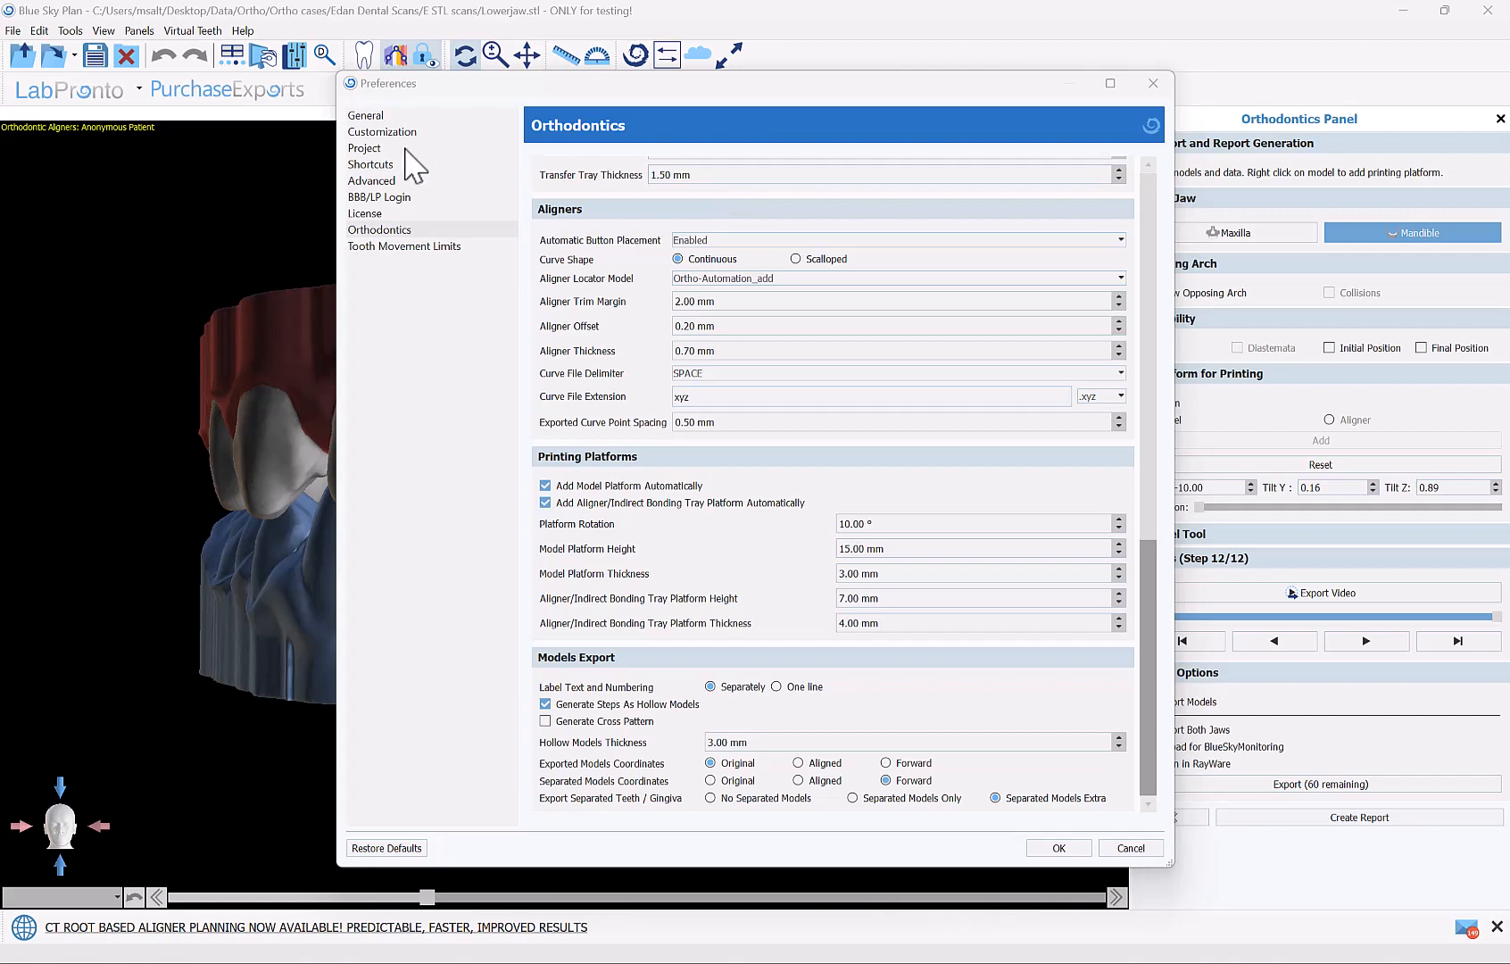
mouse_move(303, 371)
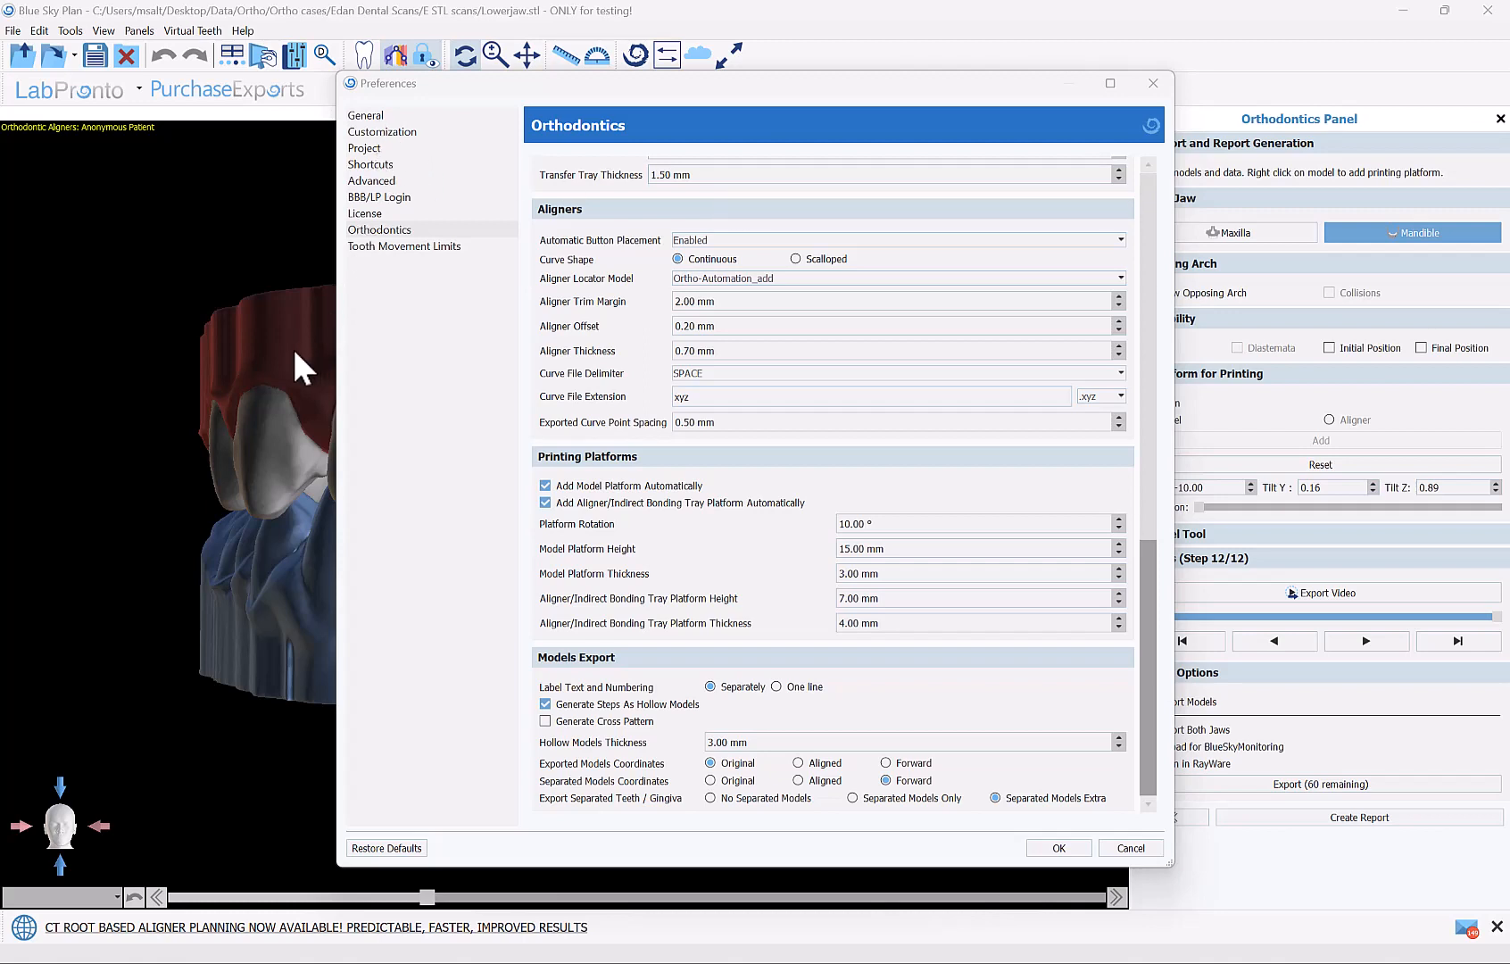
mouse_move(573, 308)
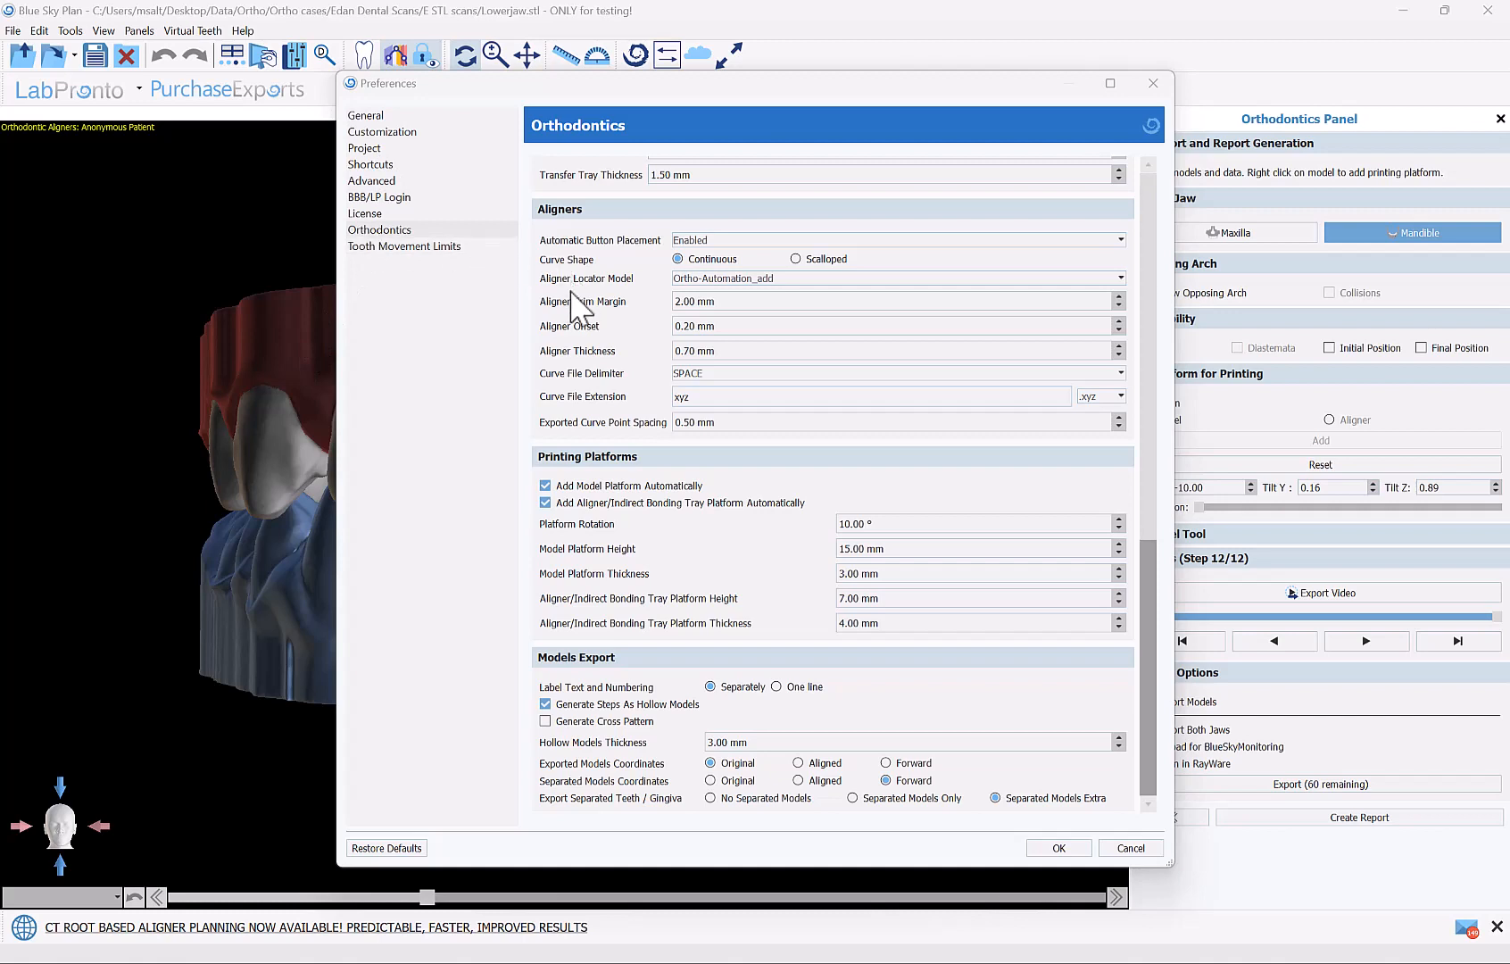
mouse_move(614, 813)
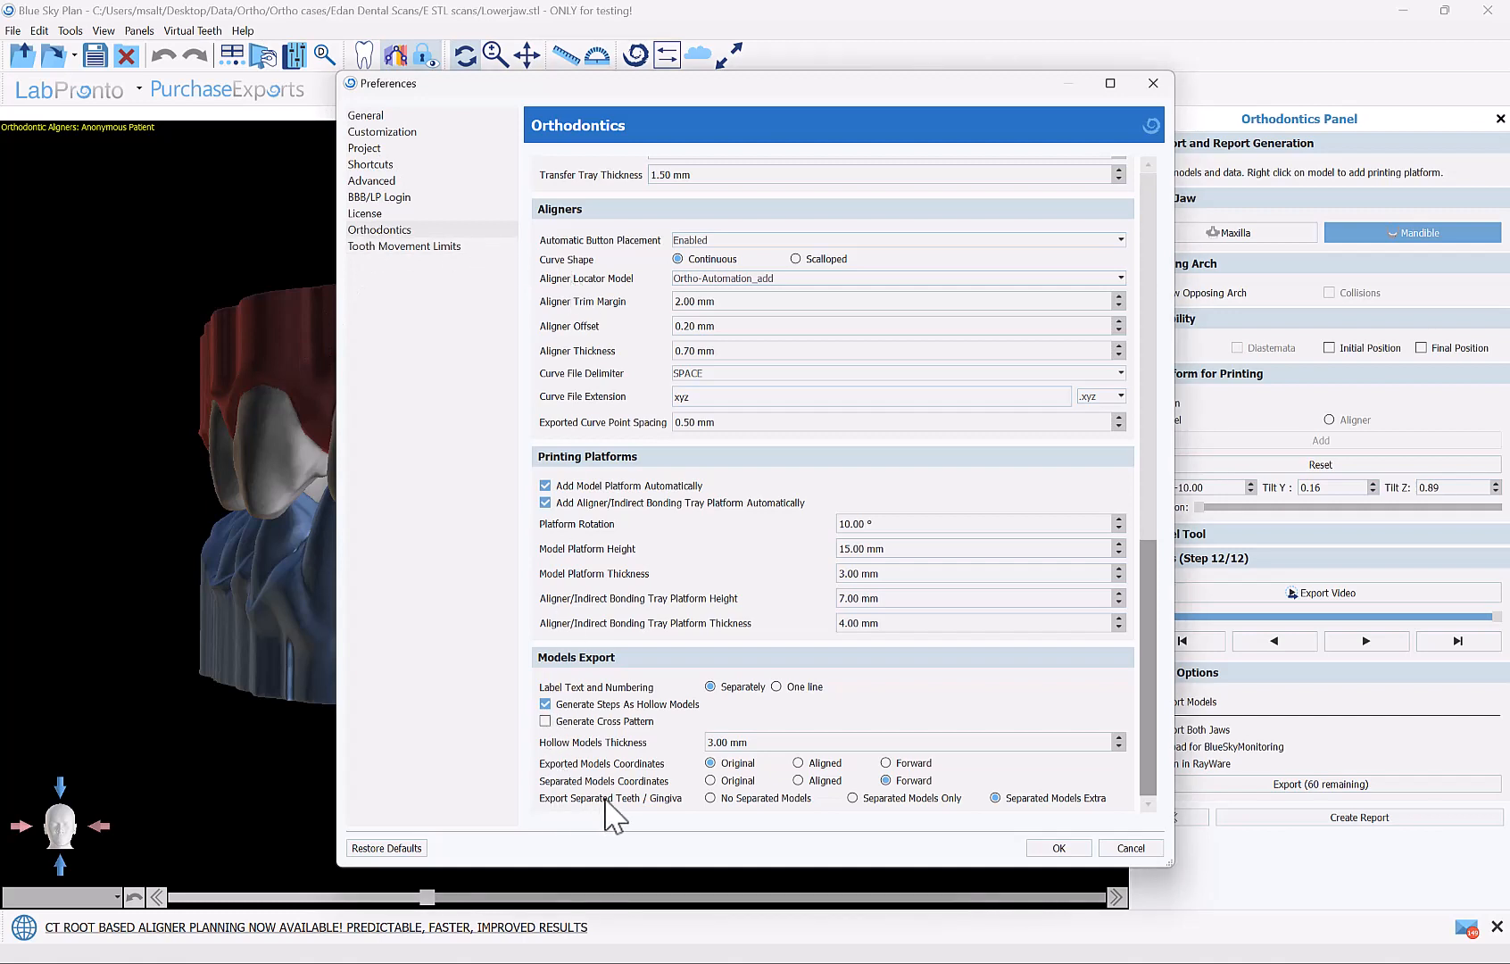
mouse_move(689, 819)
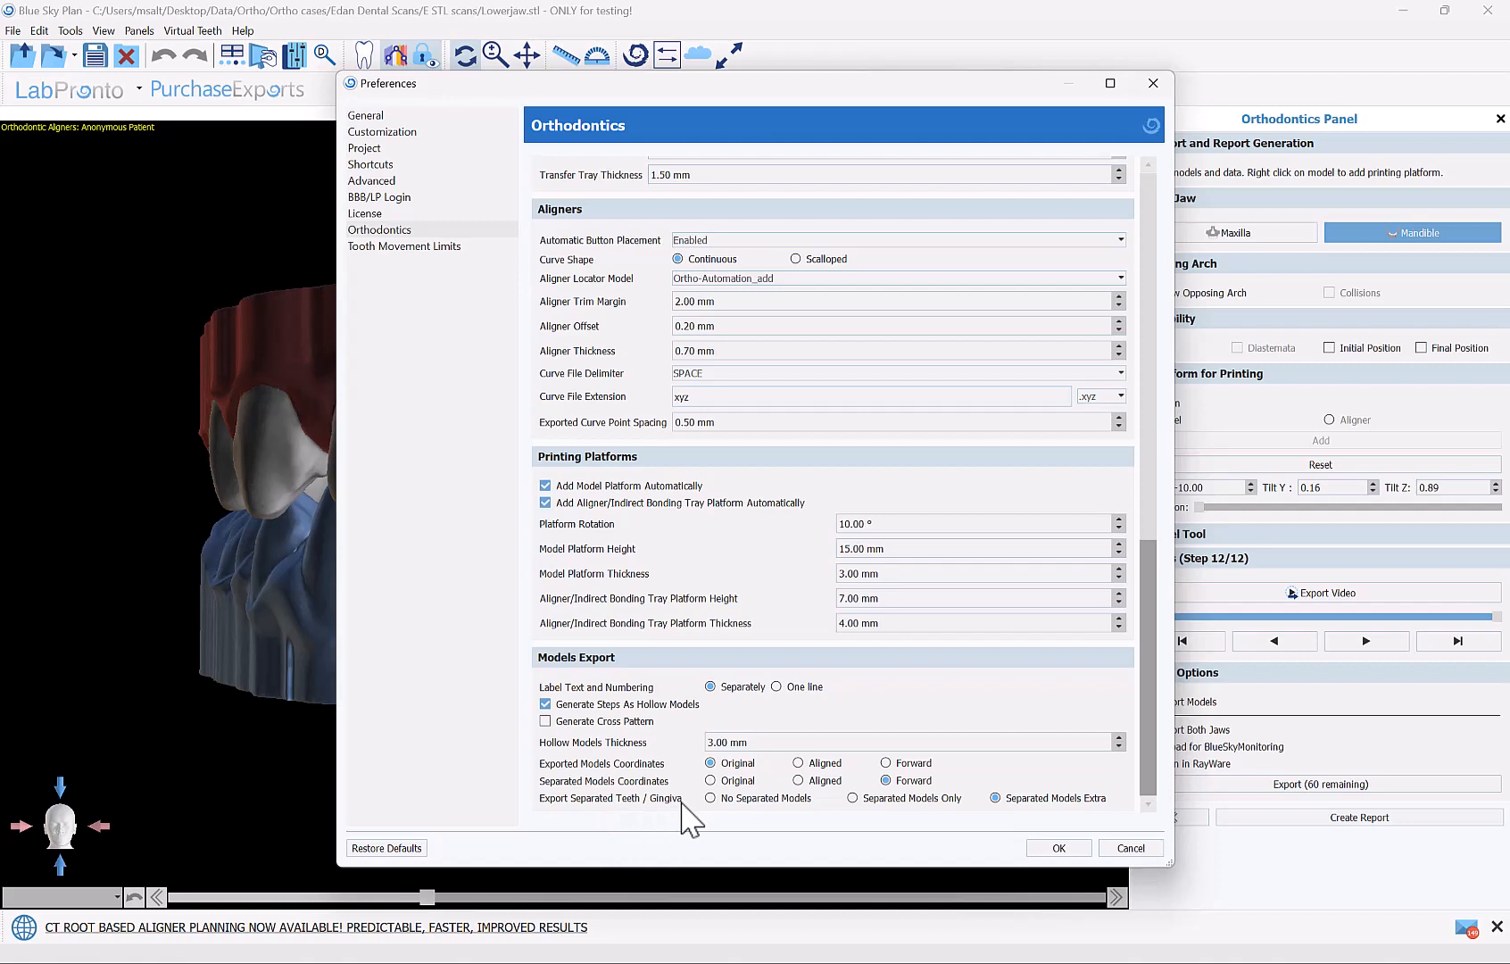
mouse_move(1083, 828)
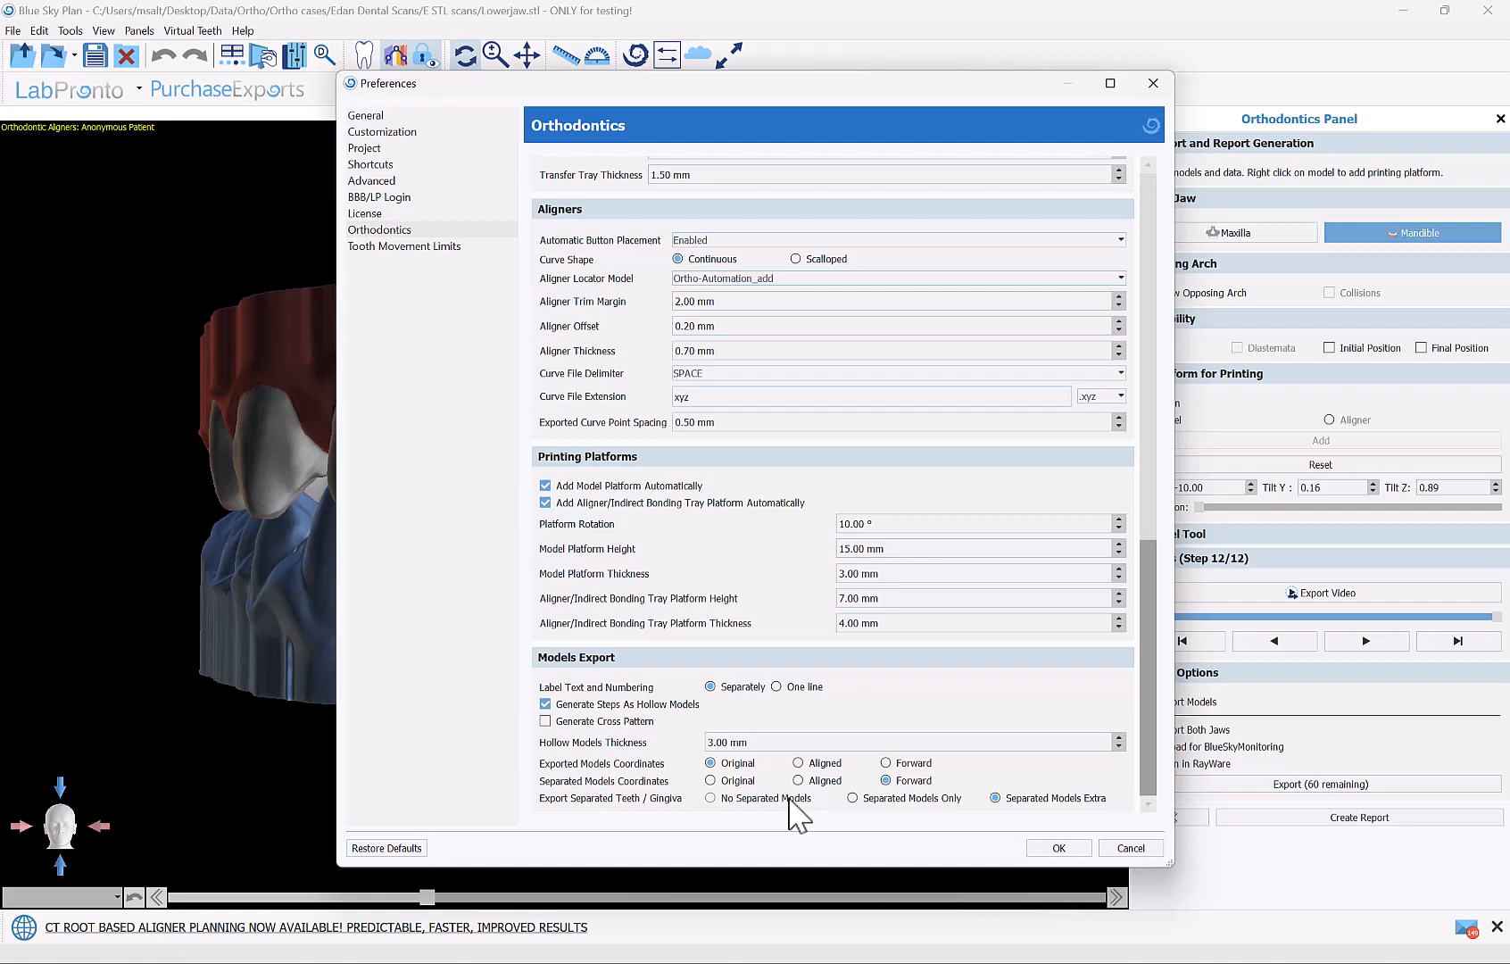
mouse_move(878, 819)
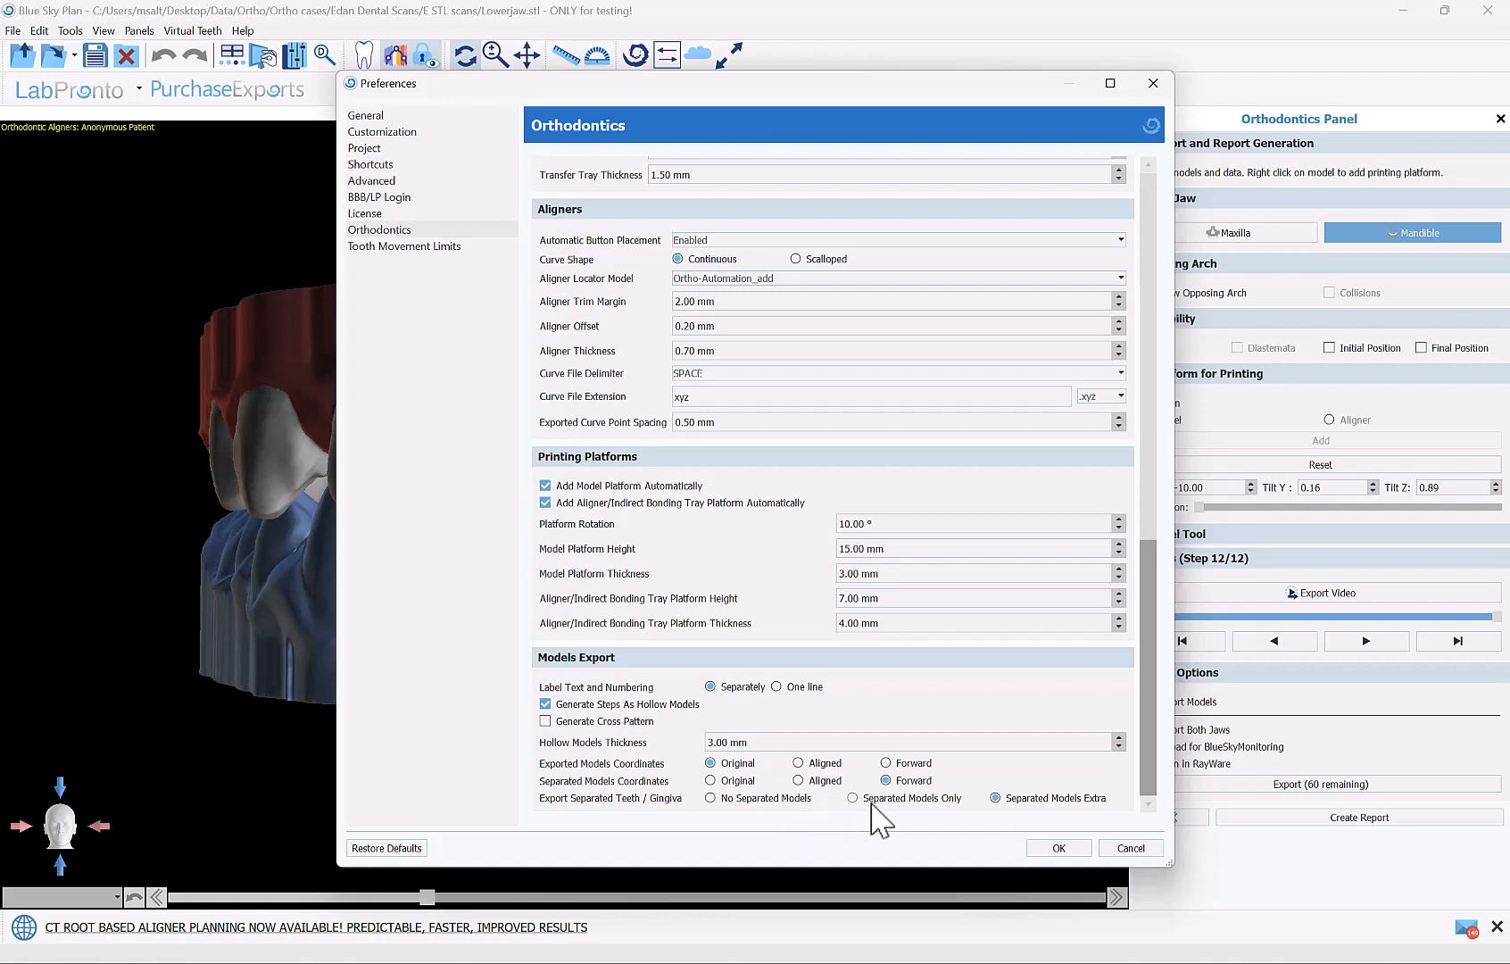
mouse_move(885, 819)
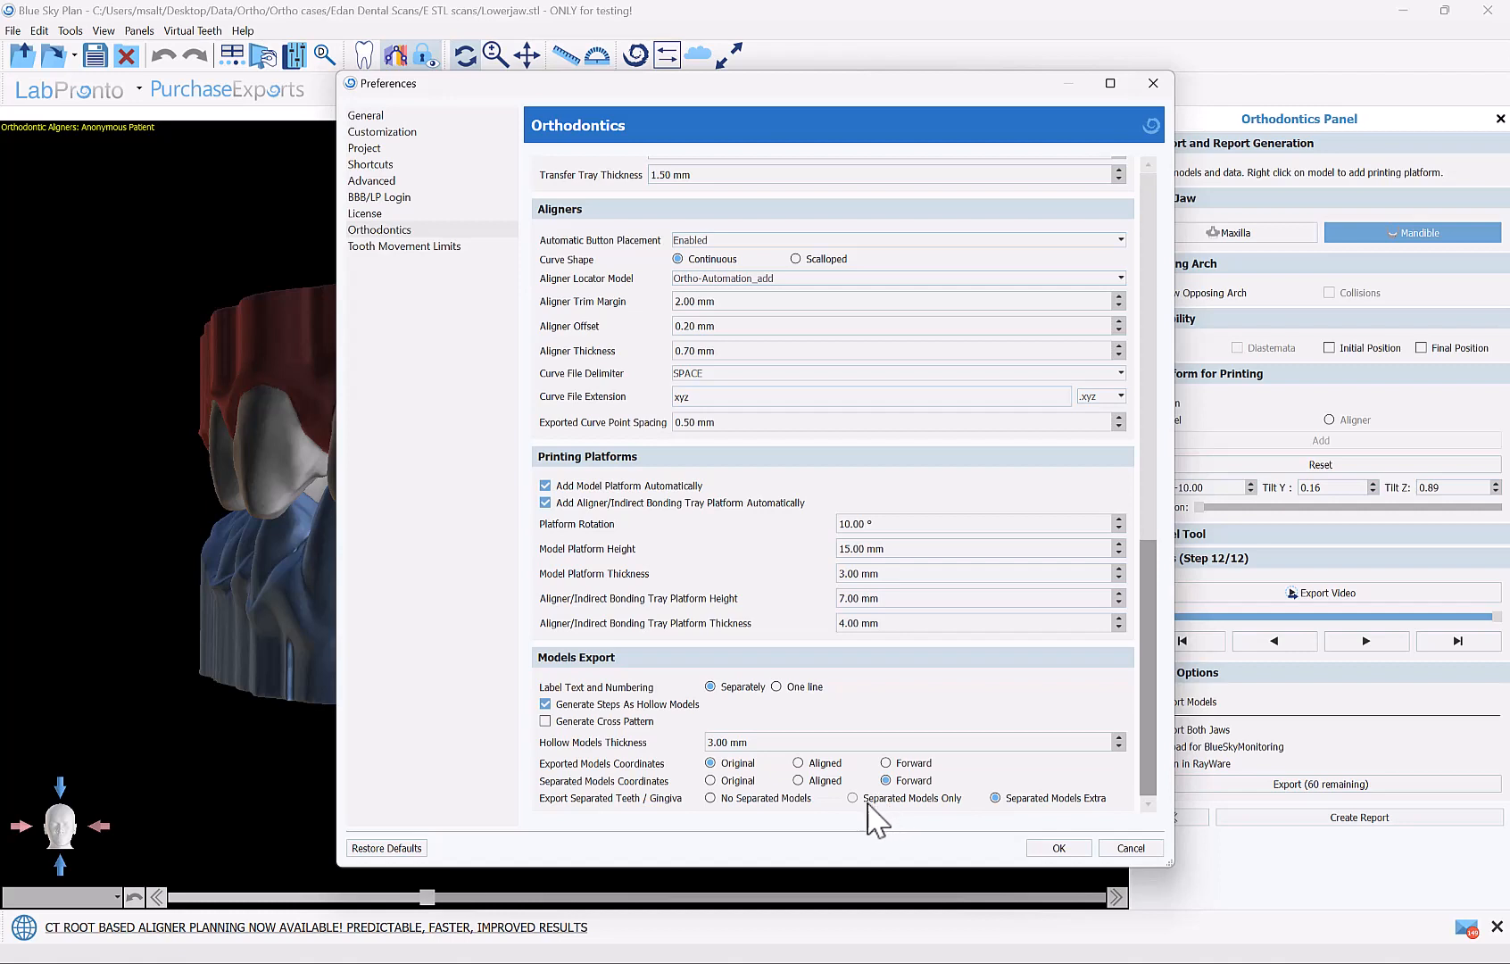
mouse_move(951, 813)
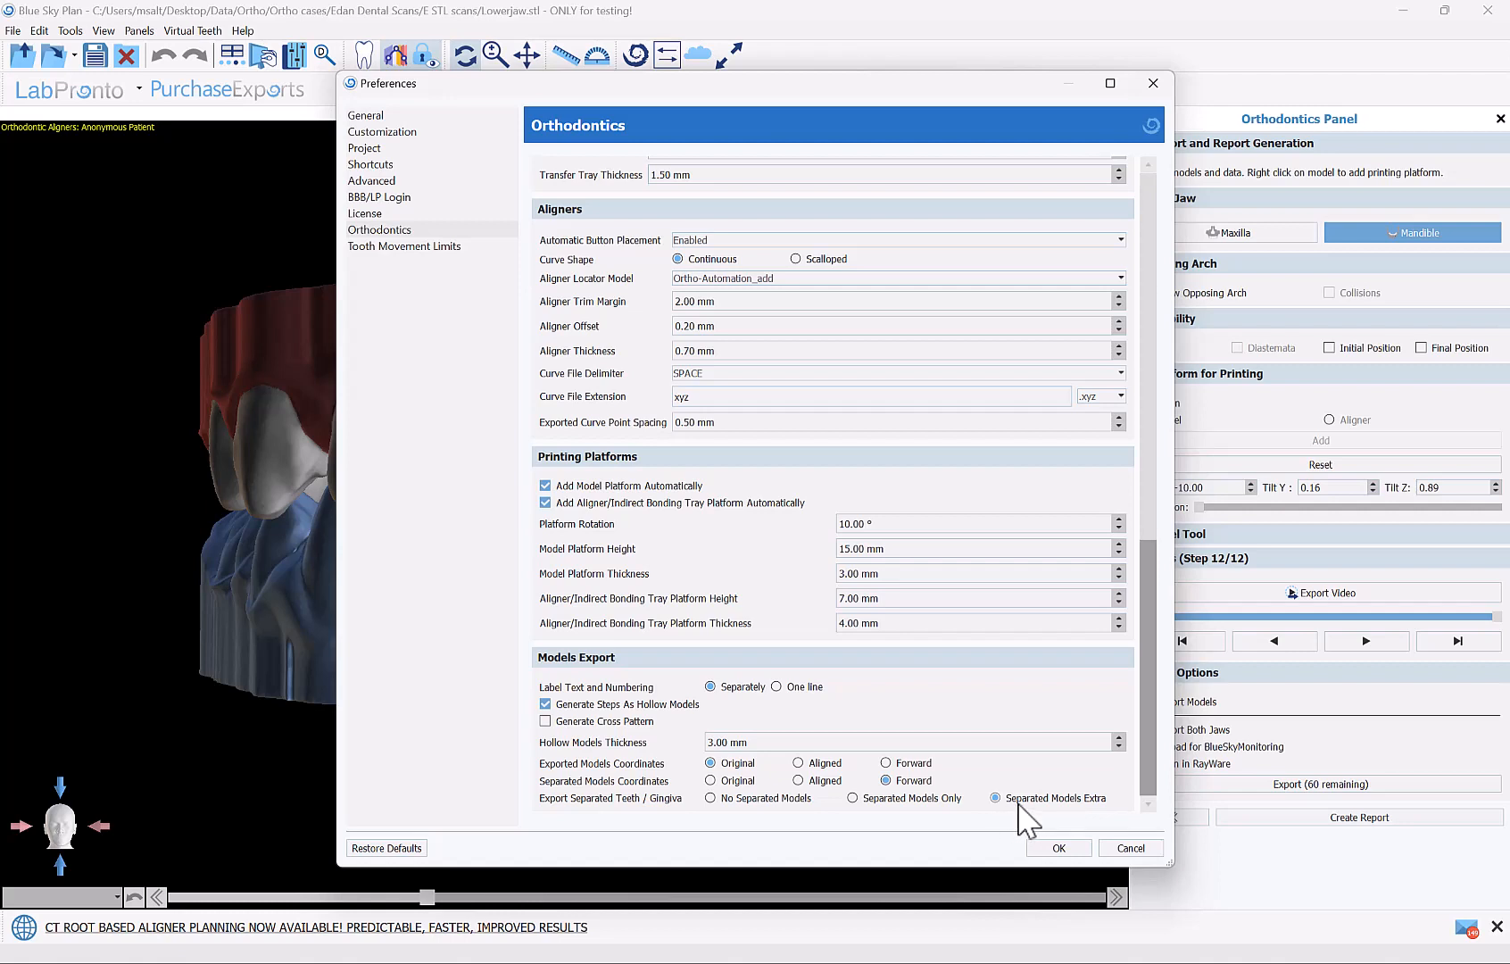
mouse_move(1098, 821)
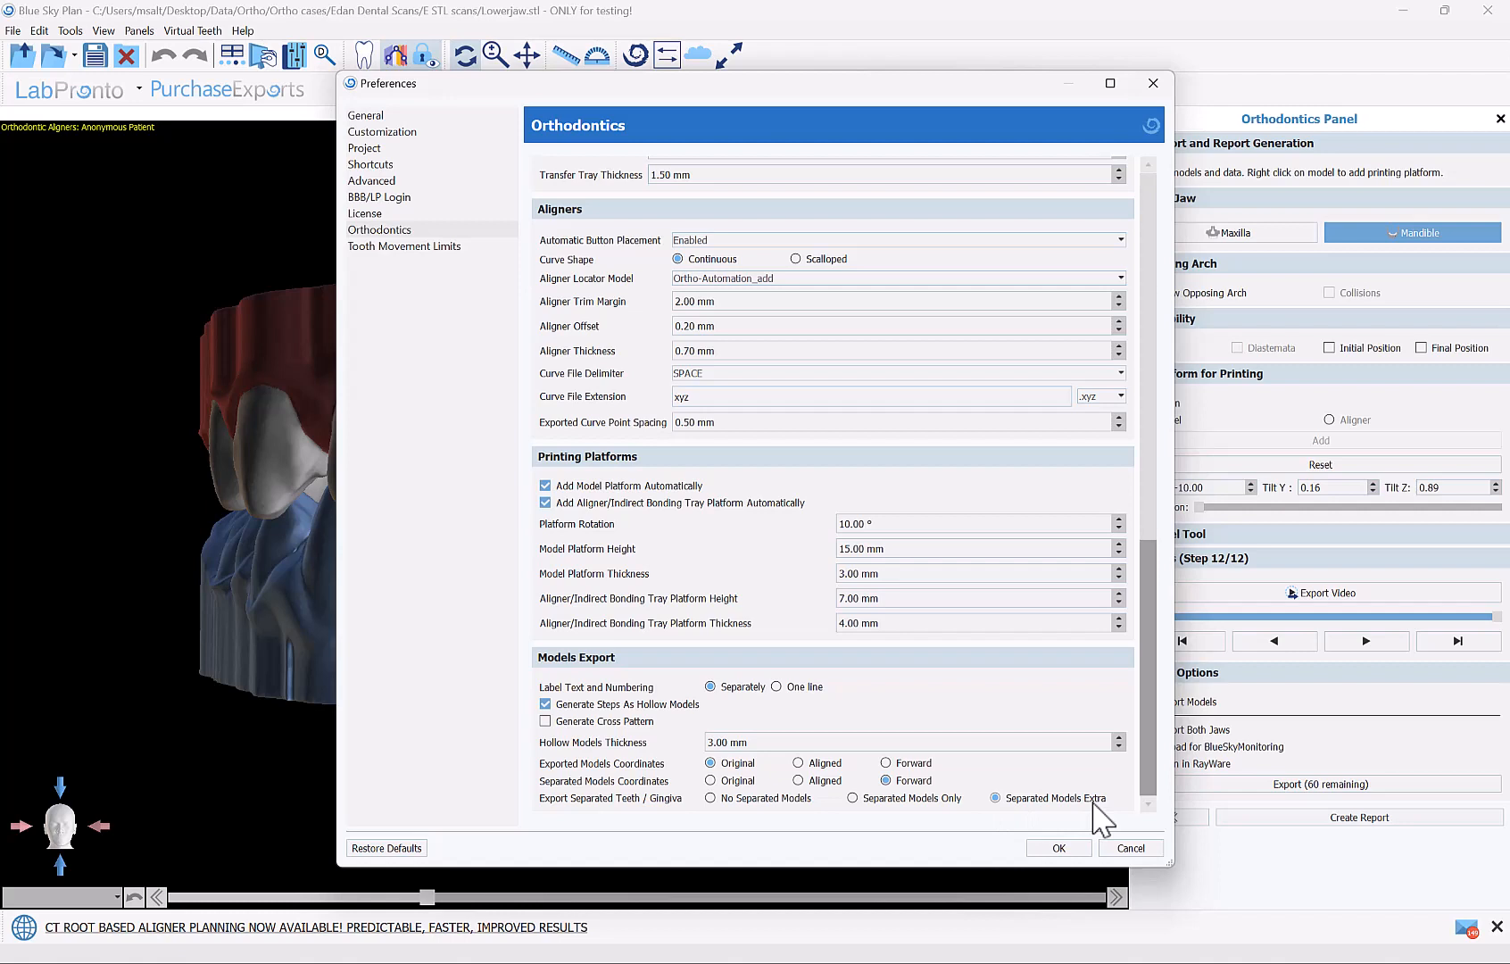
mouse_move(995, 814)
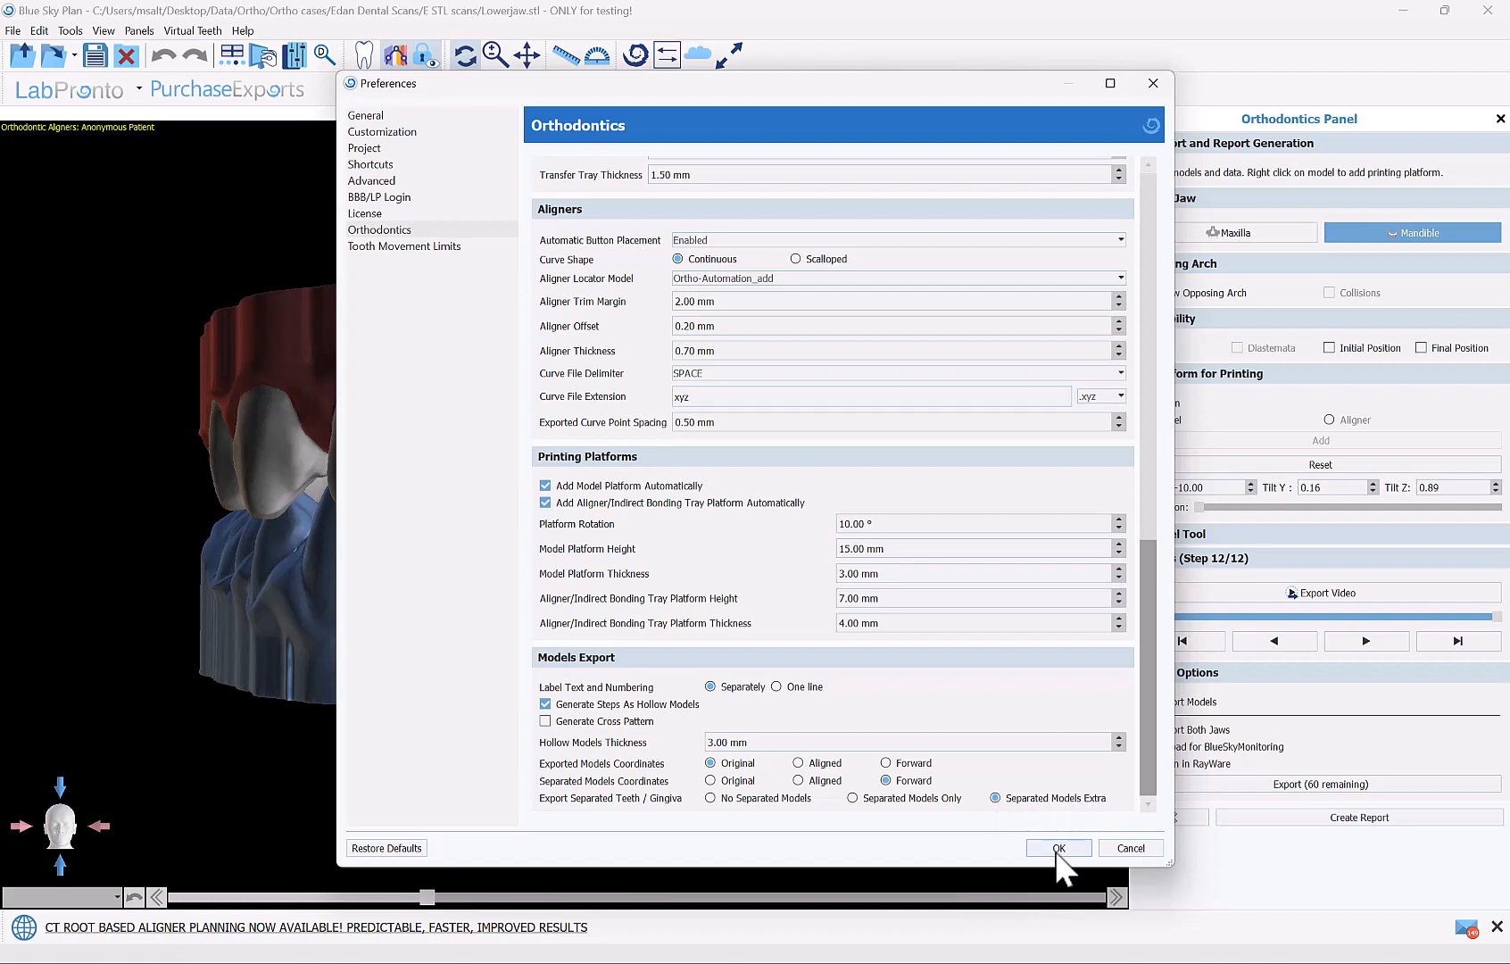
Confirm Export Separated Teeth / Gingiva as Separated Models Extra and close Preferences with OK
left_click(1056, 847)
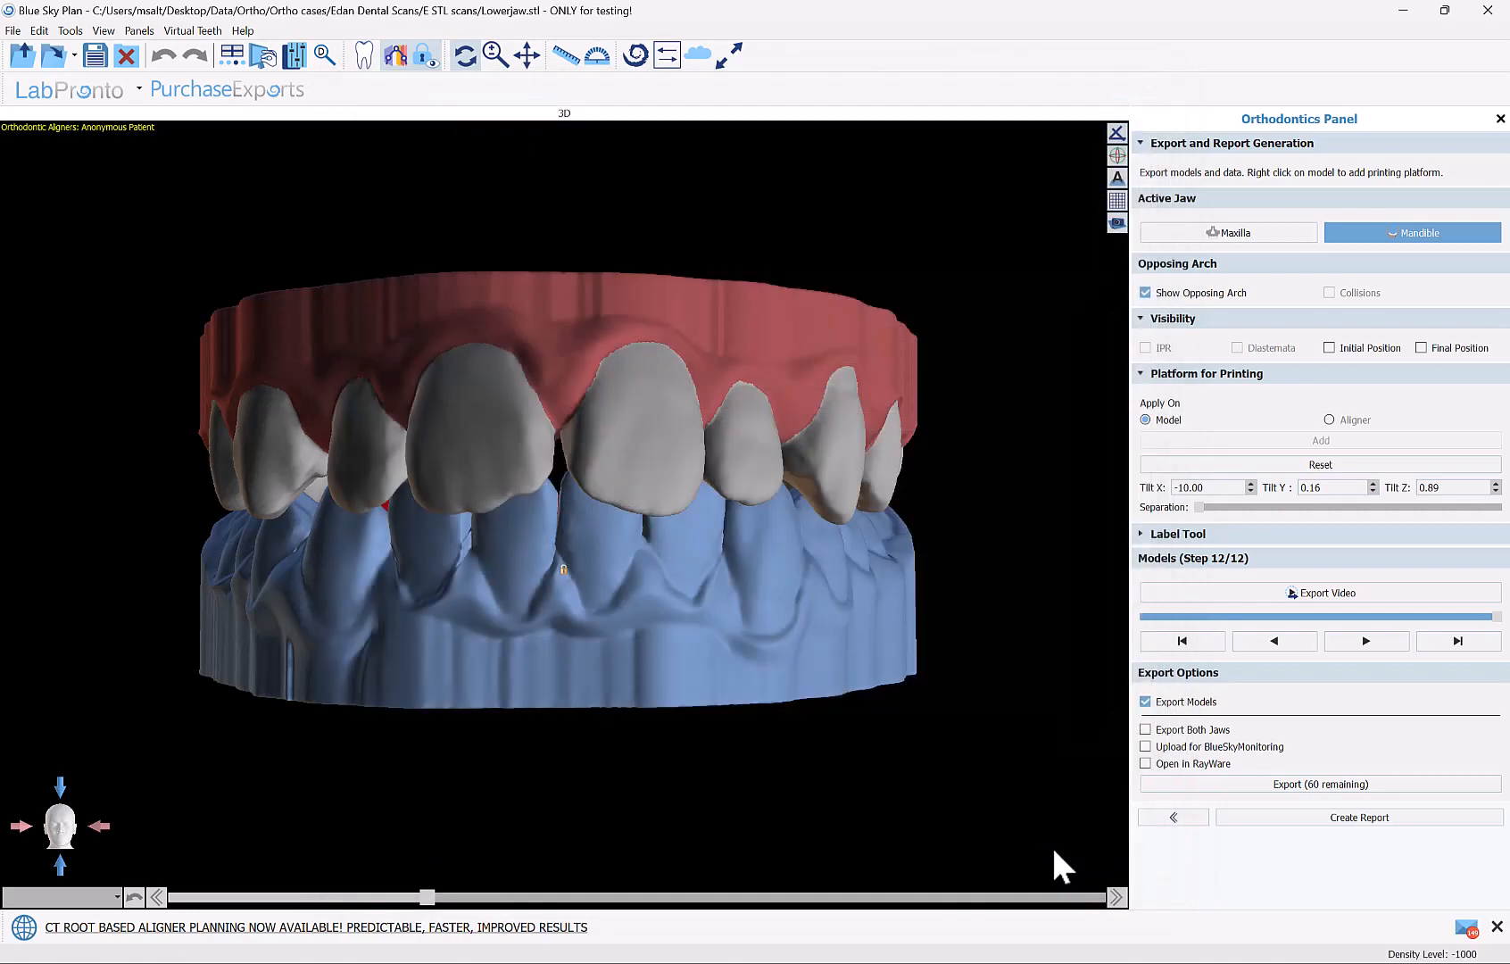
mouse_move(1201, 734)
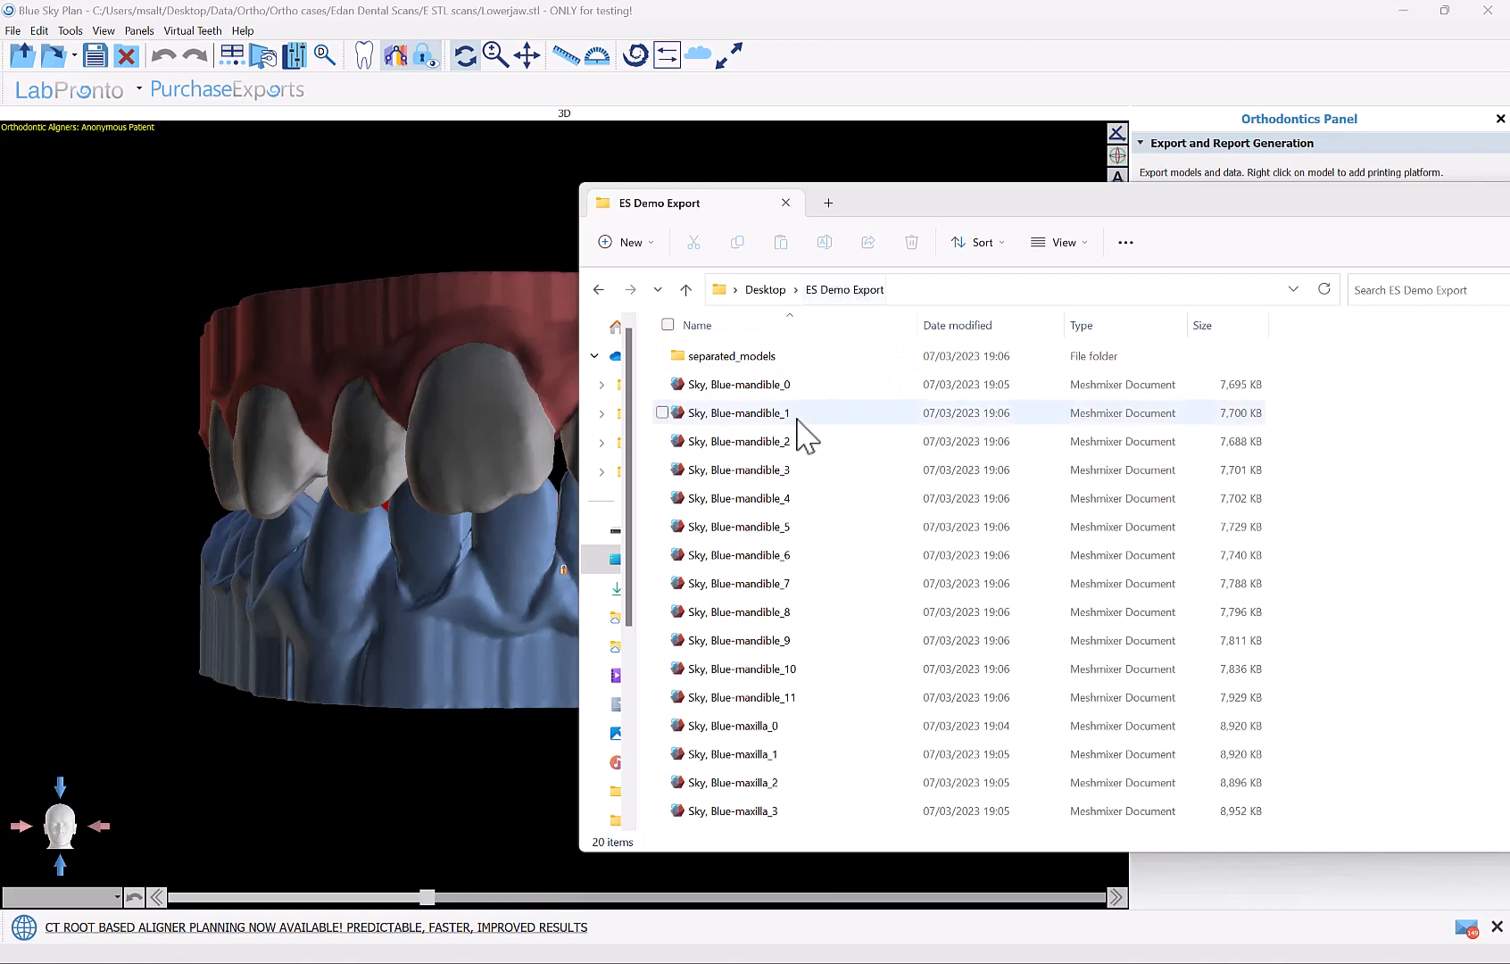
mouse_move(760, 384)
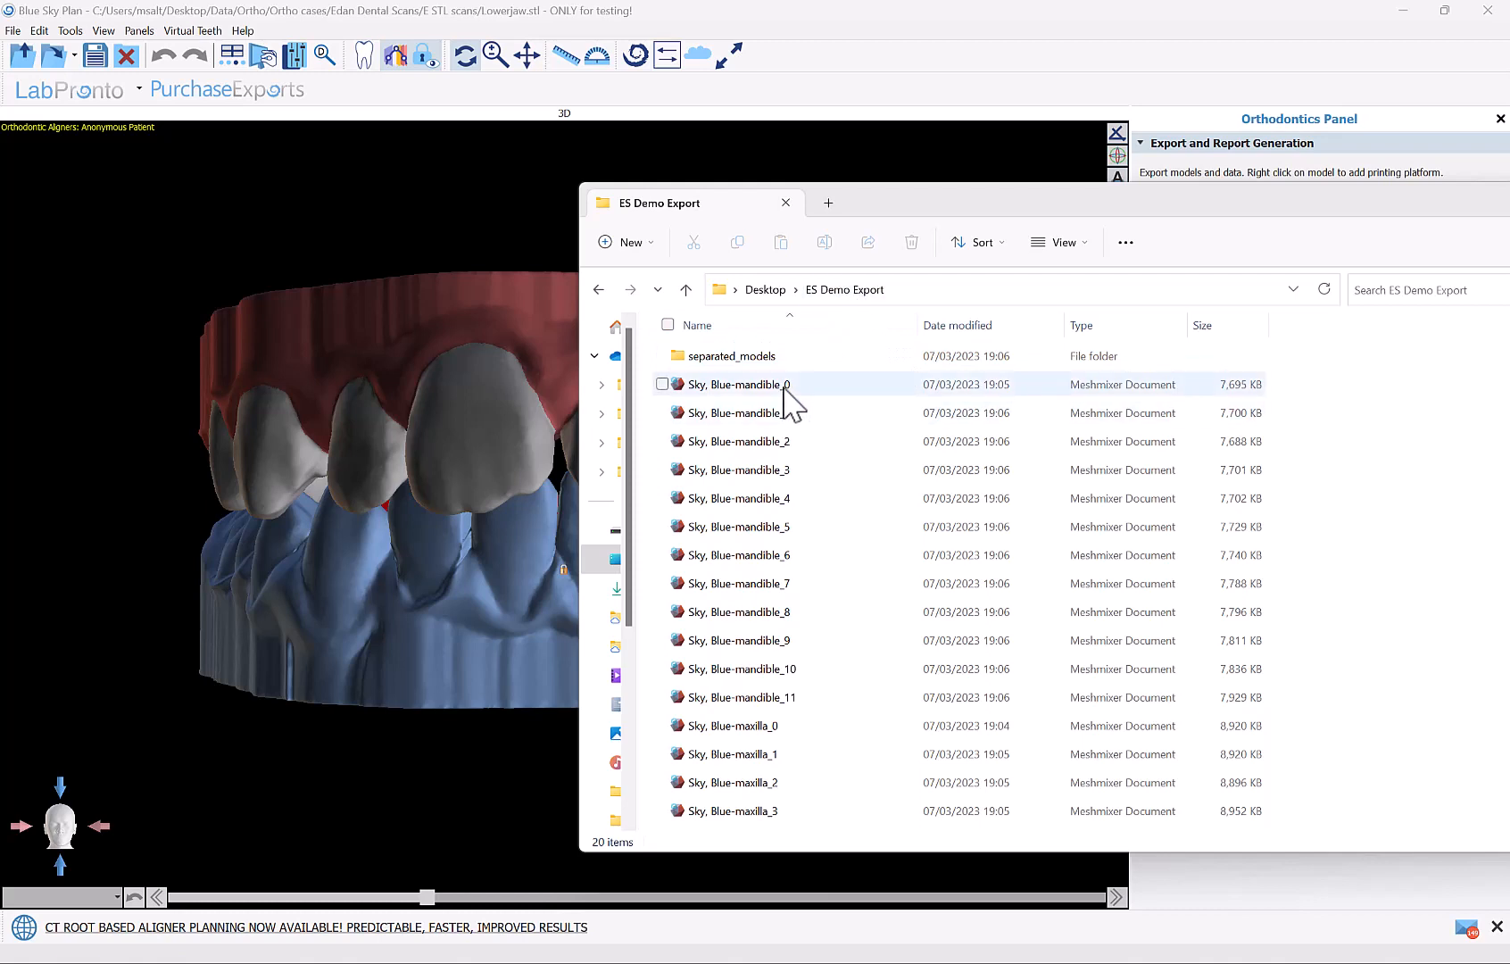
mouse_move(789, 440)
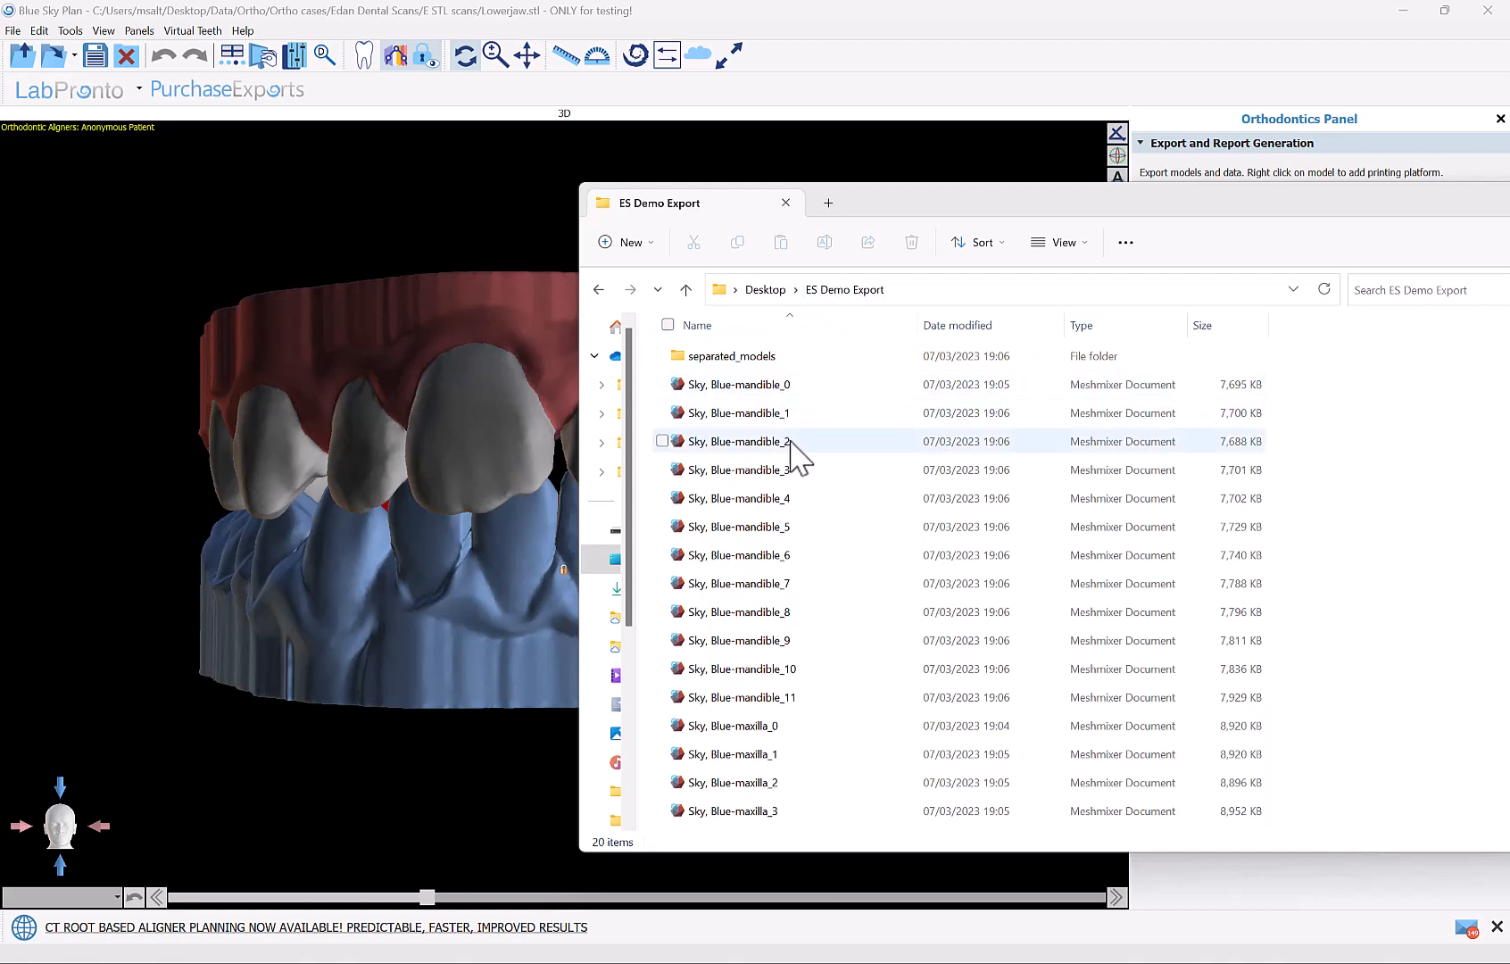
mouse_move(785, 725)
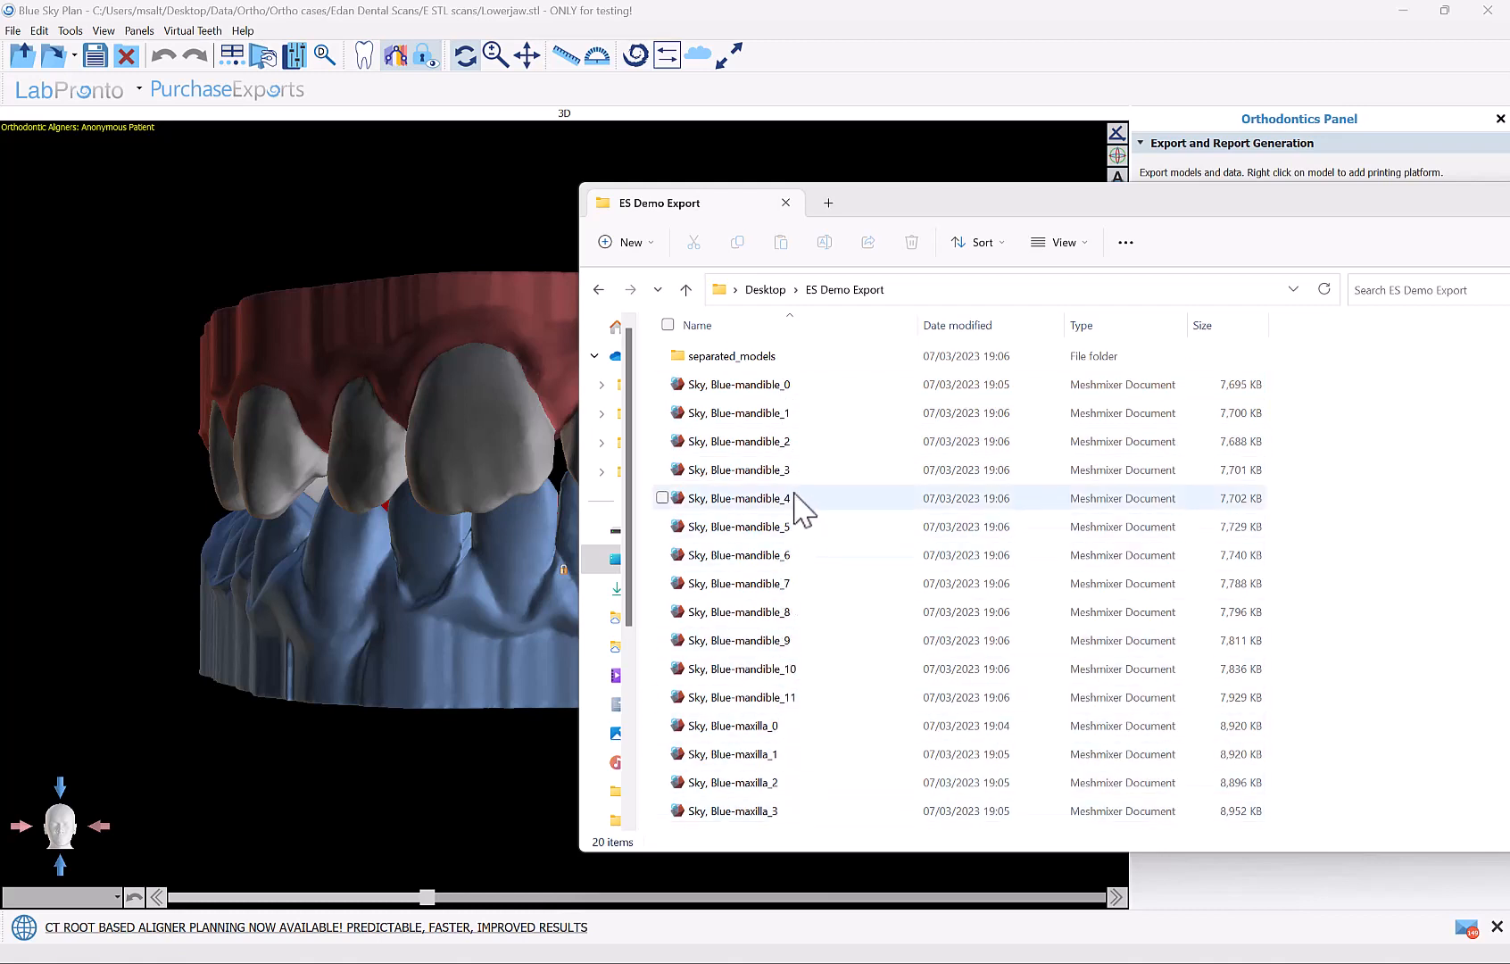
Open the separated_models folder listing the per-step gingiva and teeth files
double_click(735, 355)
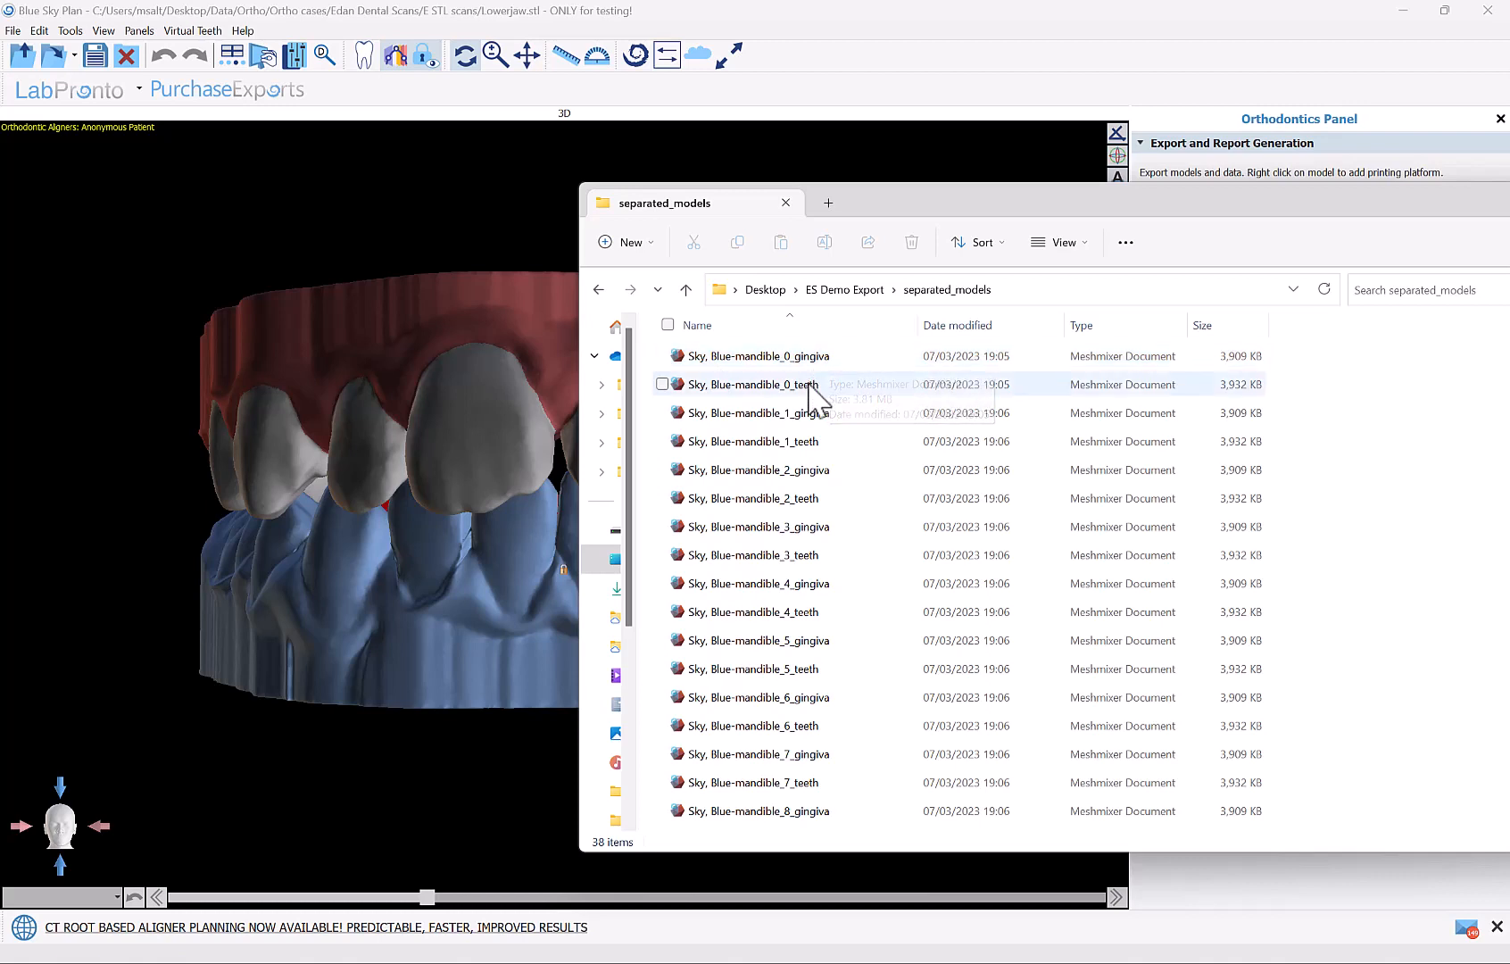
mouse_move(817, 405)
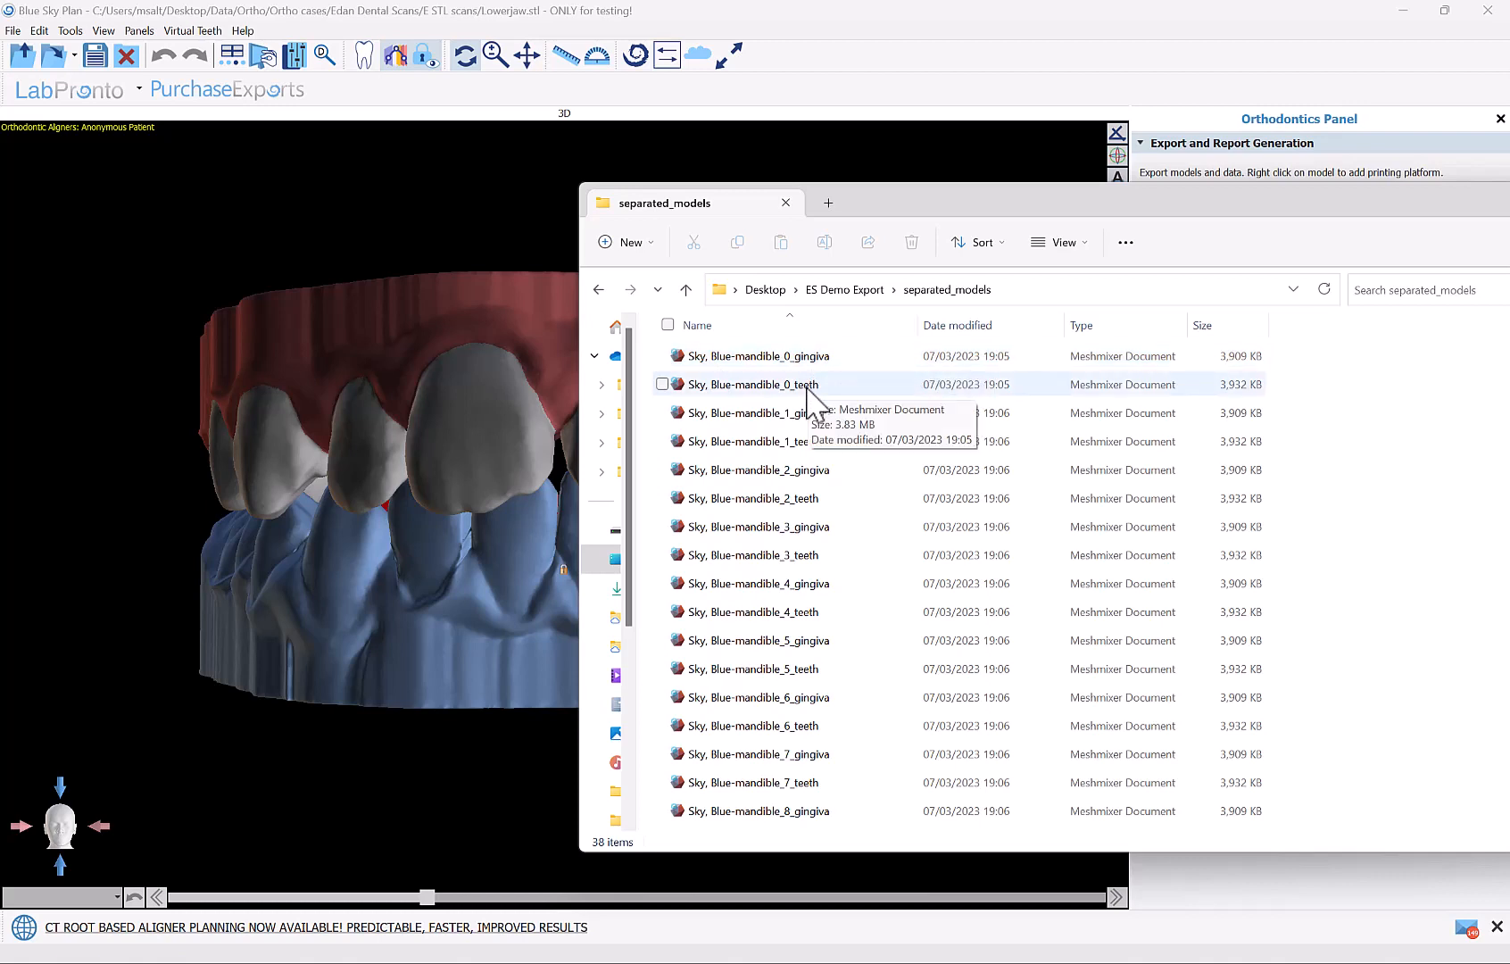
mouse_move(724, 419)
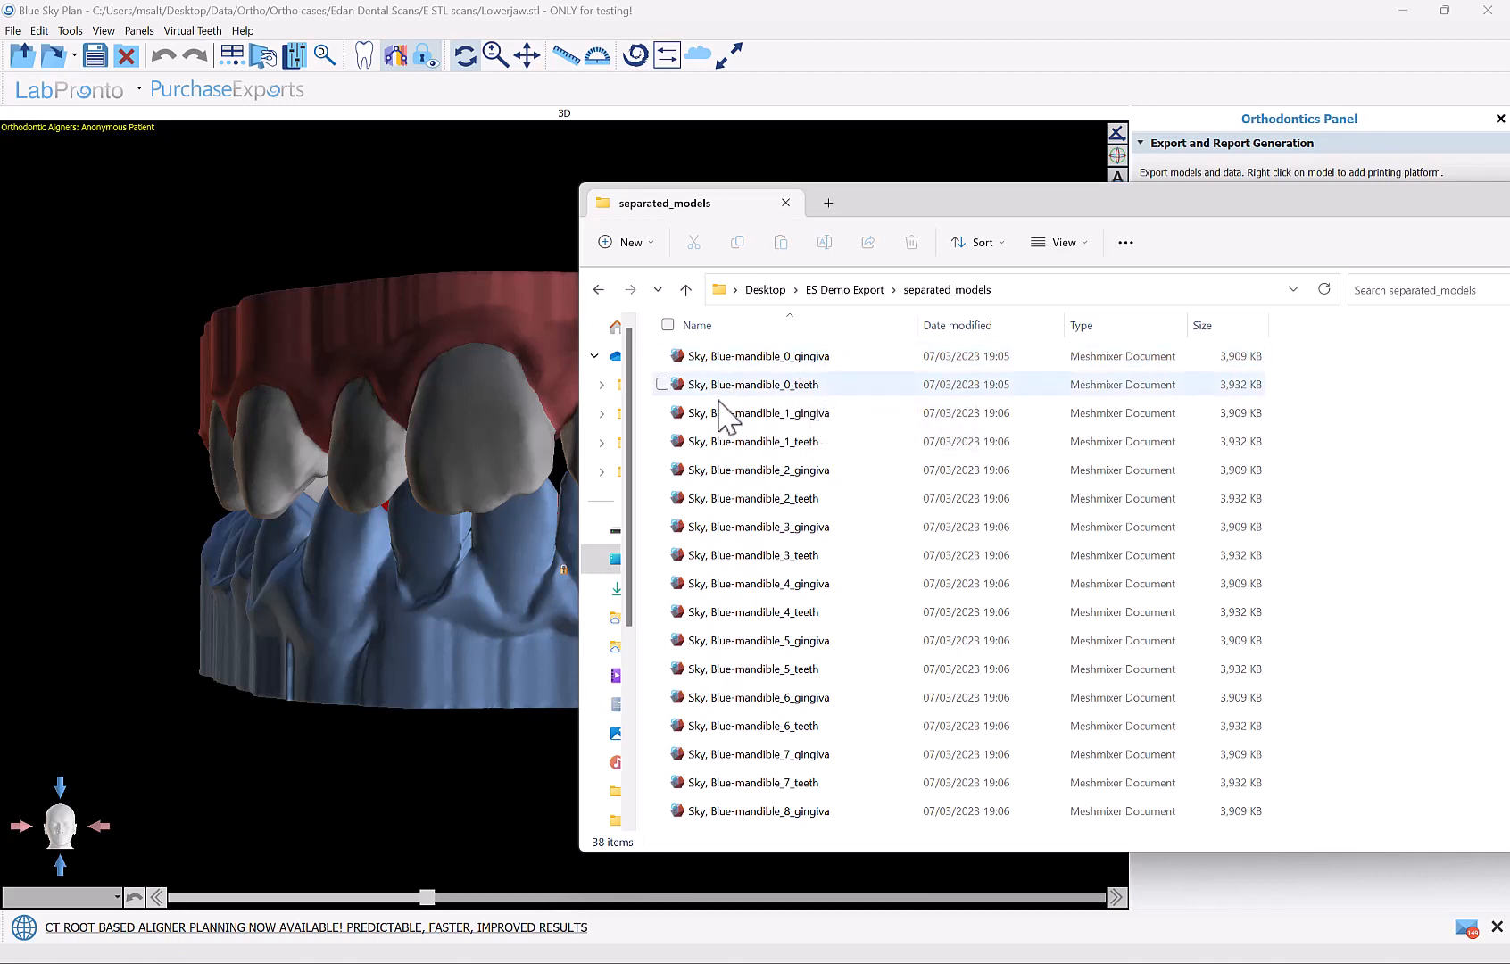
mouse_move(753, 497)
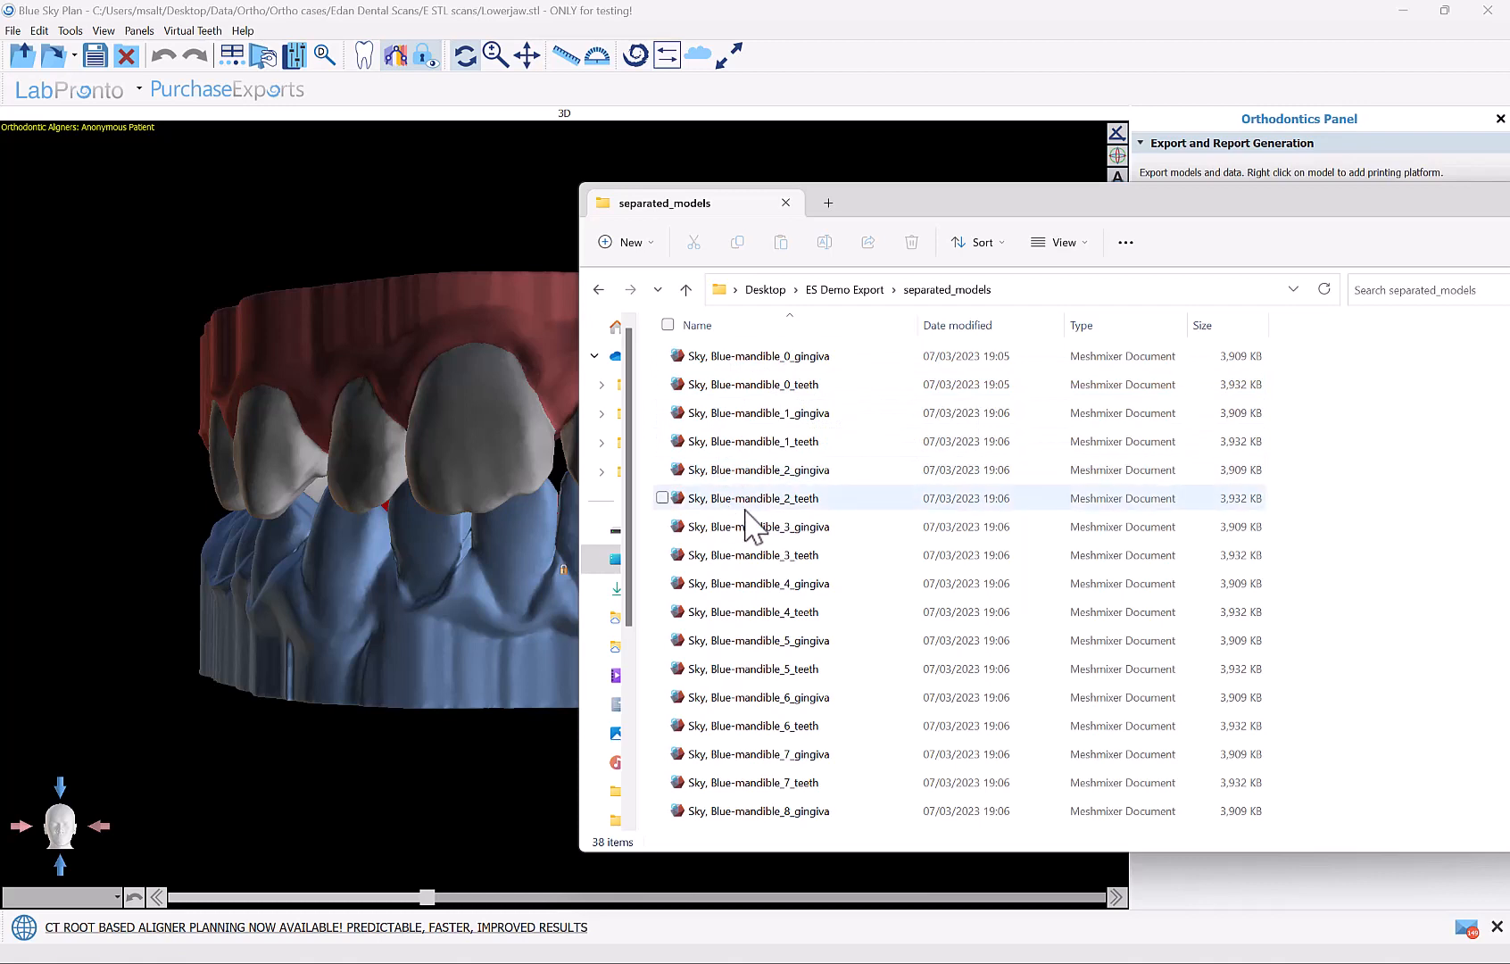
mouse_move(750, 526)
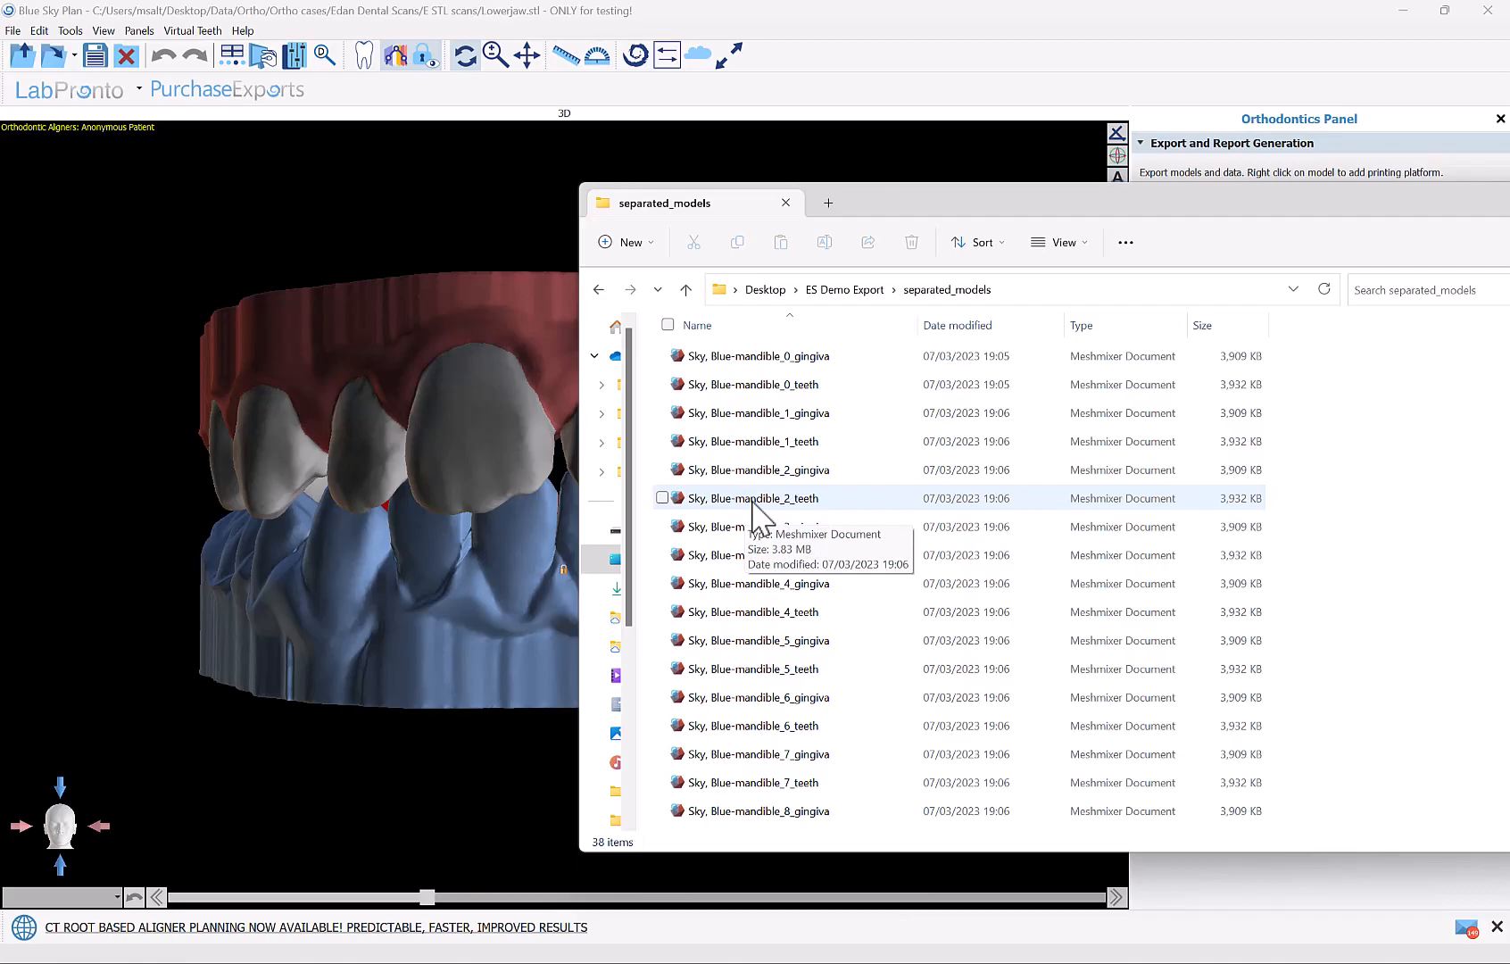
Check the 20 mandible STL files inside ES Demo Export, return to BBBSync - LapTop and tick the folder
left_click(141, 20)
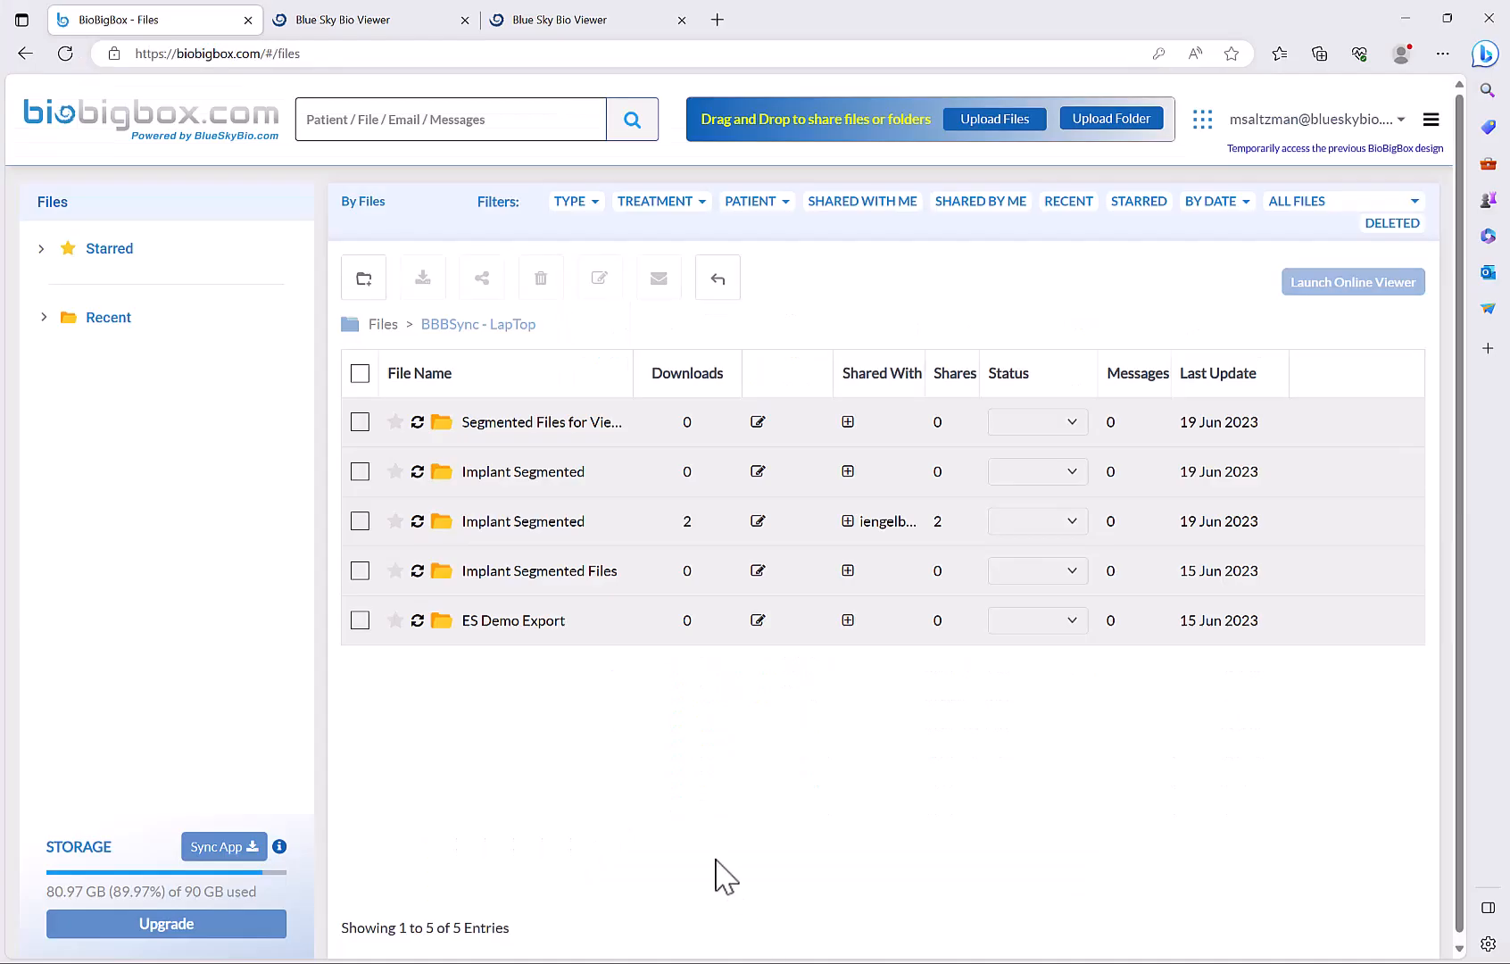
mouse_move(511, 619)
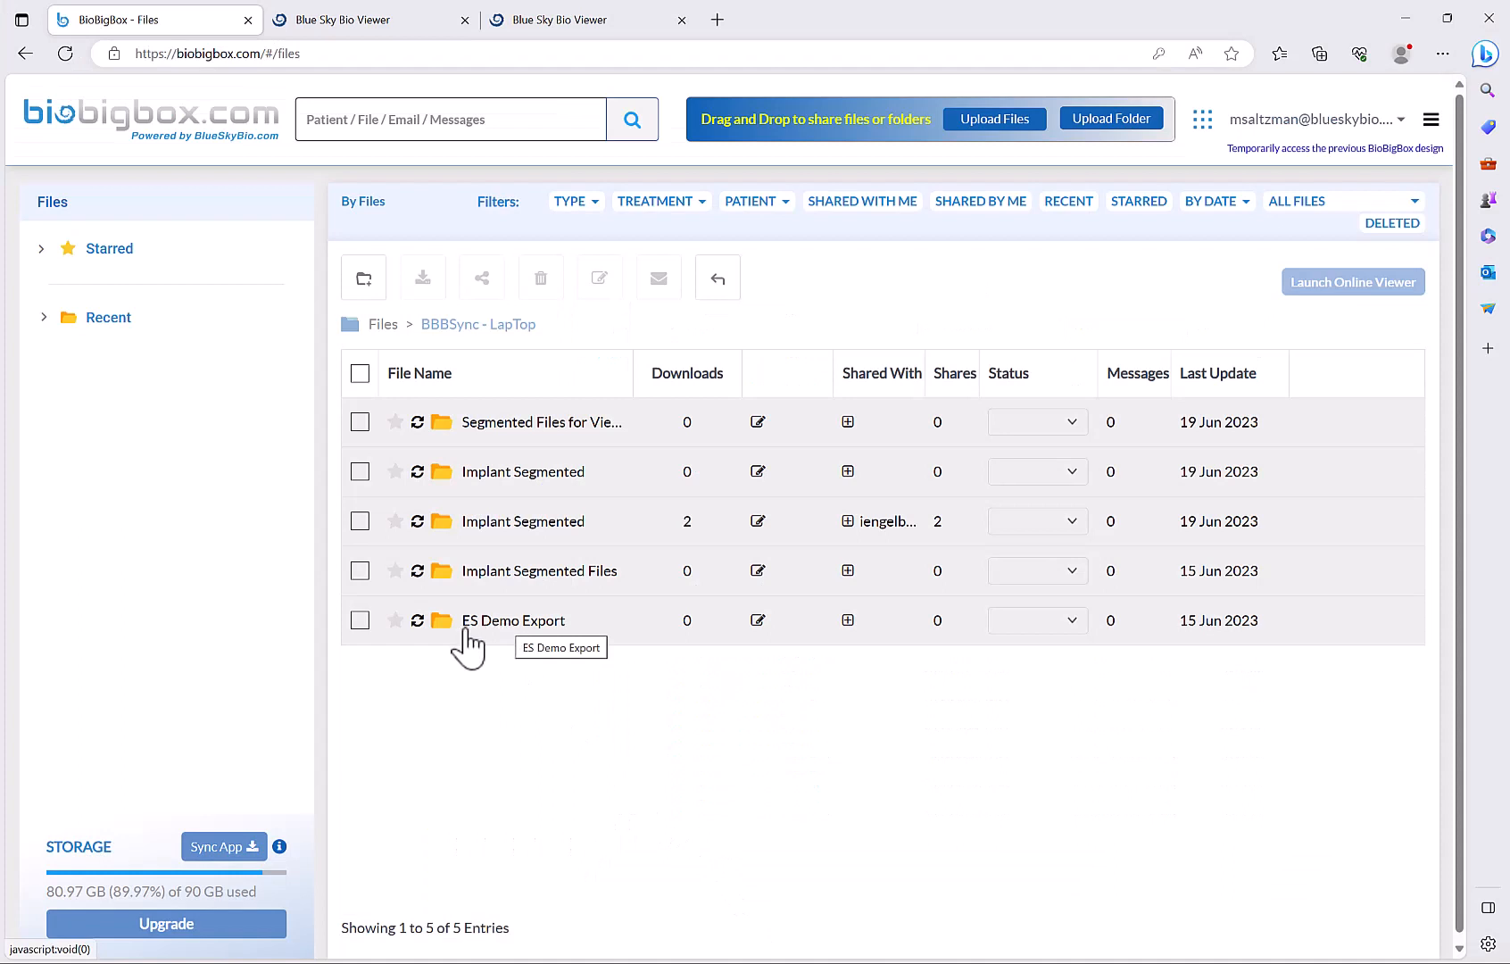
left_click(514, 619)
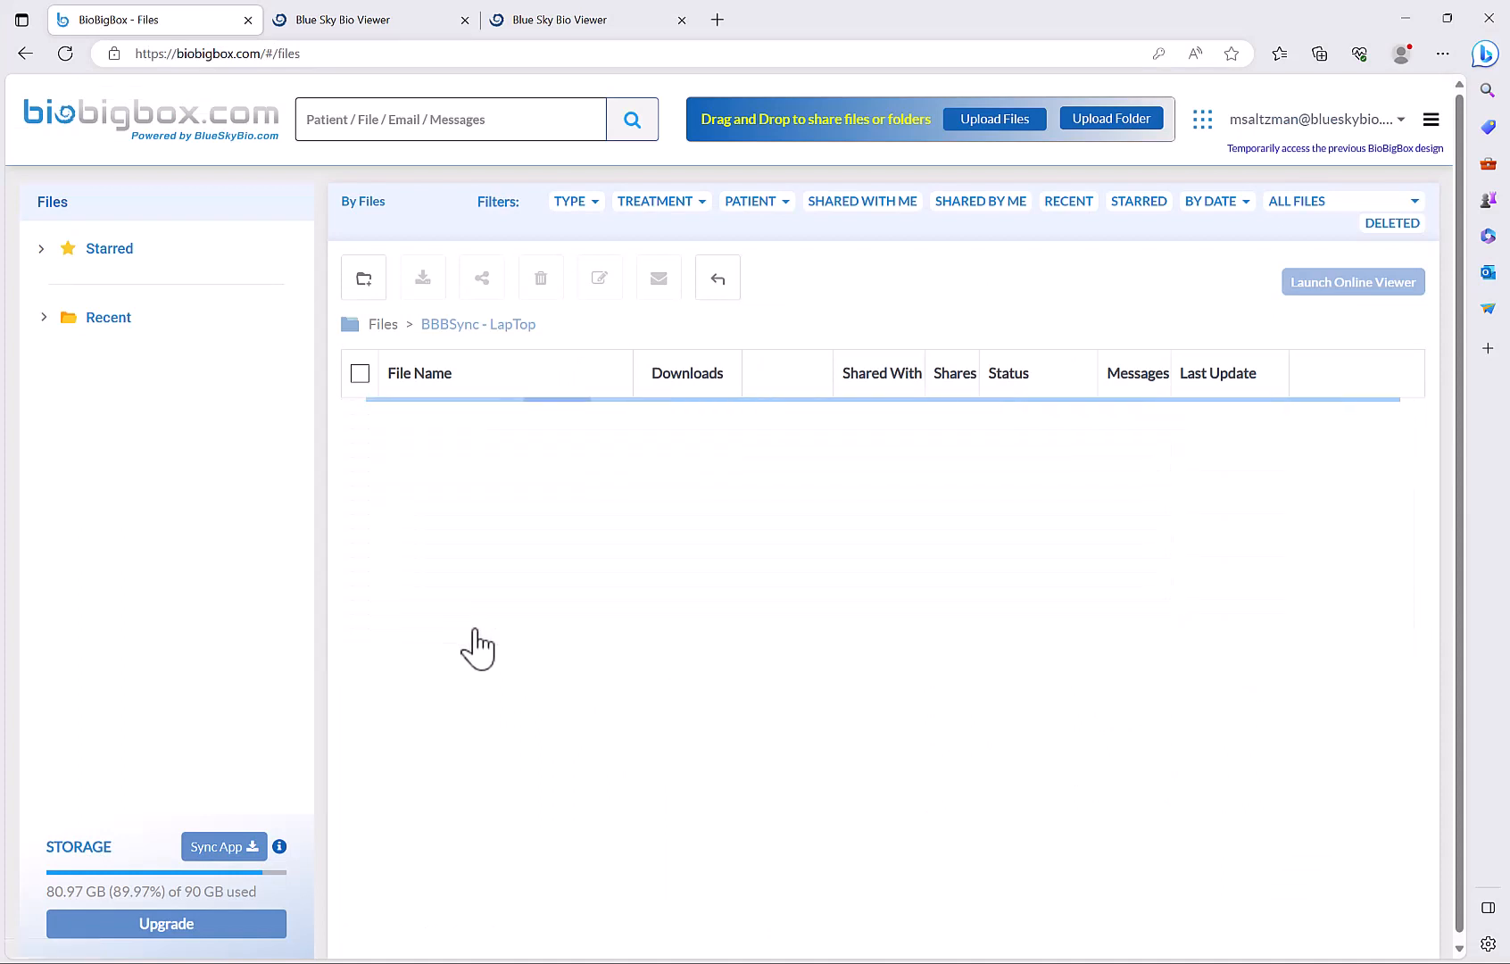
left_click(610, 323)
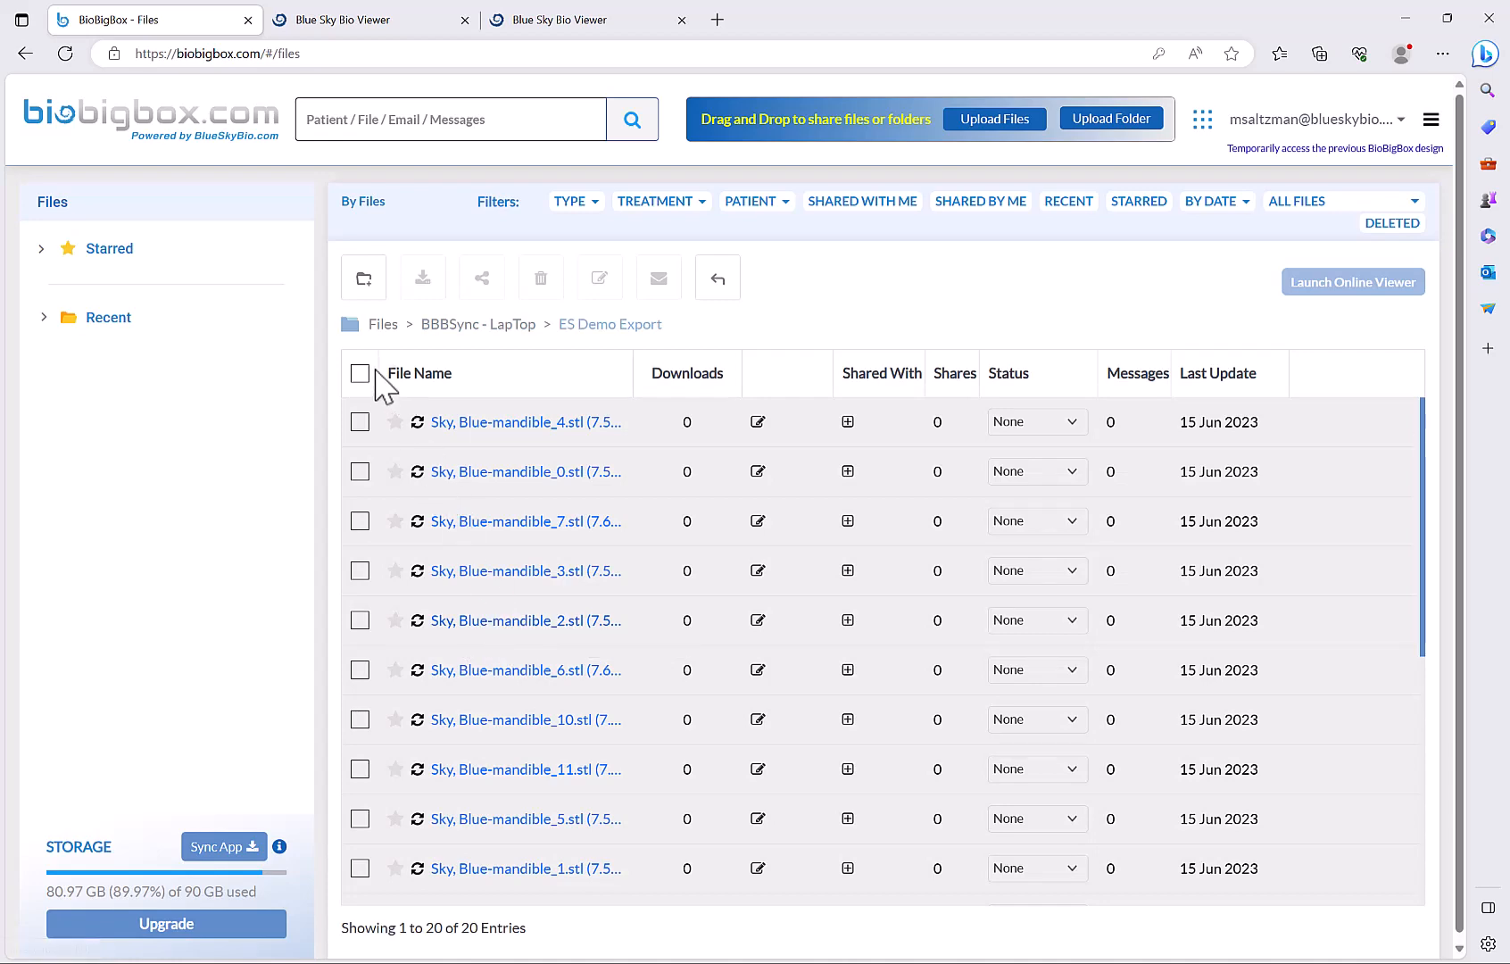
left_click(478, 324)
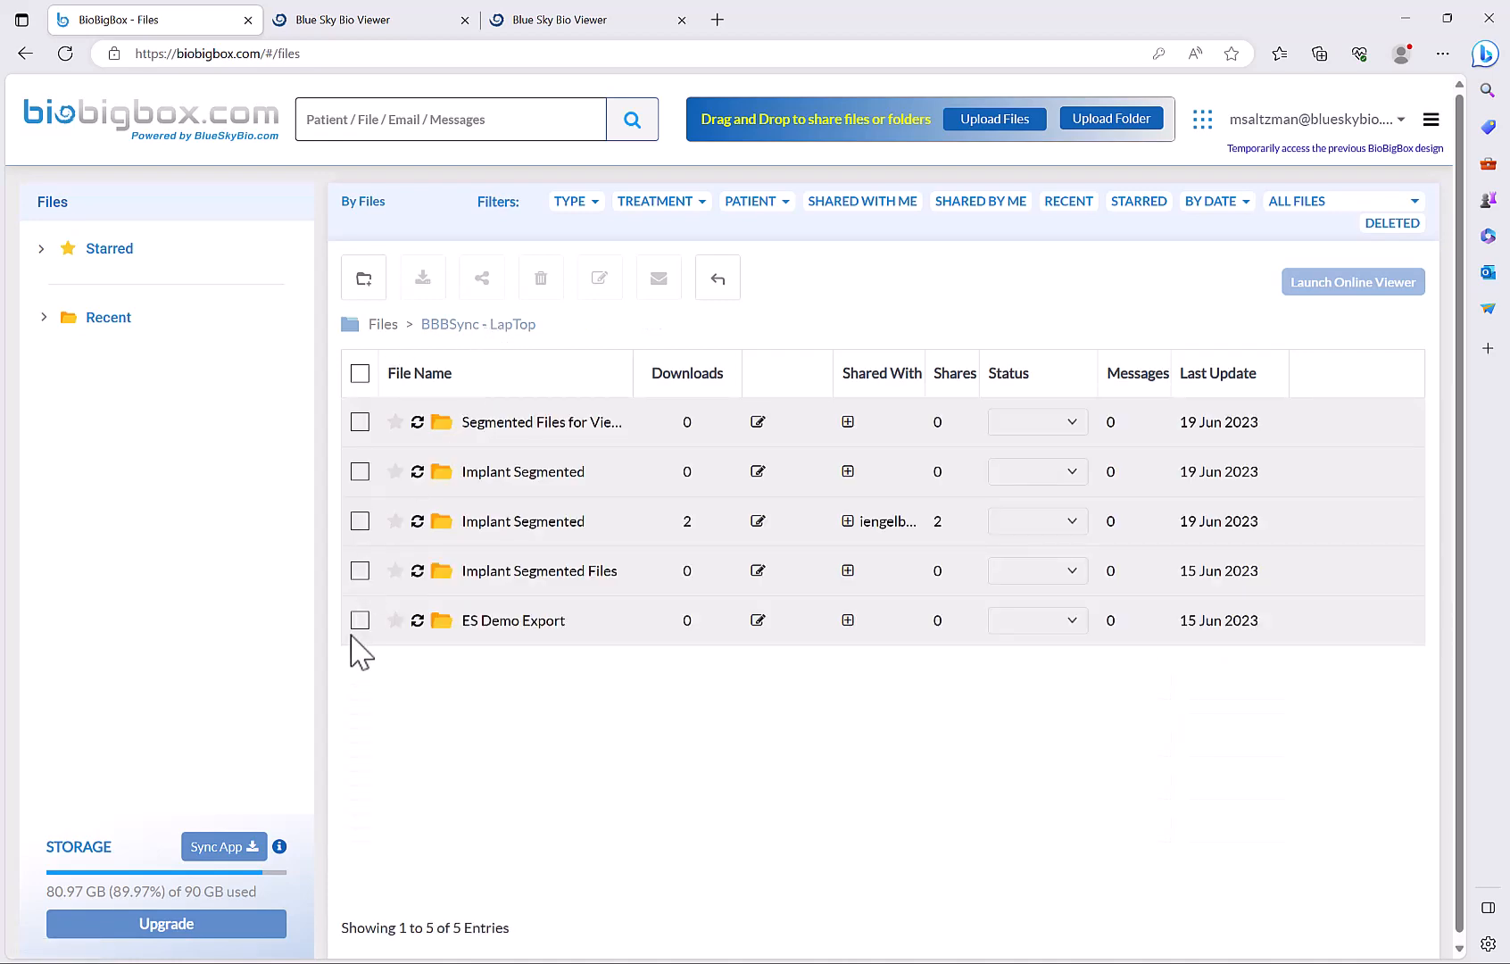
left_click(361, 619)
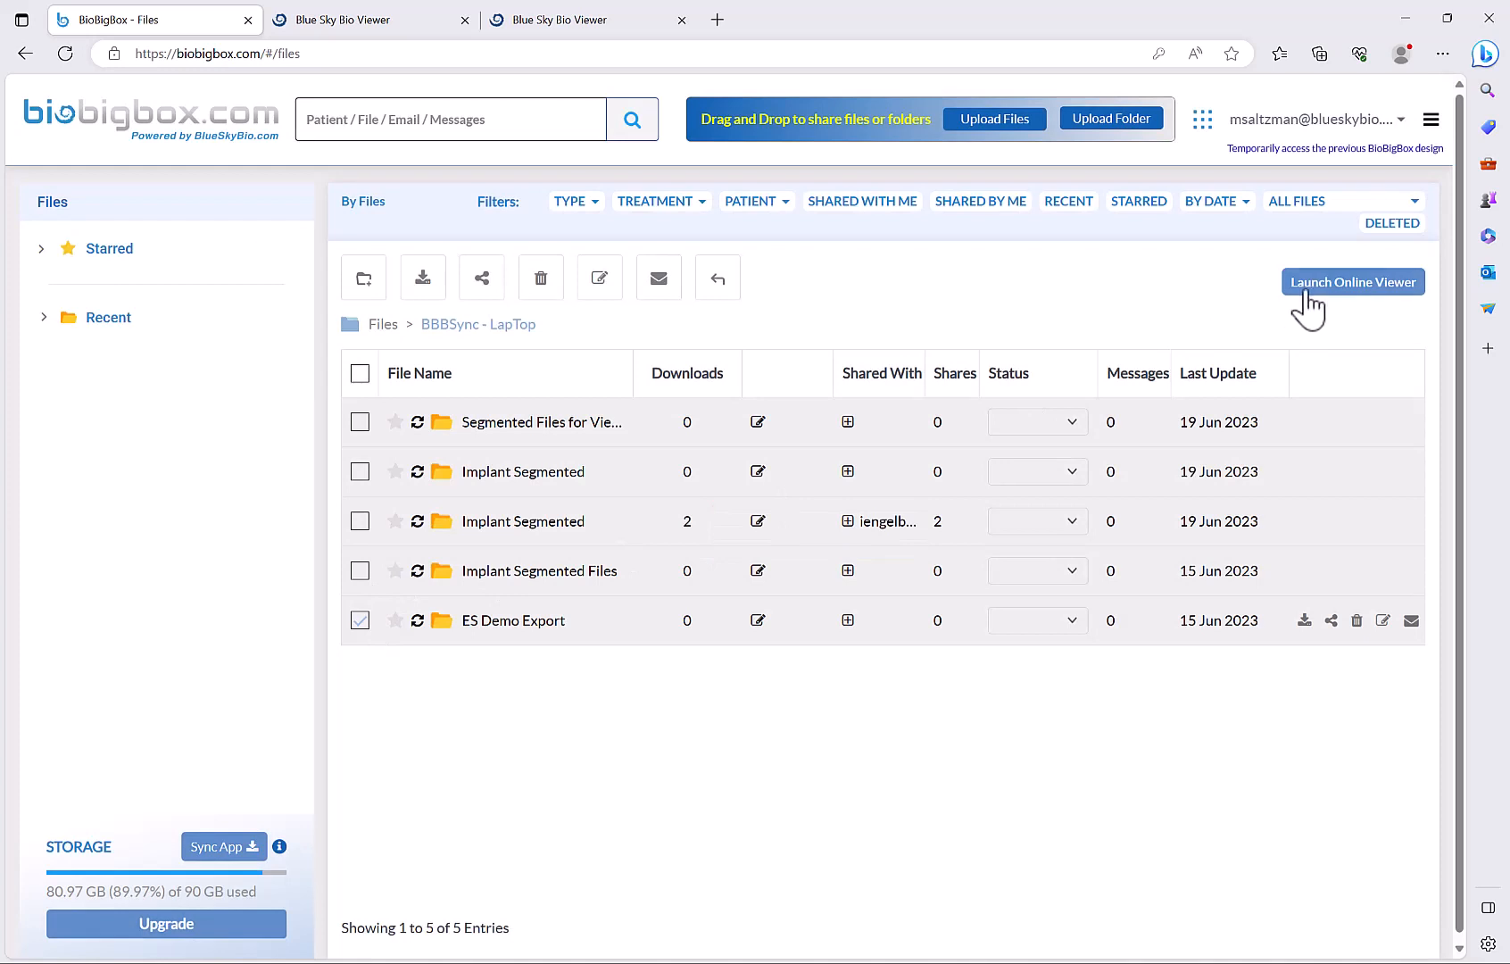
Launch ES Demo Export in the online viewer and play the aligner animation through to step 11
left_click(1351, 282)
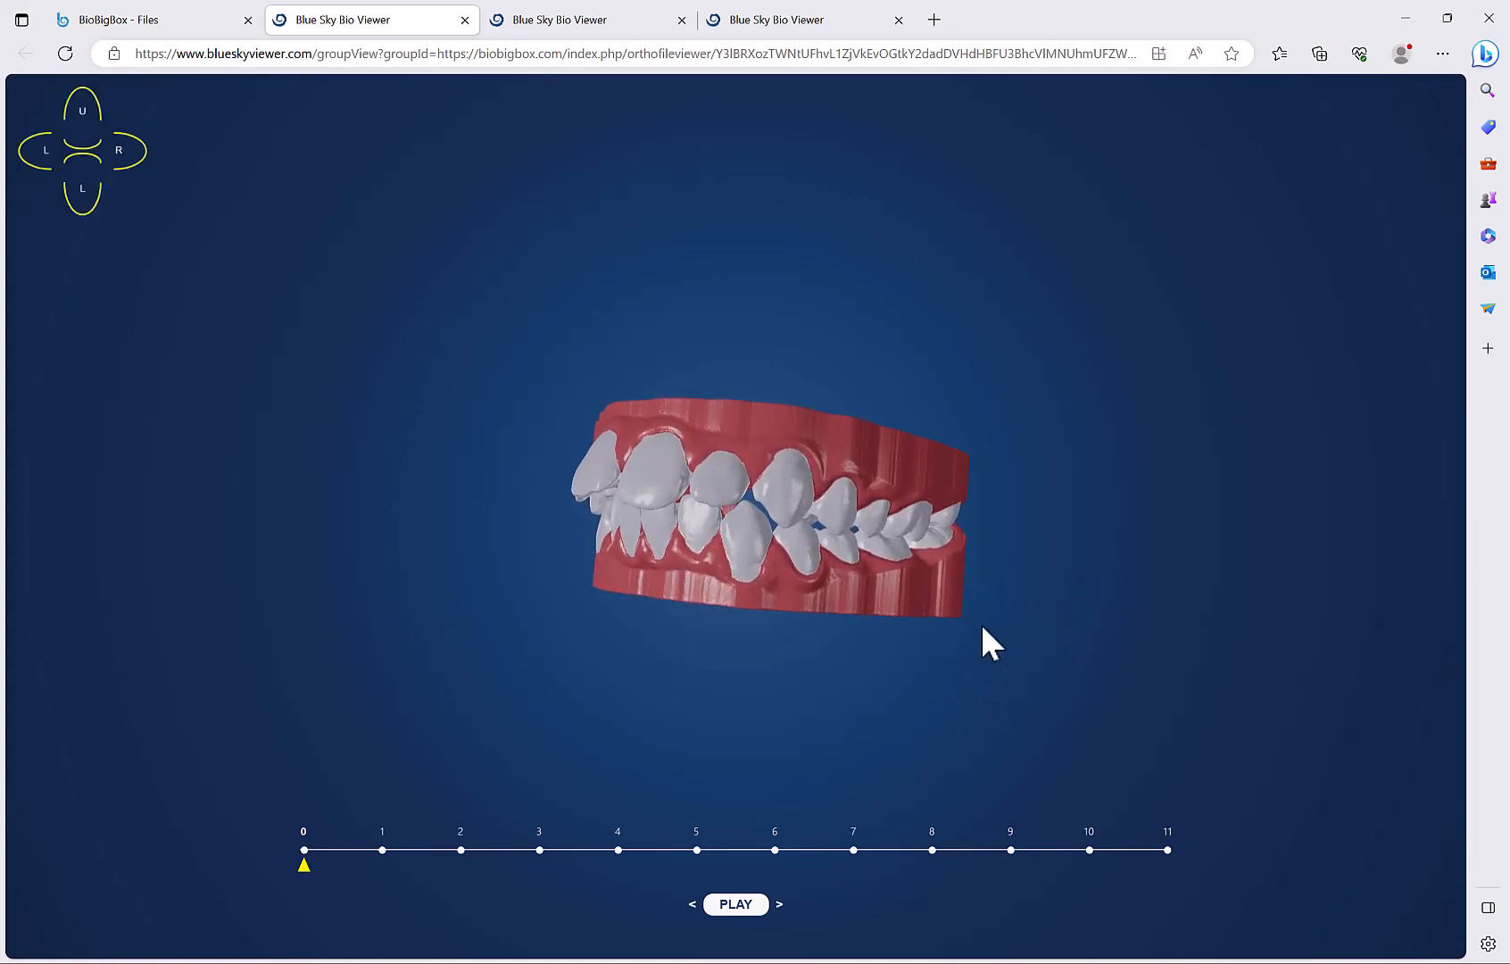
left_click(735, 903)
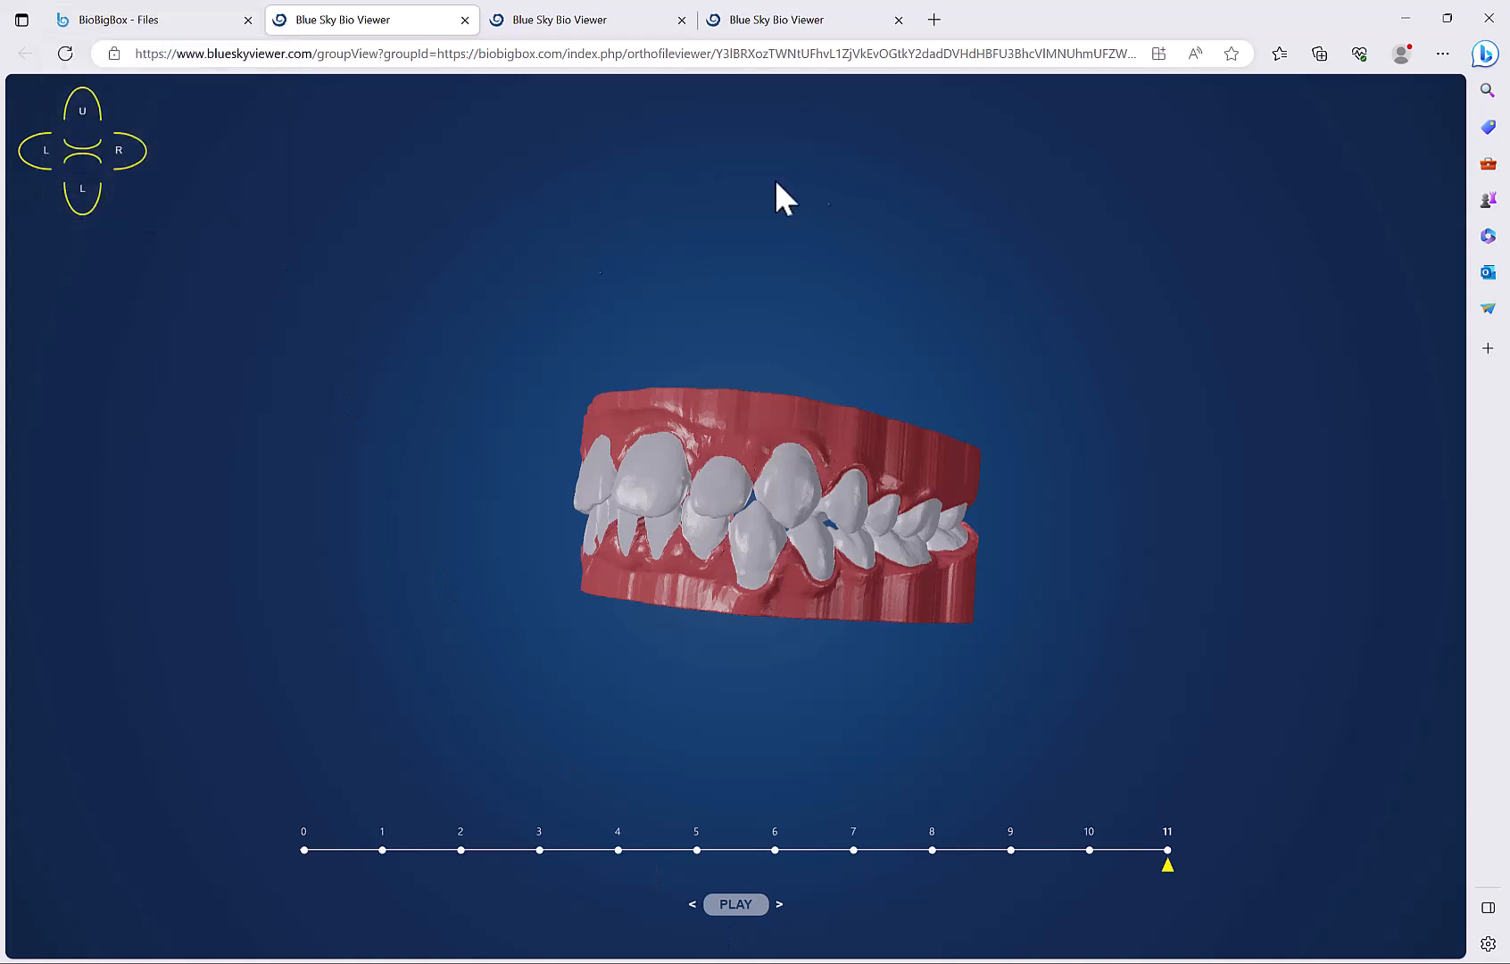
mouse_move(543, 604)
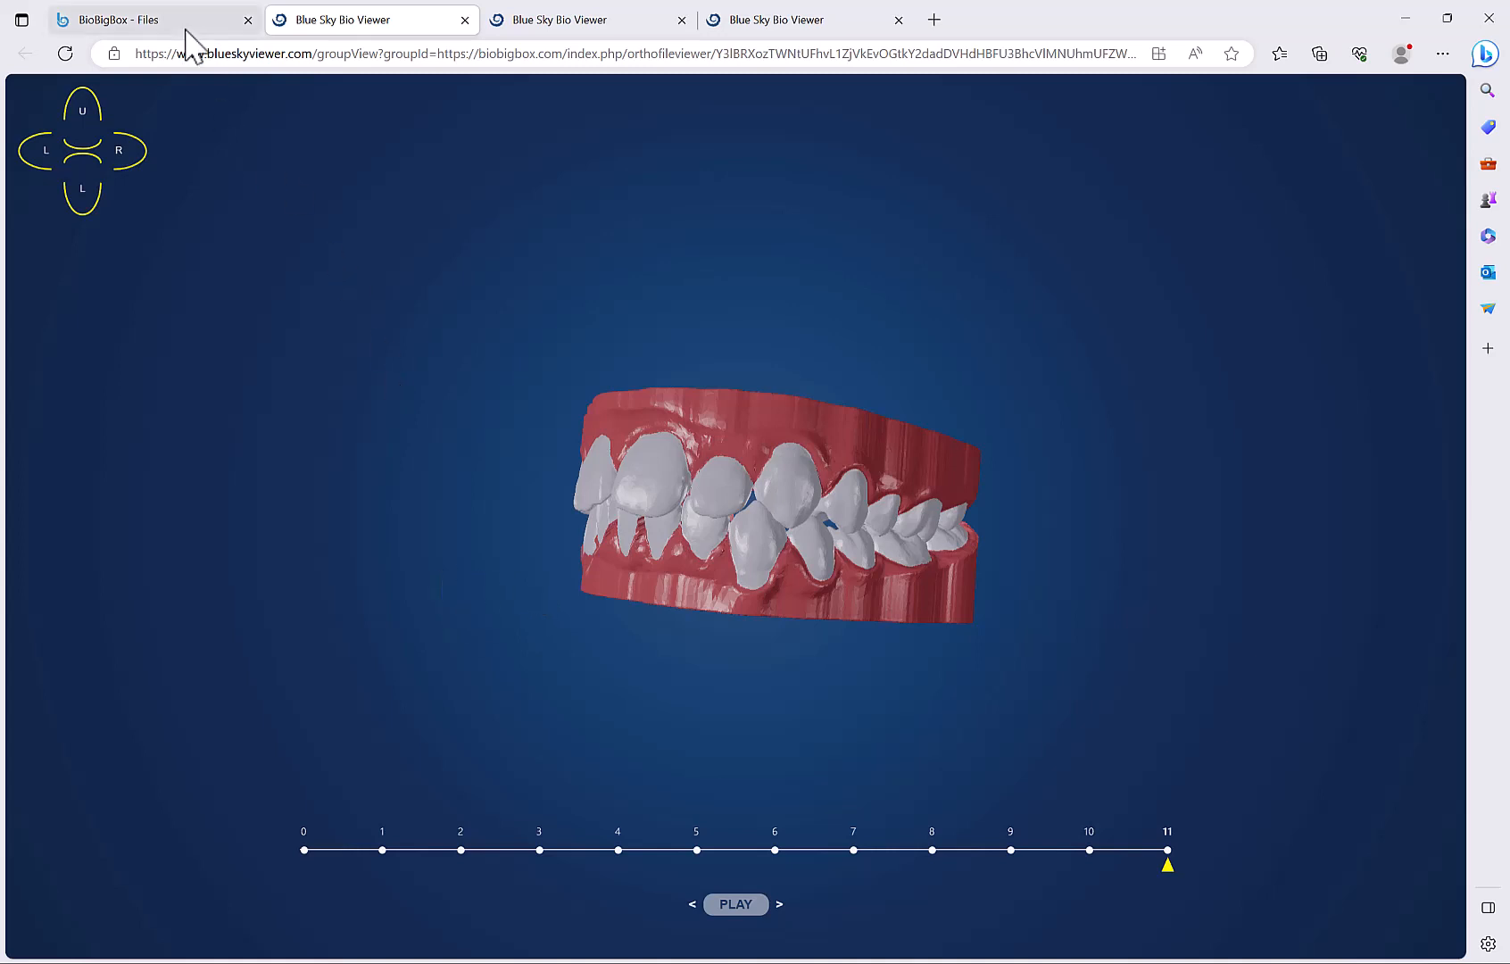
Back on the BioBigBox files page, bring up the share and view links for ES Demo Export
left_click(145, 20)
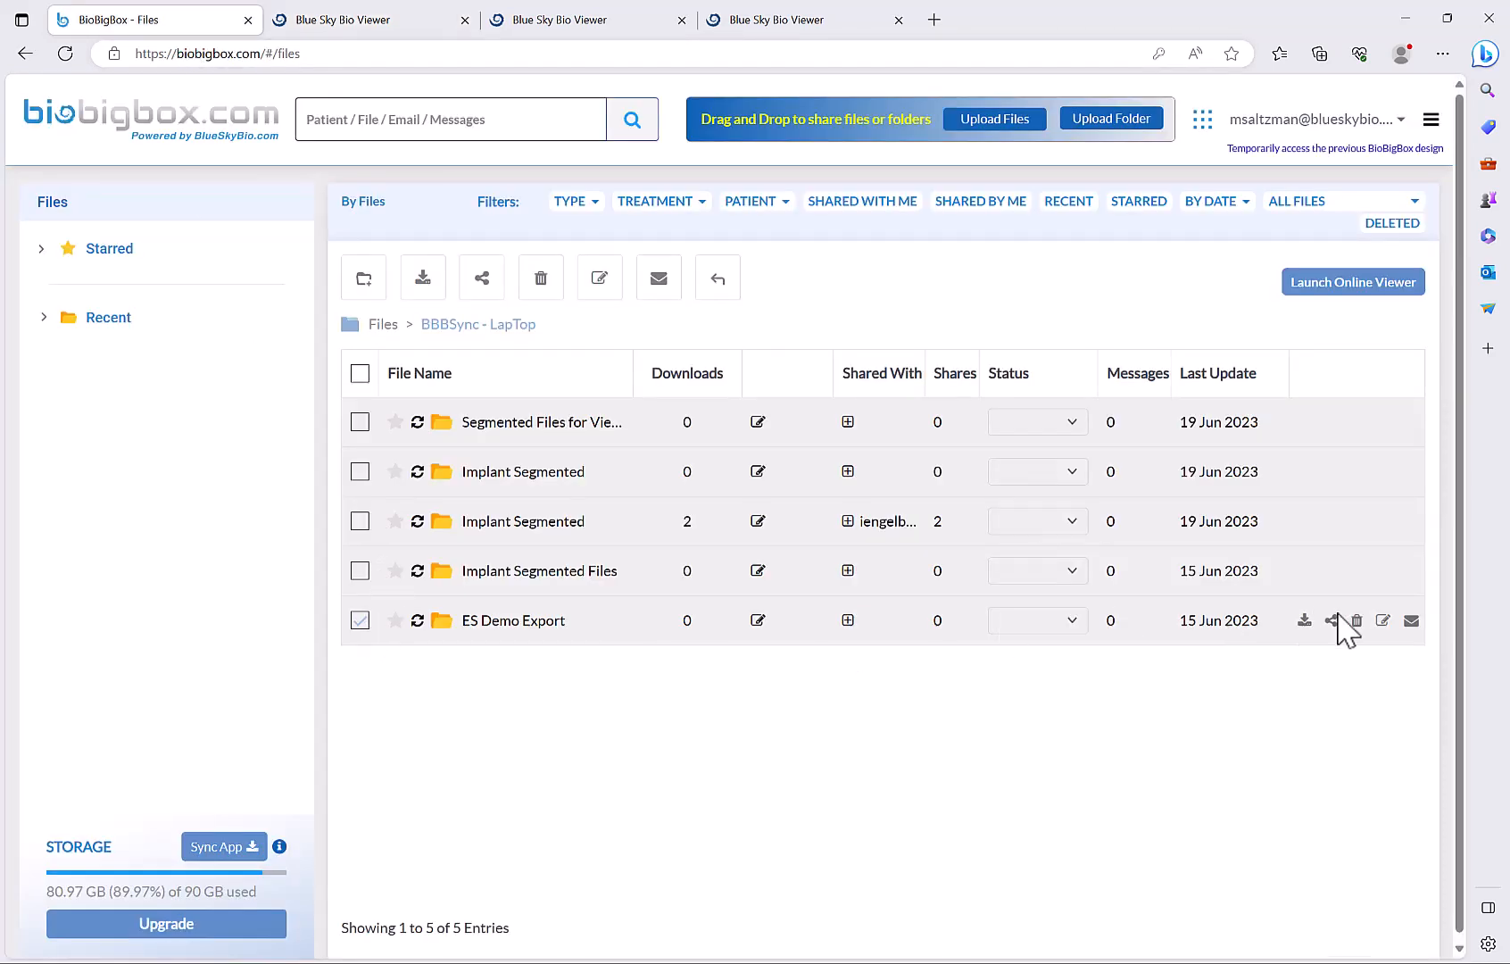
left_click(1331, 619)
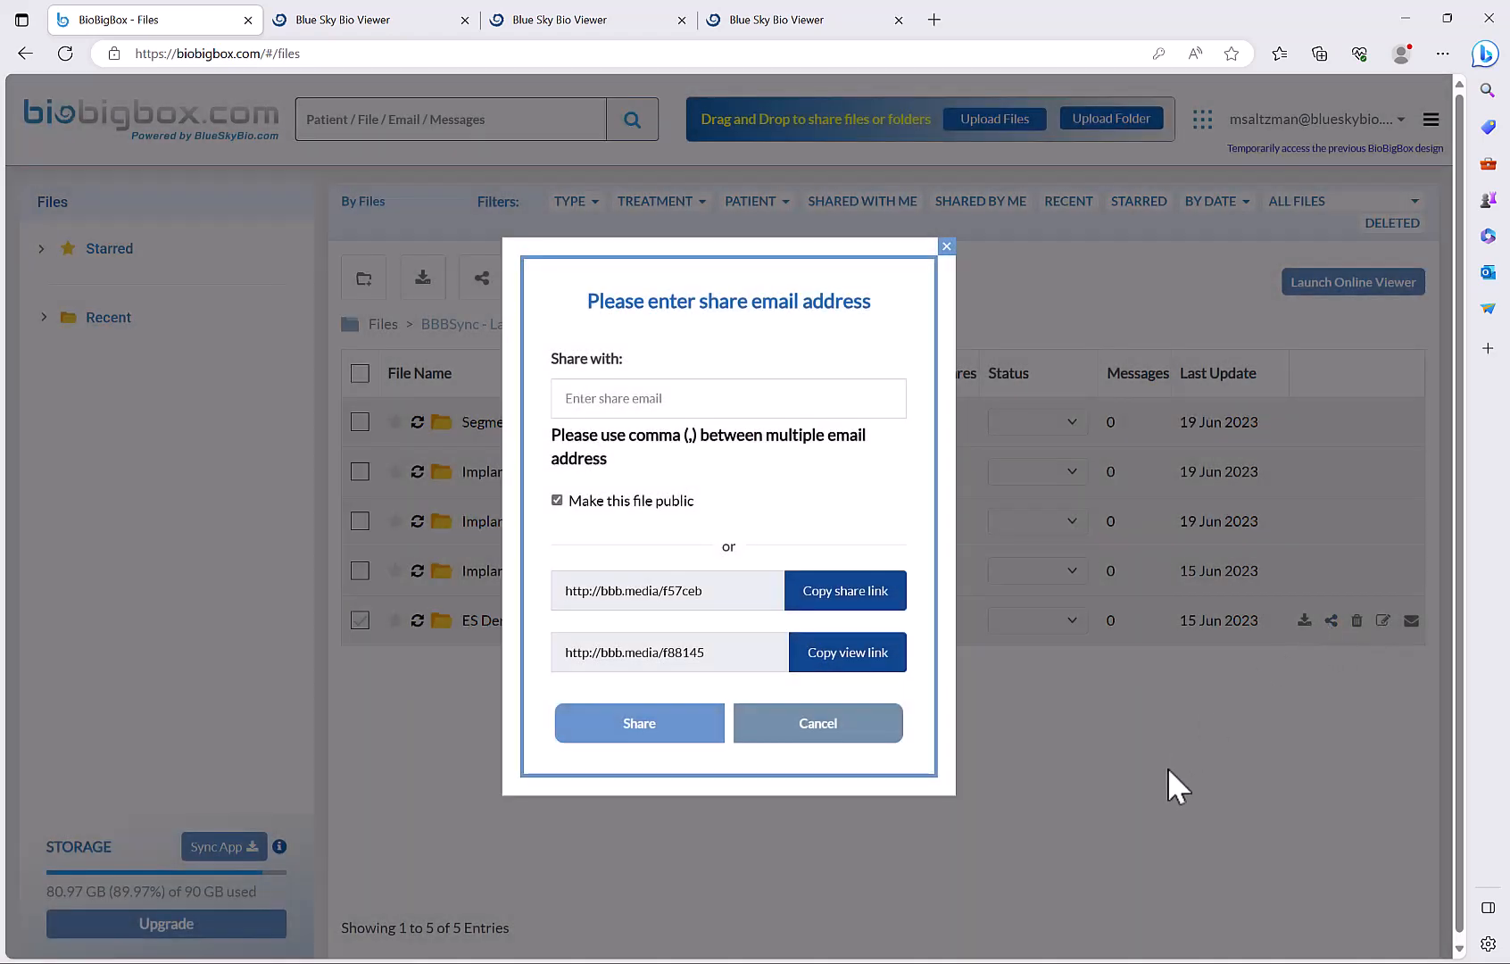
mouse_move(753, 590)
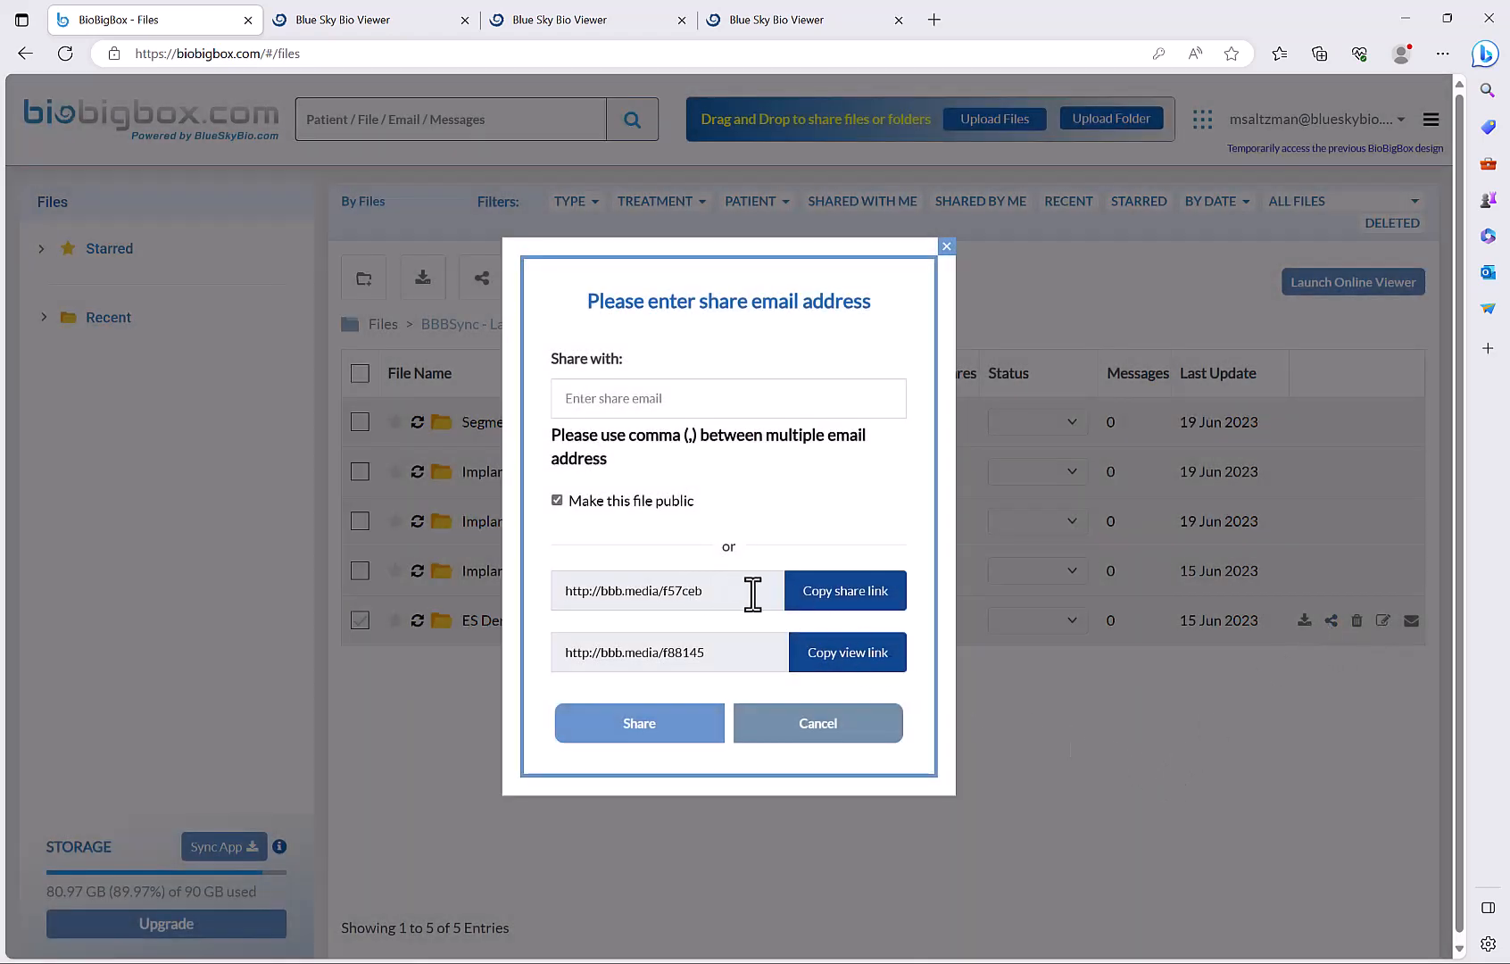